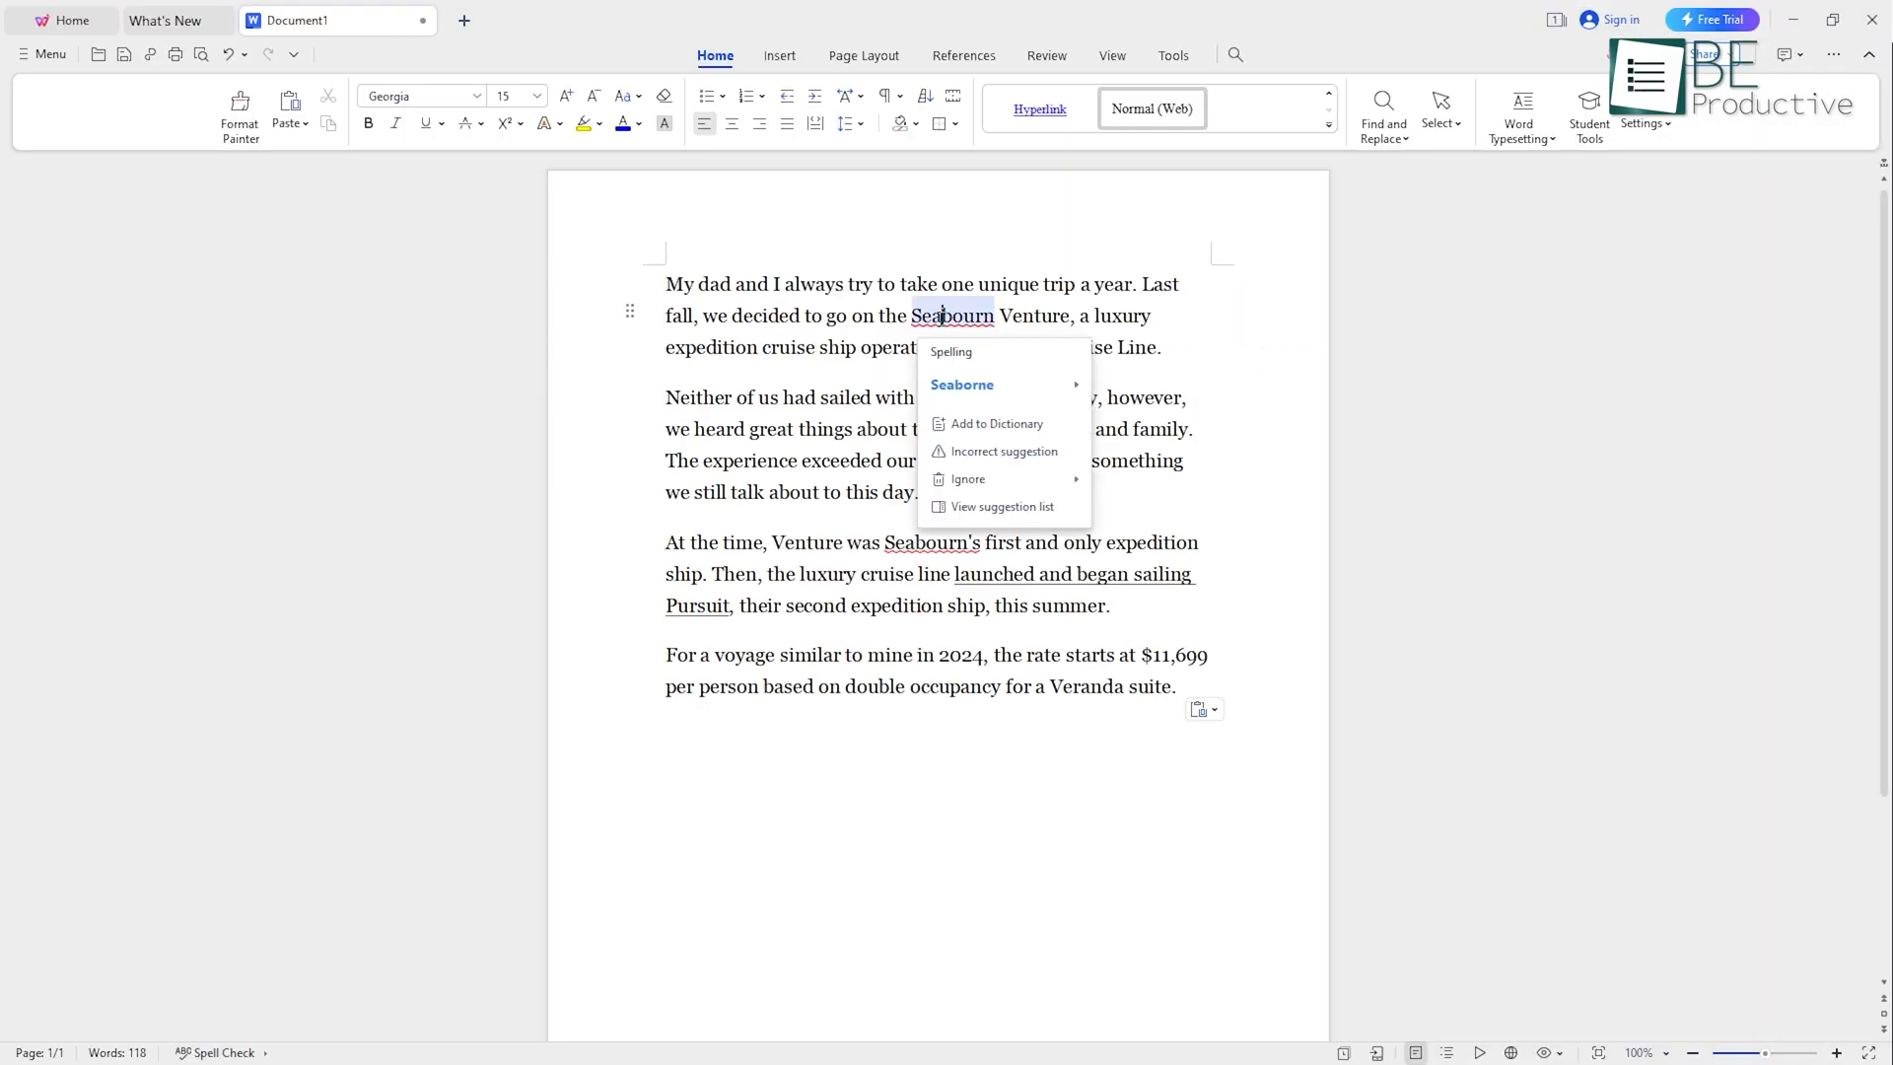
Review WPS Office's spelling suggestion, then start a new AI chat message to try AutoWrite
{"action": "left_click", "coordinate": [963, 384]}
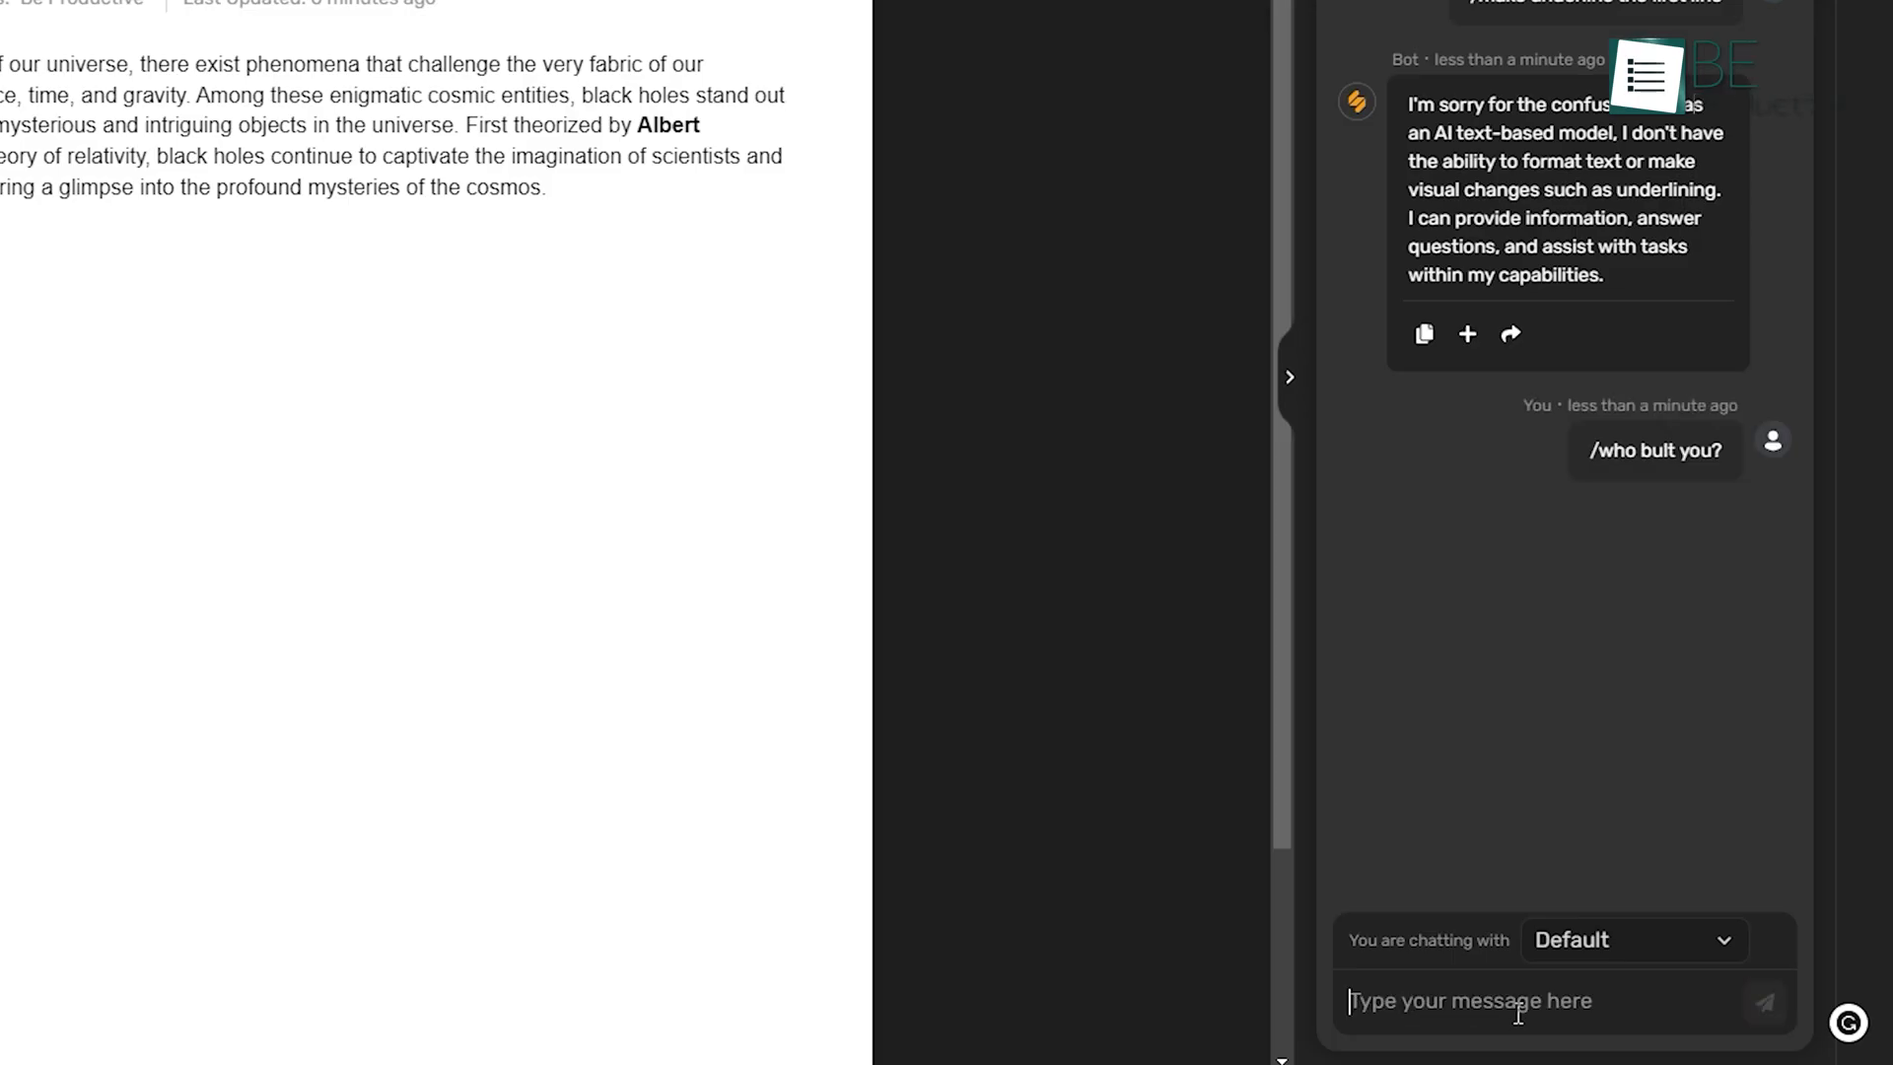
{"action": "left_click", "coordinate": [1727, 556]}
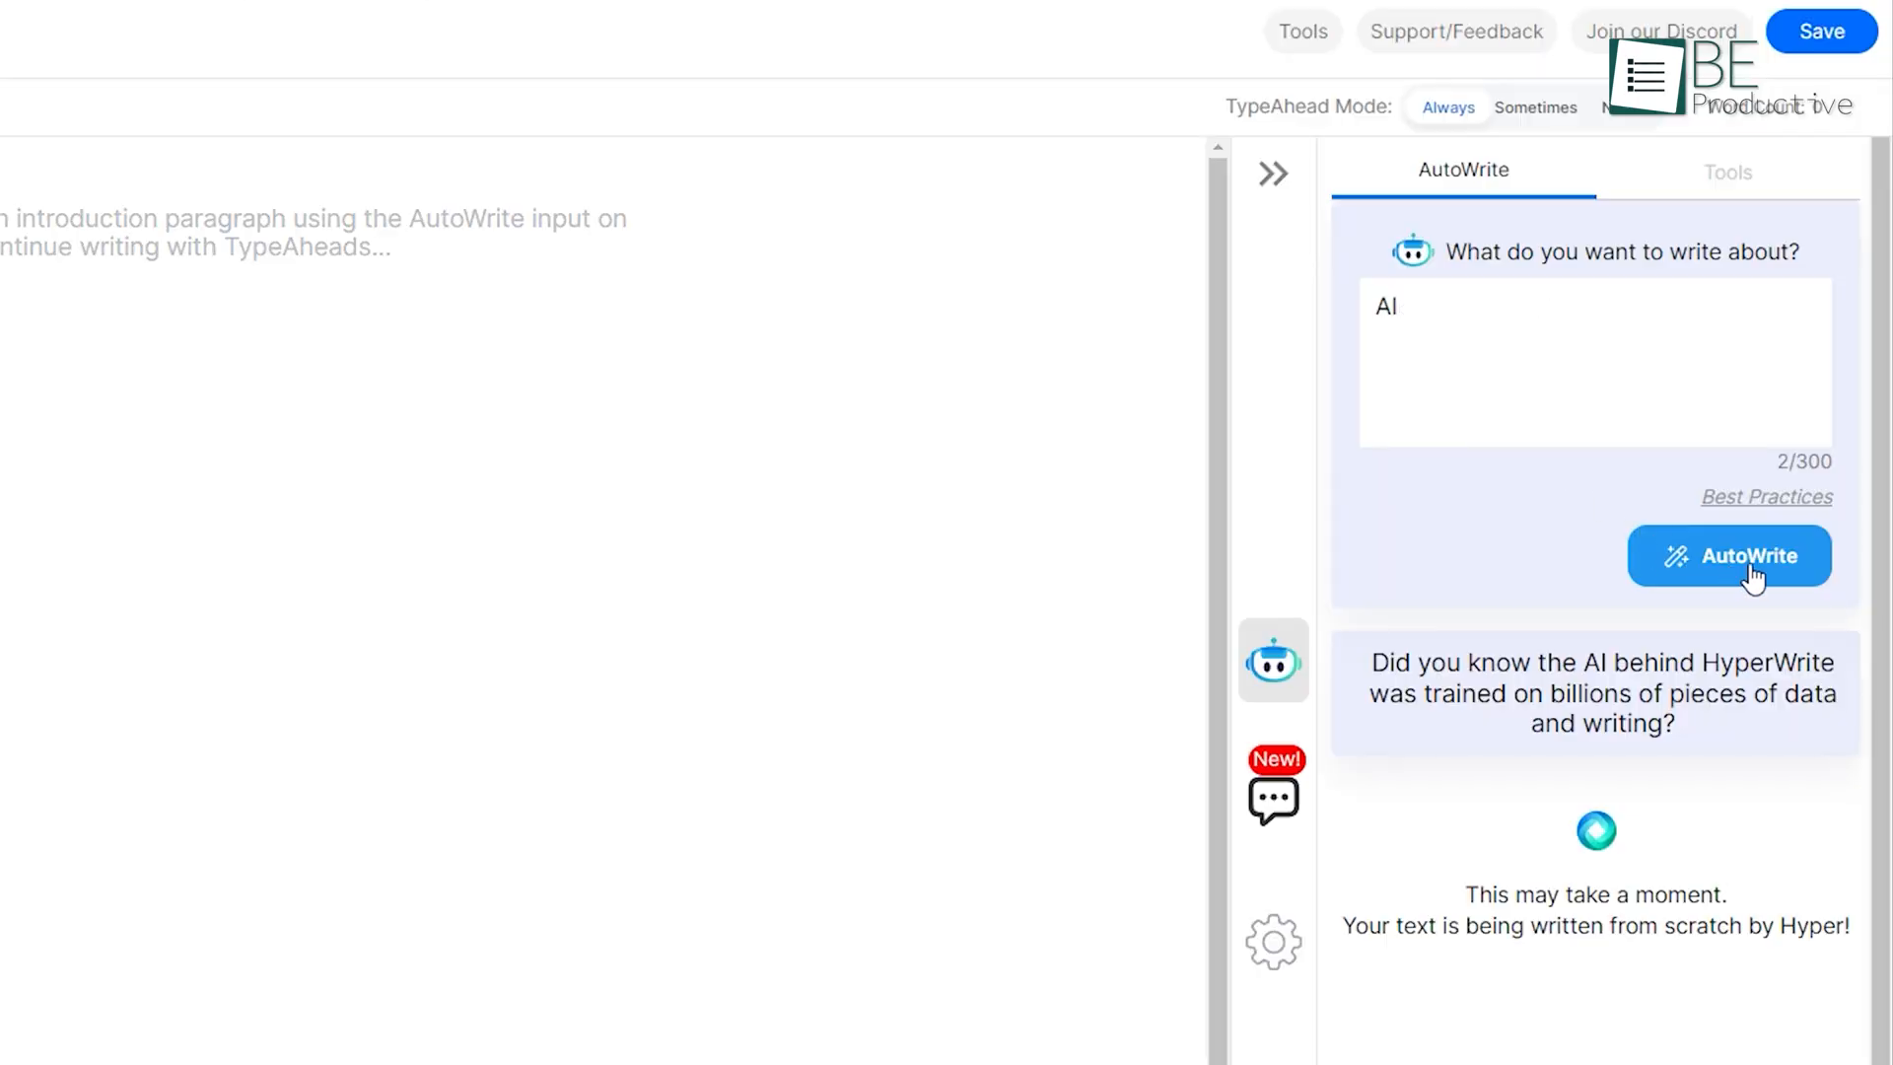
{"action": "left_click", "coordinate": [1728, 556]}
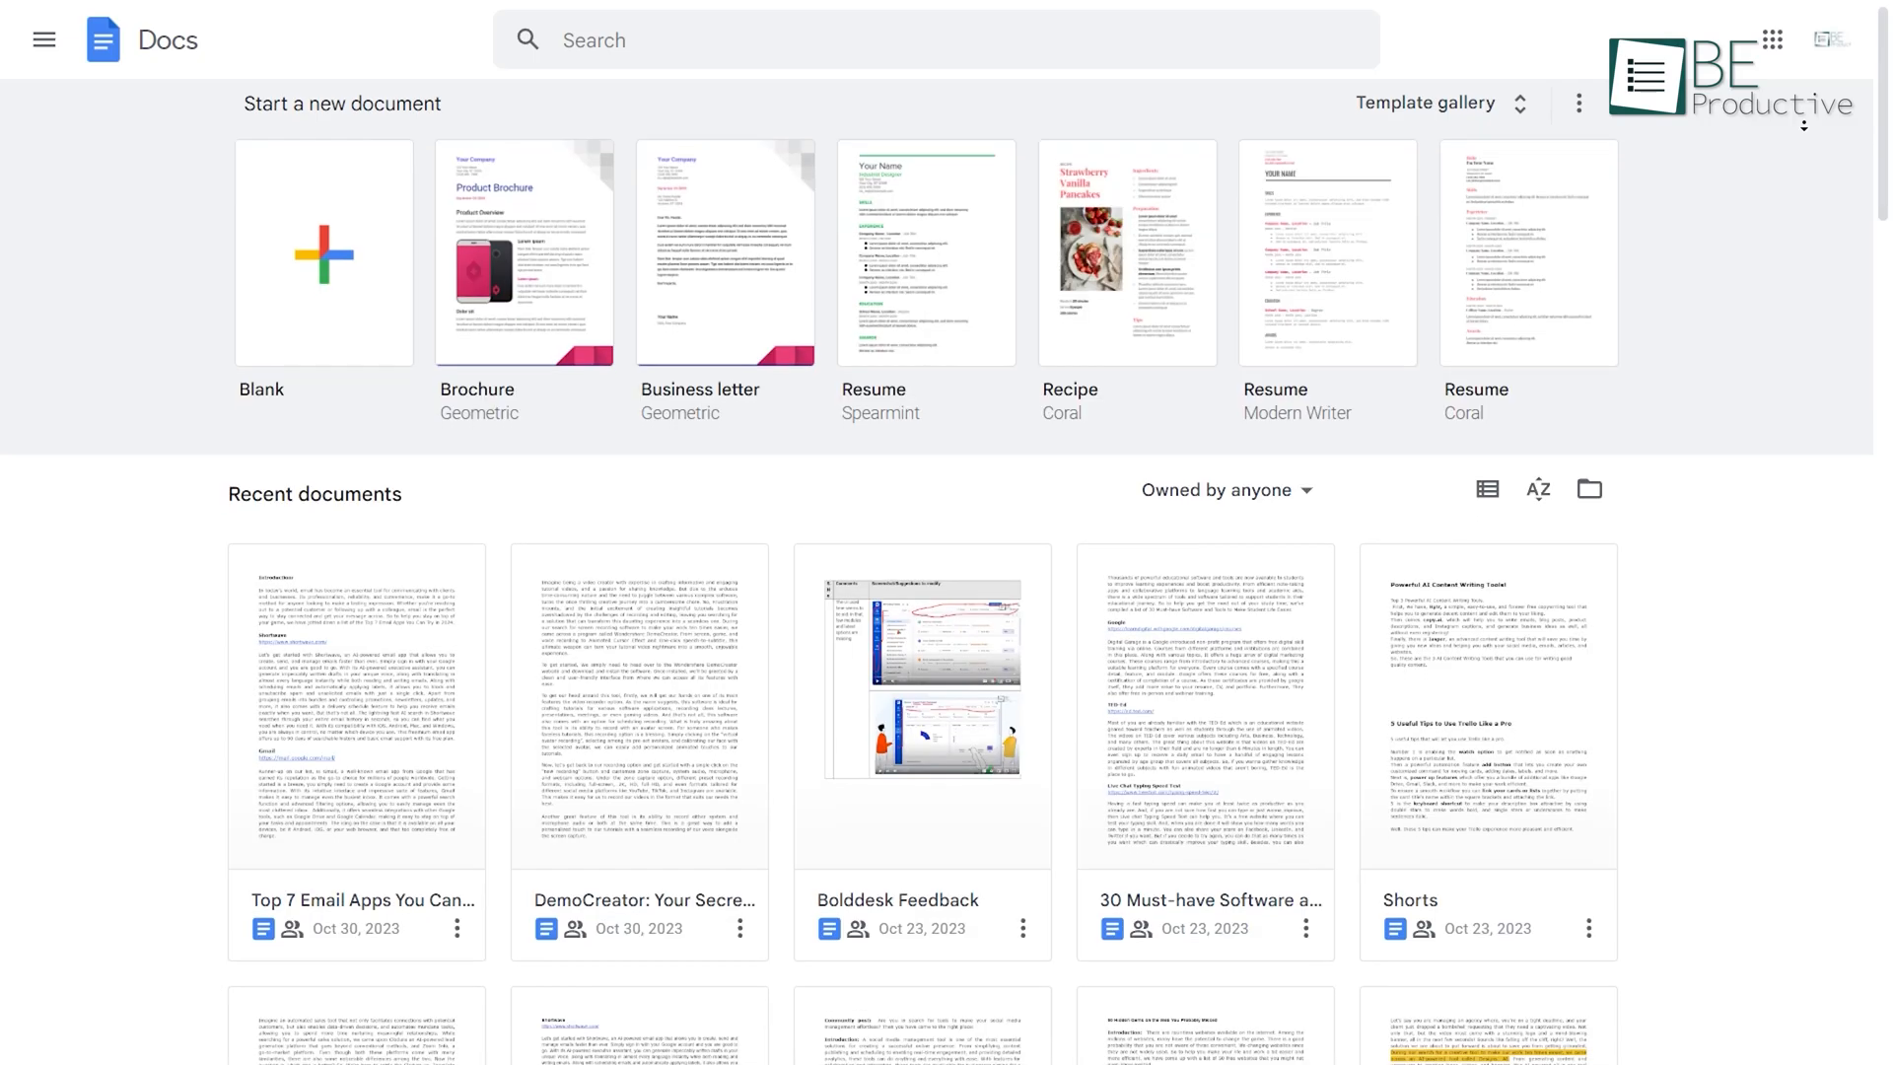
Open the gadgets document and browse the File > Download formats and Help menu
{"action": "left_click", "coordinate": [322, 254]}
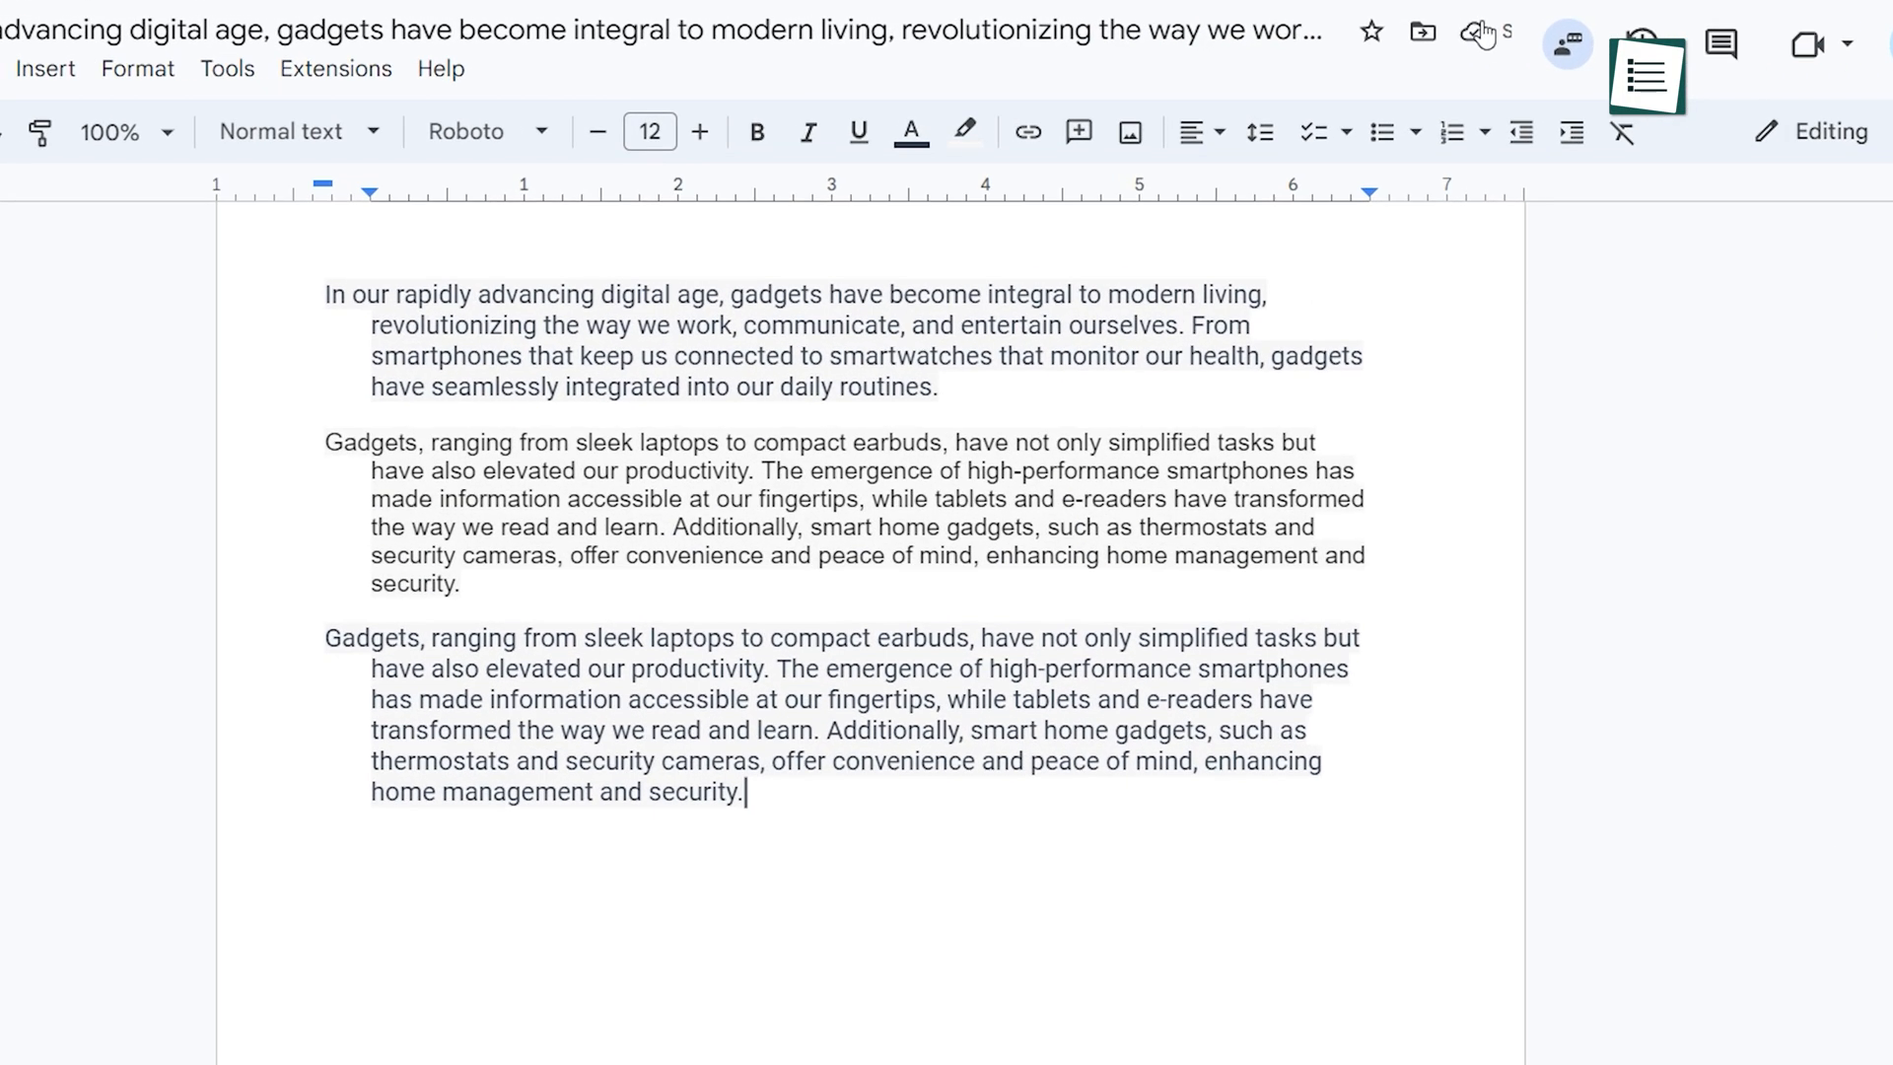
{"action": "left_click", "coordinate": [90, 55]}
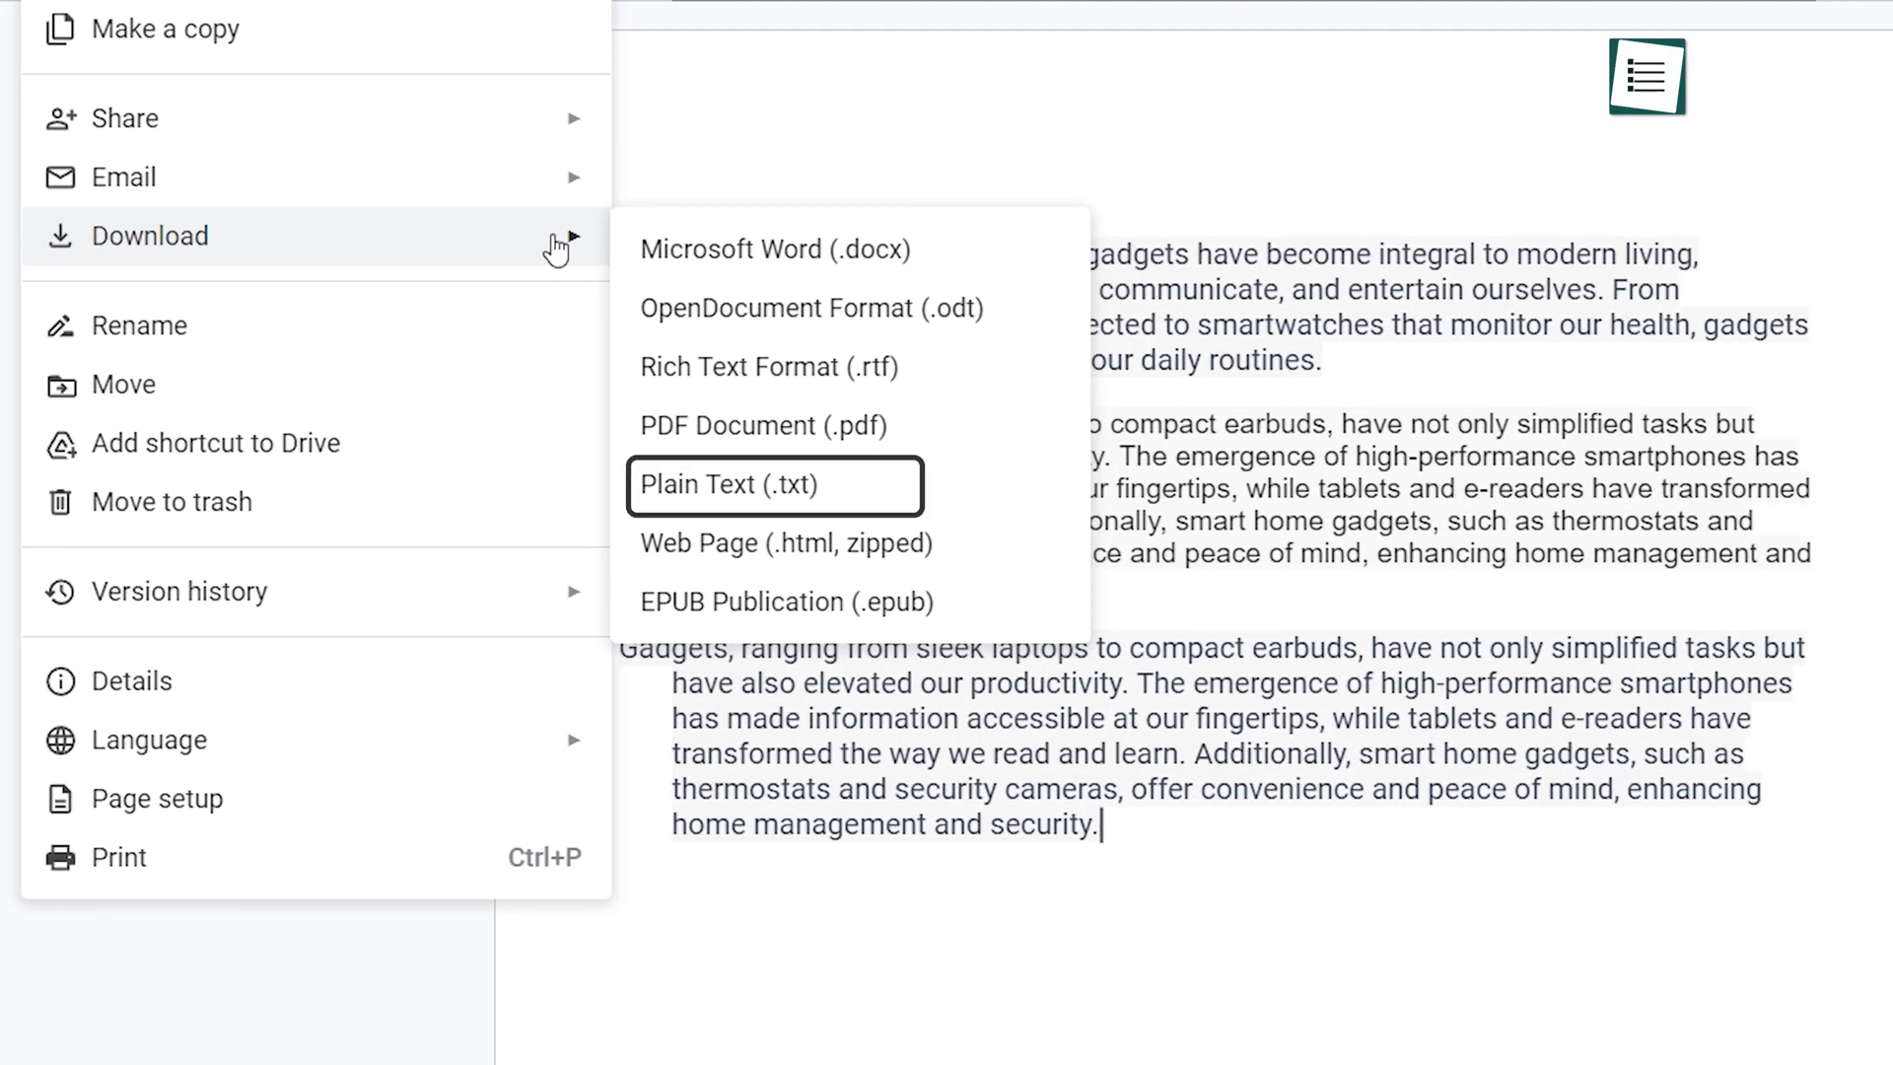
{"action": "mouse_move", "coordinate": [774, 366]}
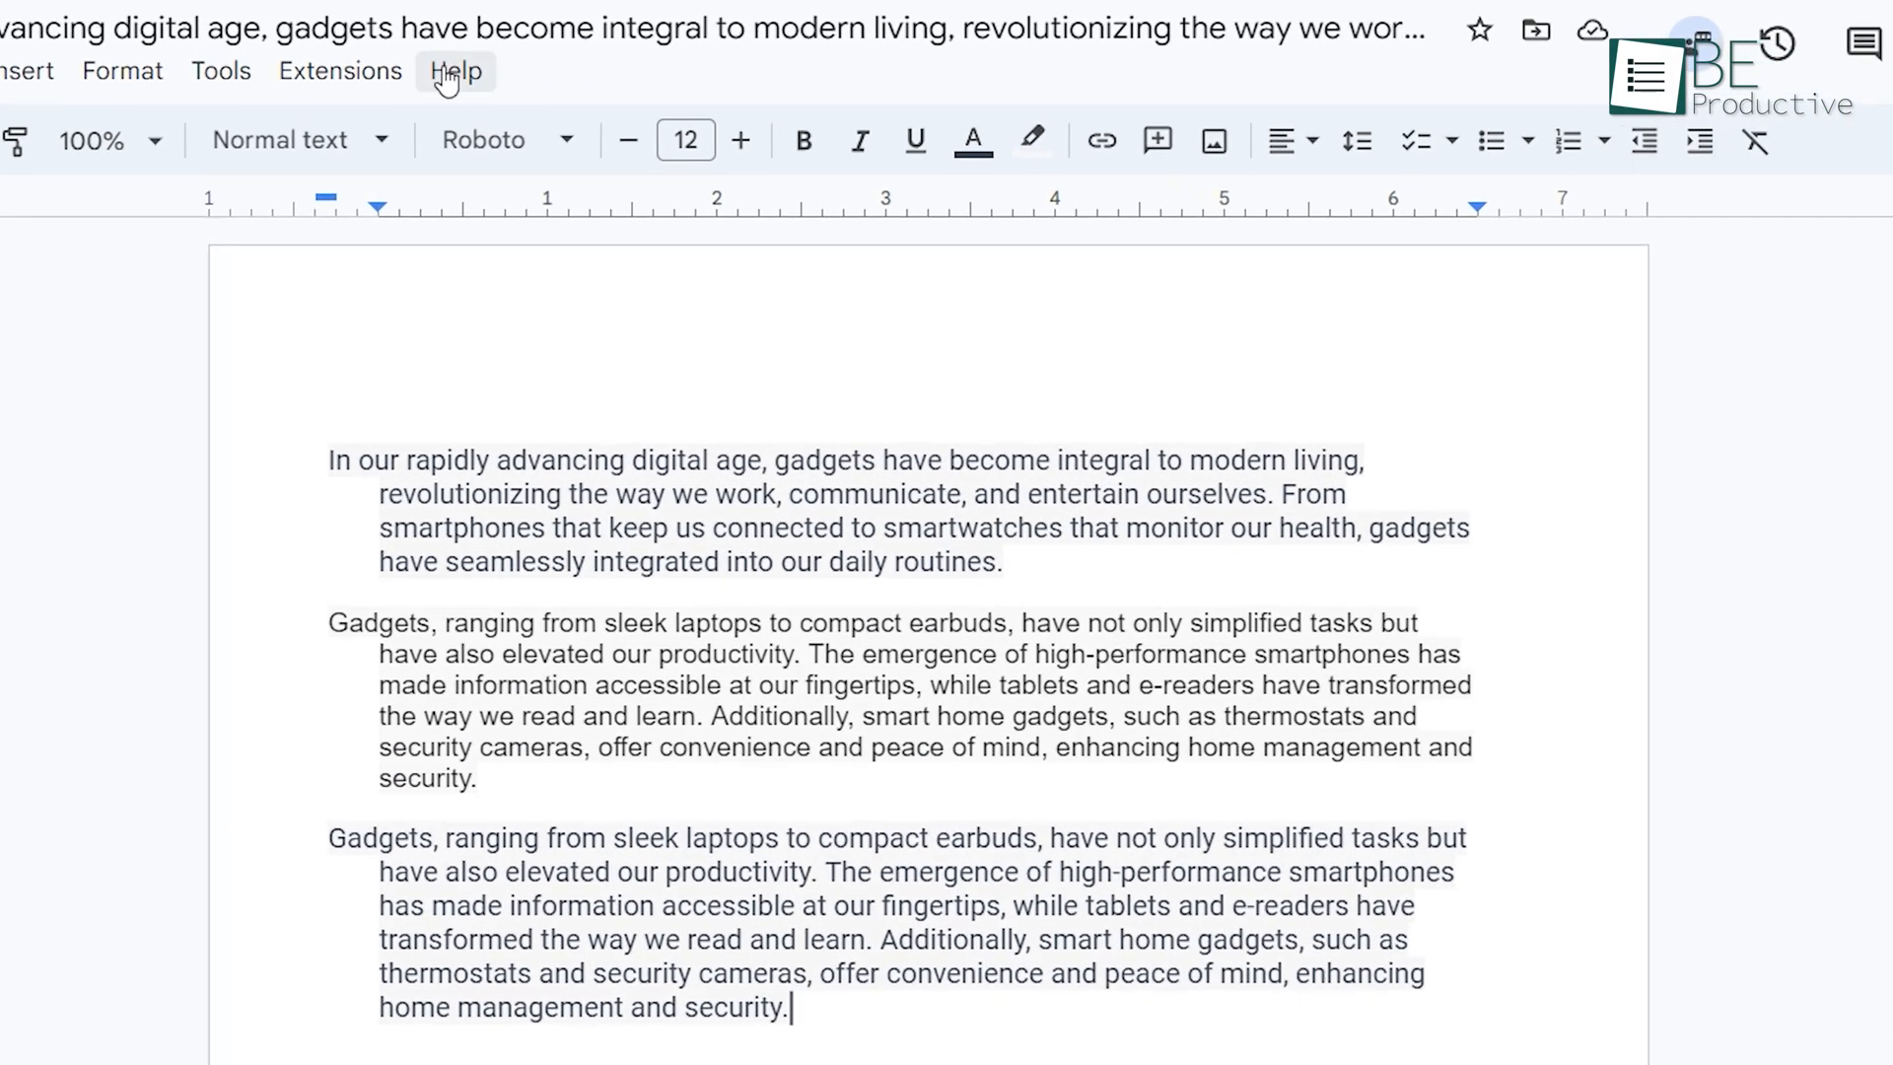
{"action": "left_click", "coordinate": [339, 70]}
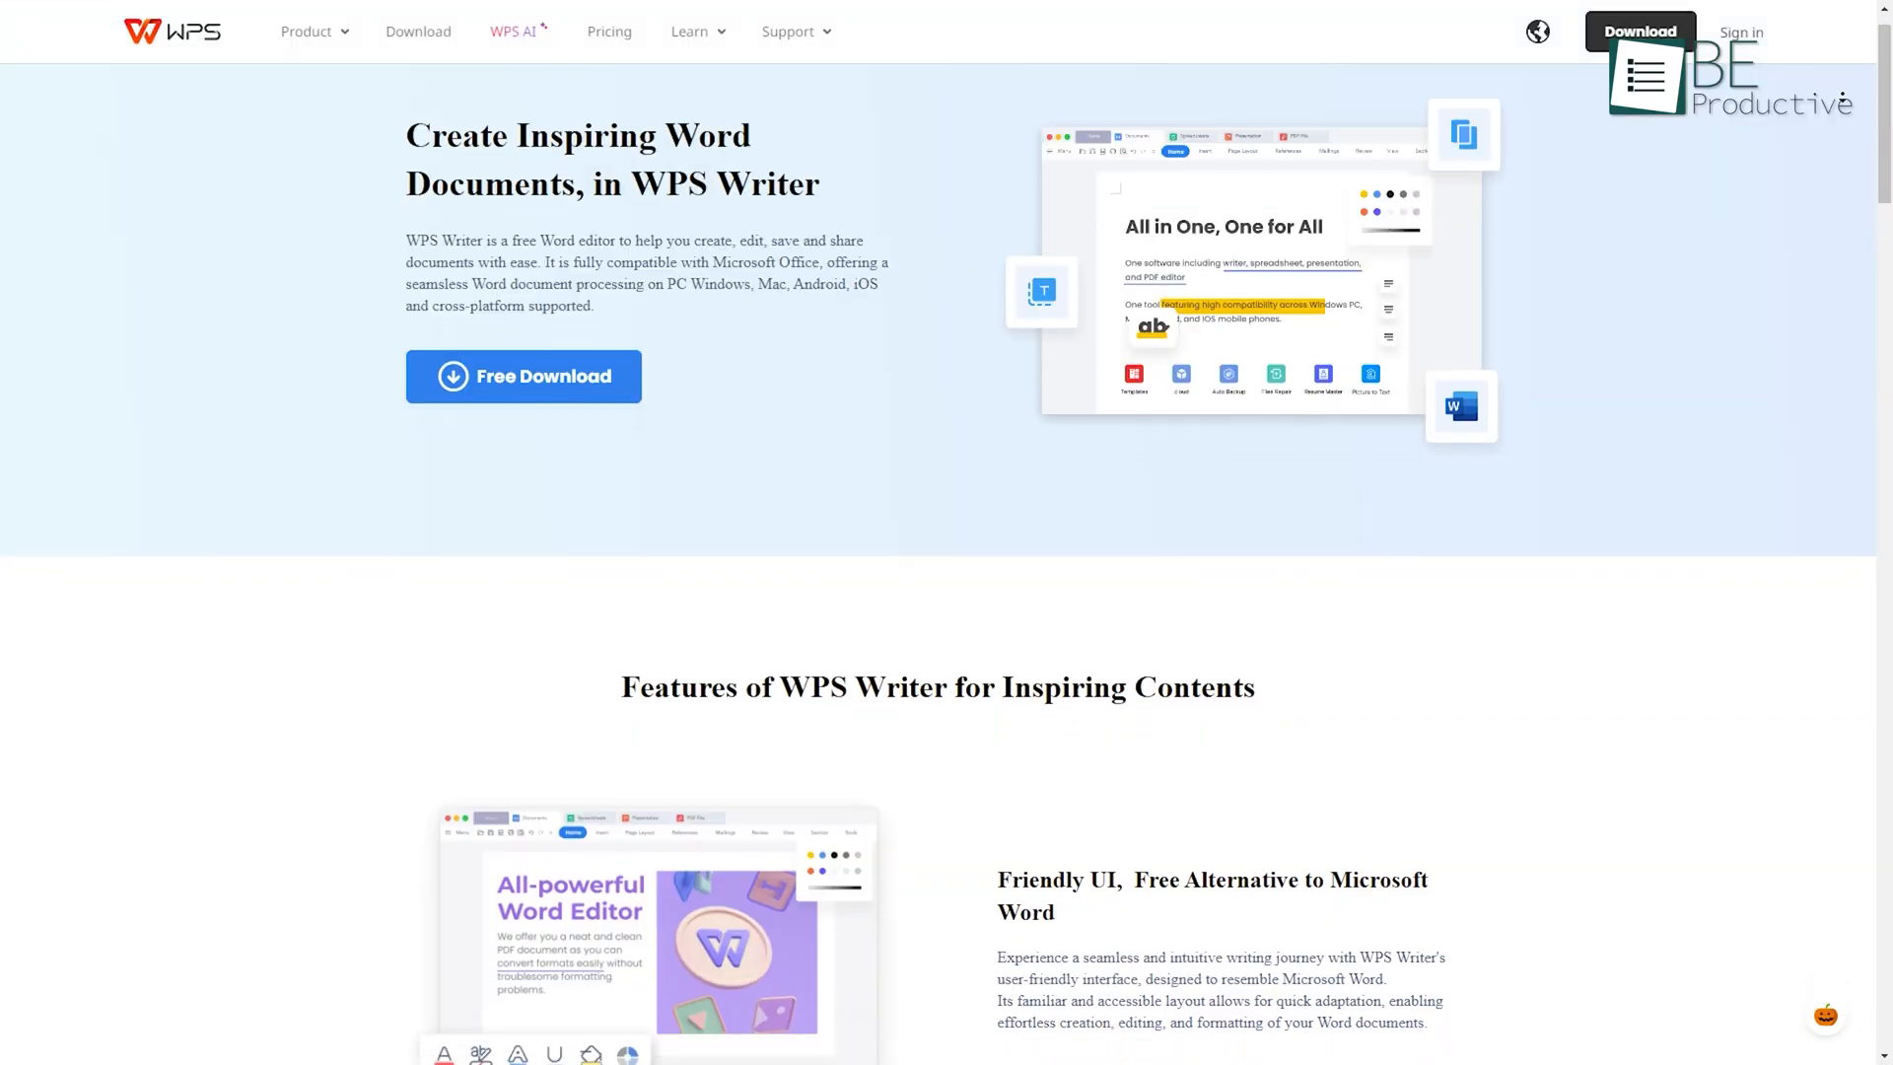
Browse Docs templates, try the University Class Schedule template, and start a blank document
{"action": "scroll", "scroll_direction": "down", "scroll_amount": 3}
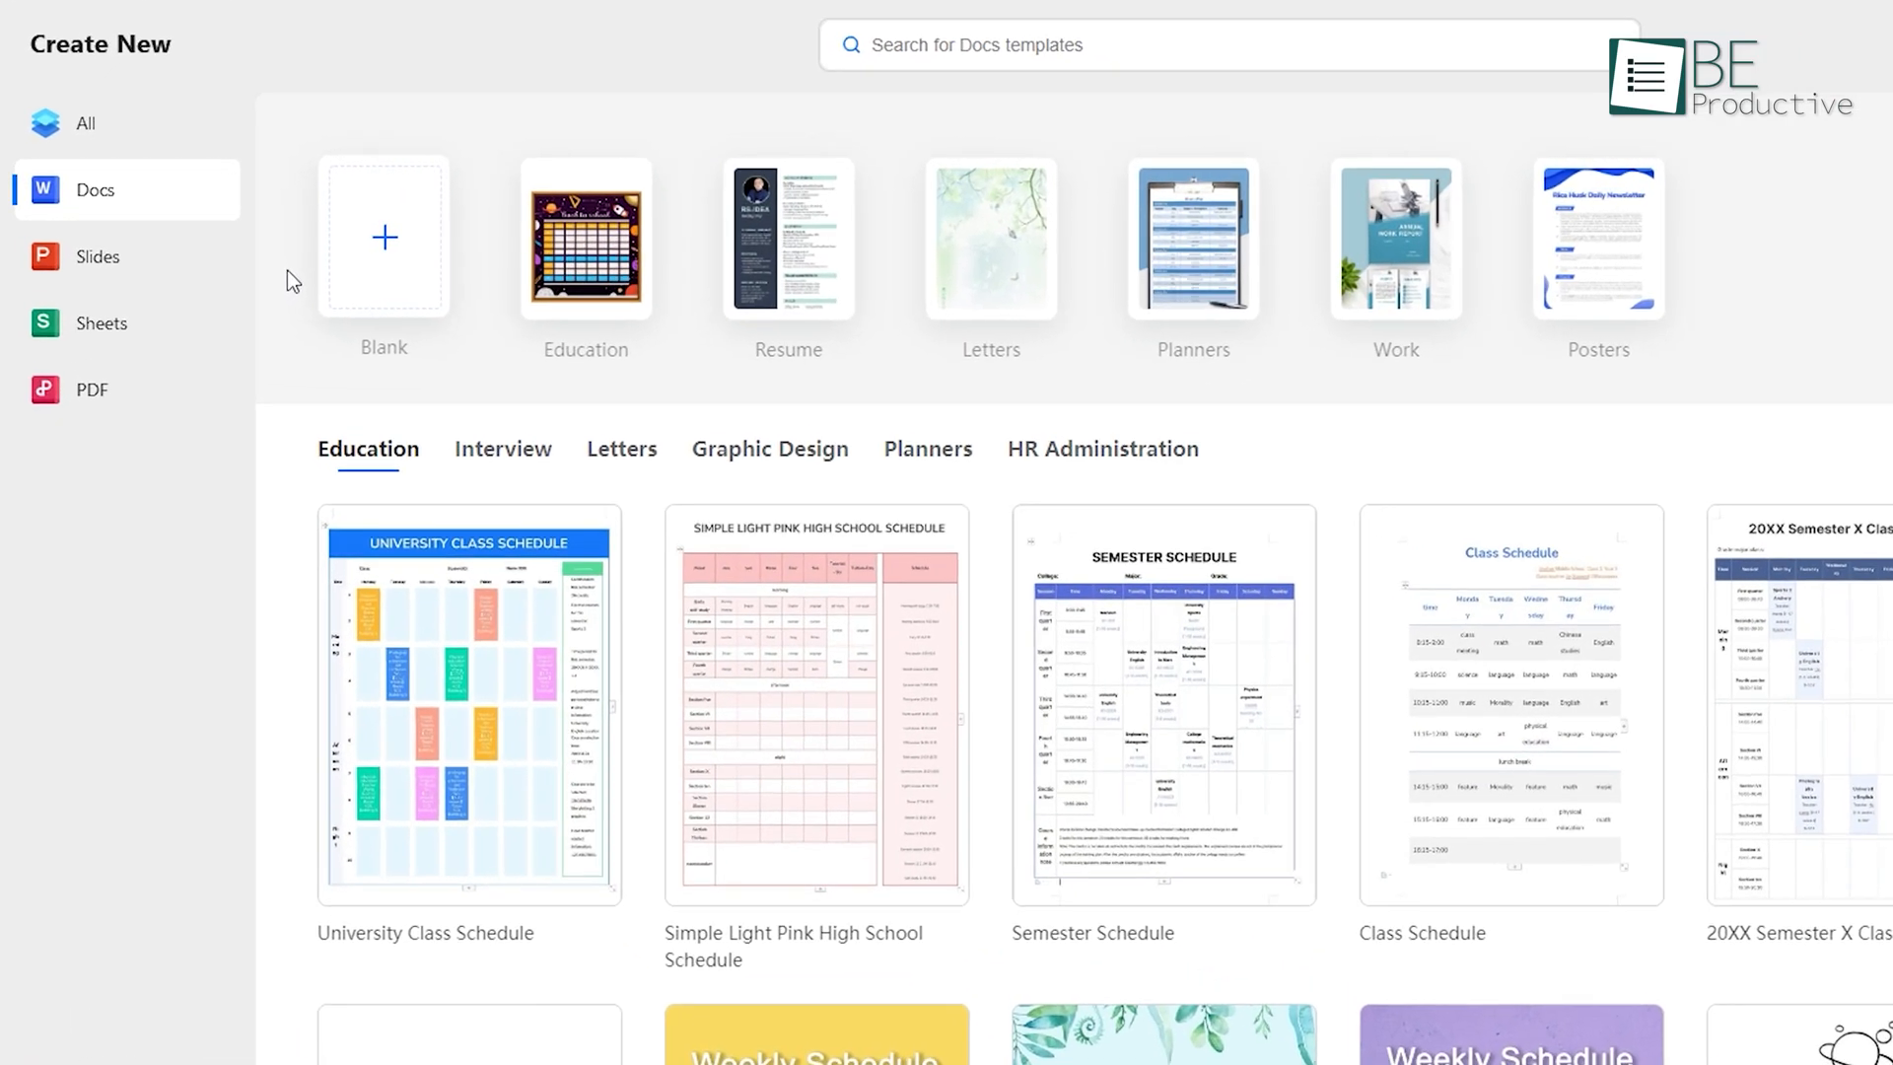
{"action": "mouse_move", "coordinate": [109, 256]}
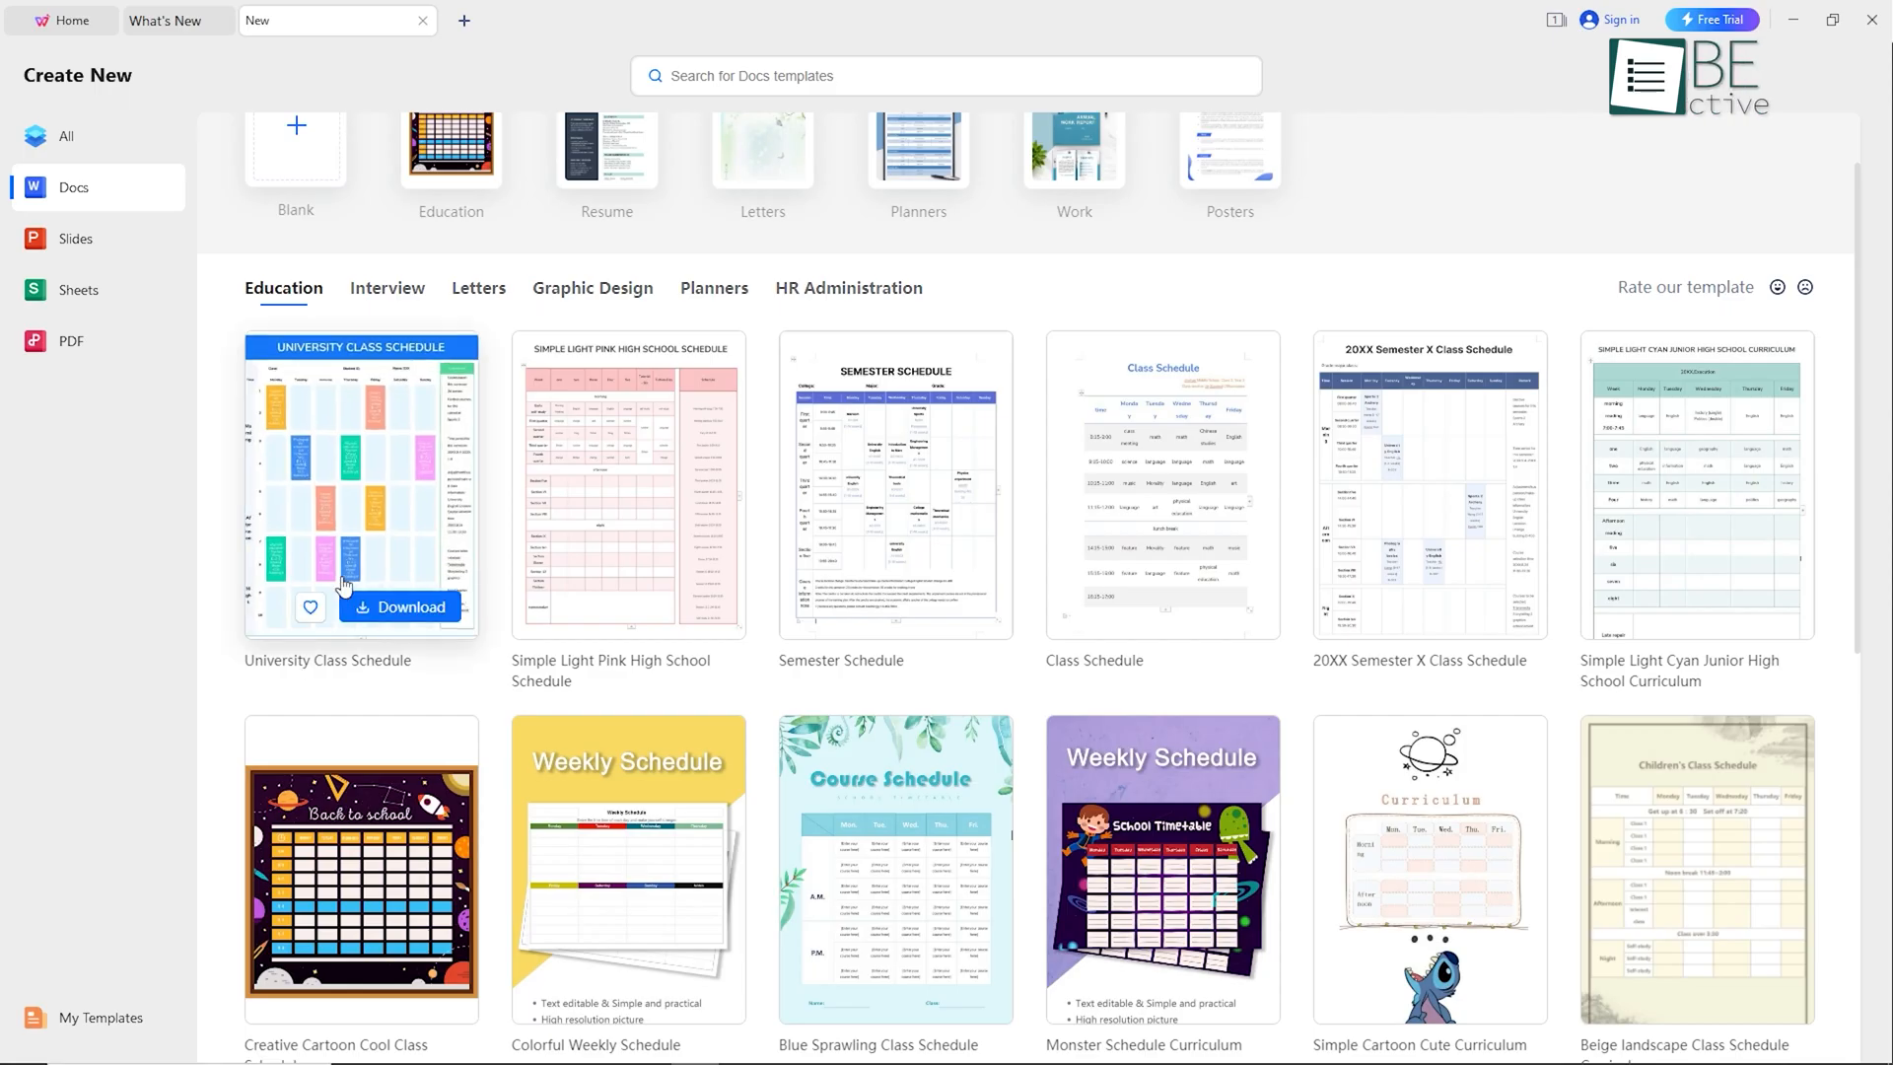
{"action": "left_click", "coordinate": [295, 145]}
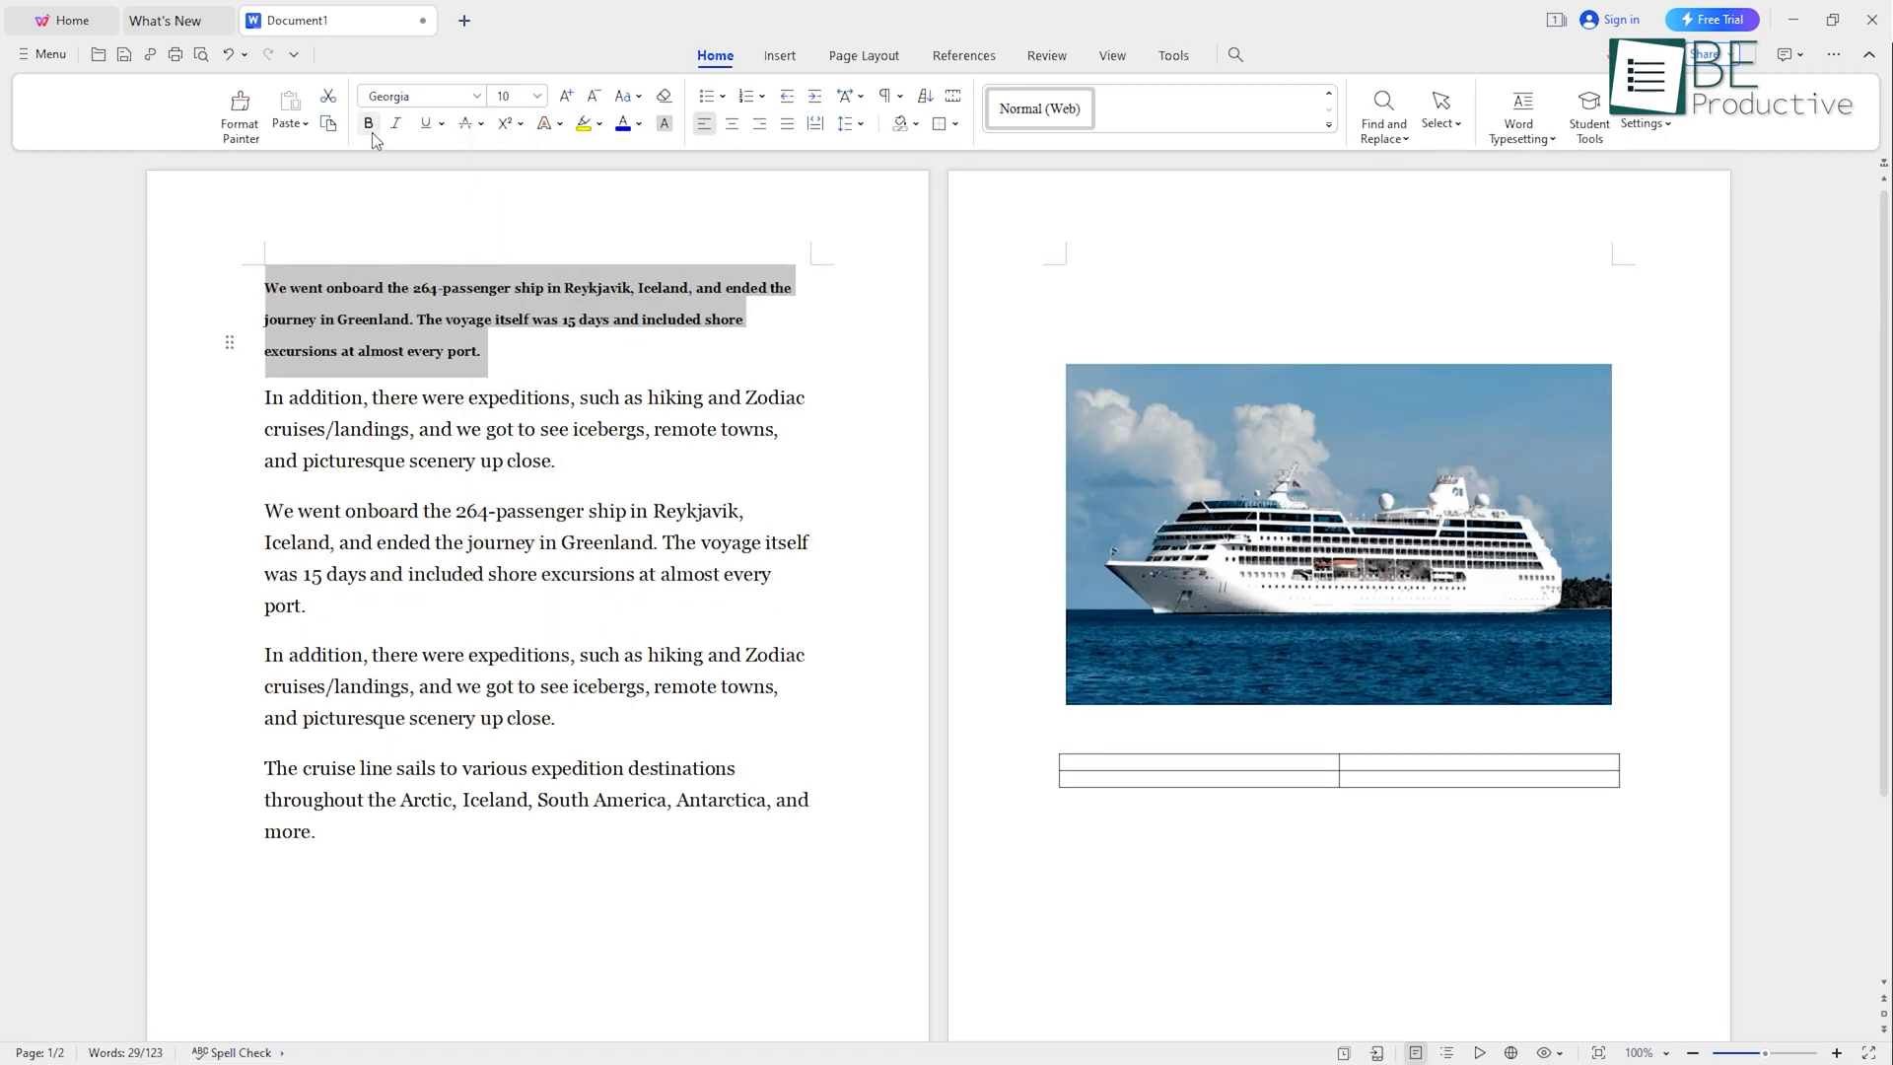
{"action": "left_click", "coordinate": [663, 21]}
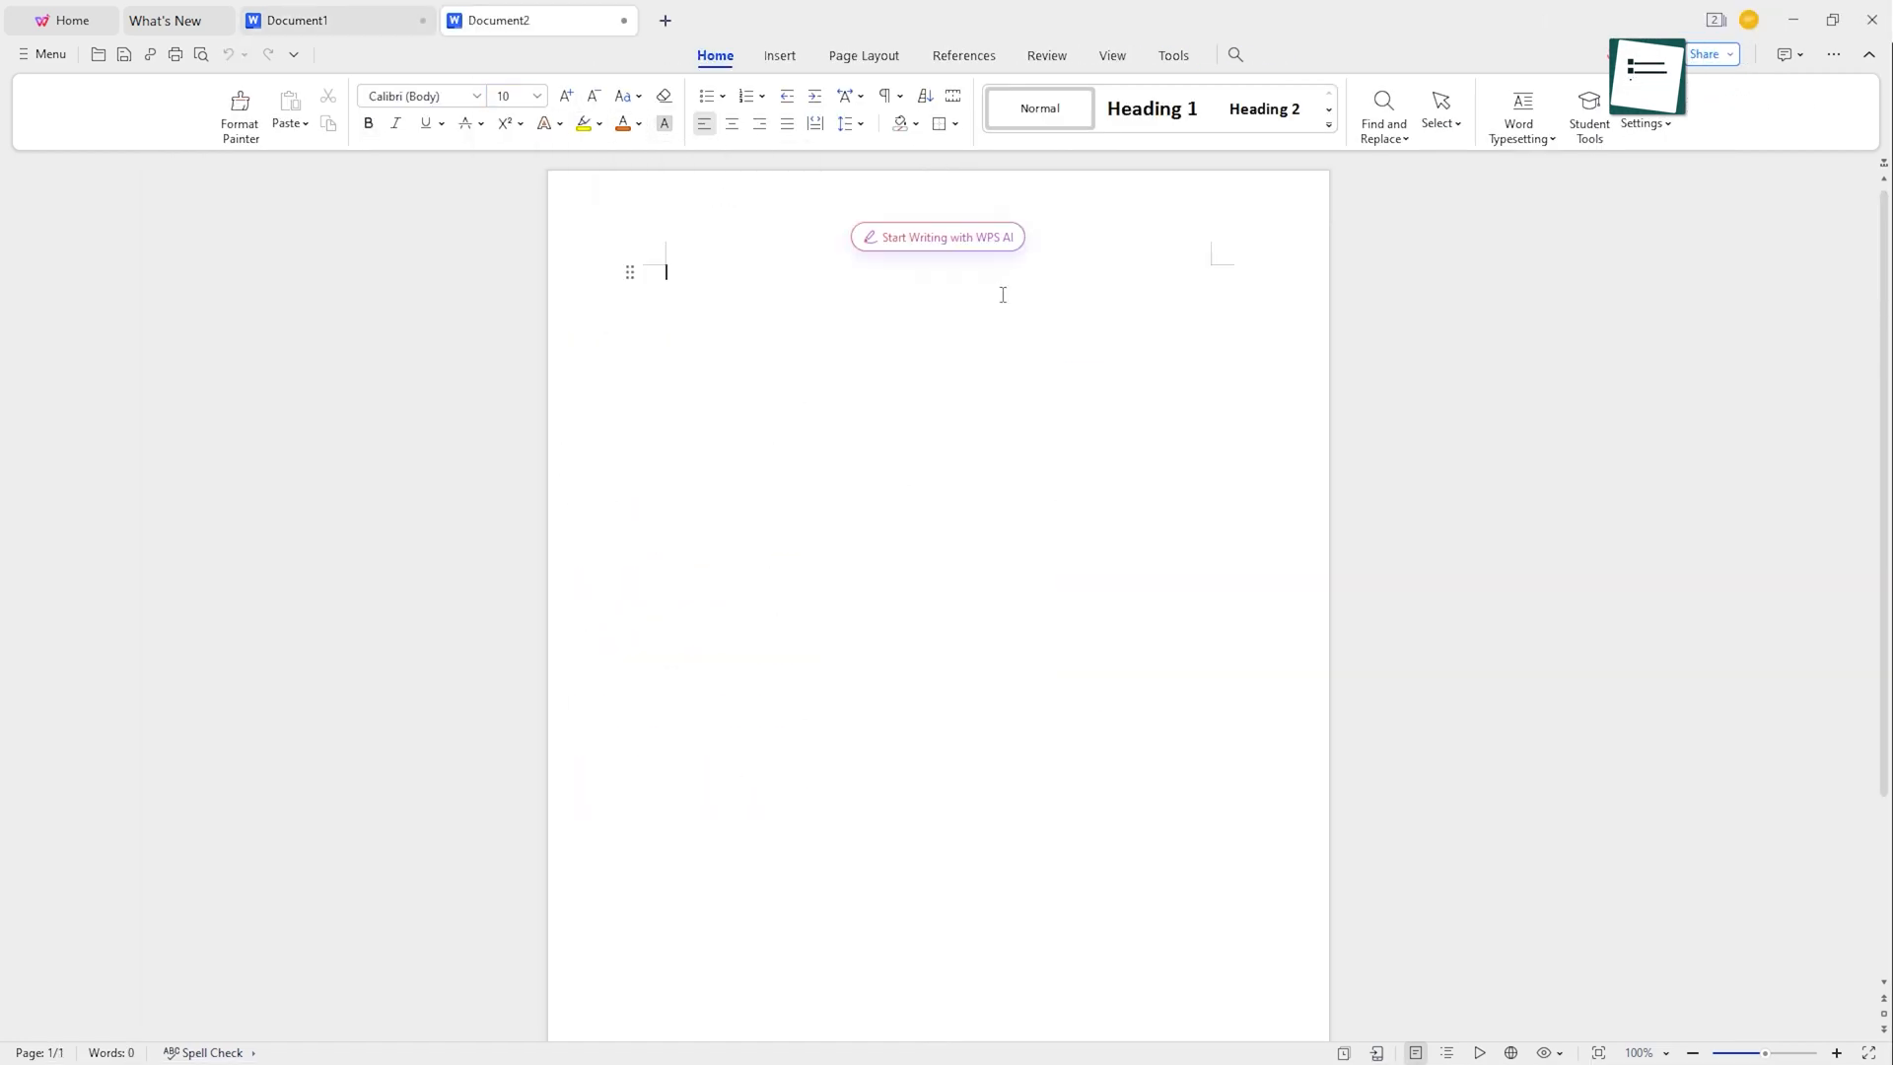
Generate and discard a WPS AI article, then submit arithmetic and HTML prompts
{"action": "left_click", "coordinate": [936, 237]}
{"action": "type", "text": "Write an article about AI within 100 words"}
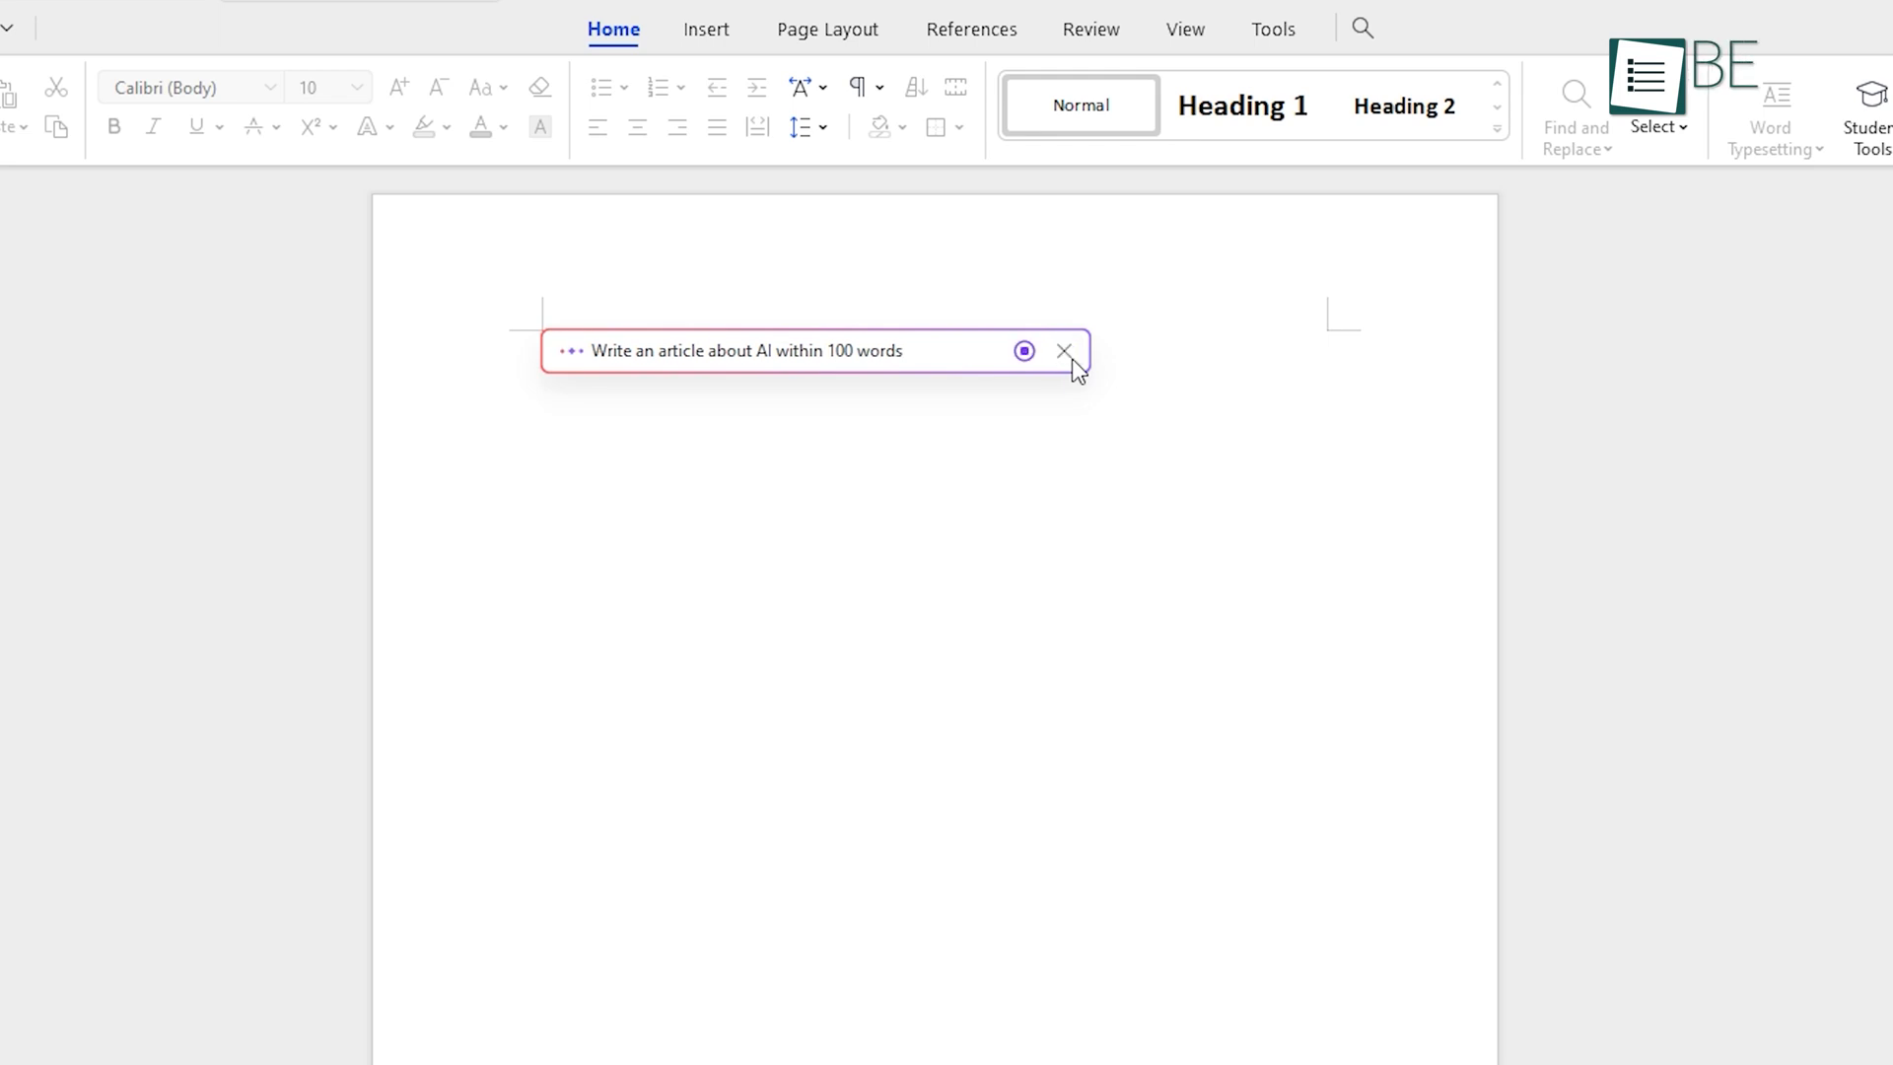
{"action": "left_click", "coordinate": [1022, 351]}
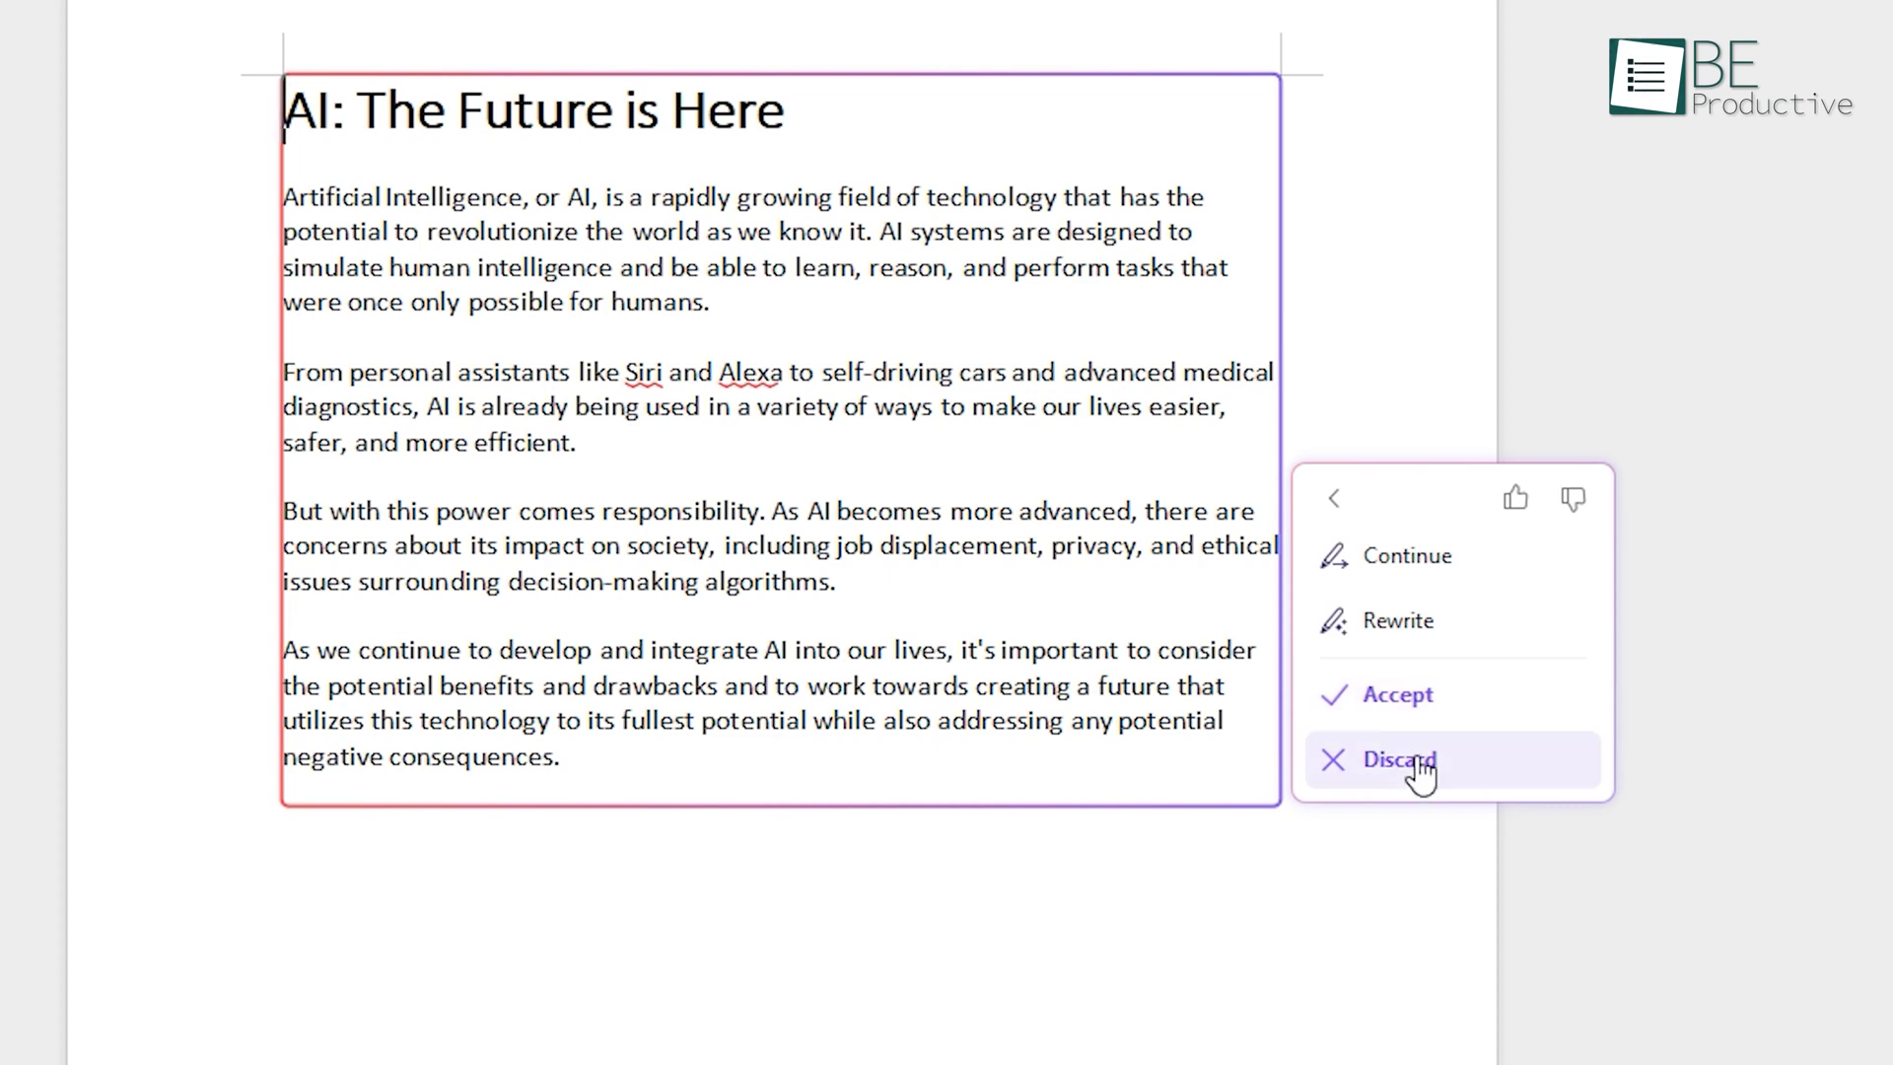
{"action": "mouse_move", "coordinate": [1437, 555]}
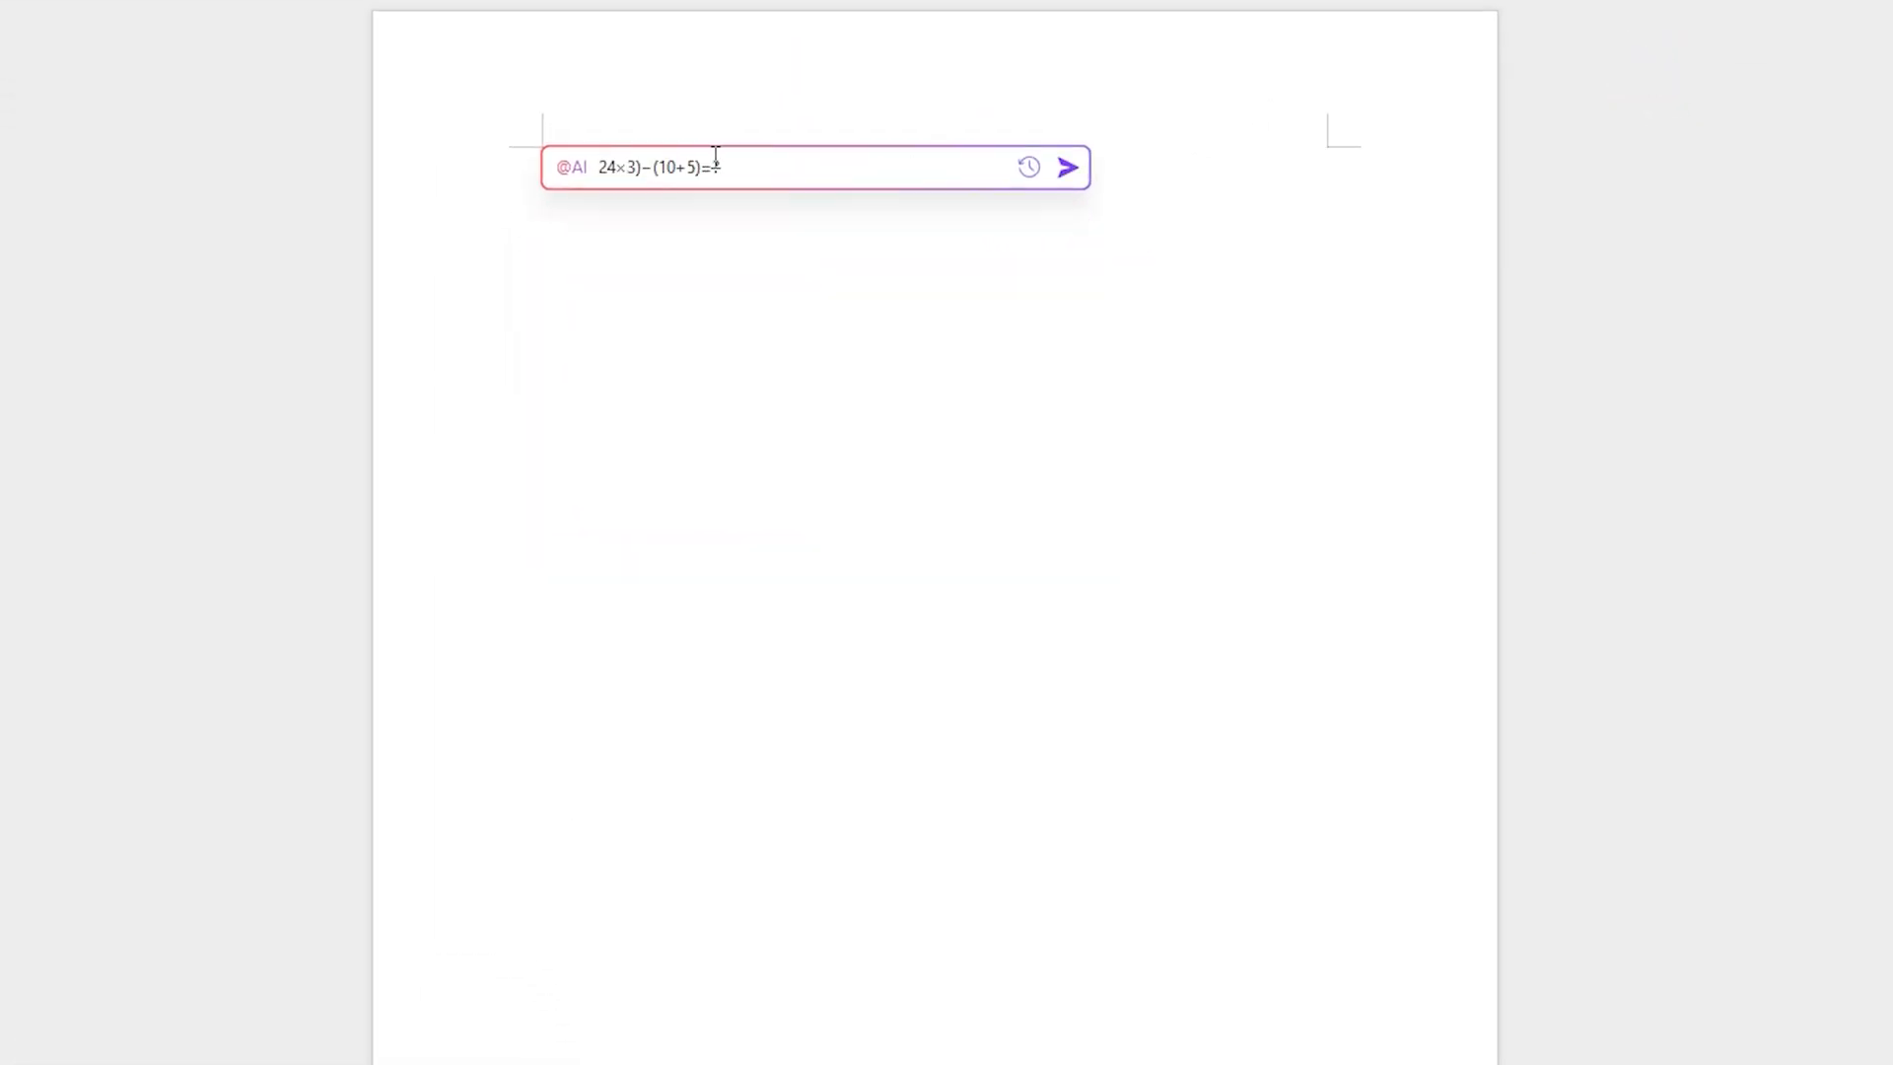
{"action": "left_click", "coordinate": [1067, 167]}
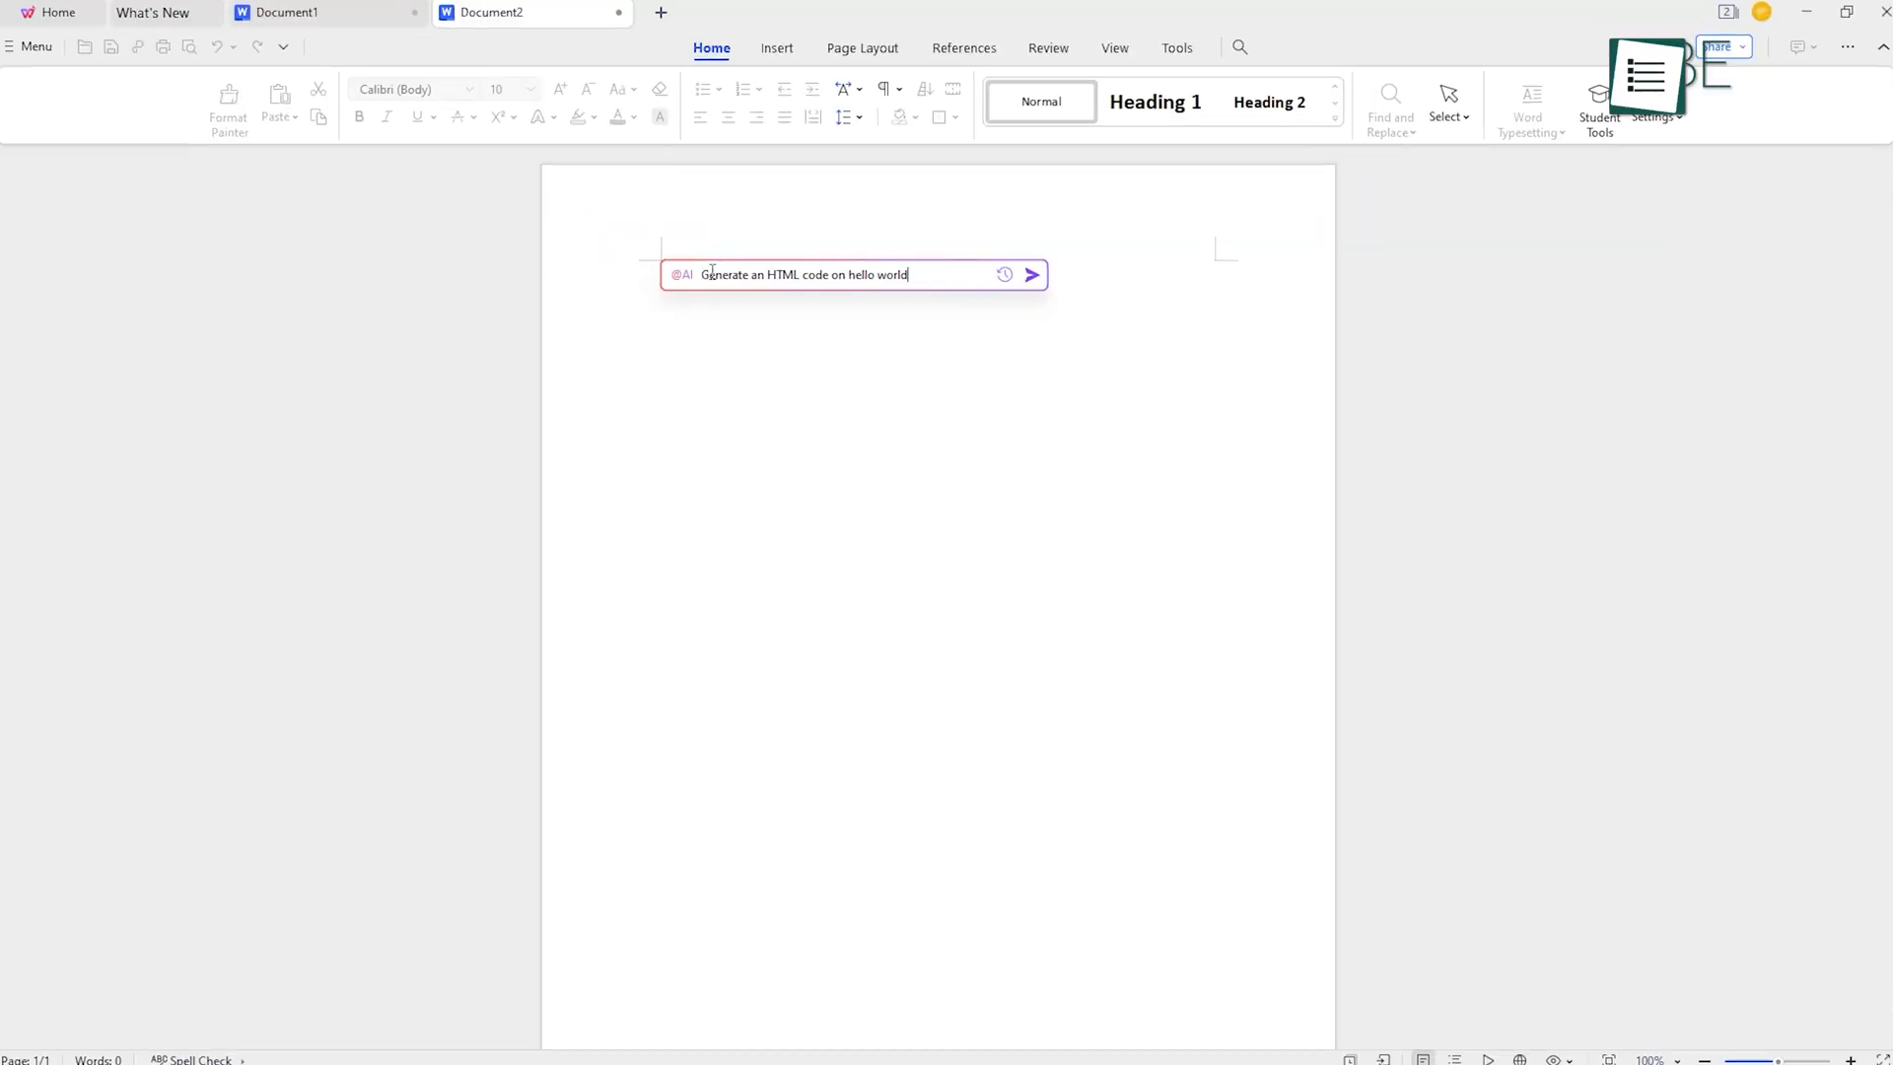
{"action": "left_click", "coordinate": [1029, 274]}
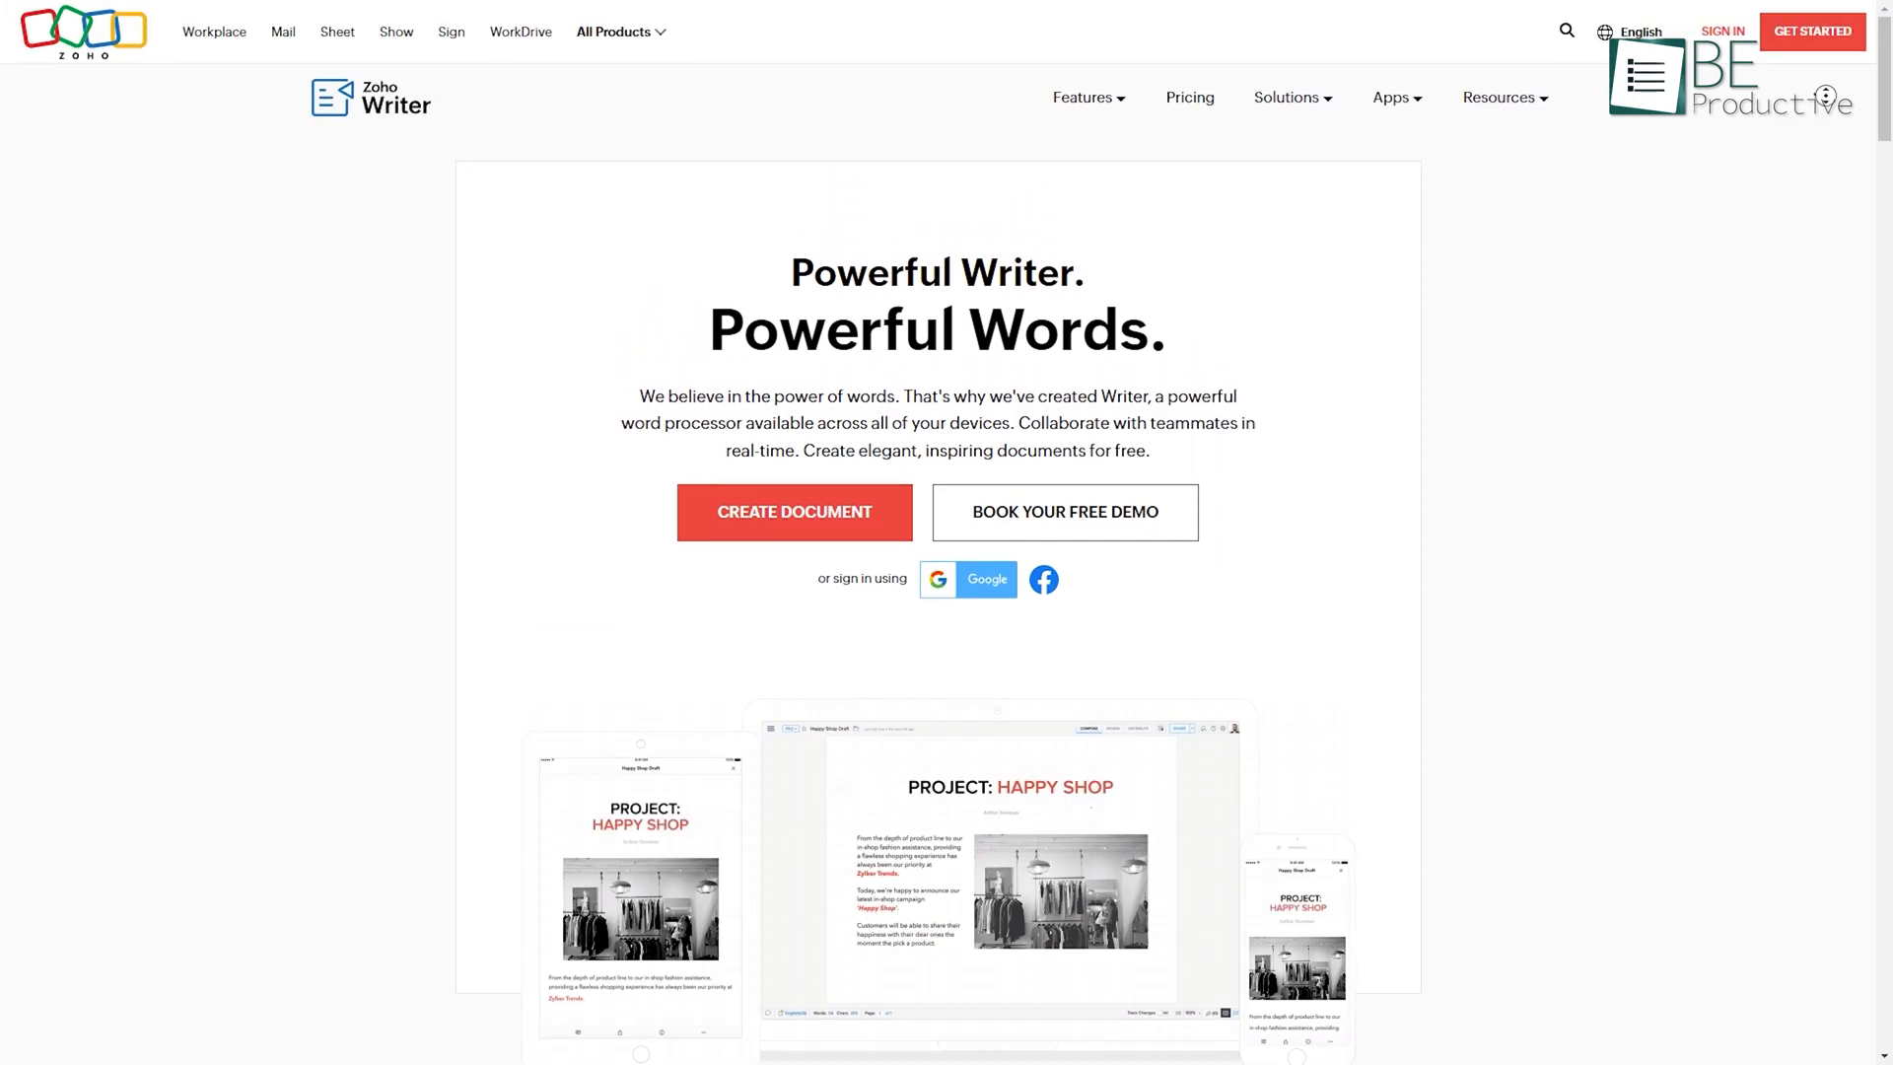
Create a new Zoho Writer document, signing in with a Google account
{"action": "left_click", "coordinate": [793, 510]}
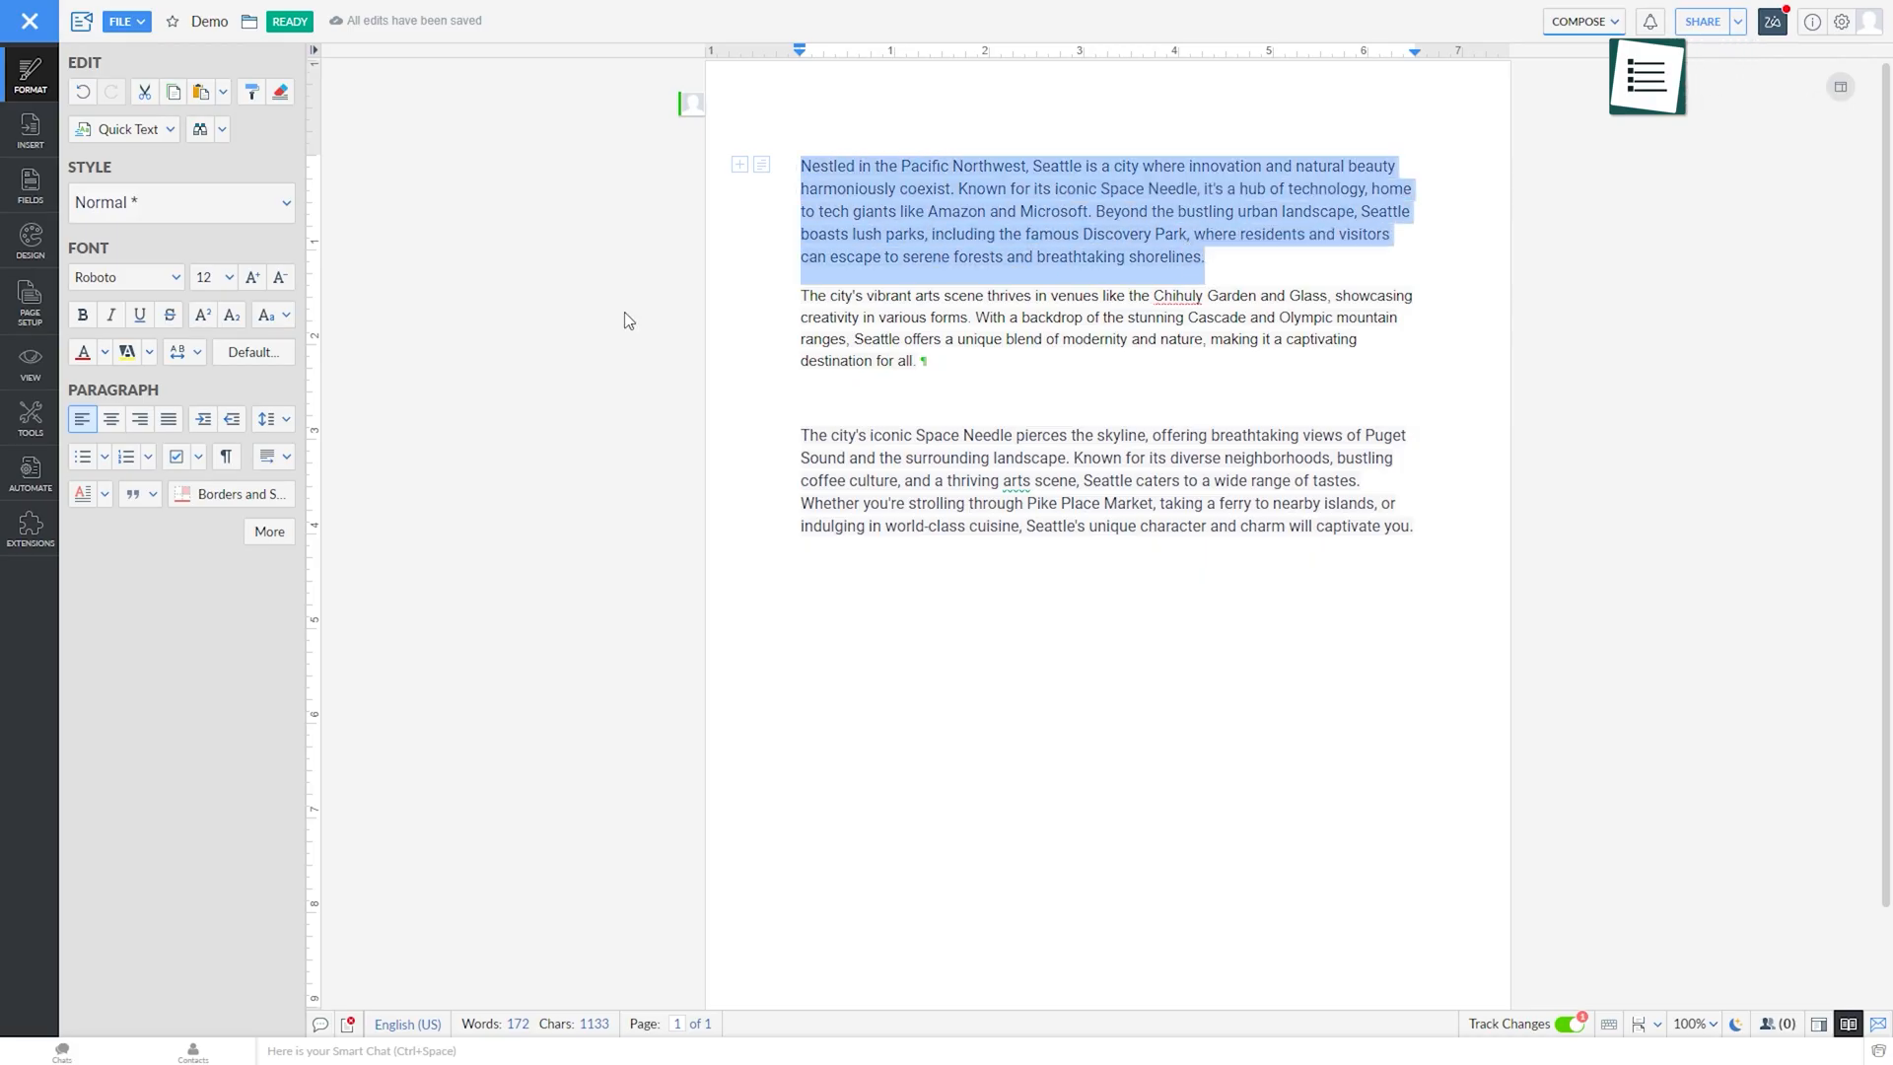
{"action": "left_click", "coordinate": [29, 21]}
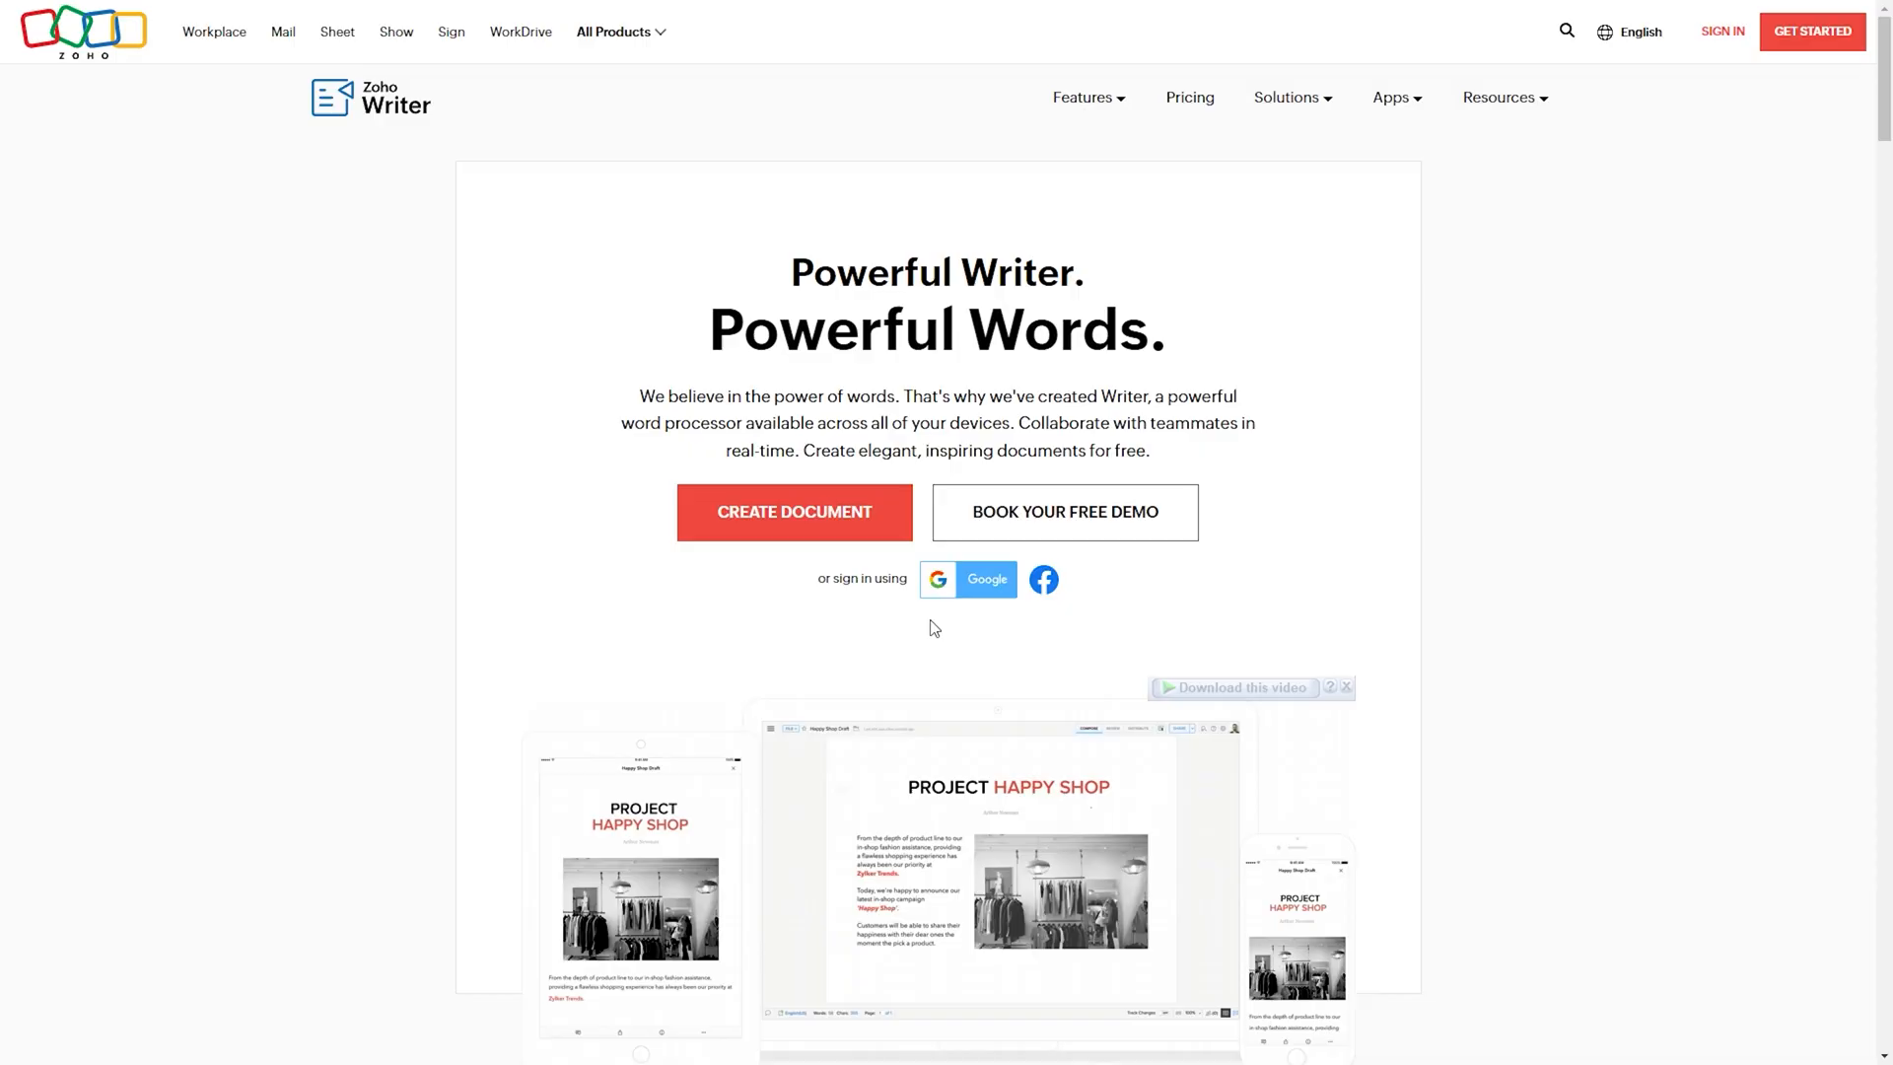
{"action": "left_click", "coordinate": [793, 511]}
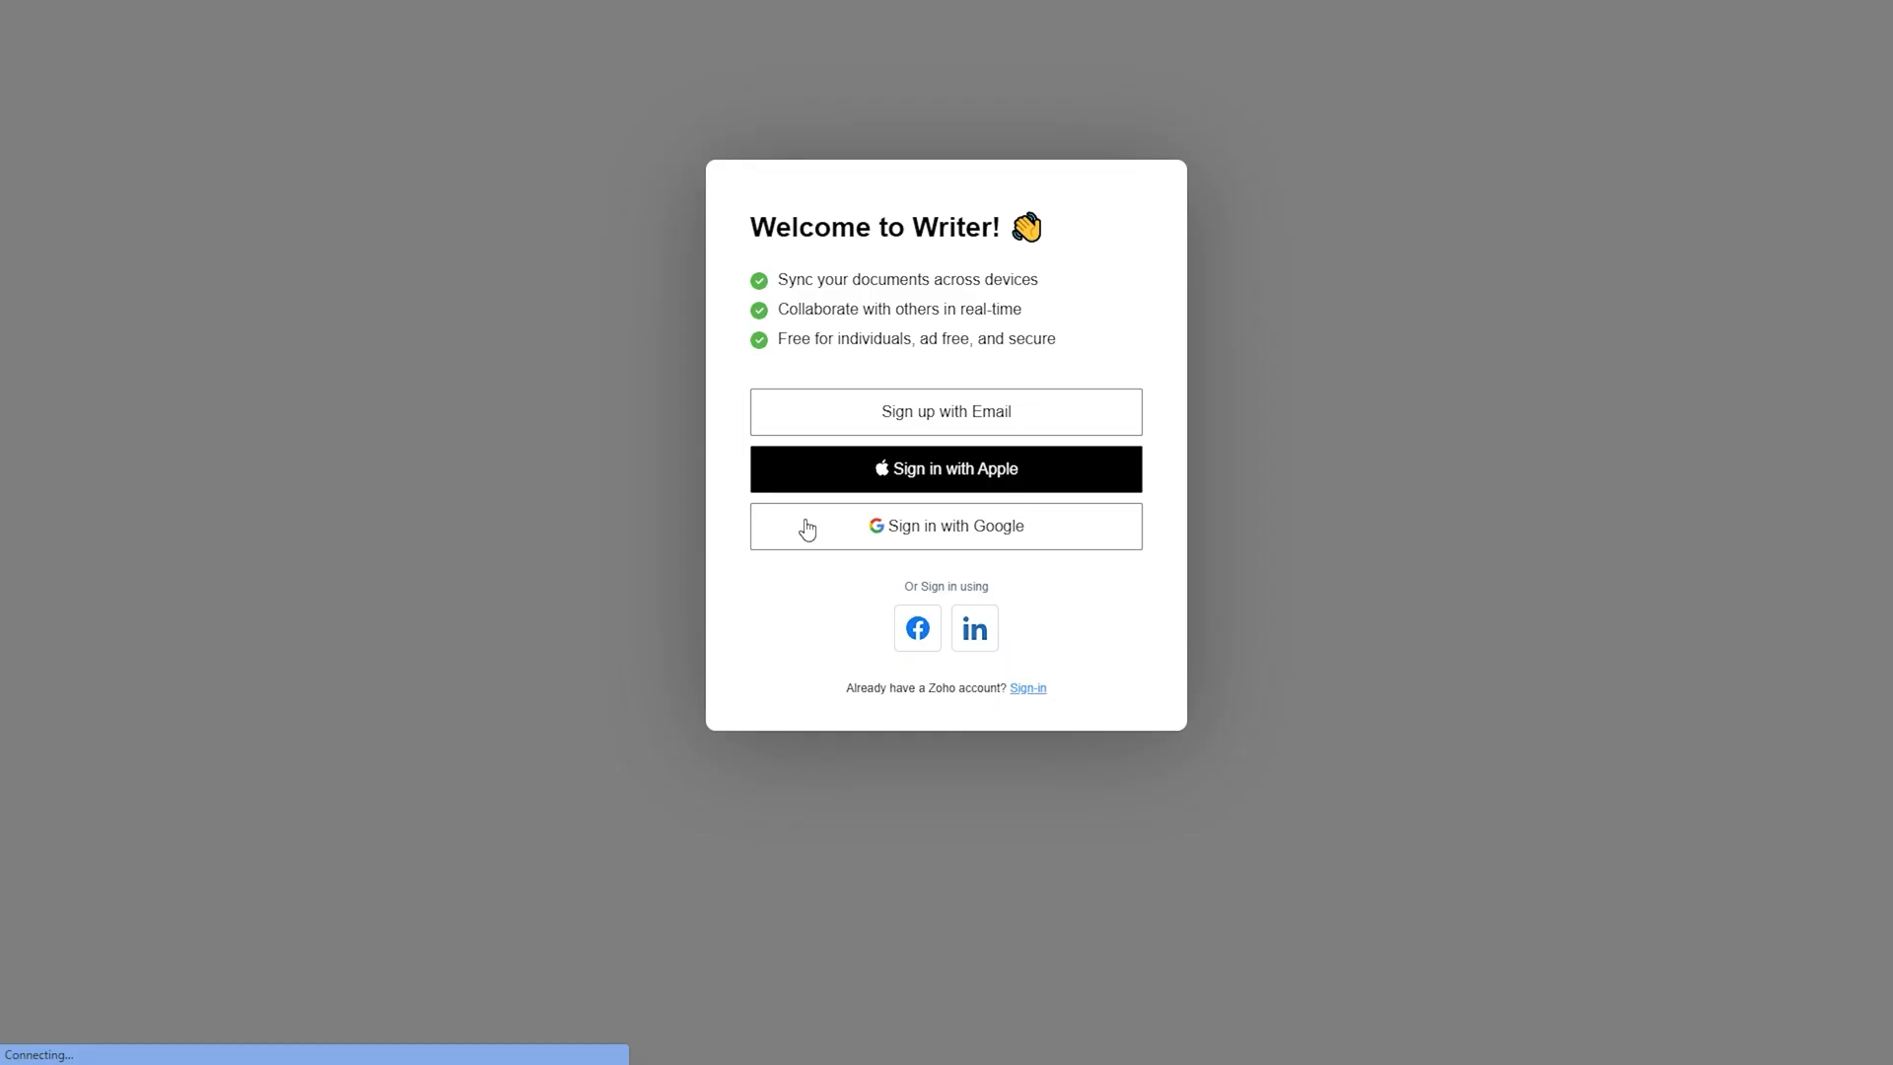
{"action": "left_click", "coordinate": [946, 526]}
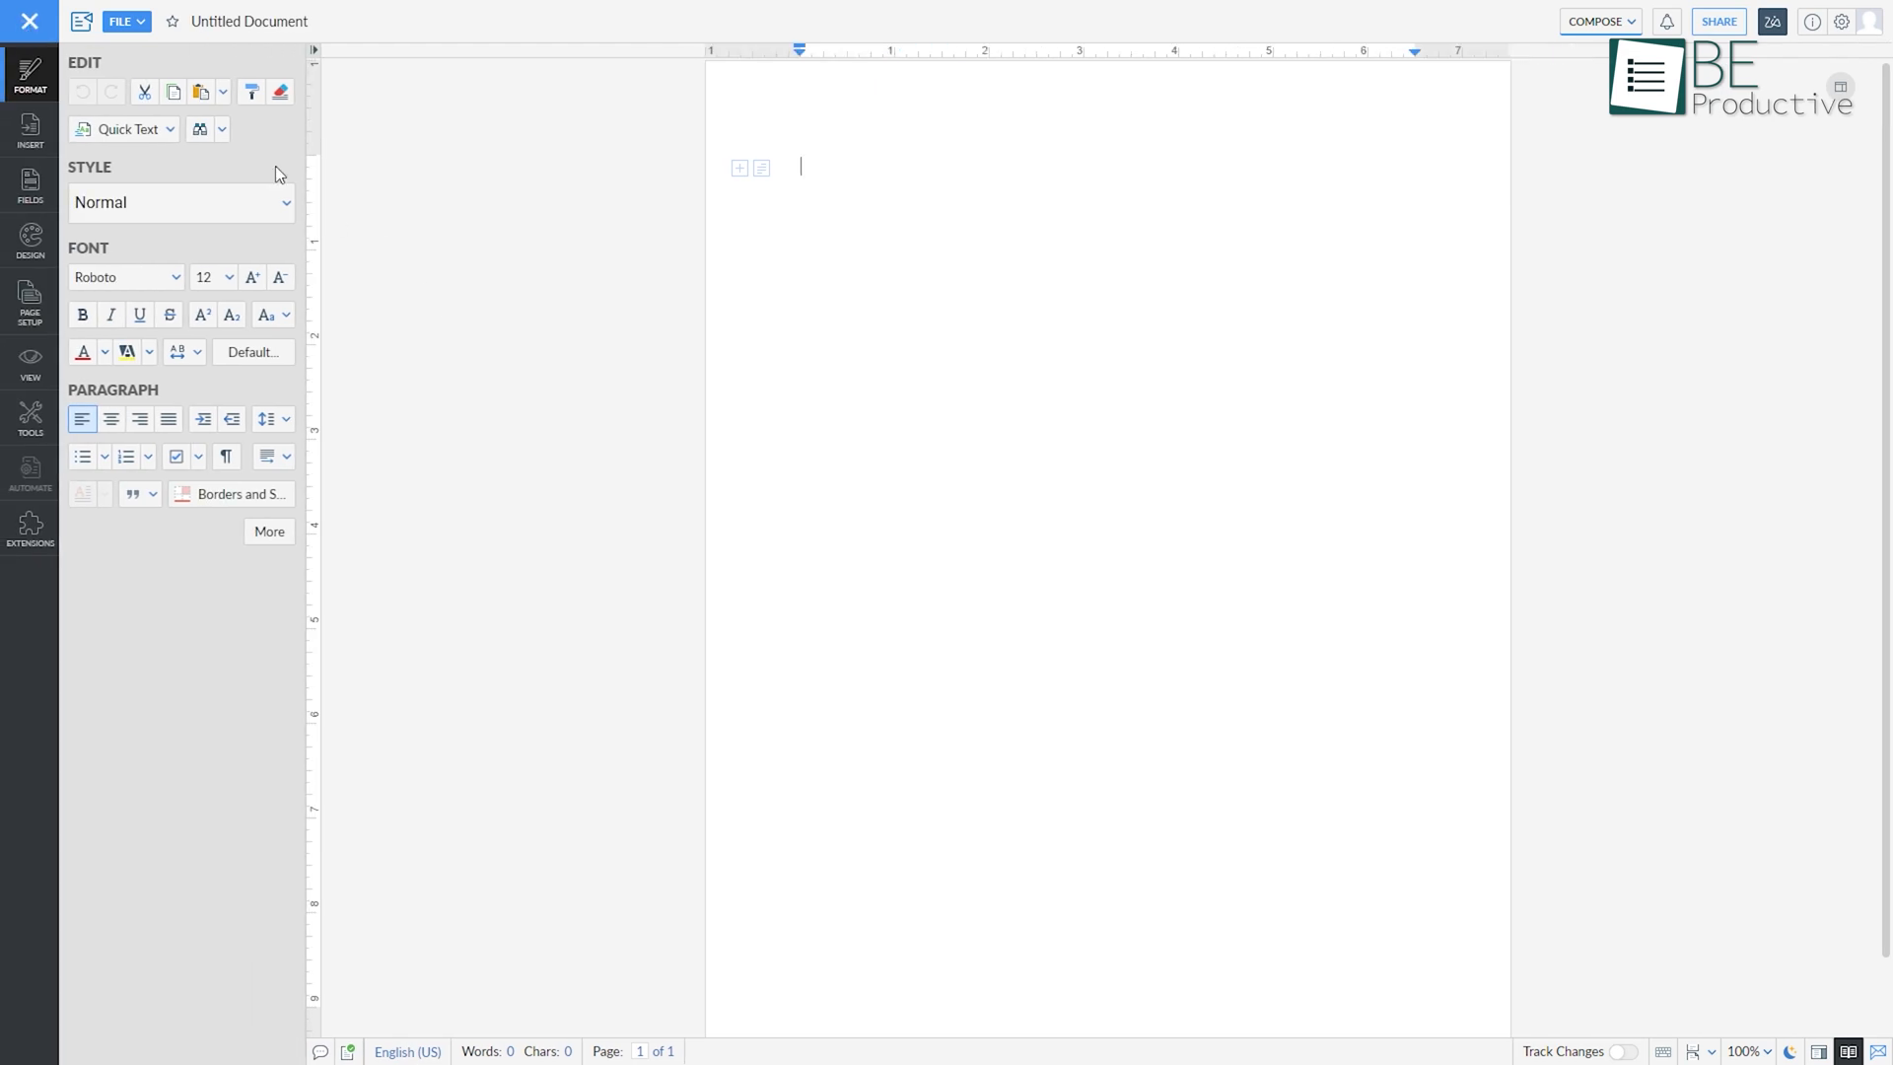
Paste a Seattle paragraph, type the Chihuly Garden paragraph, and open version history
{"action": "key", "text": "ctrl+v"}
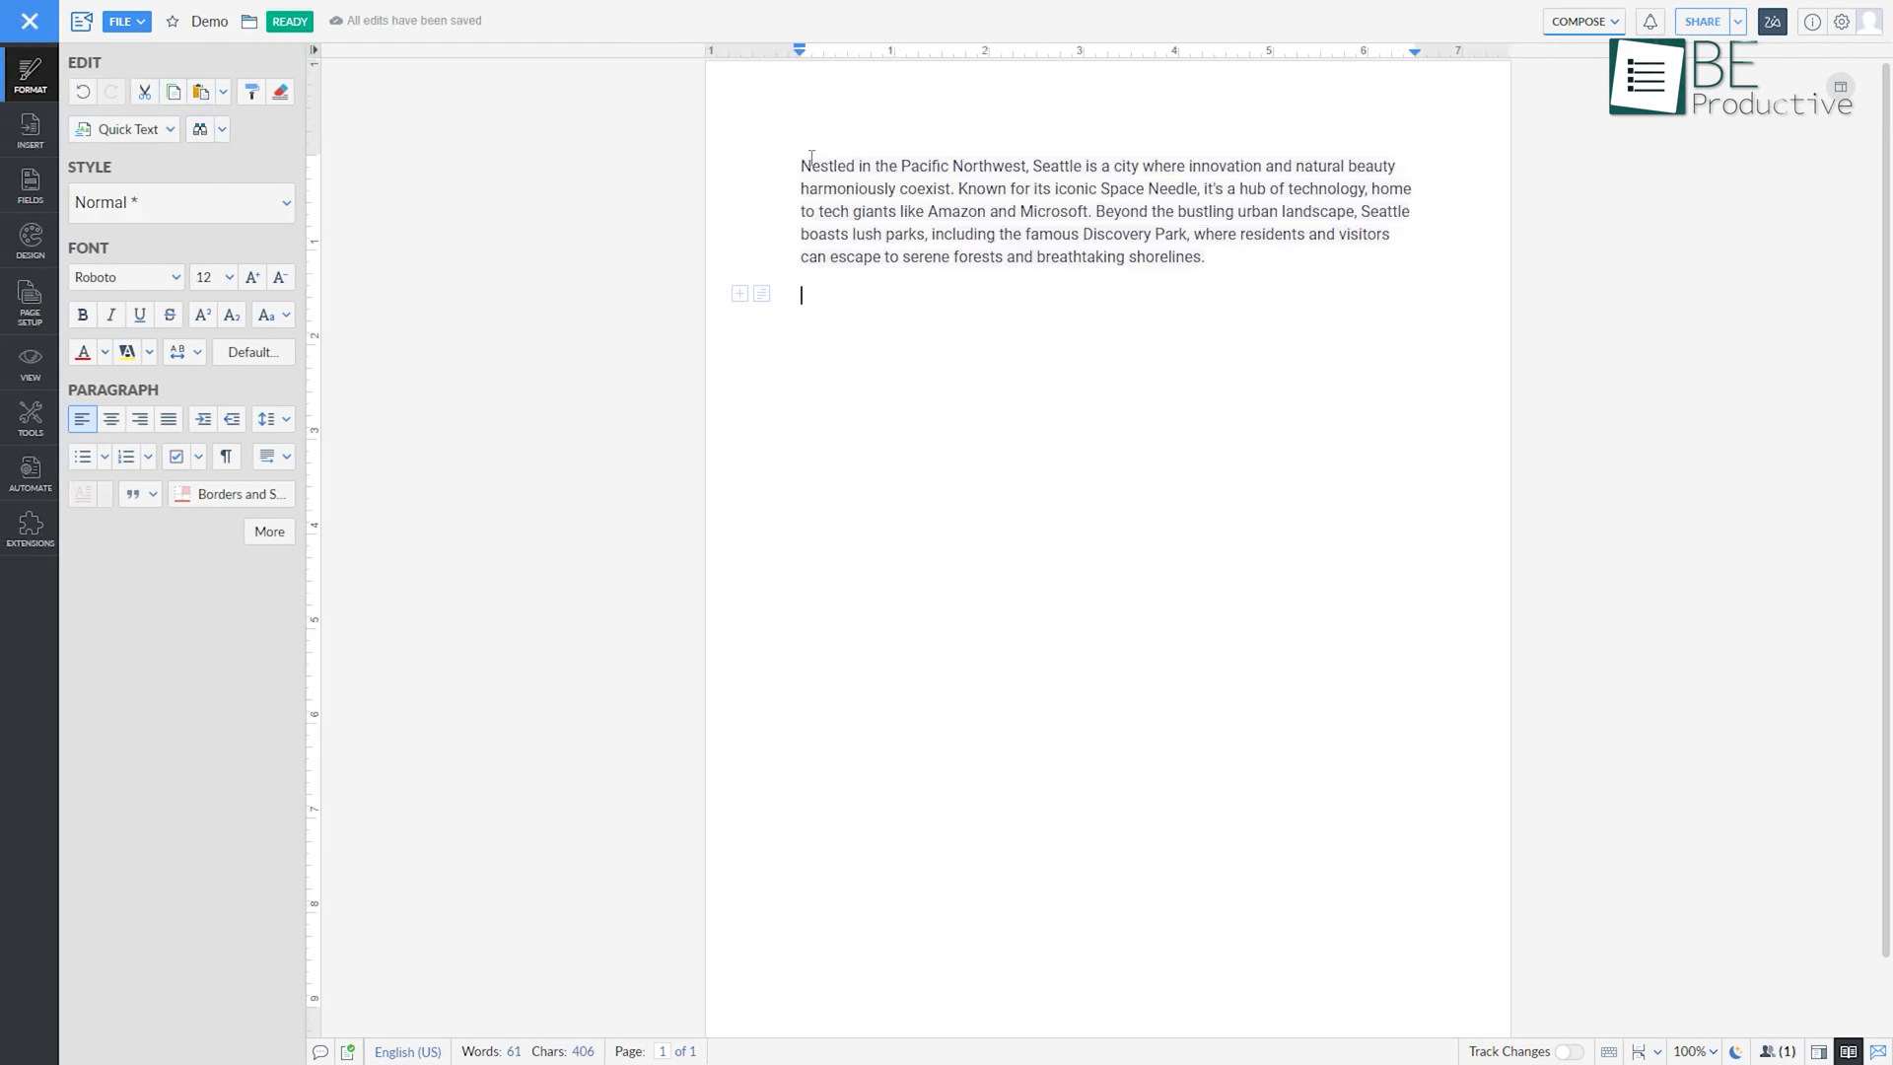
{"action": "type", "text": "The city's vibrant arts scene thrives in venues like the Chihuly Garden and Glass, showcasing creativity in various forms. With a backdrop of the stunning Cascade and Olympic mountain ranges, Seattle offers a unique blend of modernity and nature, making it a captivating destination for all."}
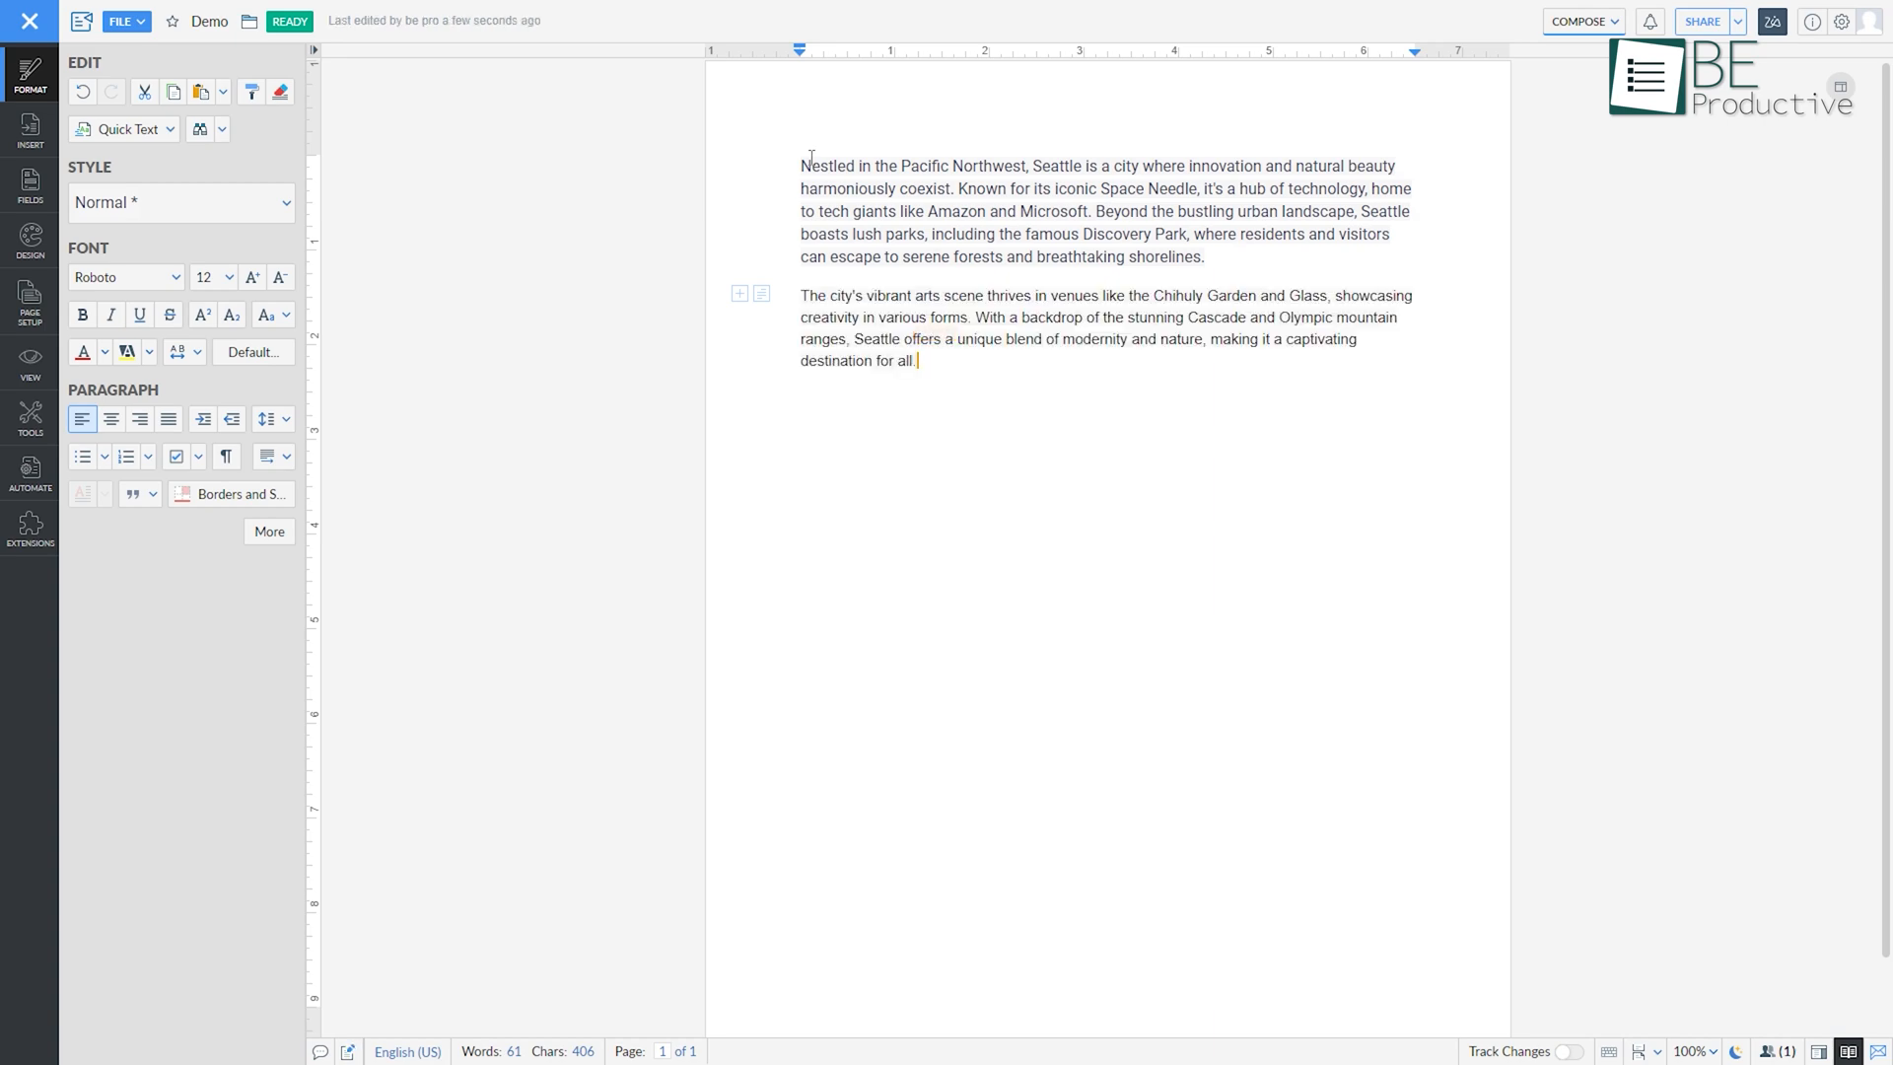
{"action": "left_click", "coordinate": [1822, 20]}
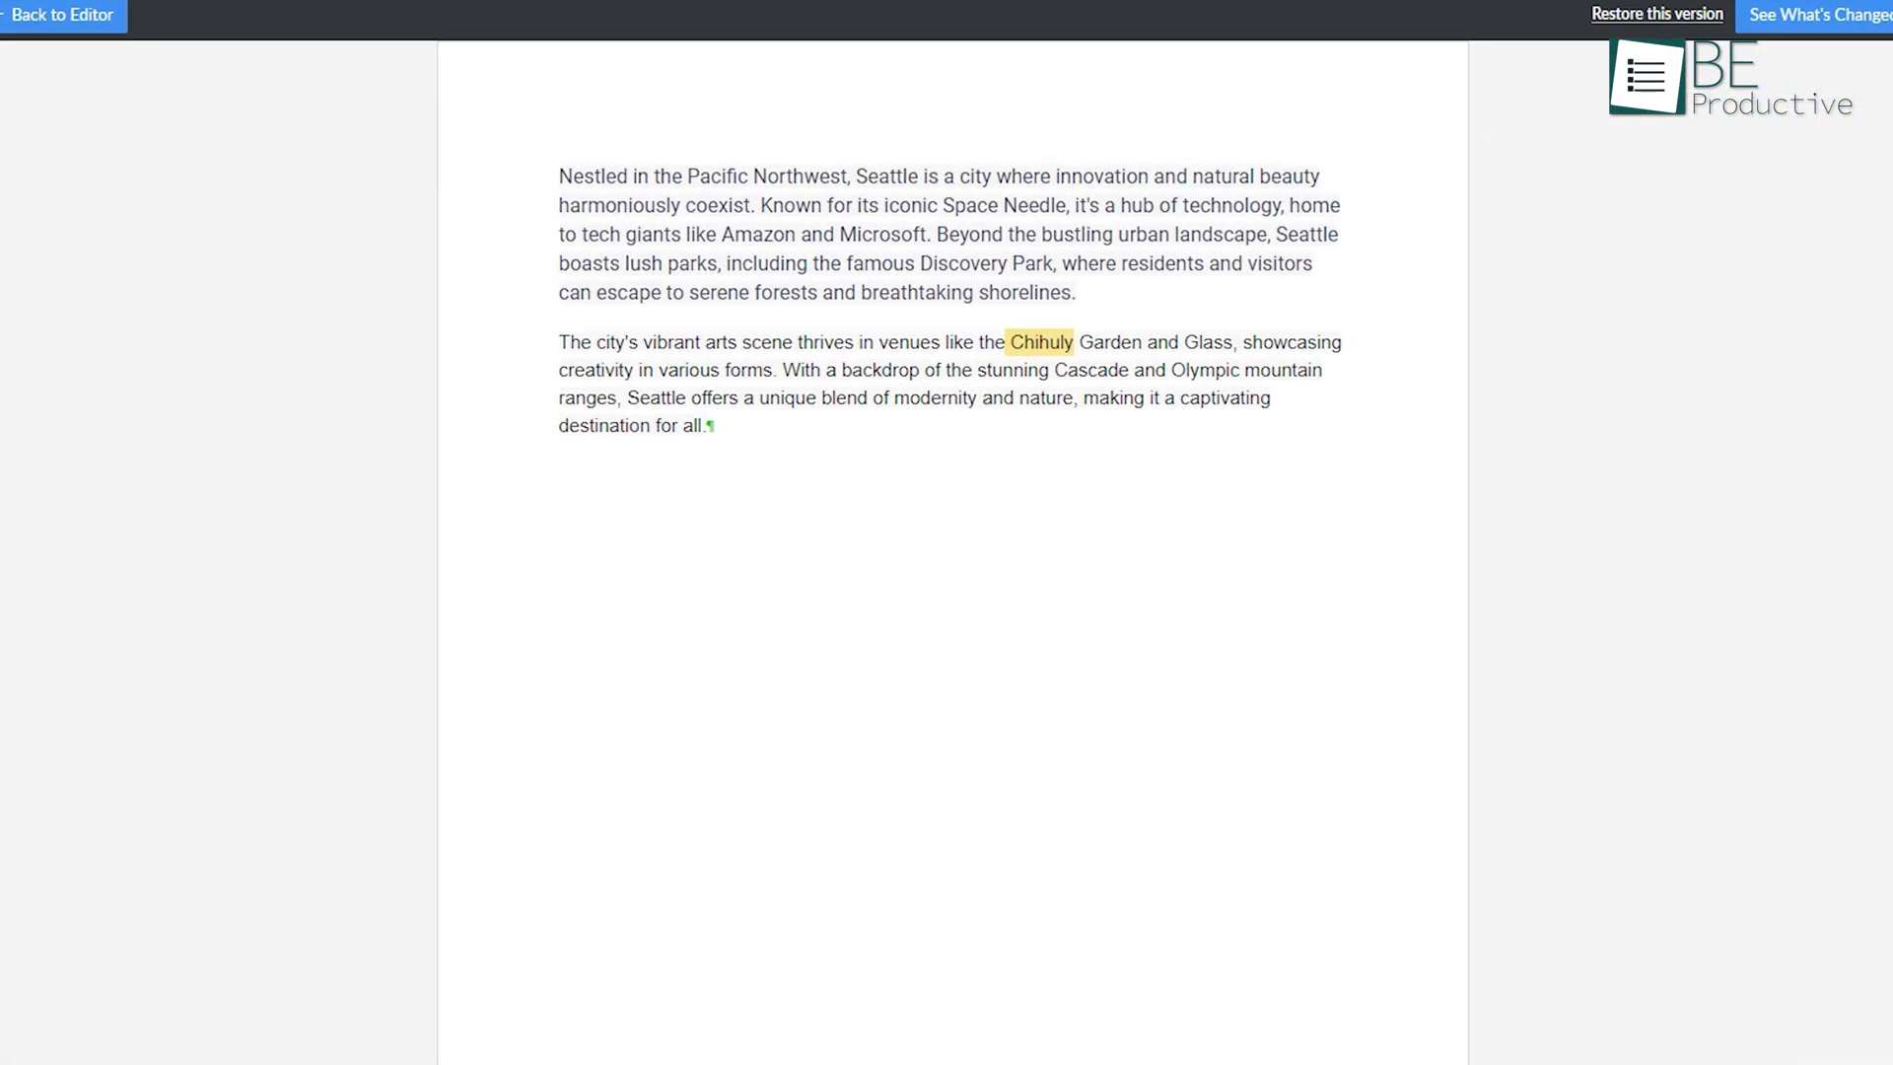
Return to the Demo document, view embed options, and translate a phrase into Afrikaans
{"action": "left_click", "coordinate": [63, 16]}
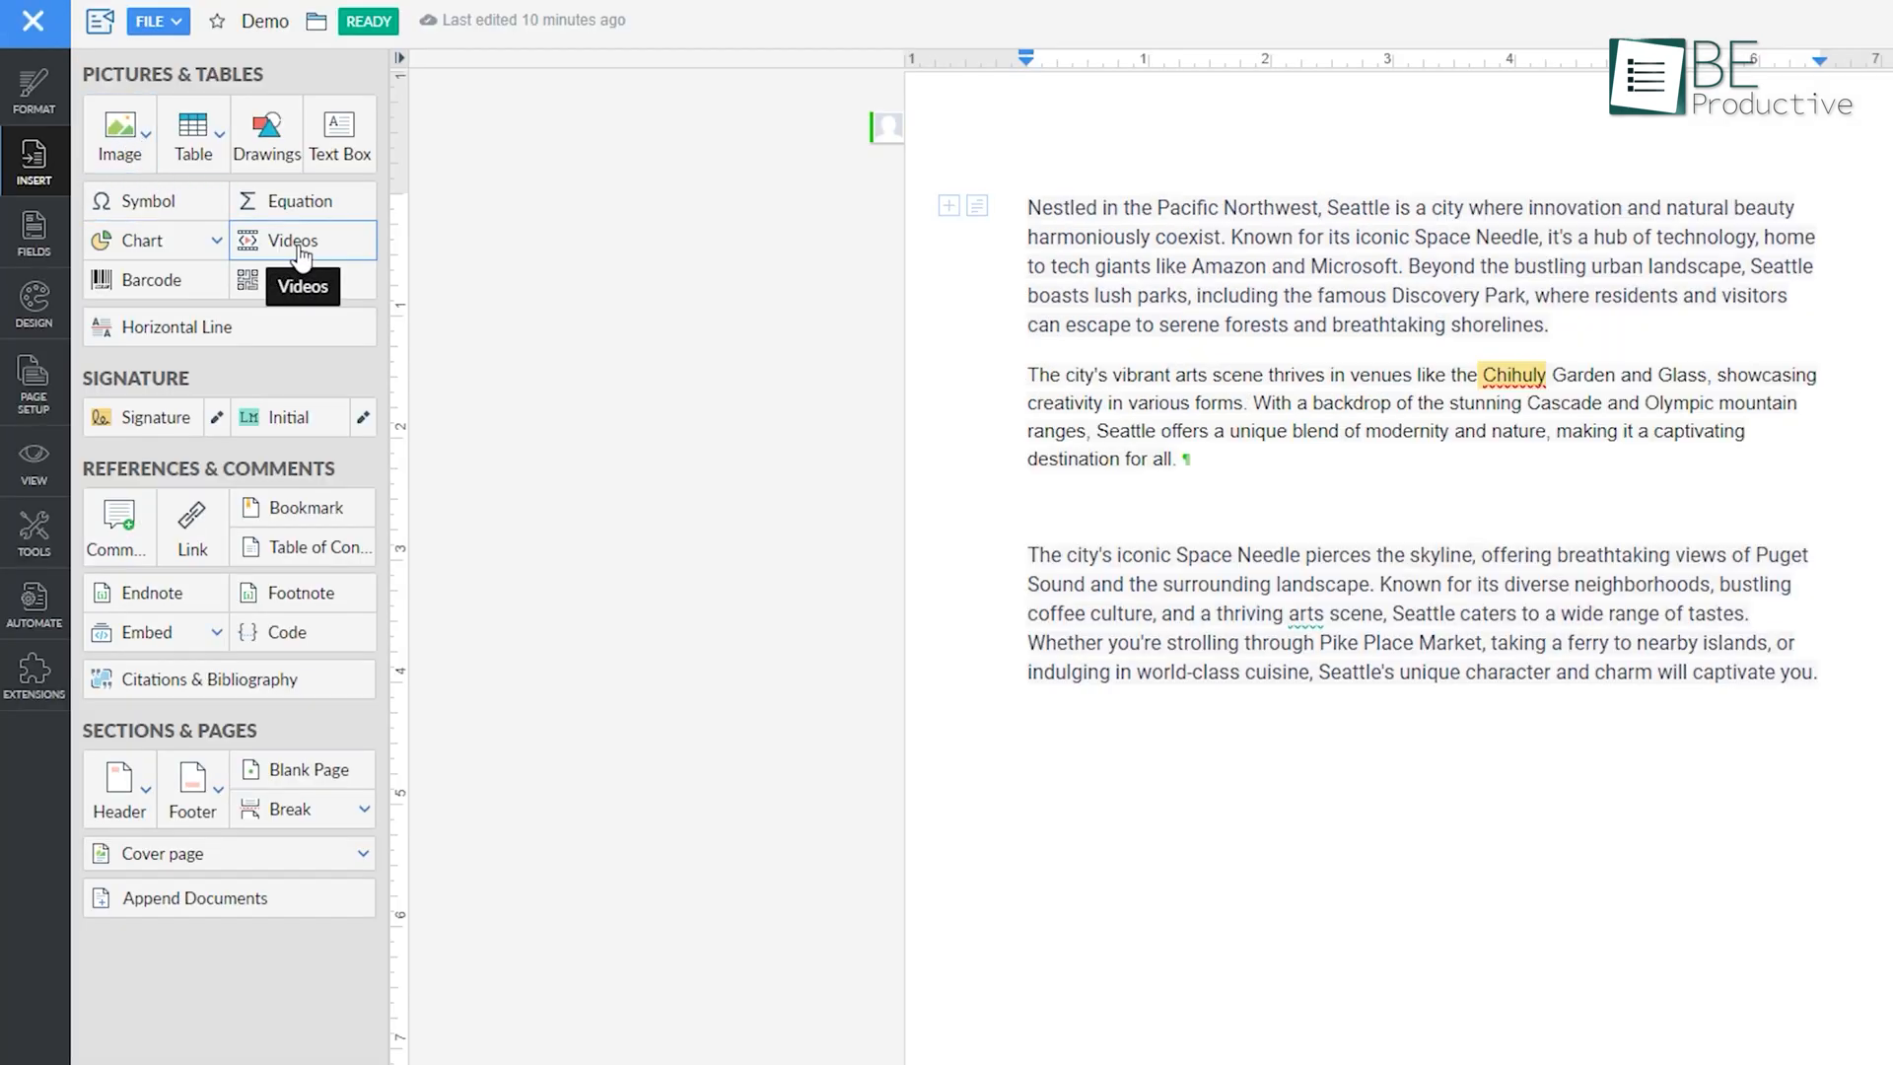
{"action": "mouse_move", "coordinate": [398, 656]}
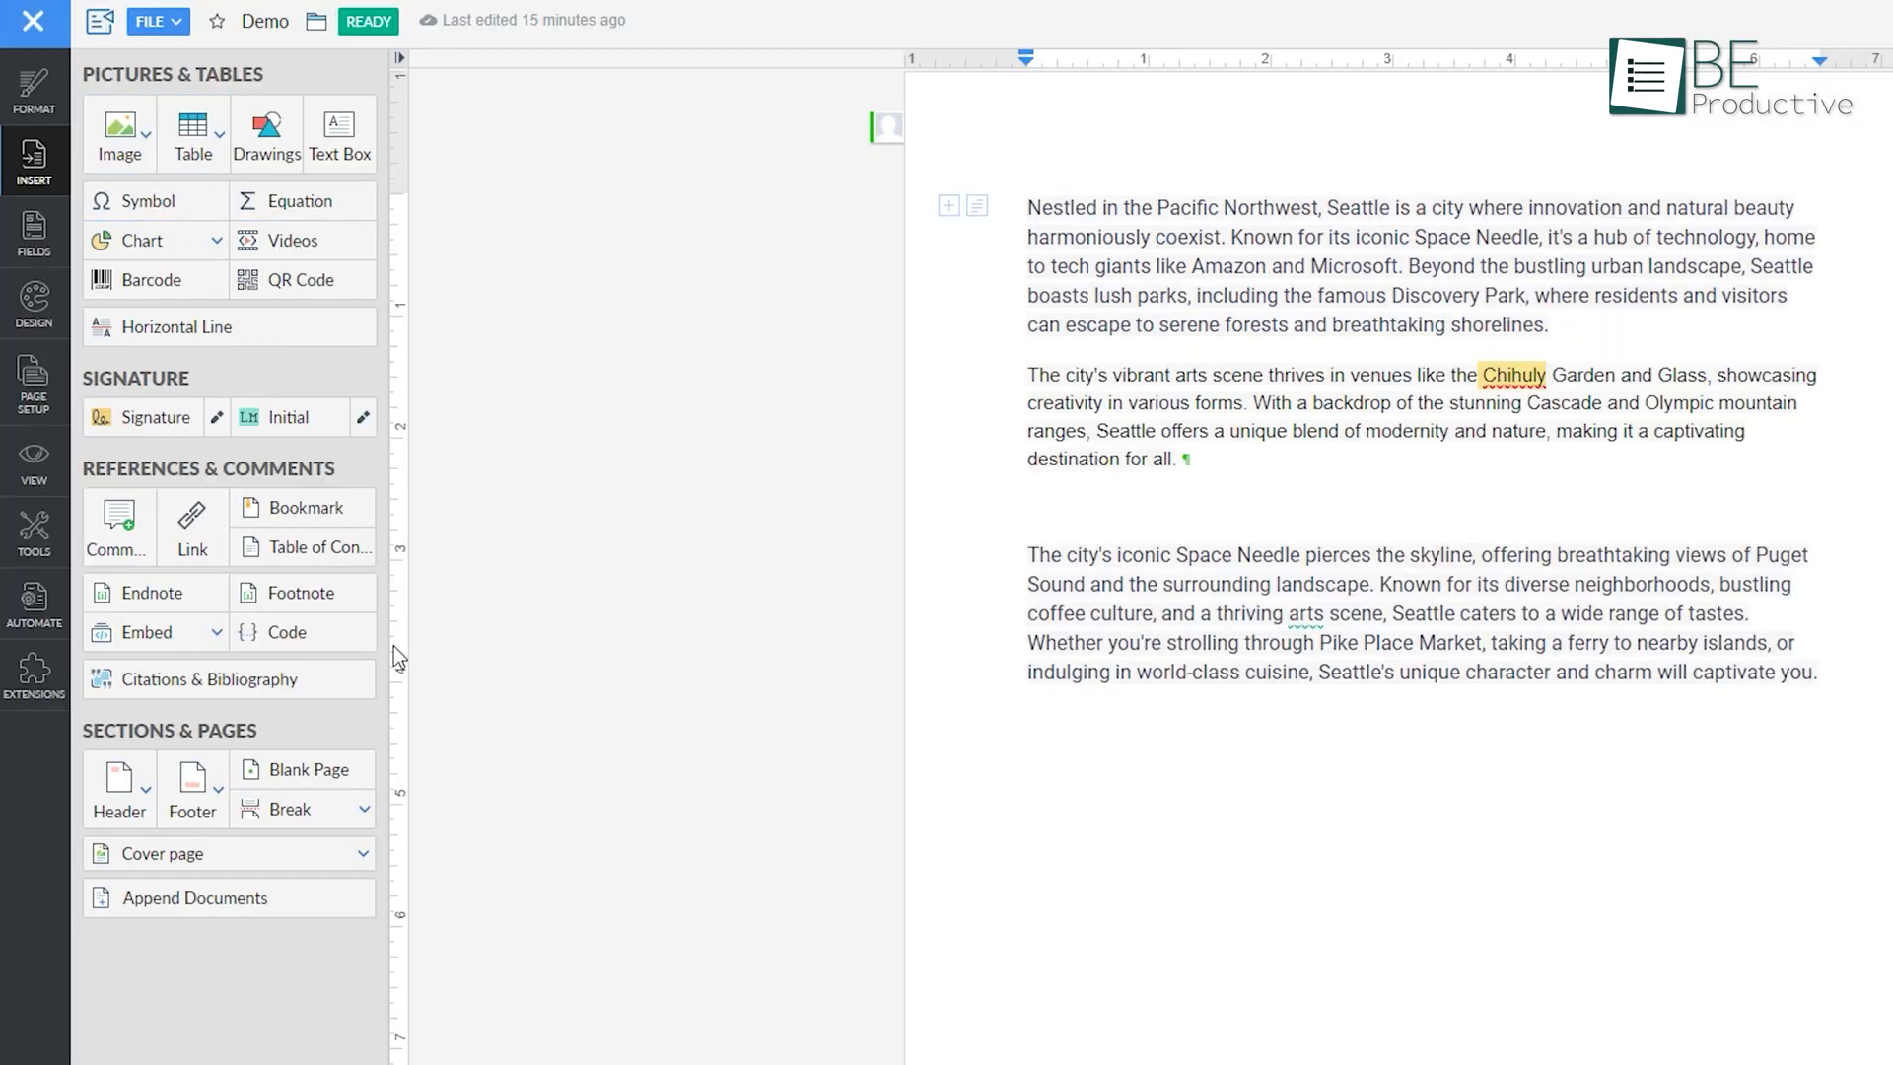
{"action": "left_click", "coordinate": [119, 133]}
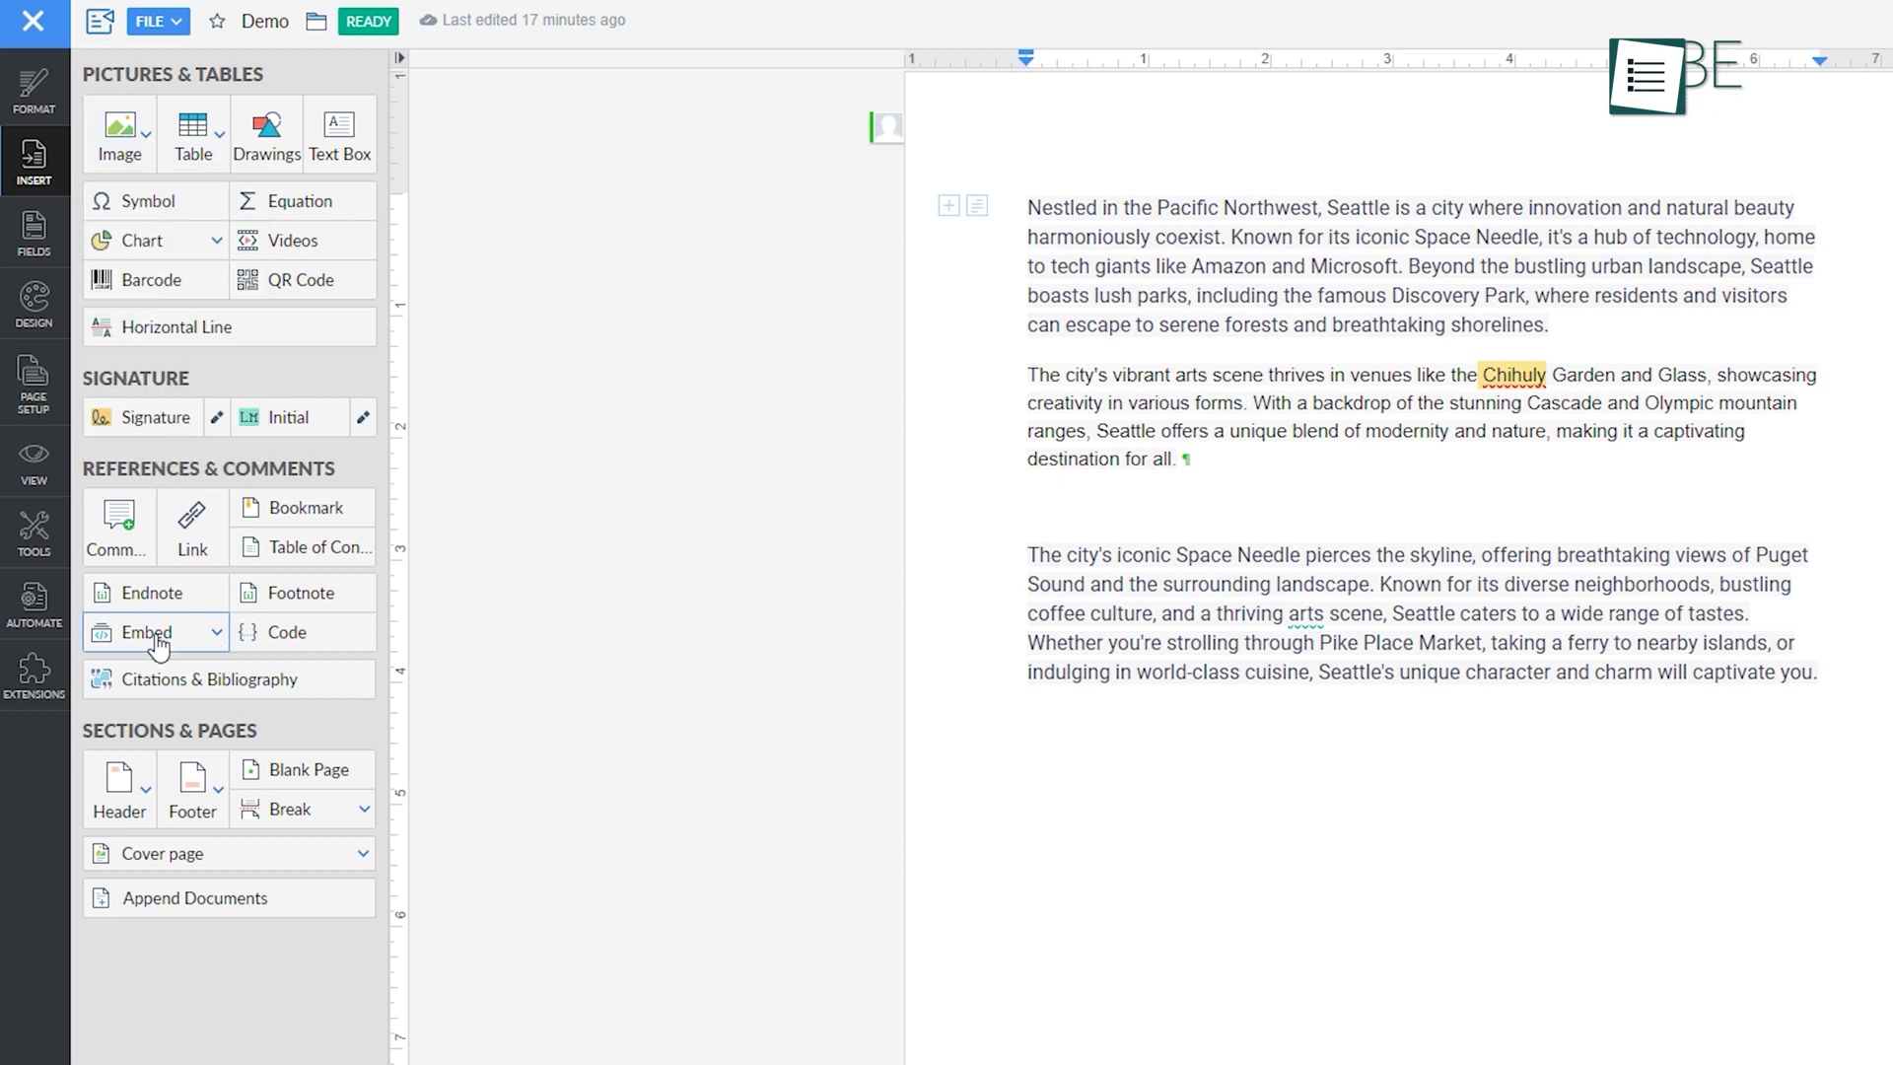
{"action": "left_click", "coordinate": [150, 20]}
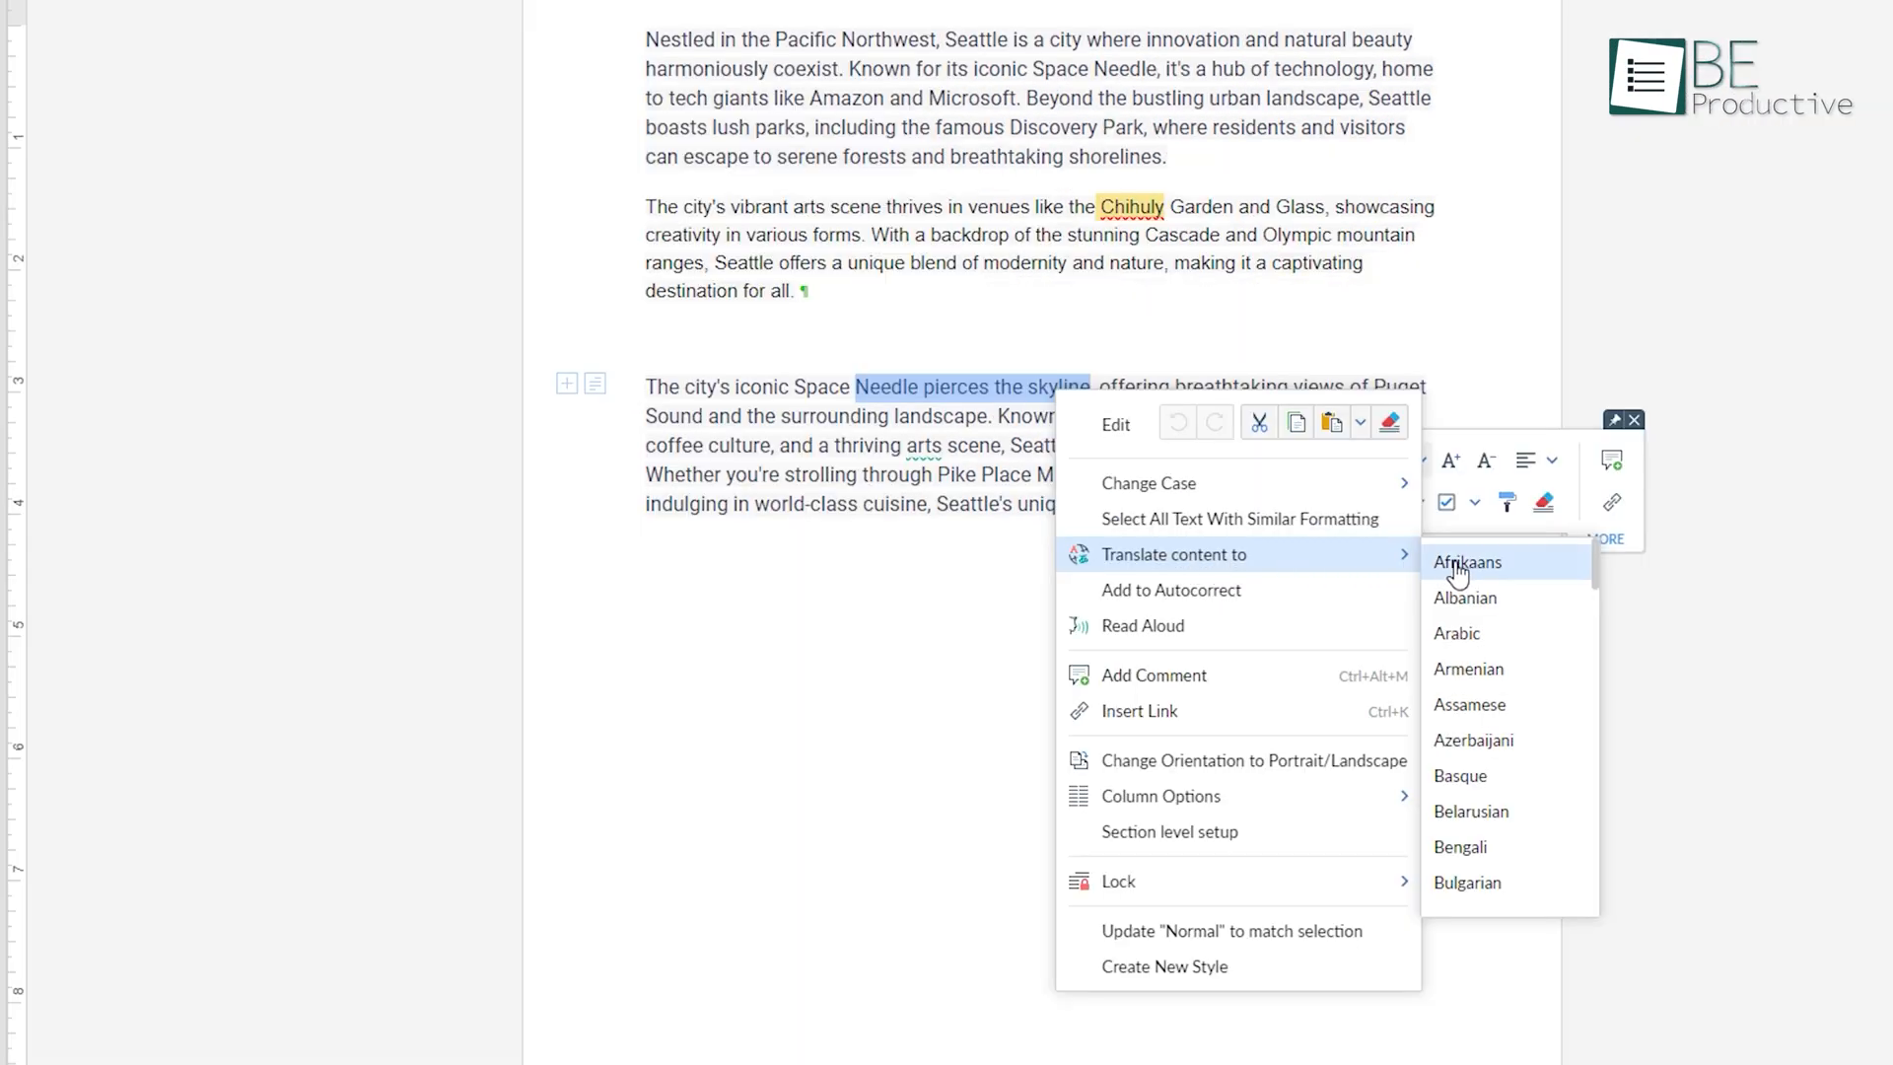
{"action": "left_click", "coordinate": [29, 526]}
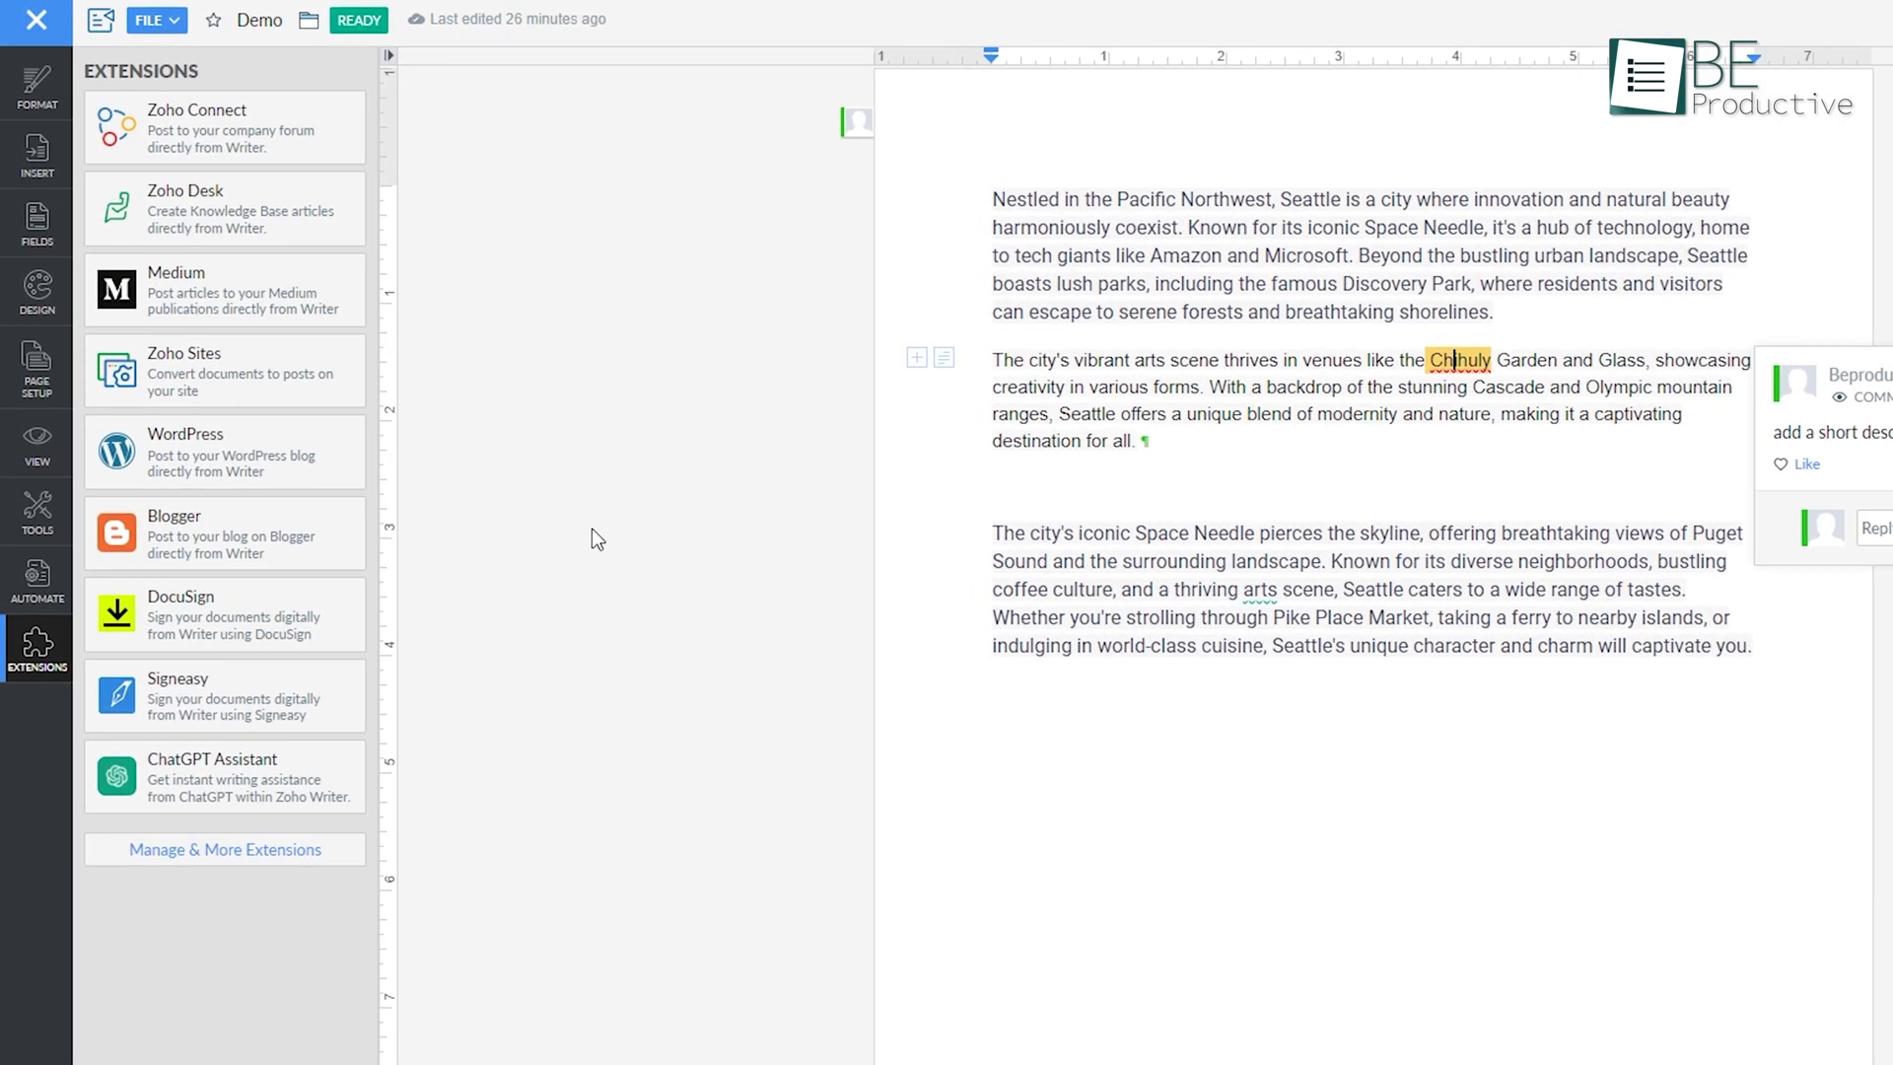
{"action": "mouse_move", "coordinate": [224, 615]}
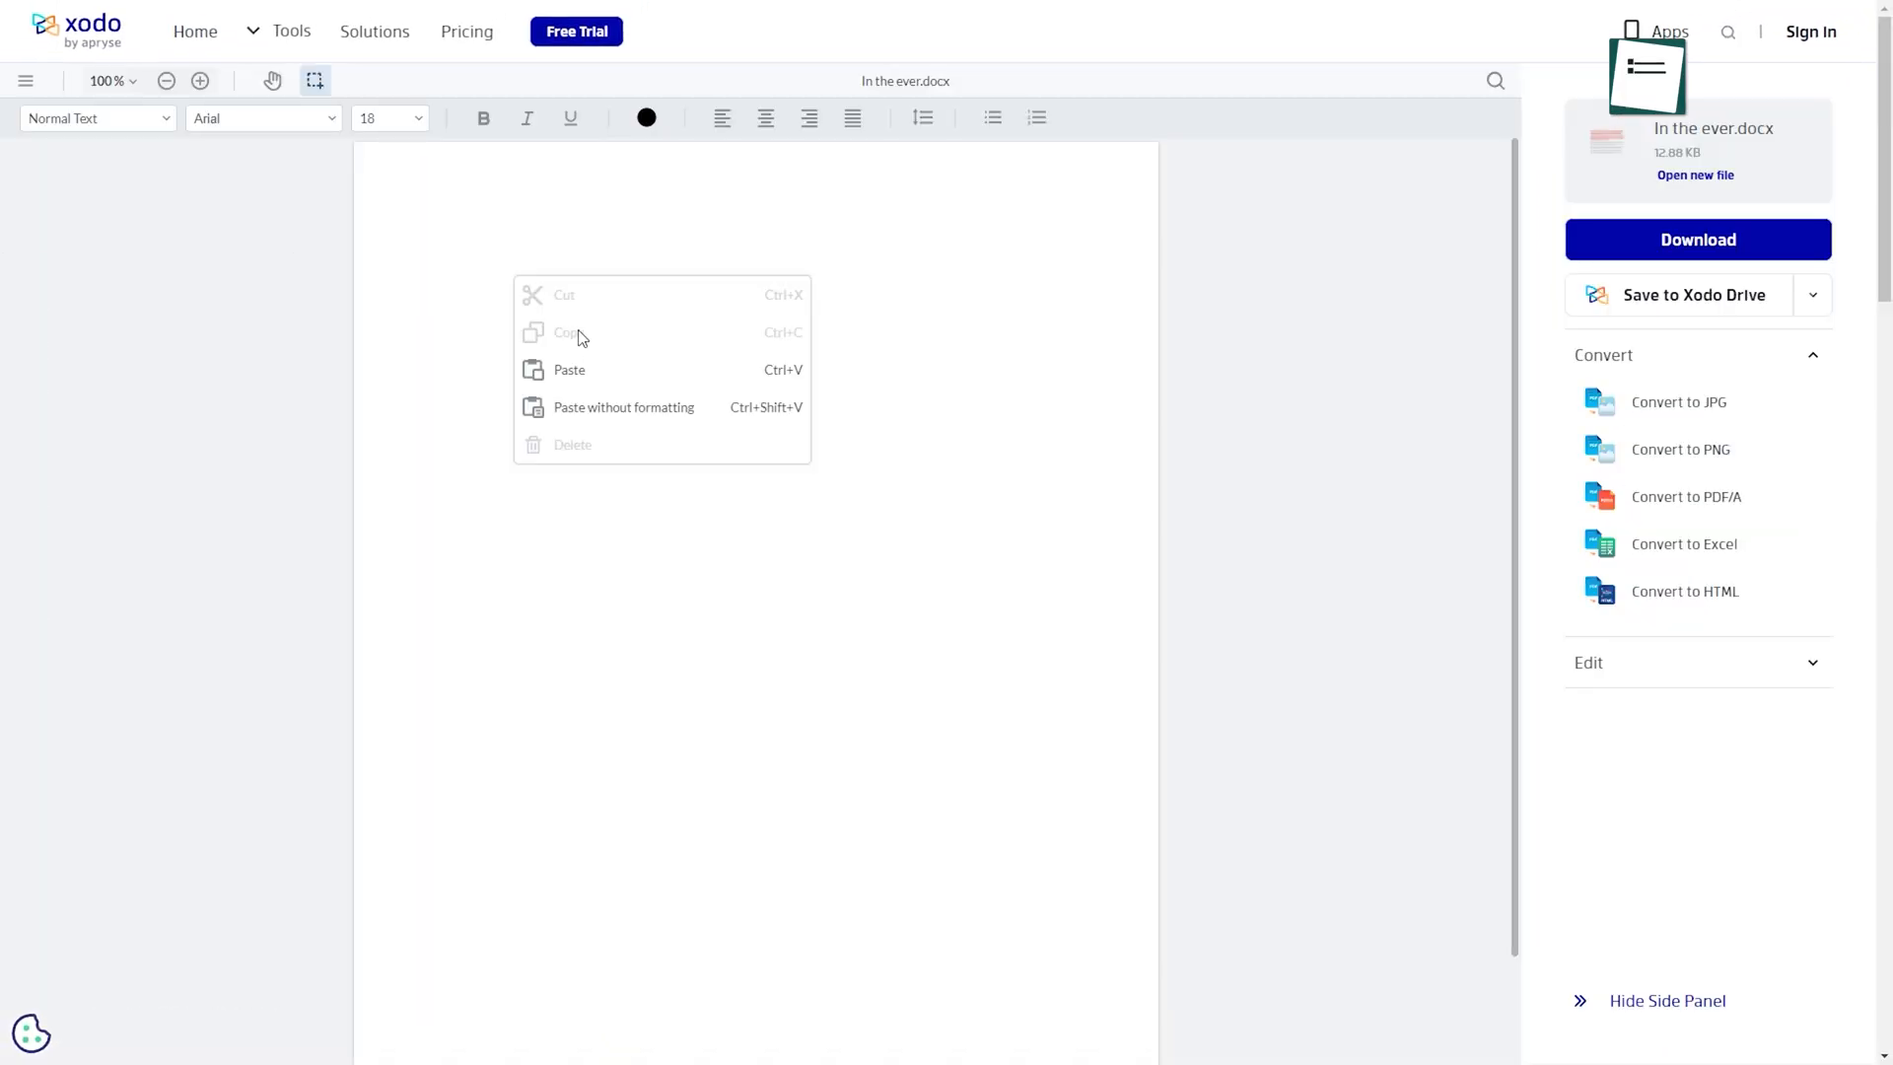
Paste the robotics text and set it to Calibri, size 12
{"action": "left_click", "coordinate": [569, 370]}
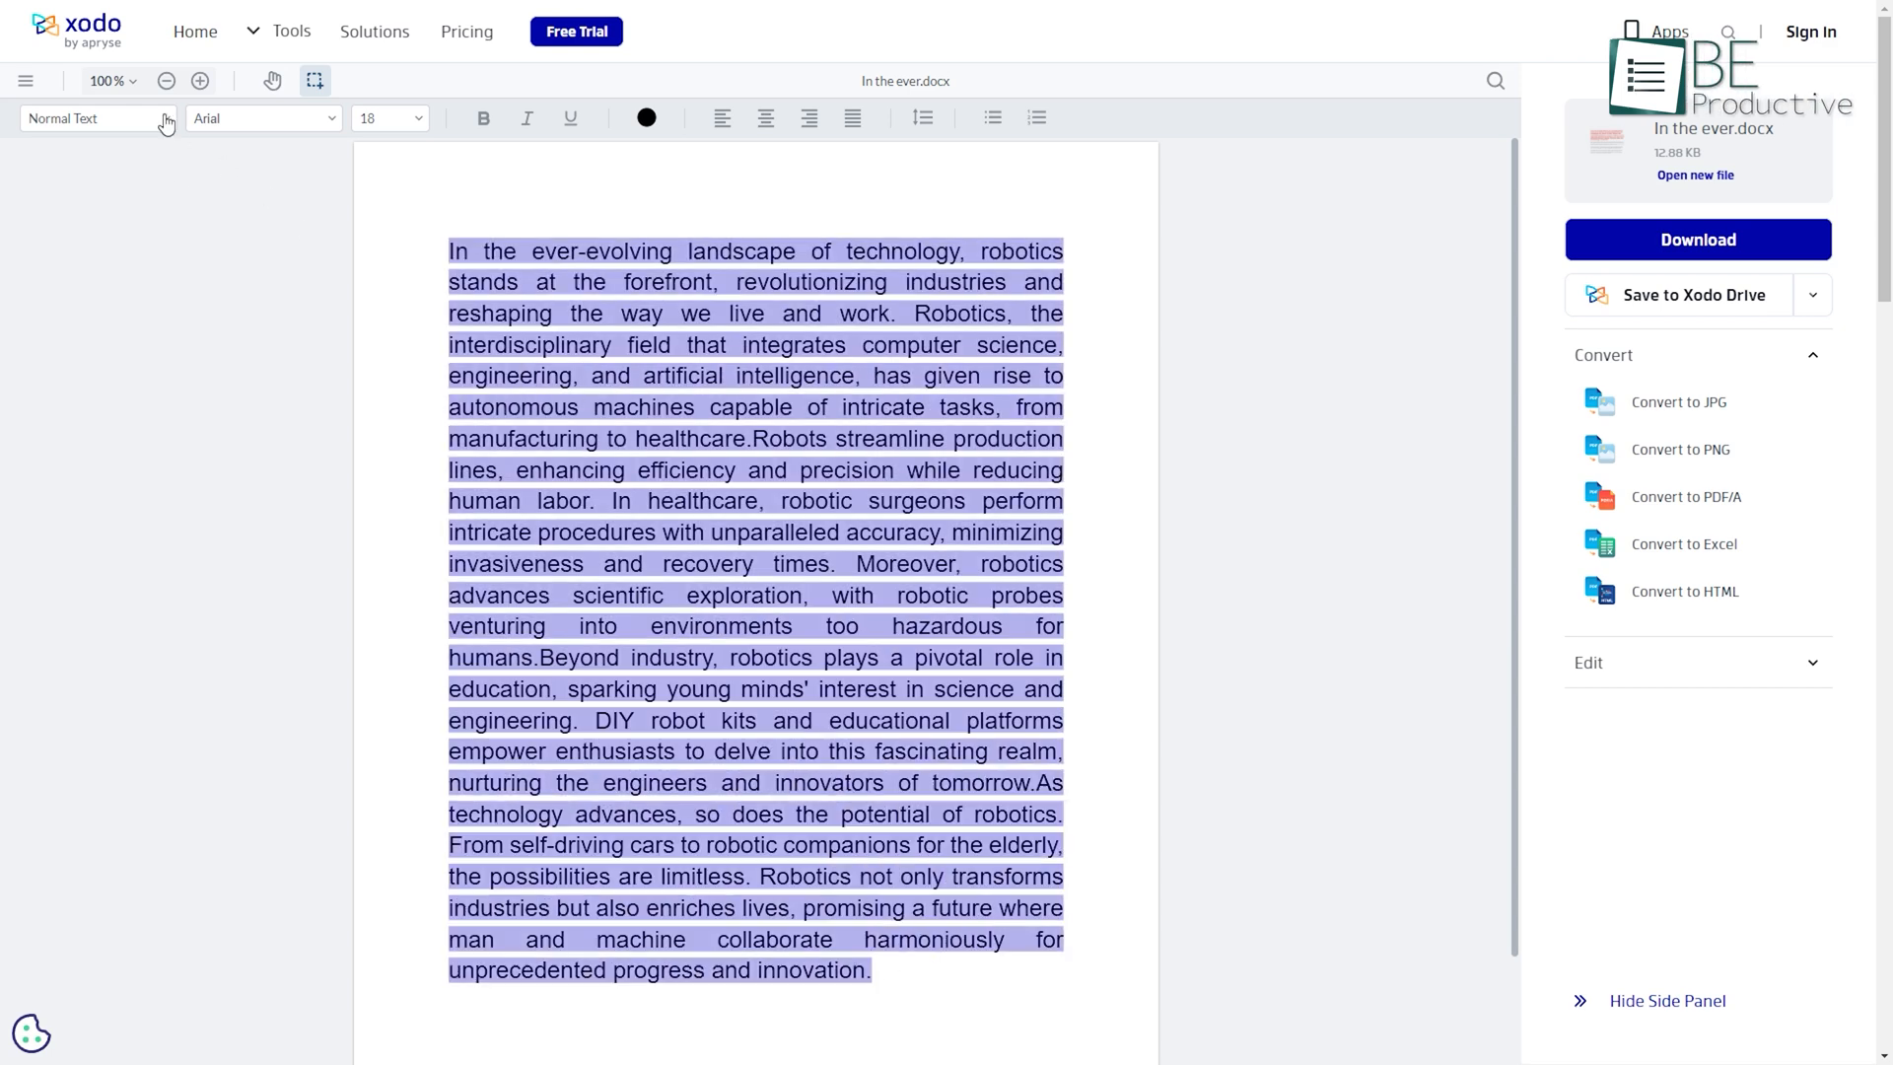
{"action": "left_click", "coordinate": [386, 117]}
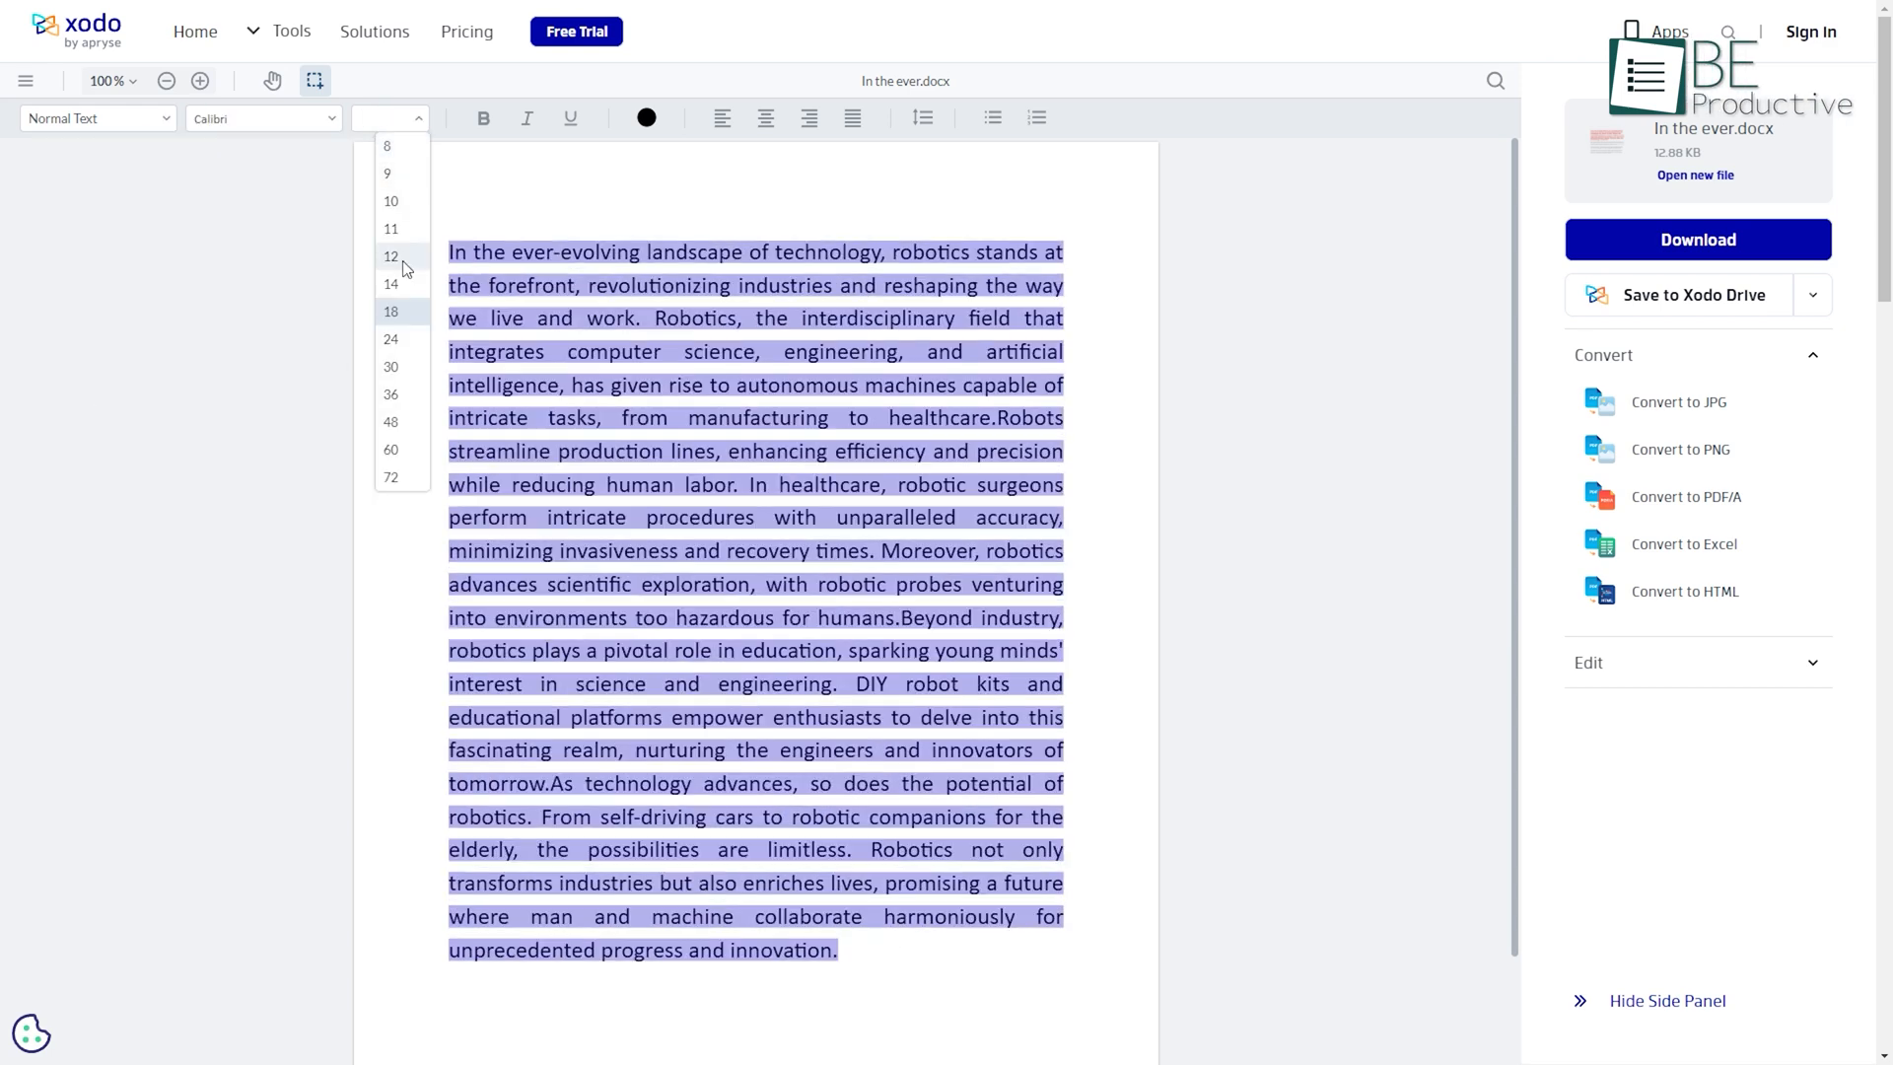
{"action": "left_click", "coordinate": [391, 256]}
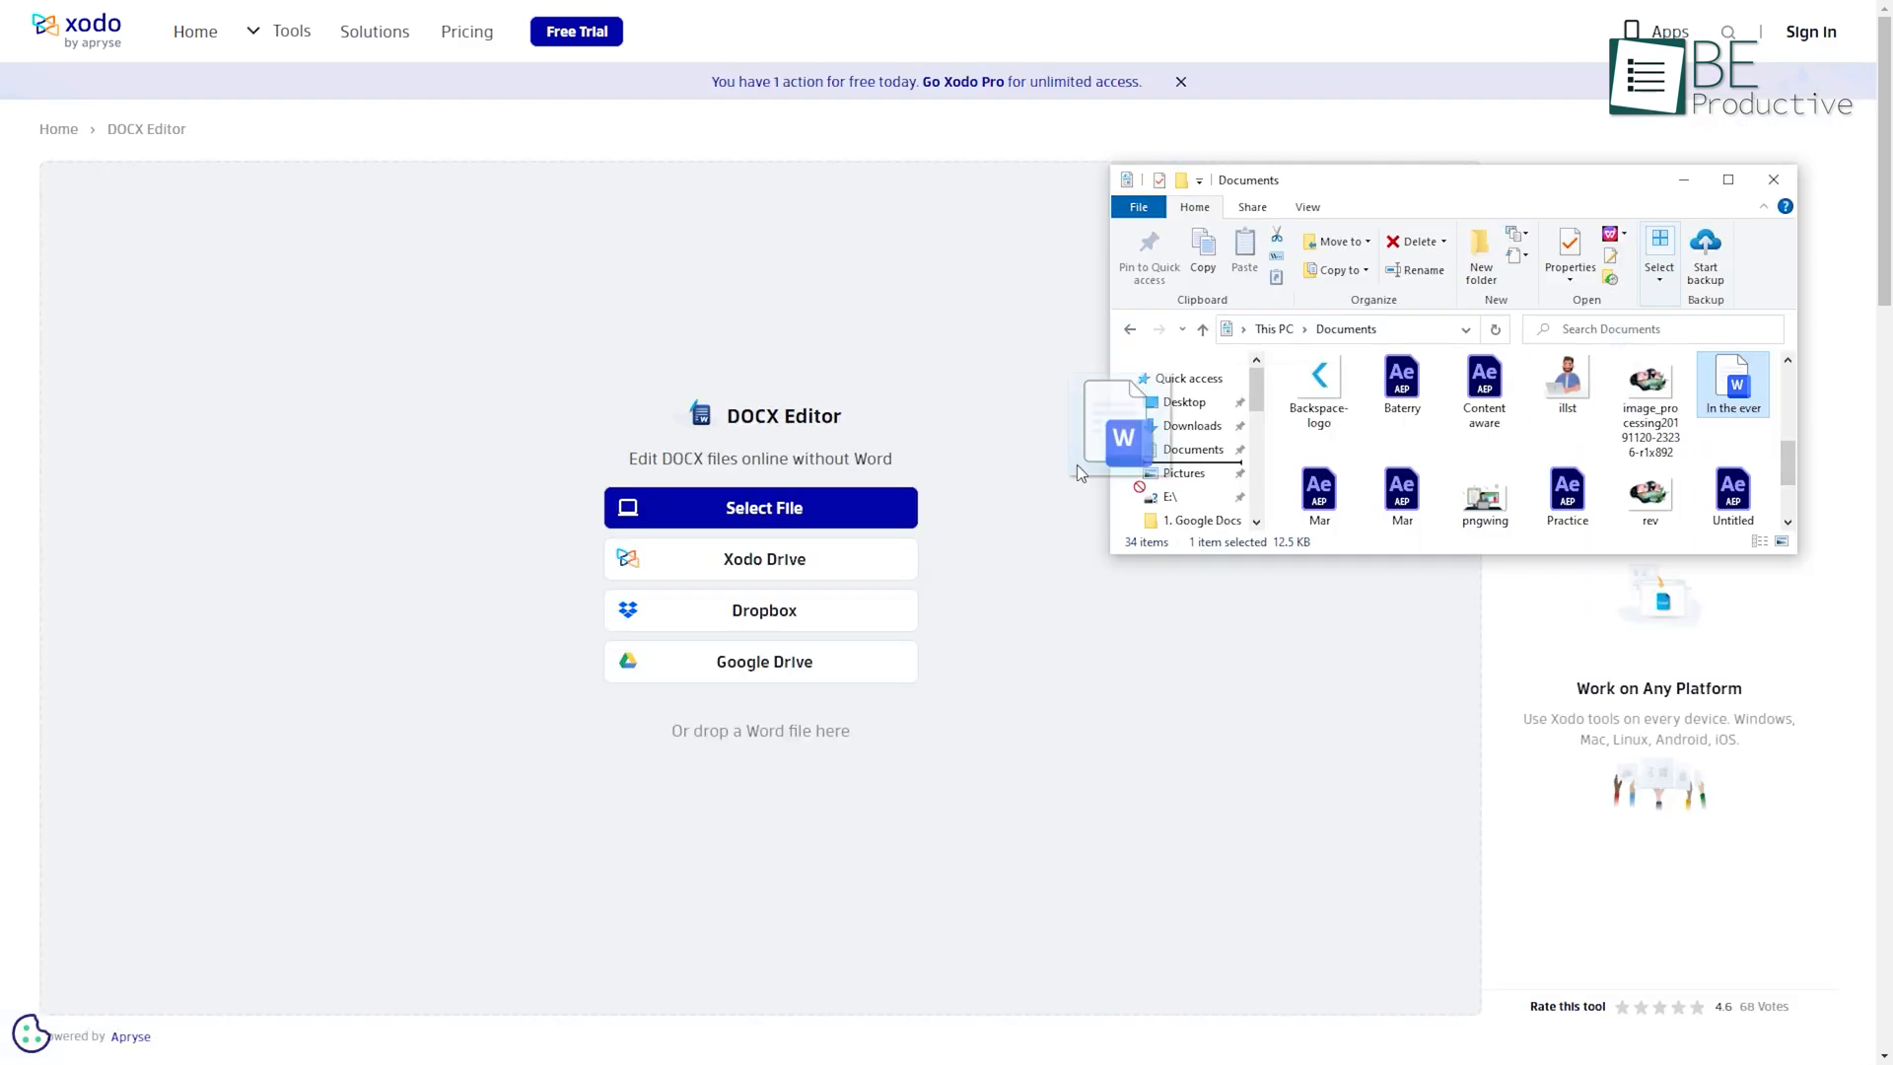
Upload the robotics Word file, emphasize the first paragraph, and resize all text
{"action": "left_click", "coordinate": [764, 507]}
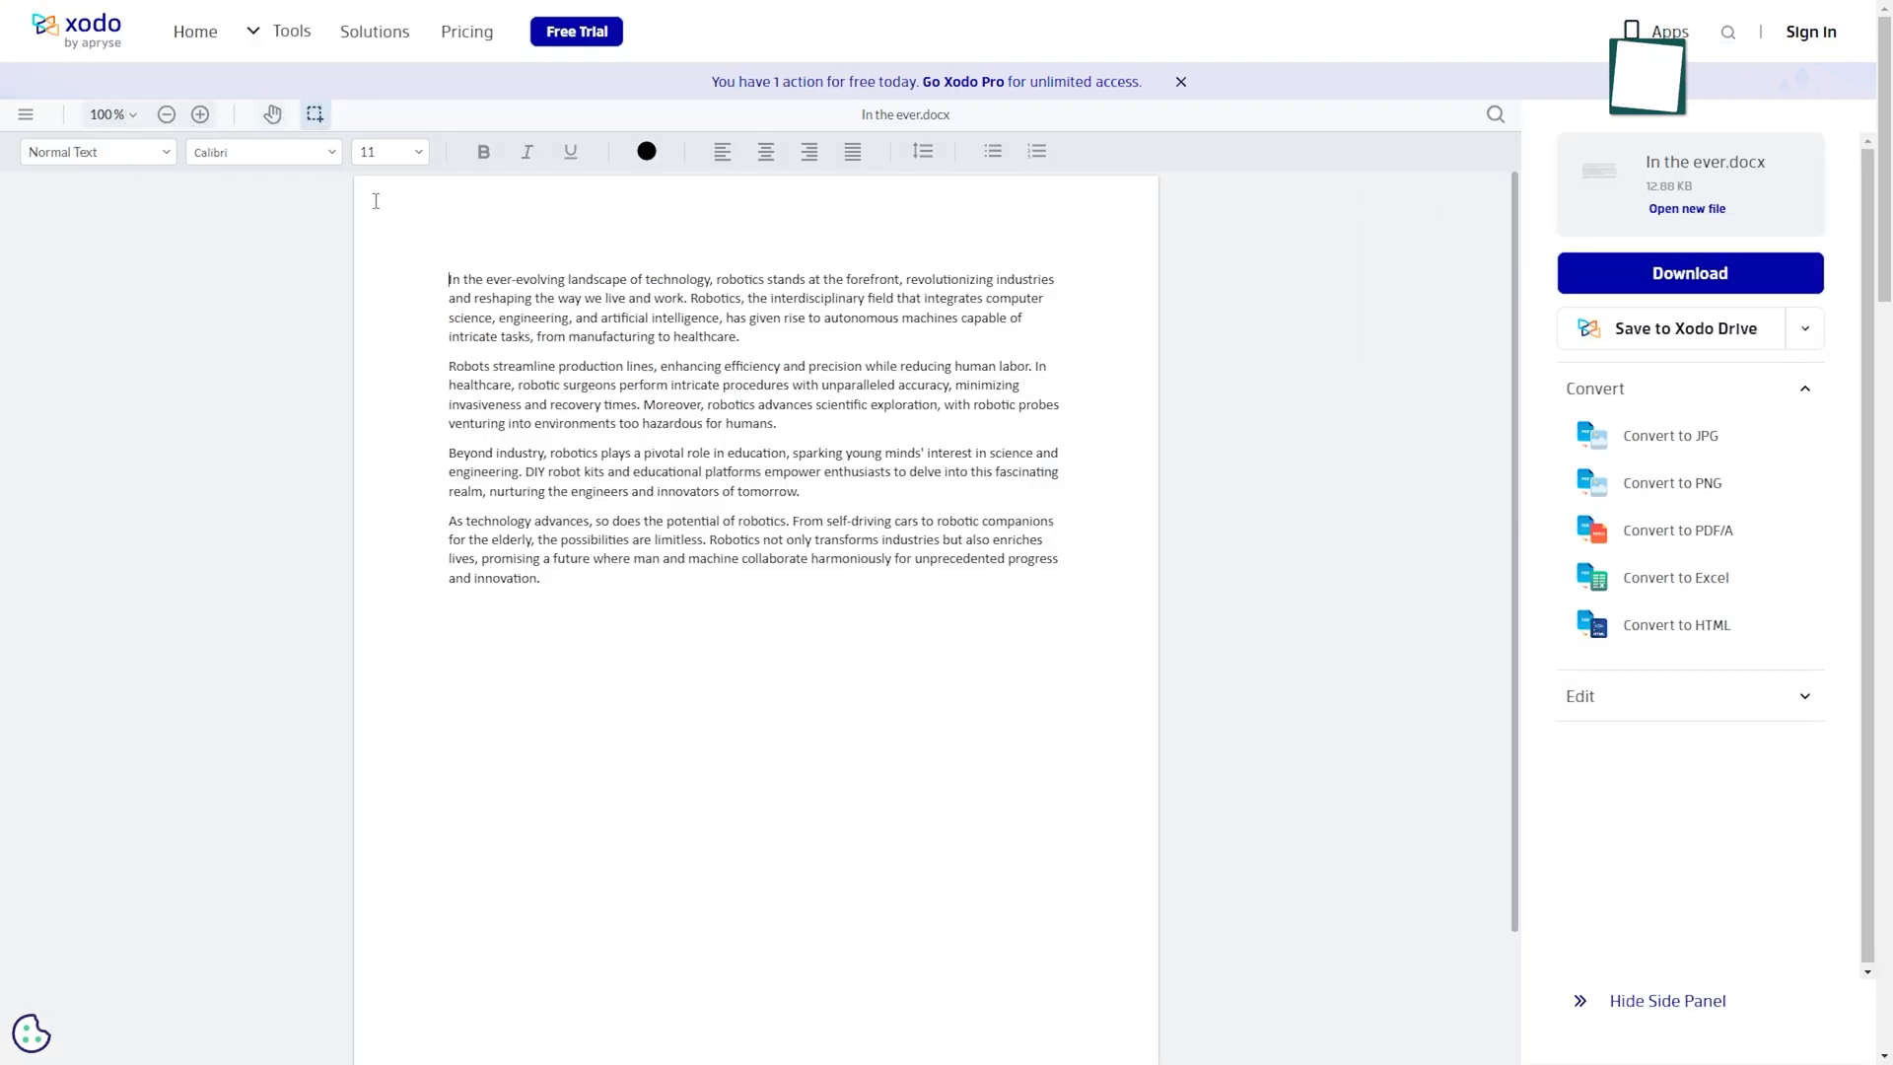
{"action": "key", "text": "ctrl+a"}
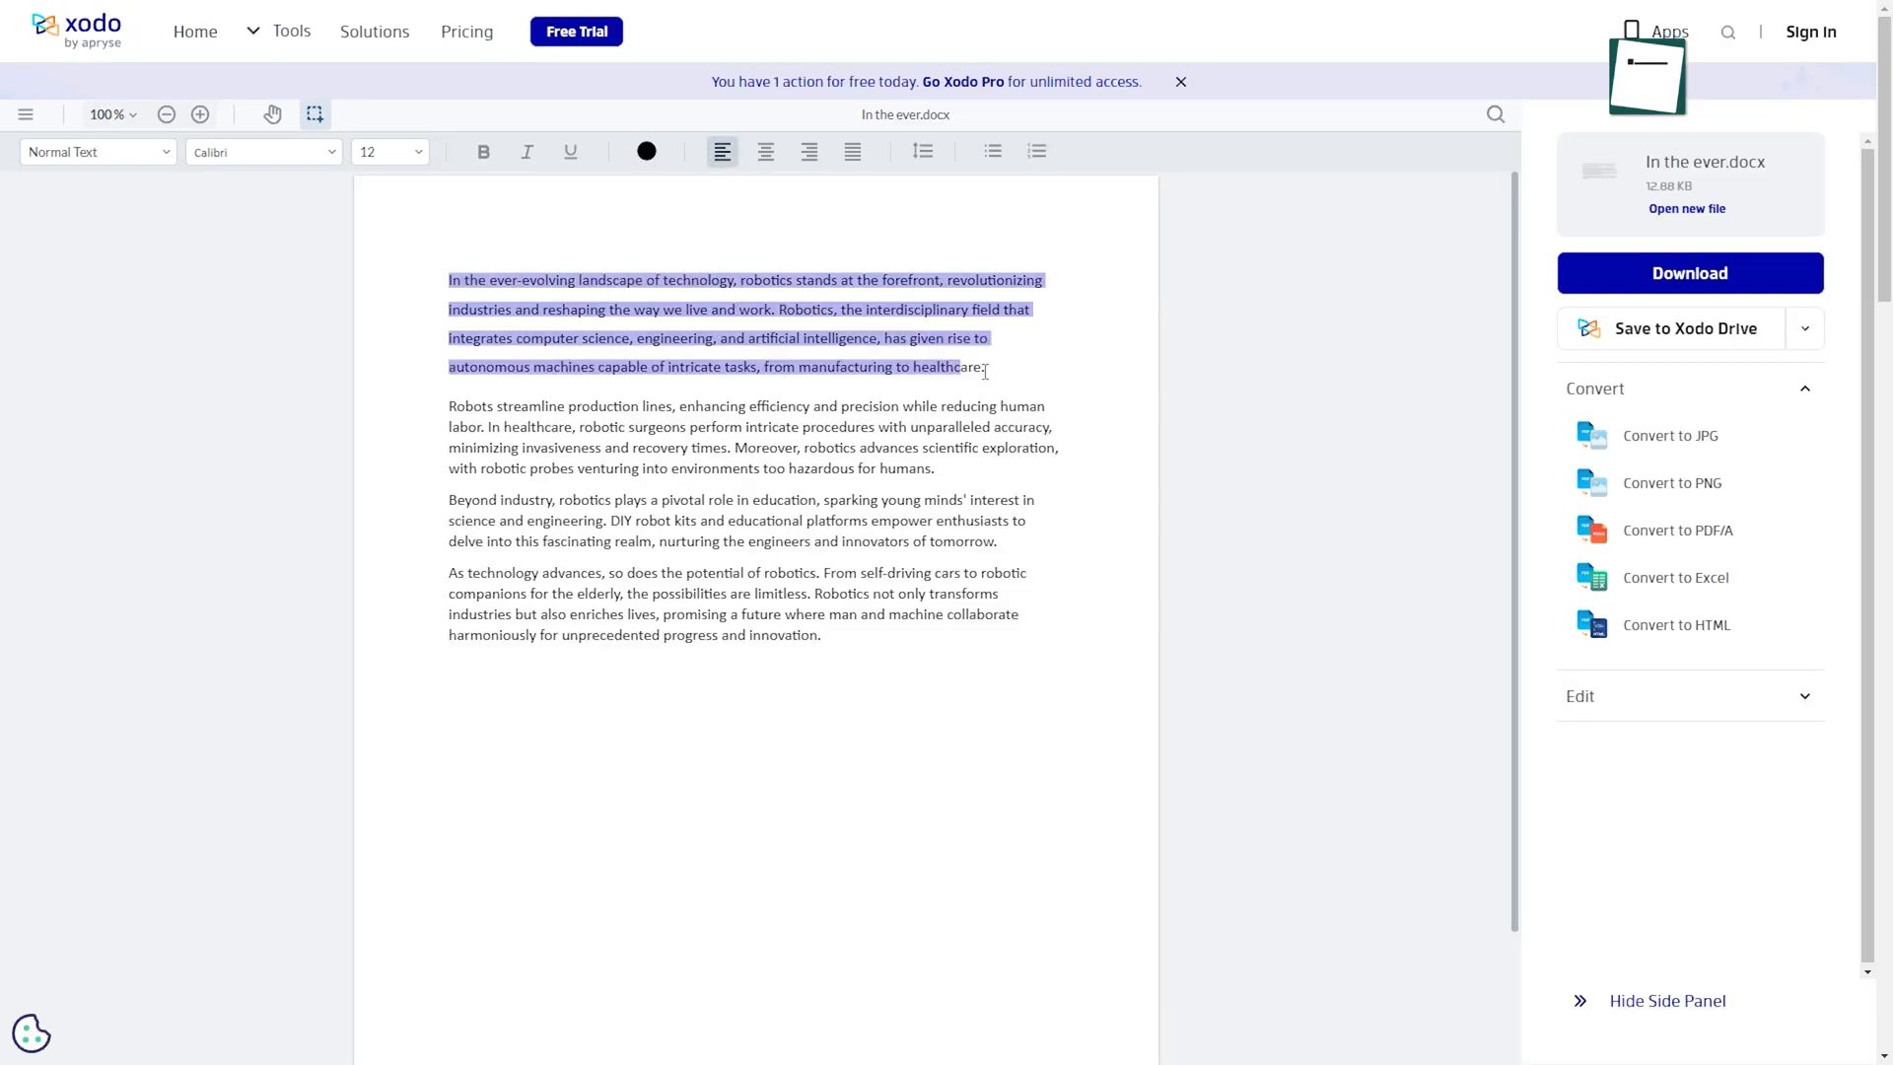
{"action": "left_click", "coordinate": [260, 151]}
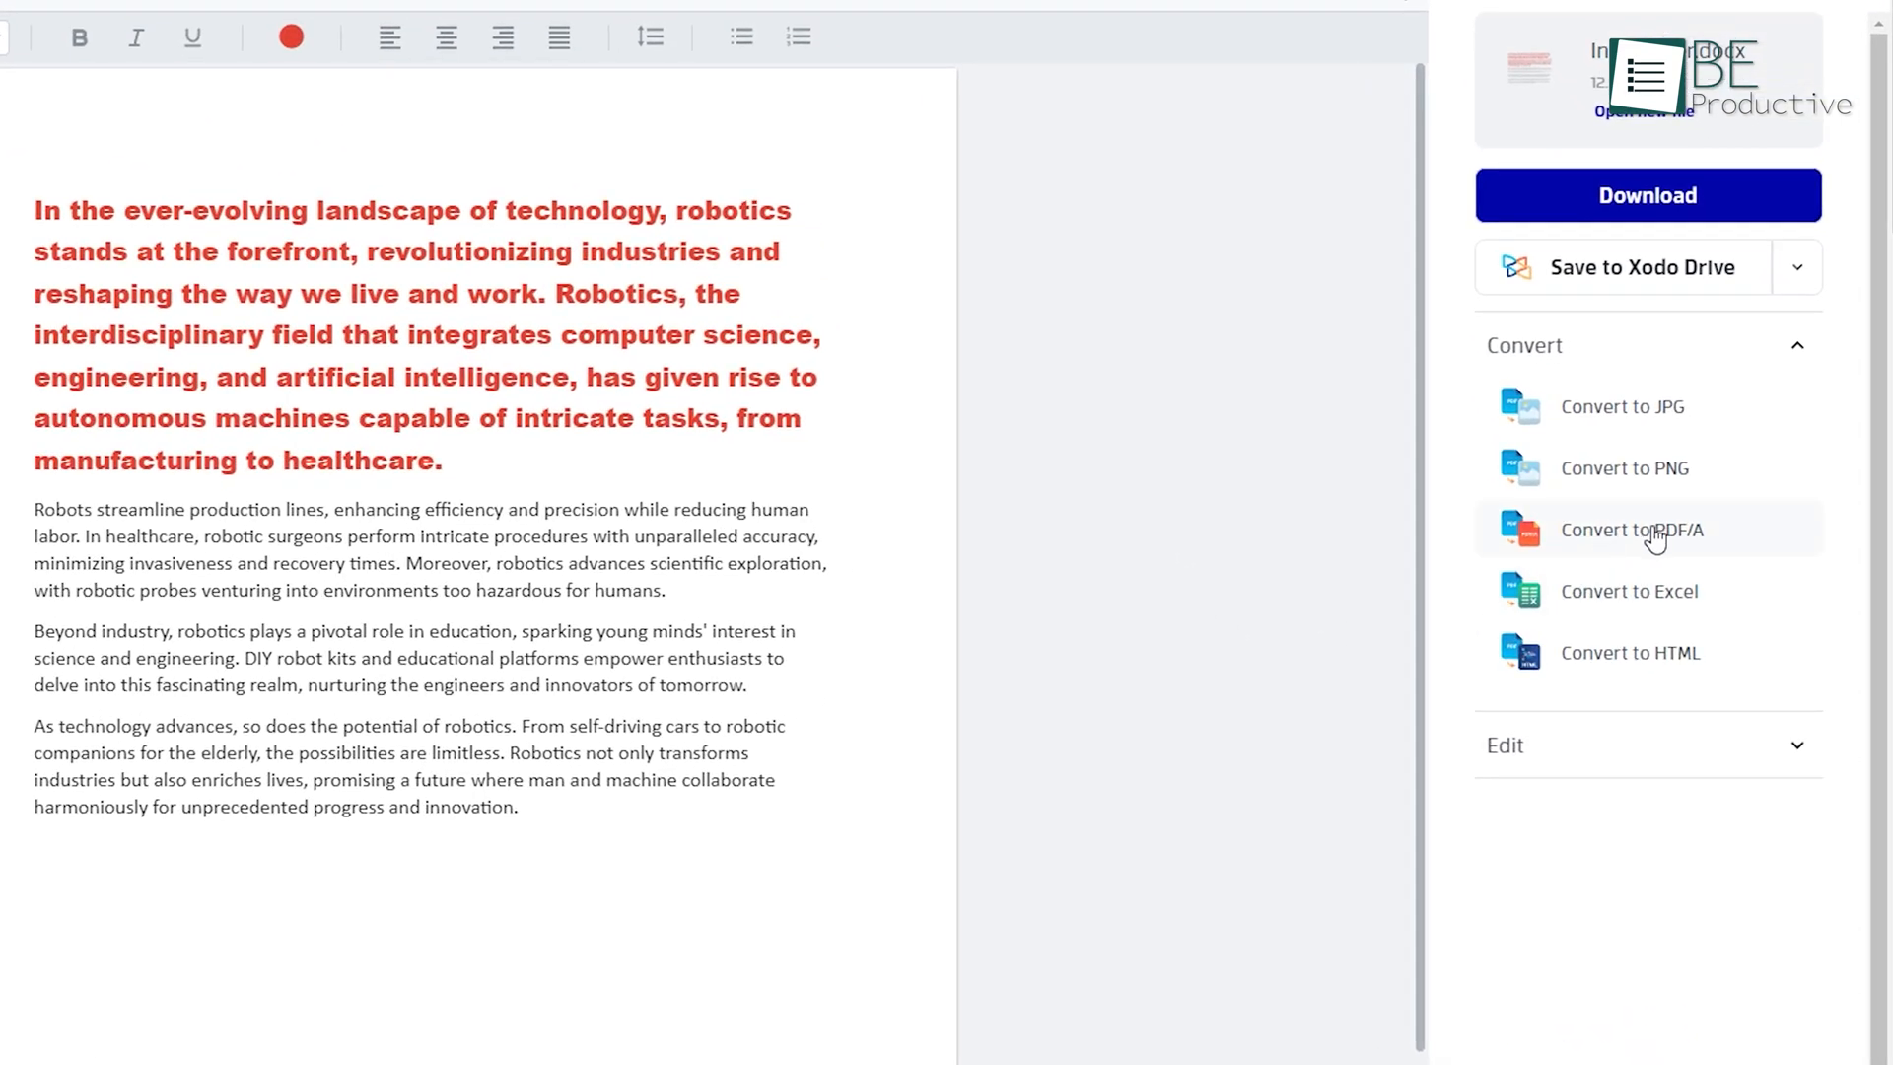
{"action": "mouse_move", "coordinate": [1650, 658]}
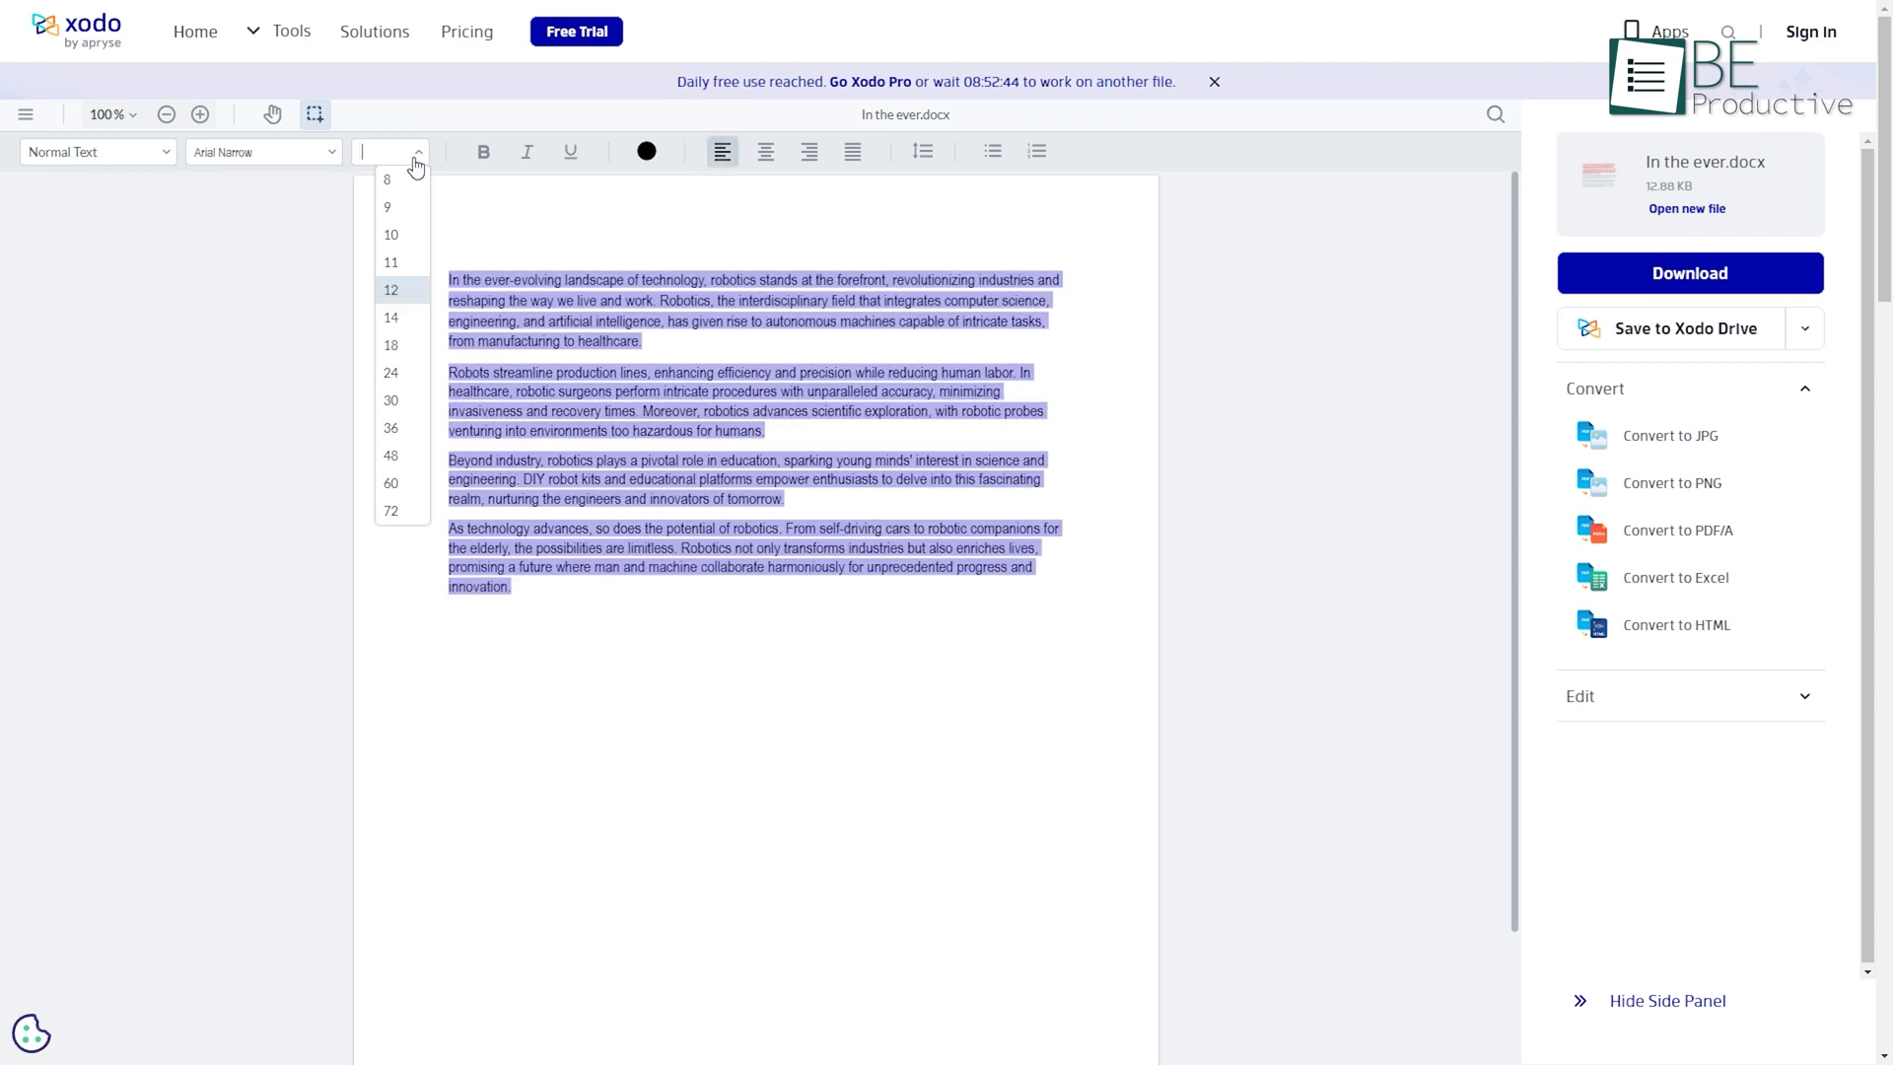
{"action": "left_click", "coordinate": [391, 344]}
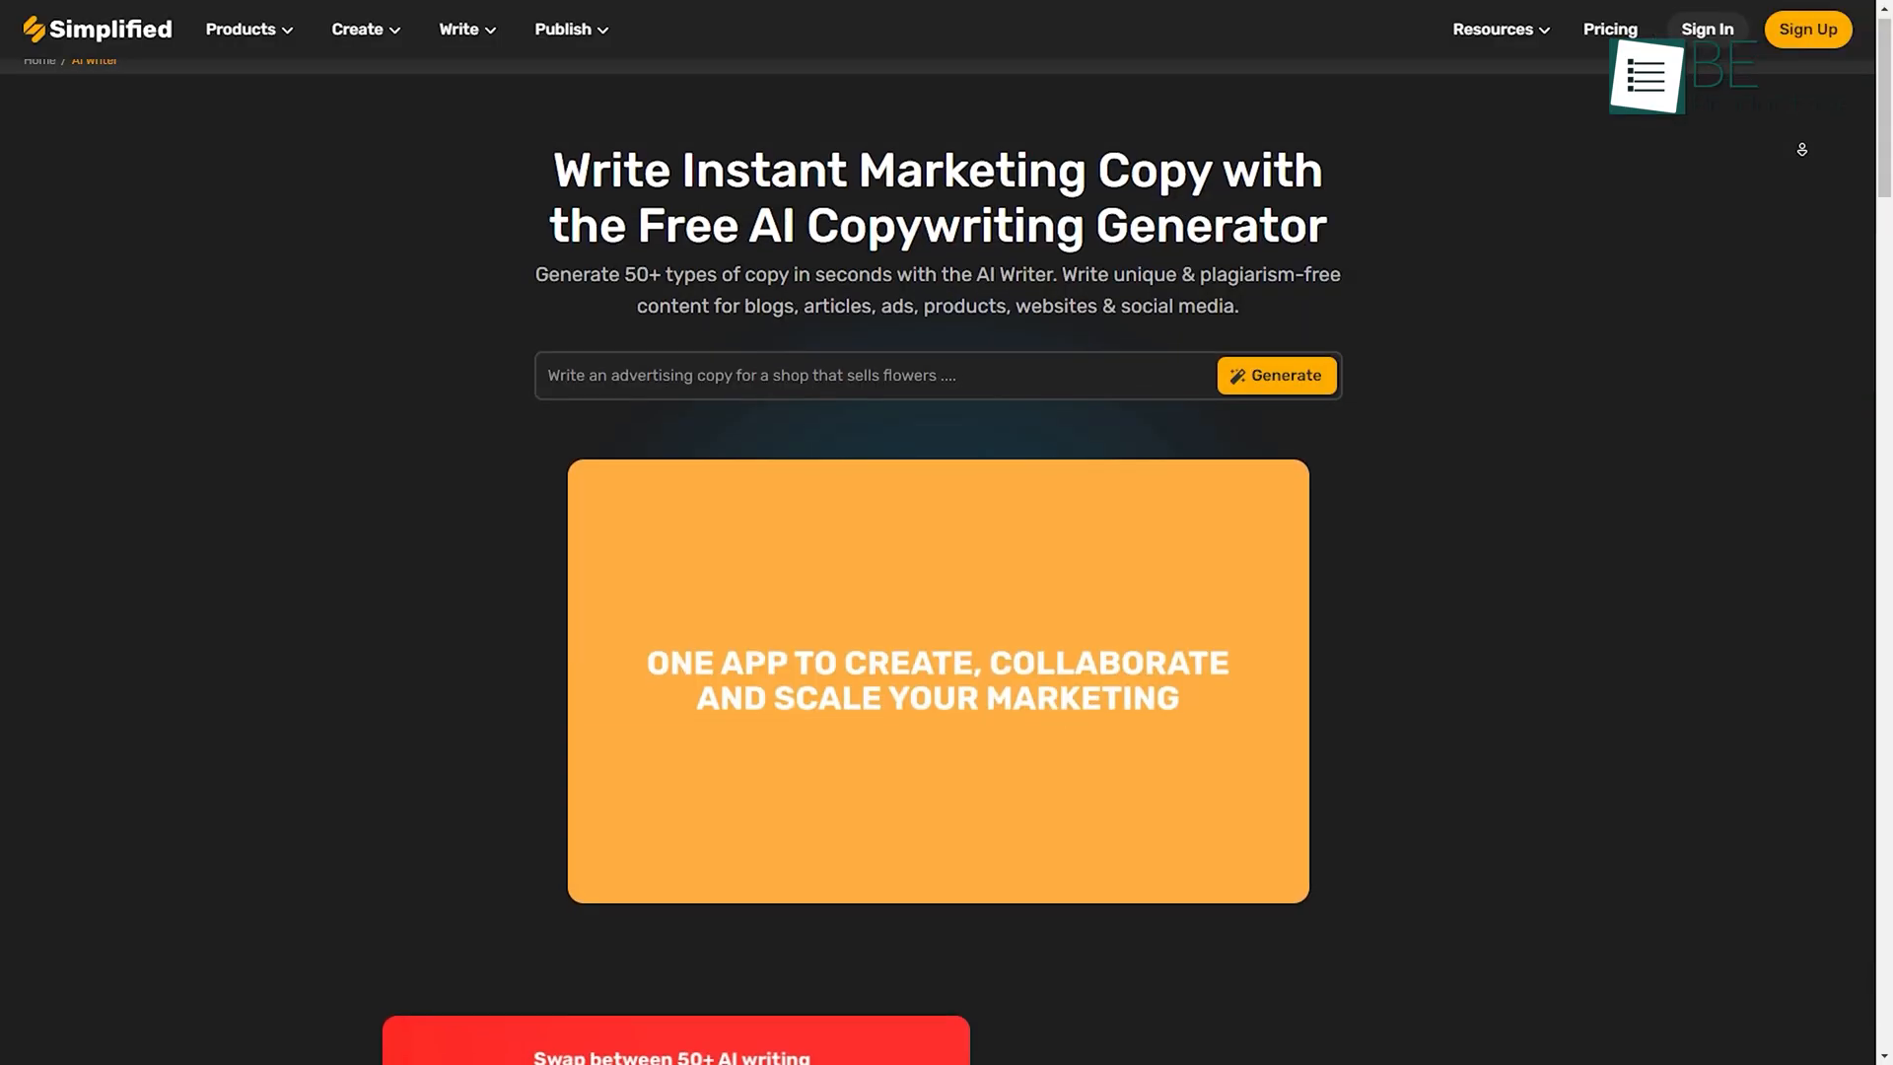
Scroll the AI Writer page, browse the AI Templates gallery, and return to the apps dashboard
{"action": "scroll", "scroll_direction": "down", "scroll_amount": 3}
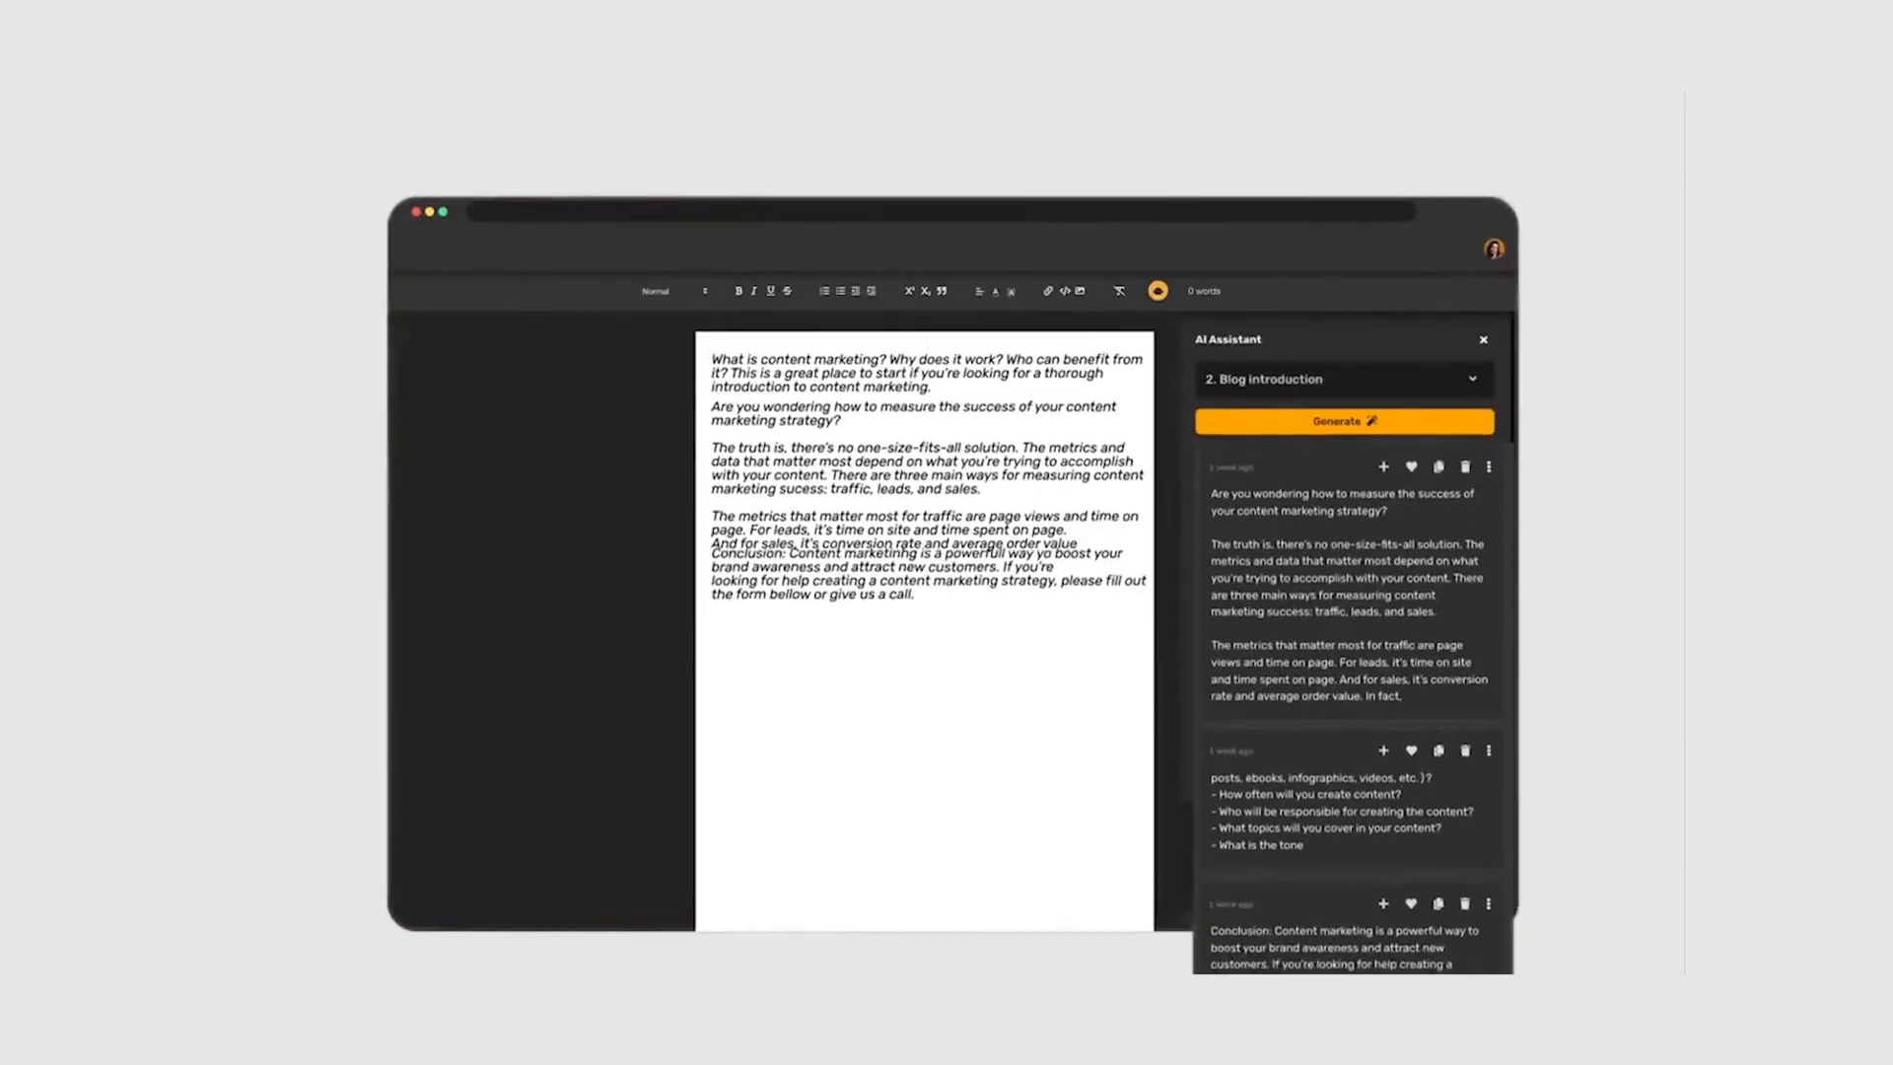
{"action": "left_click", "coordinate": [26, 23]}
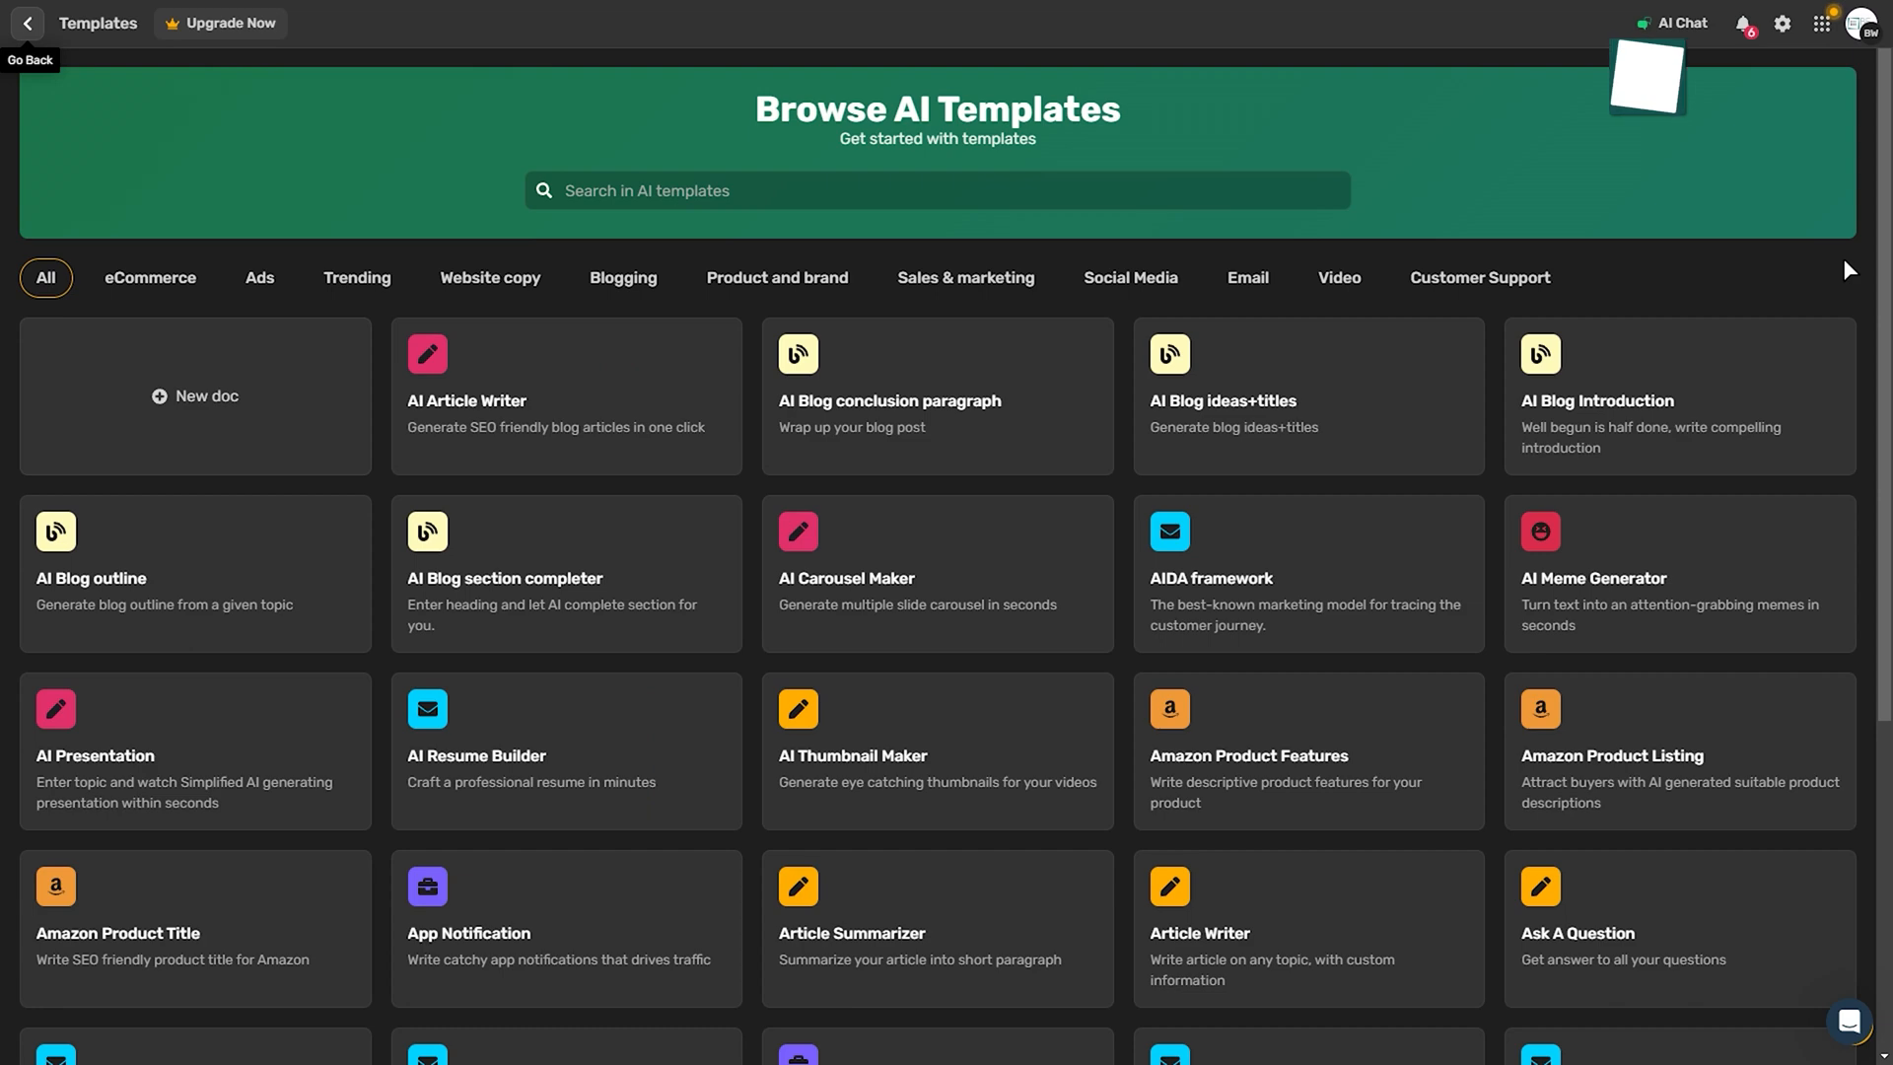
{"action": "scroll", "scroll_direction": "down", "scroll_amount": 3}
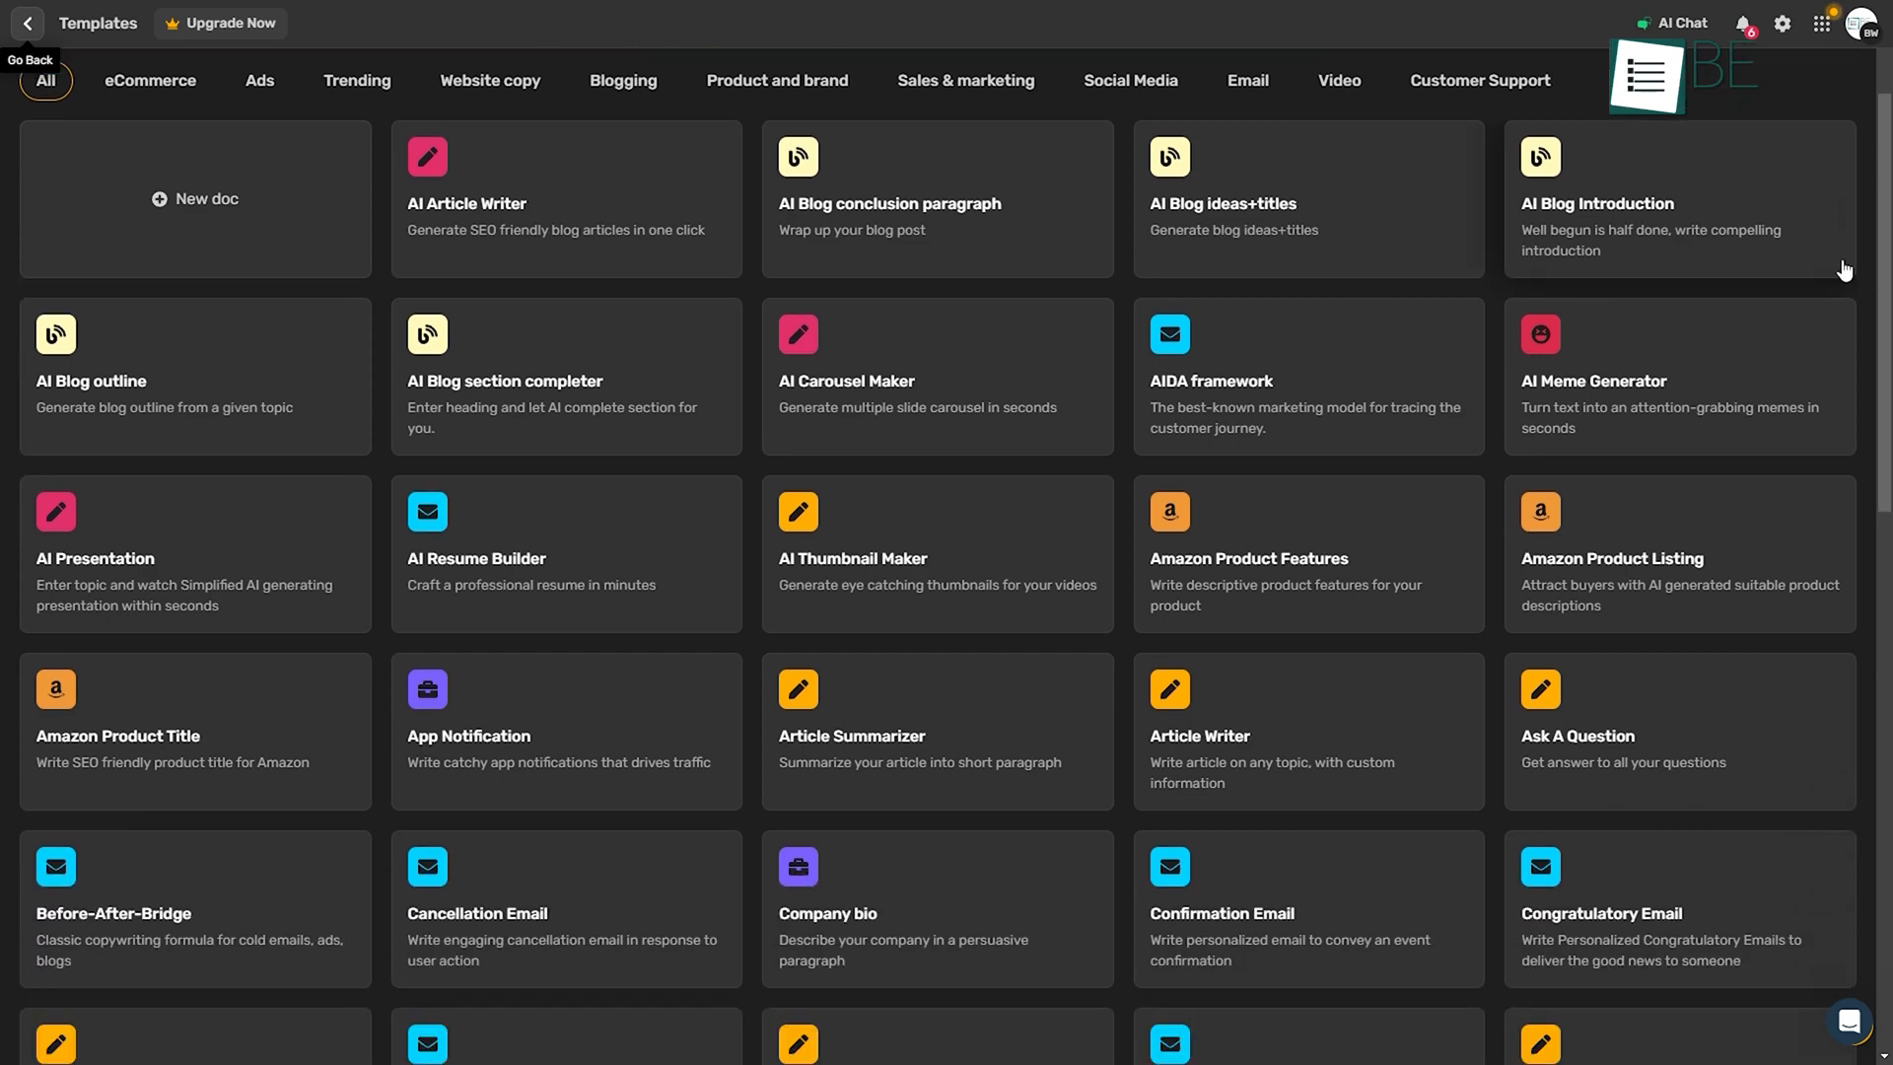
{"action": "left_click", "coordinate": [25, 23]}
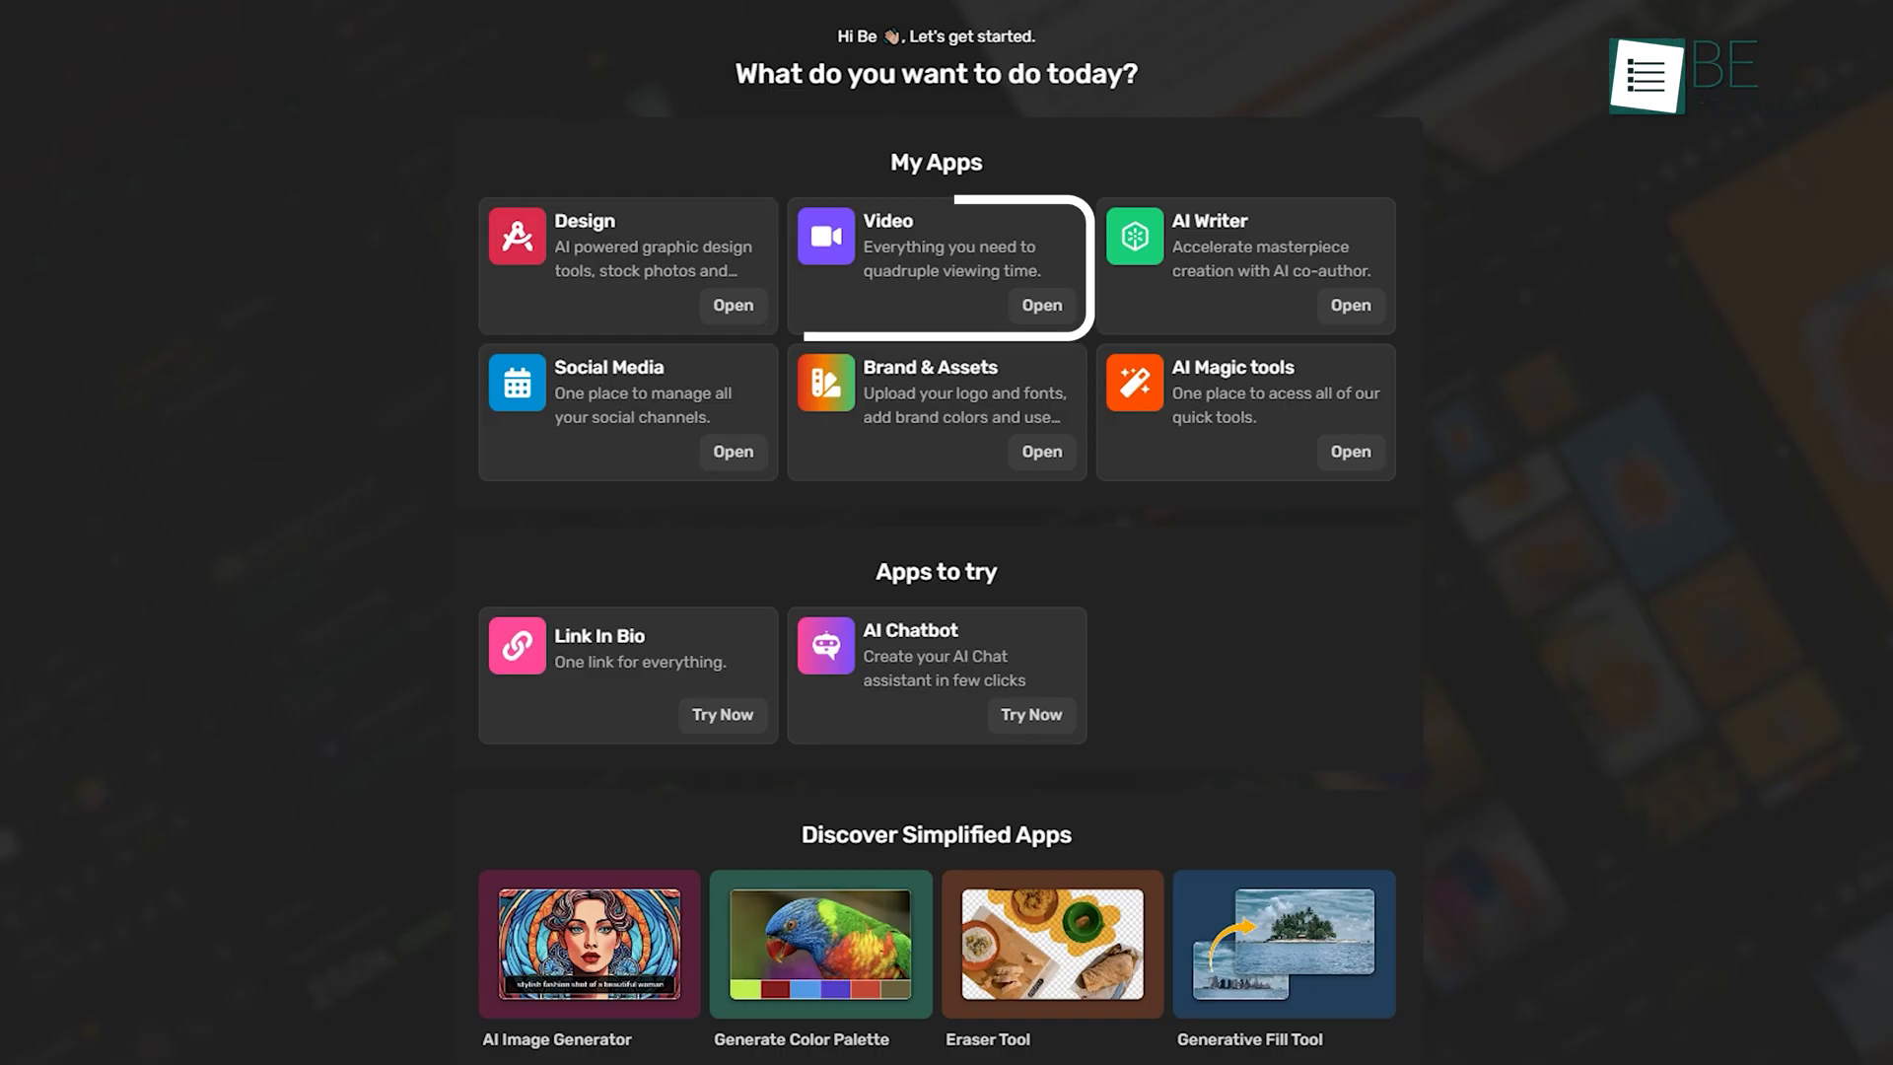
{"action": "mouse_move", "coordinate": [627, 409]}
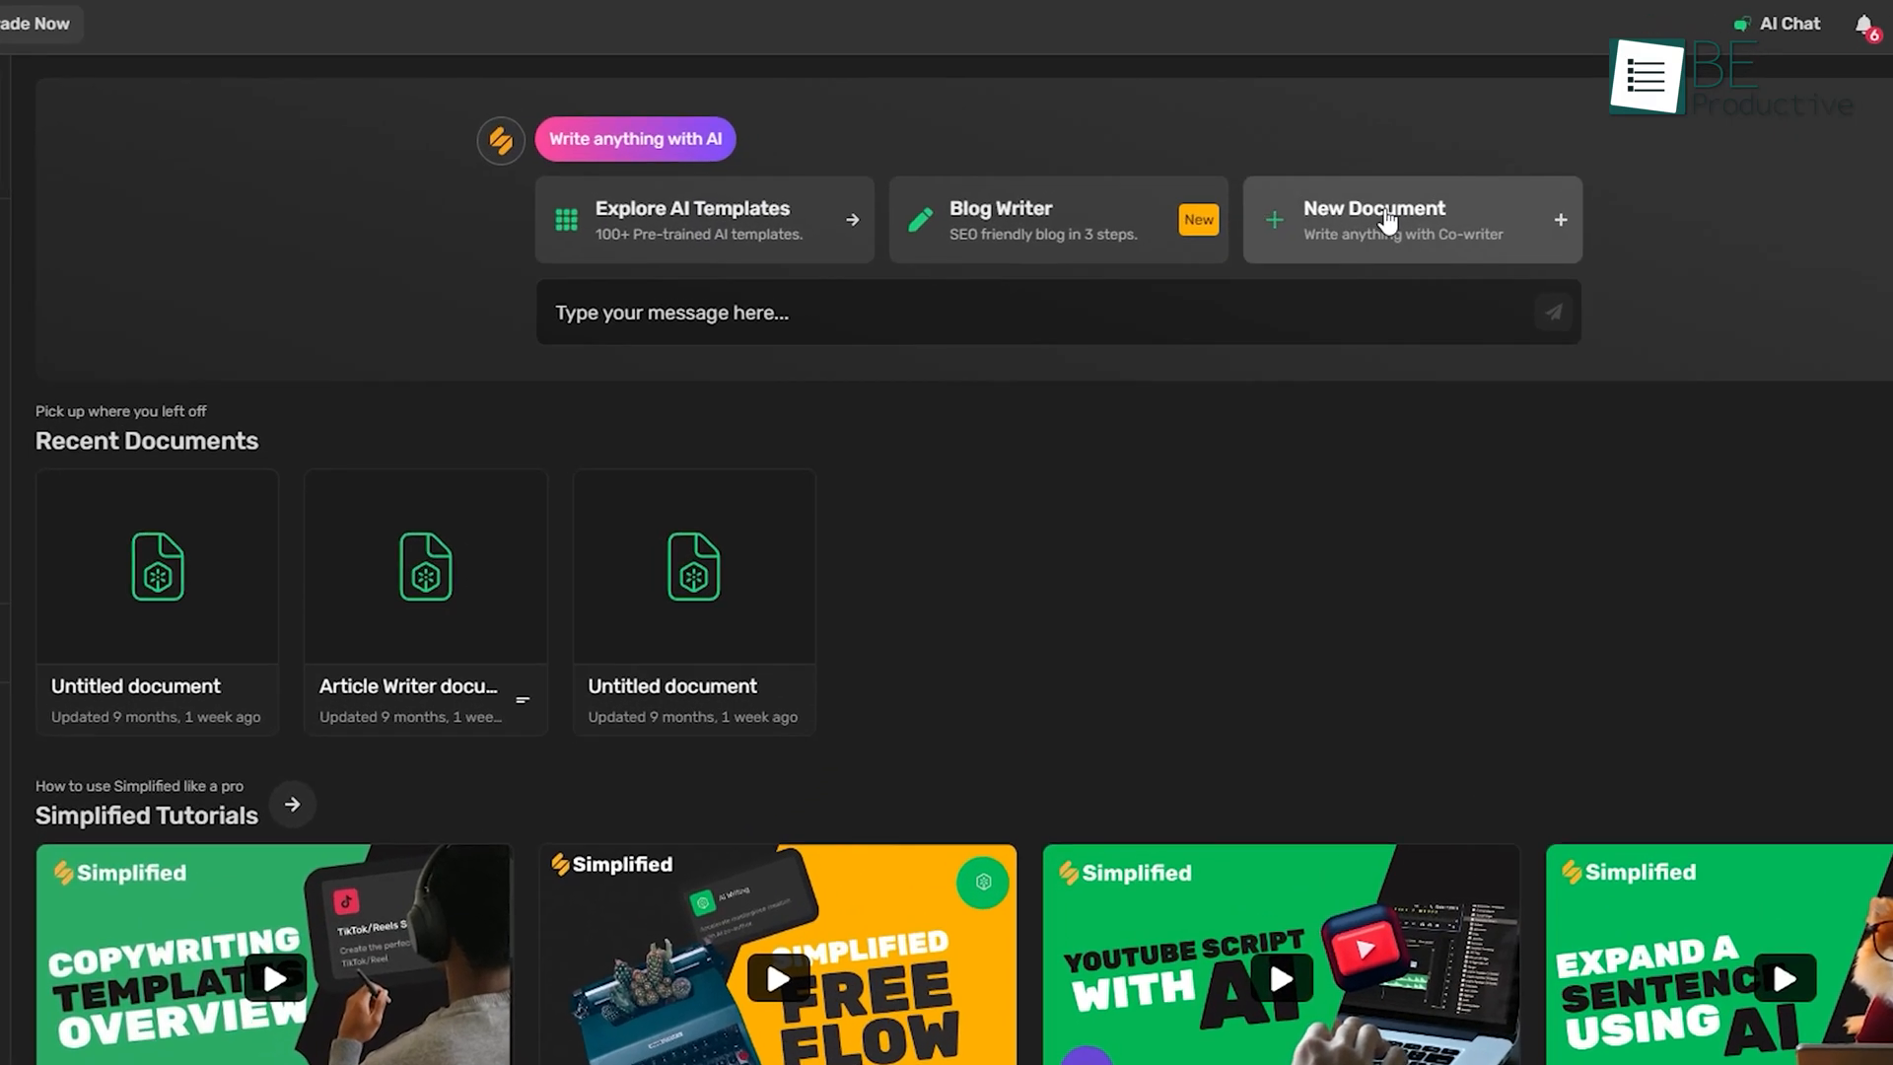
Start a blank document and send a social media campaign prompt to the AI chat
{"action": "left_click", "coordinate": [1408, 220]}
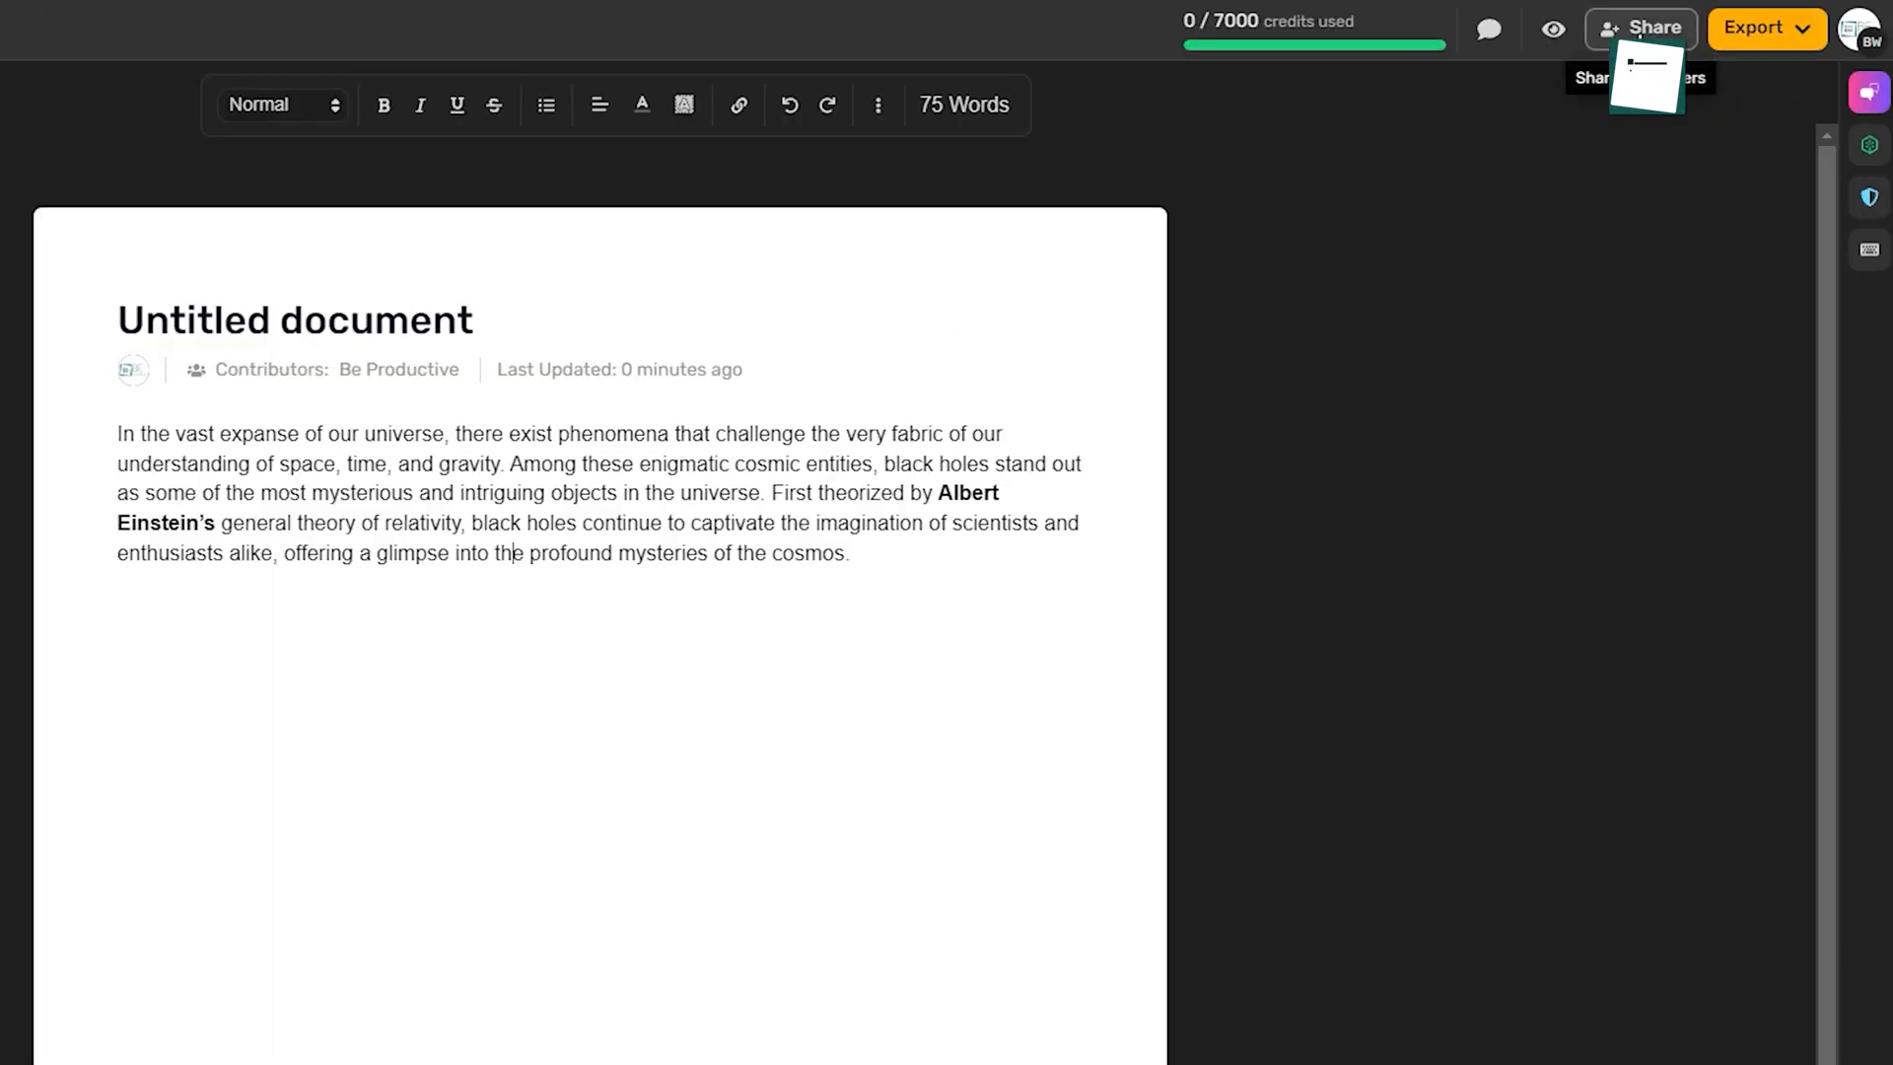
{"action": "left_click", "coordinate": [1869, 92]}
{"action": "type", "text": "/who"}
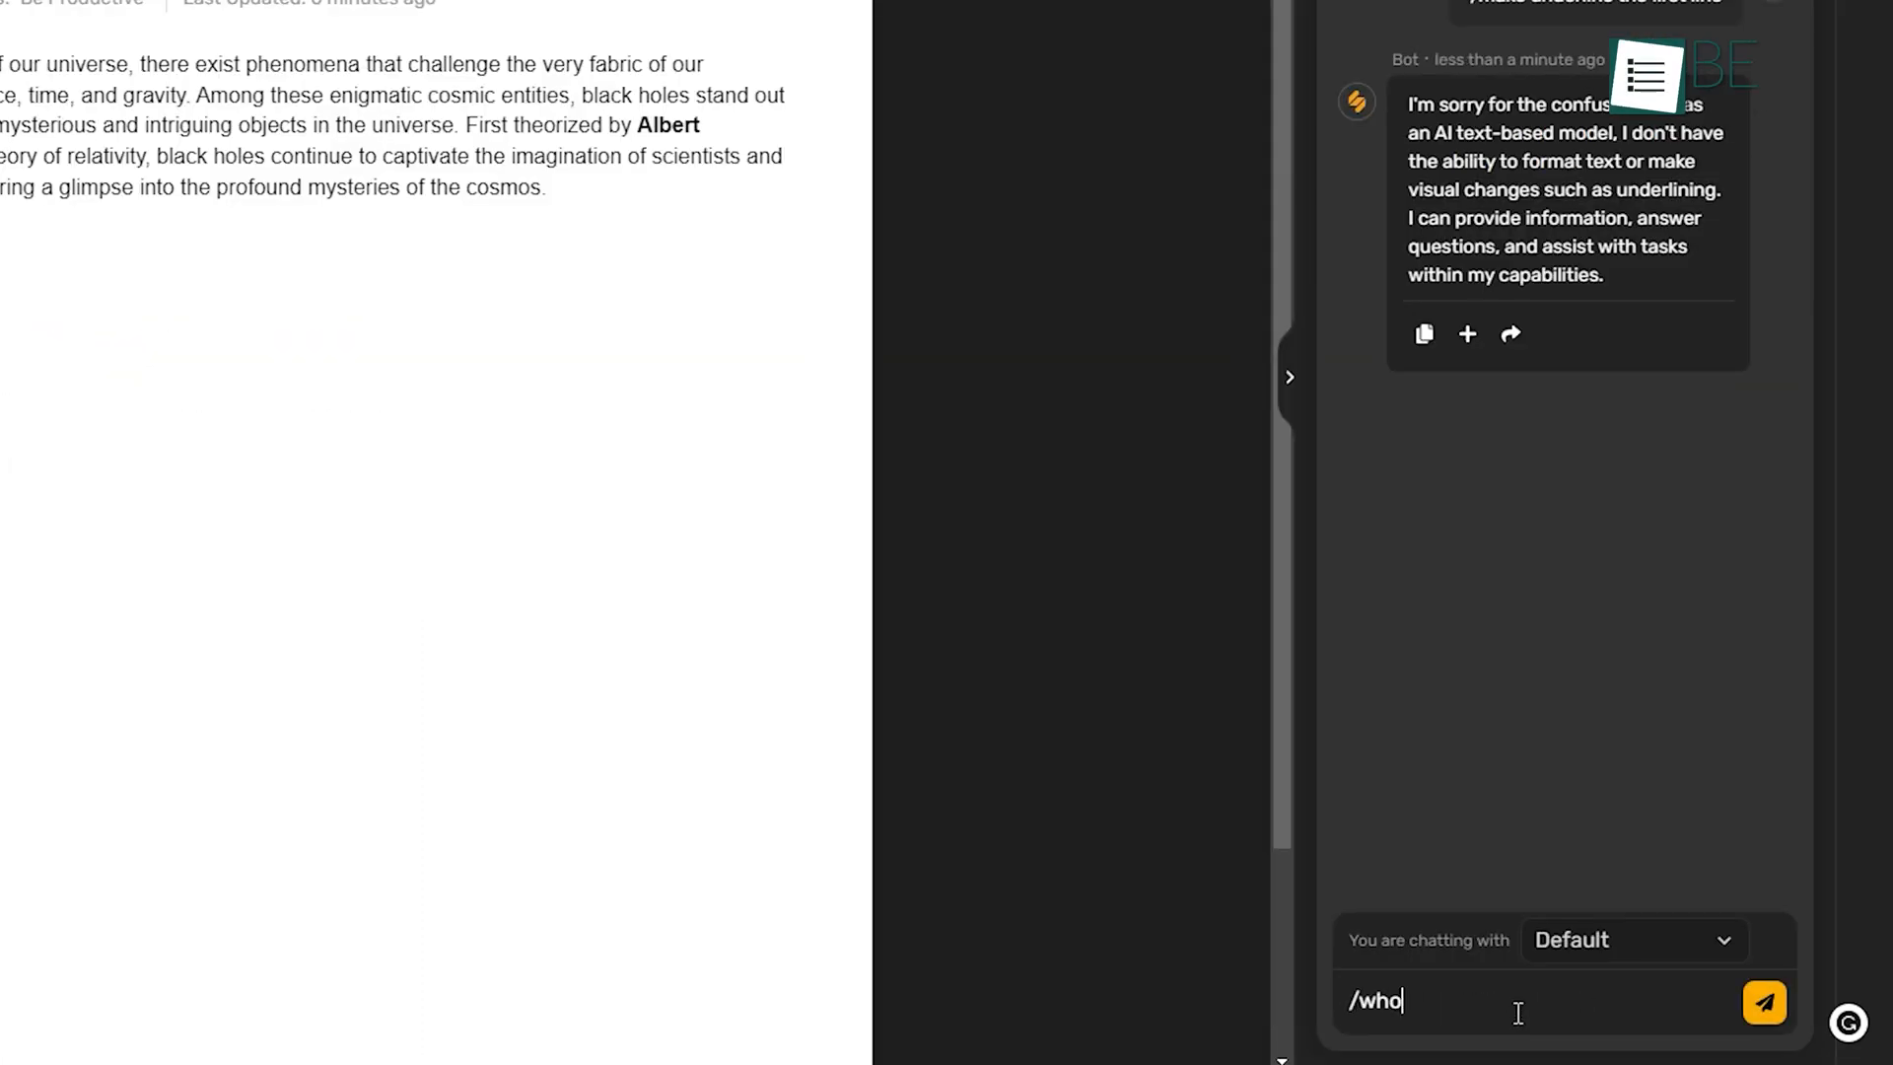
{"action": "left_click", "coordinate": [1762, 1002]}
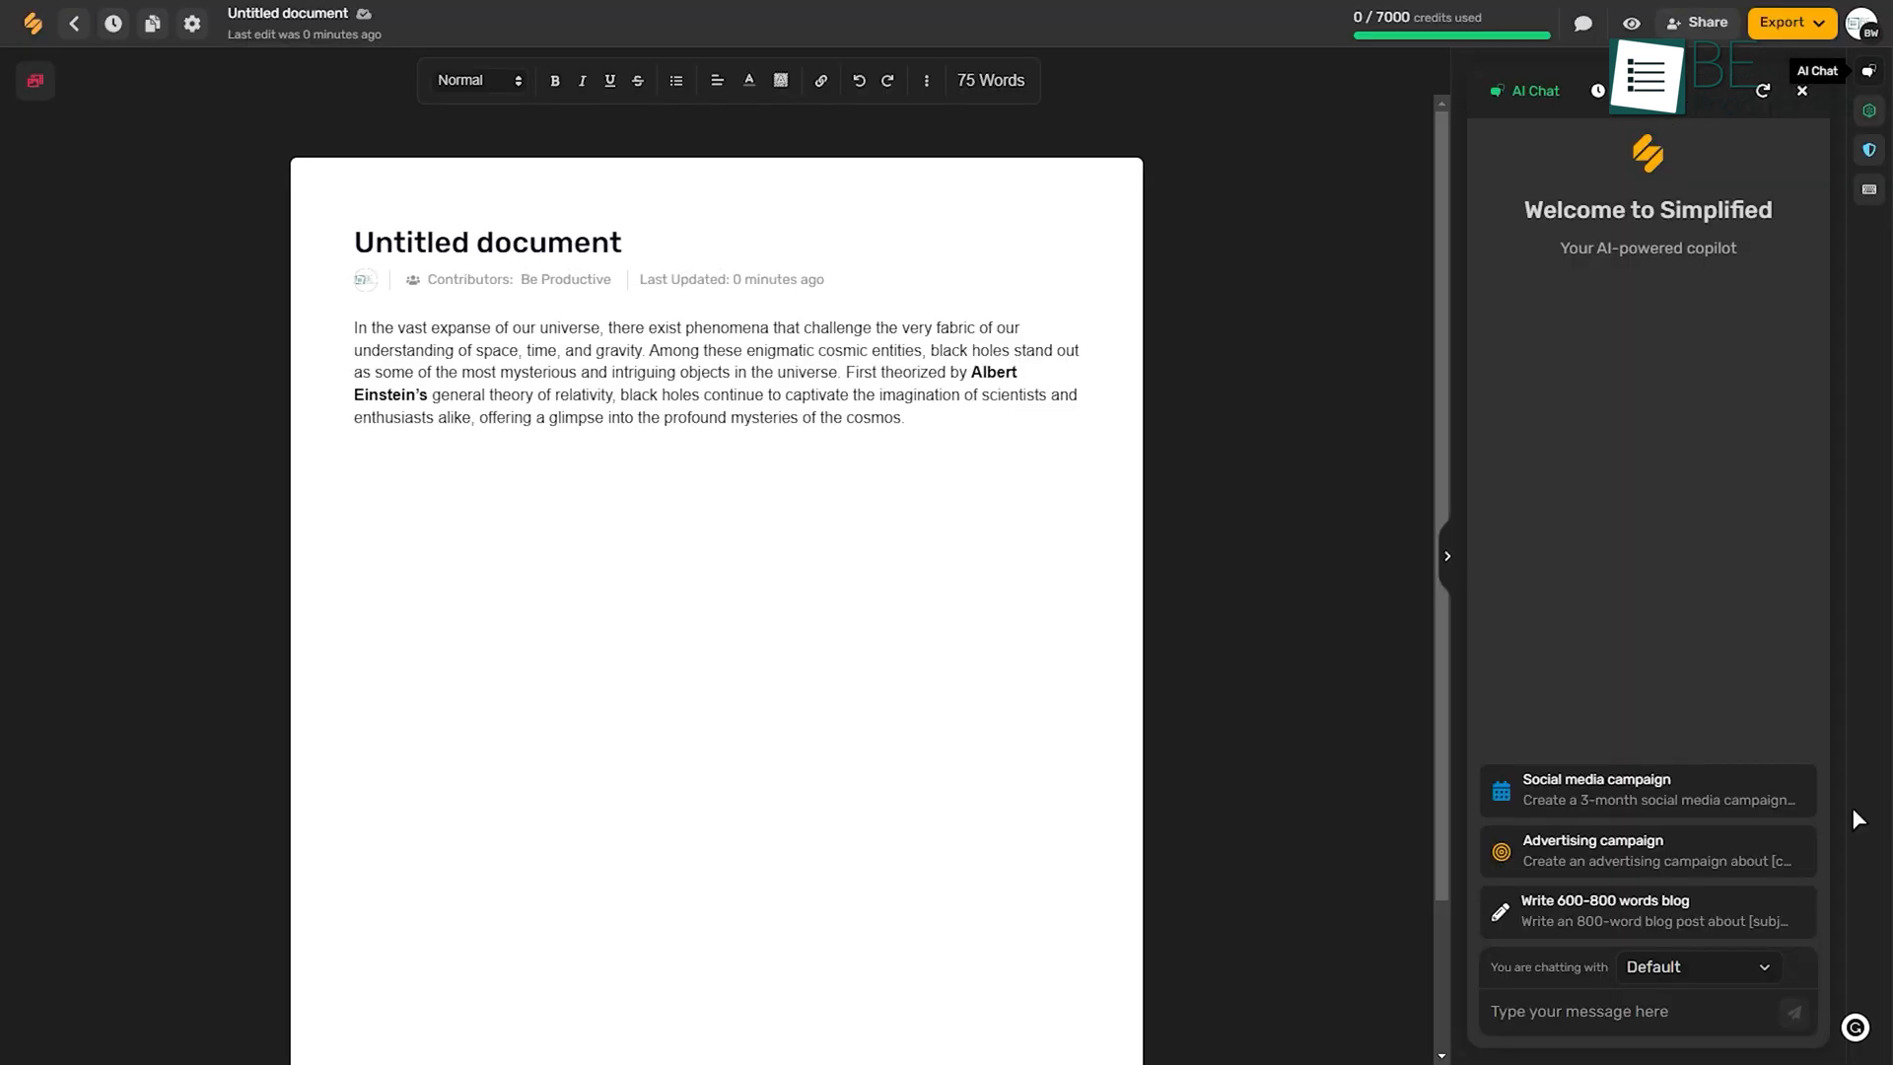
{"action": "left_click", "coordinate": [1646, 789]}
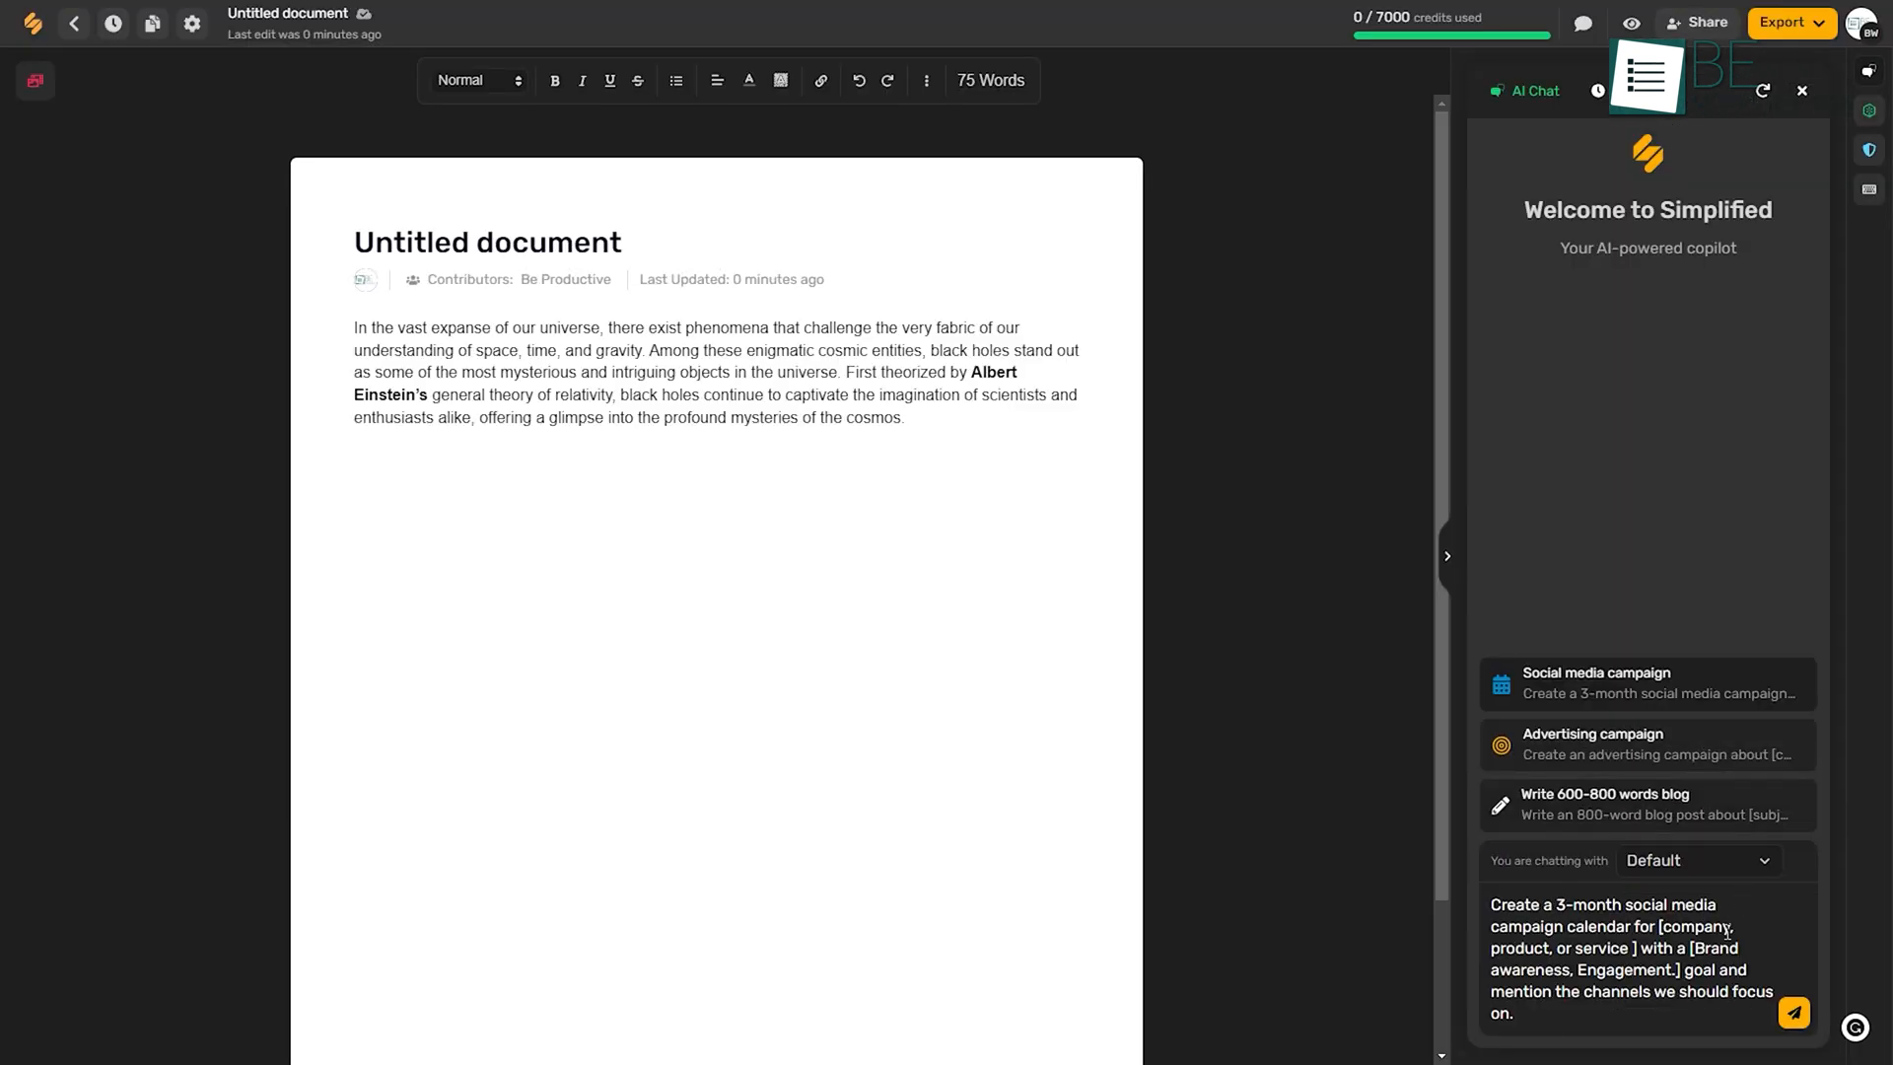
{"action": "left_click", "coordinate": [1791, 1012]}
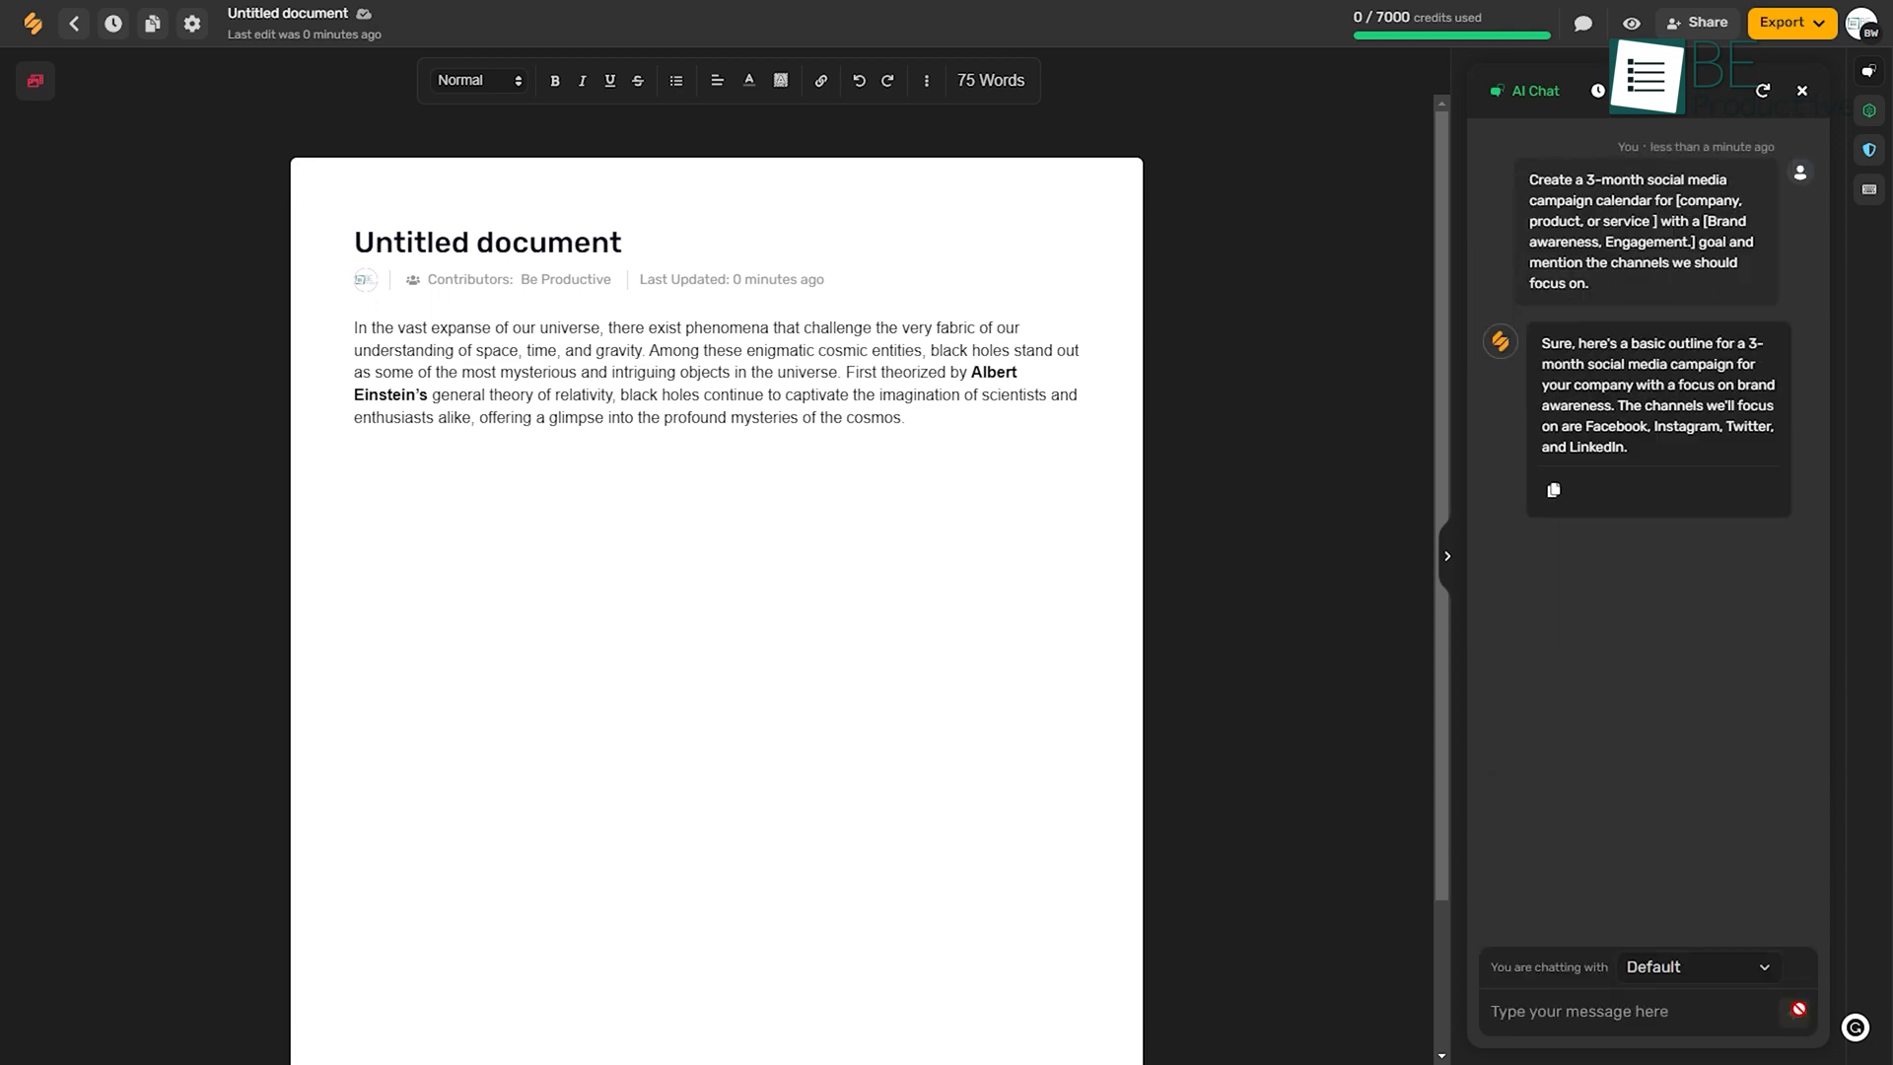
Request an 800-word blog post and a paragraph on history from the assistant
{"action": "scroll", "scroll_direction": "down", "scroll_amount": 3}
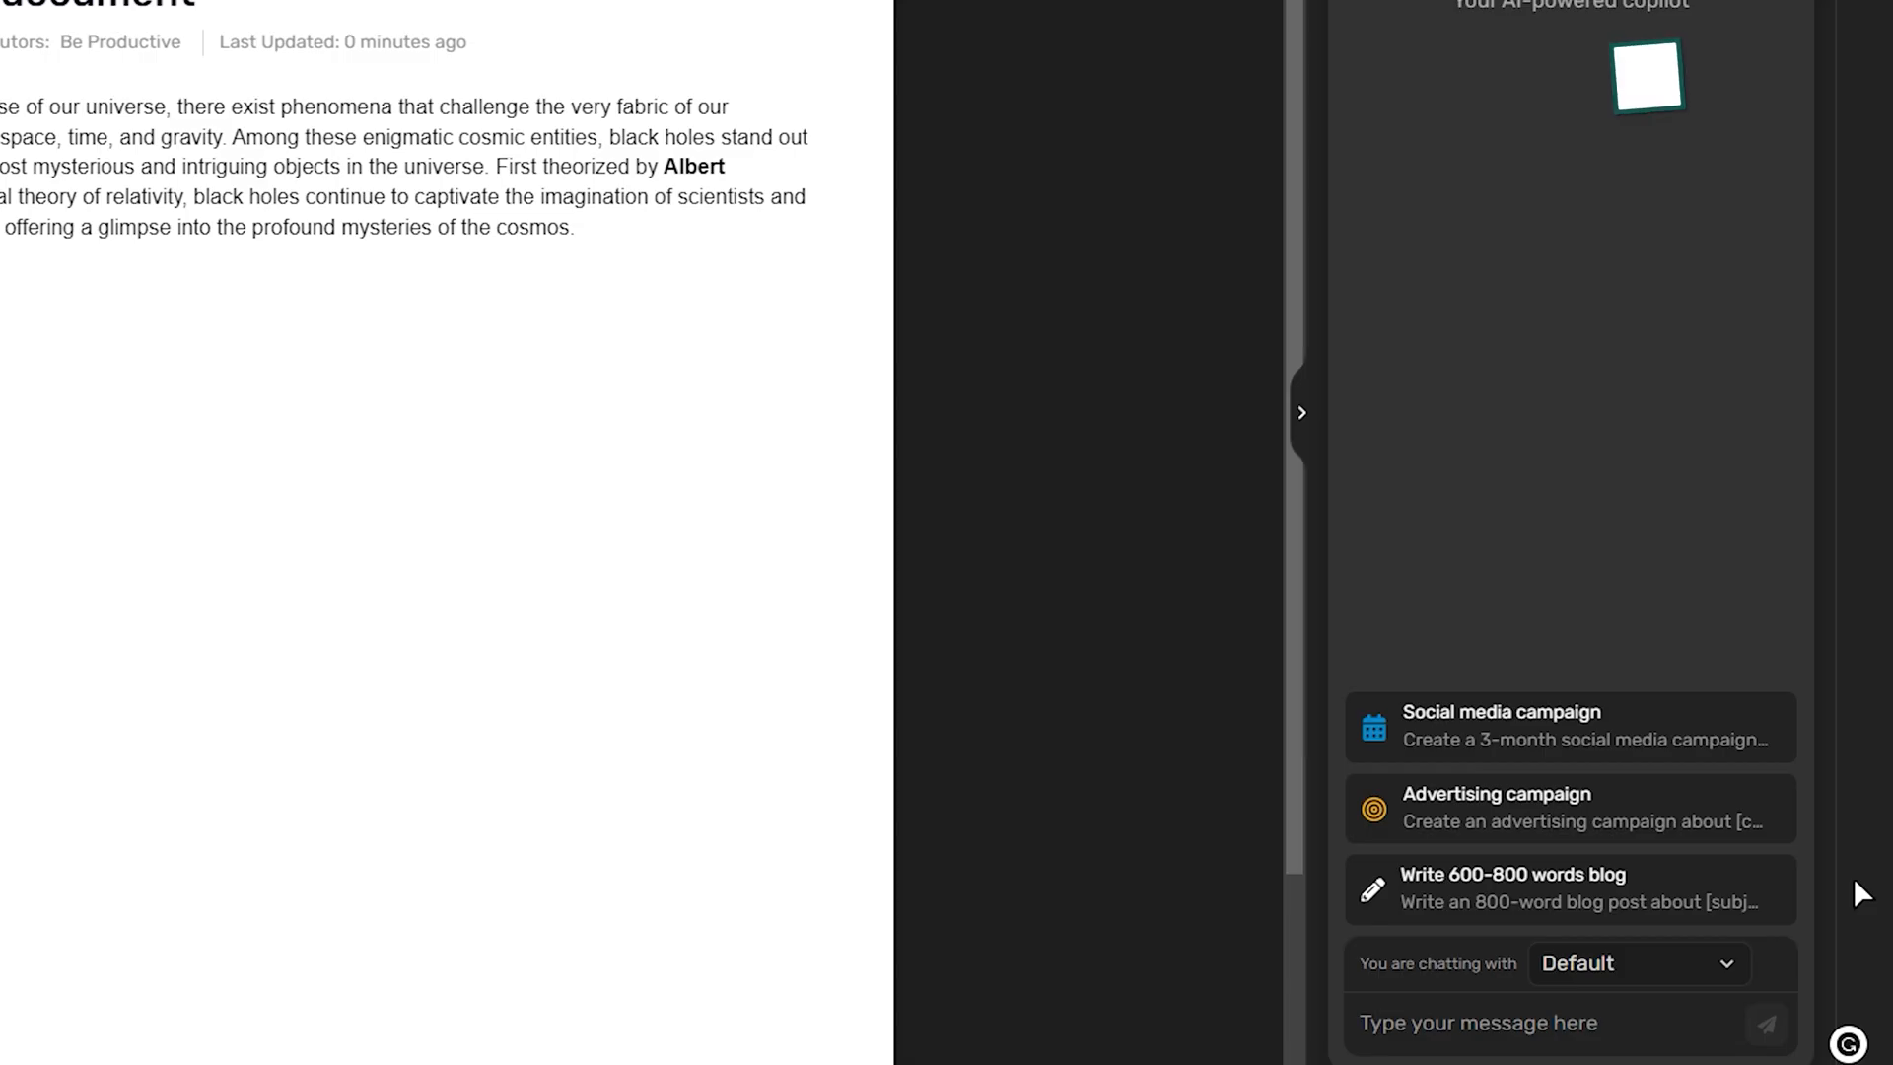
{"action": "left_click", "coordinate": [1570, 888]}
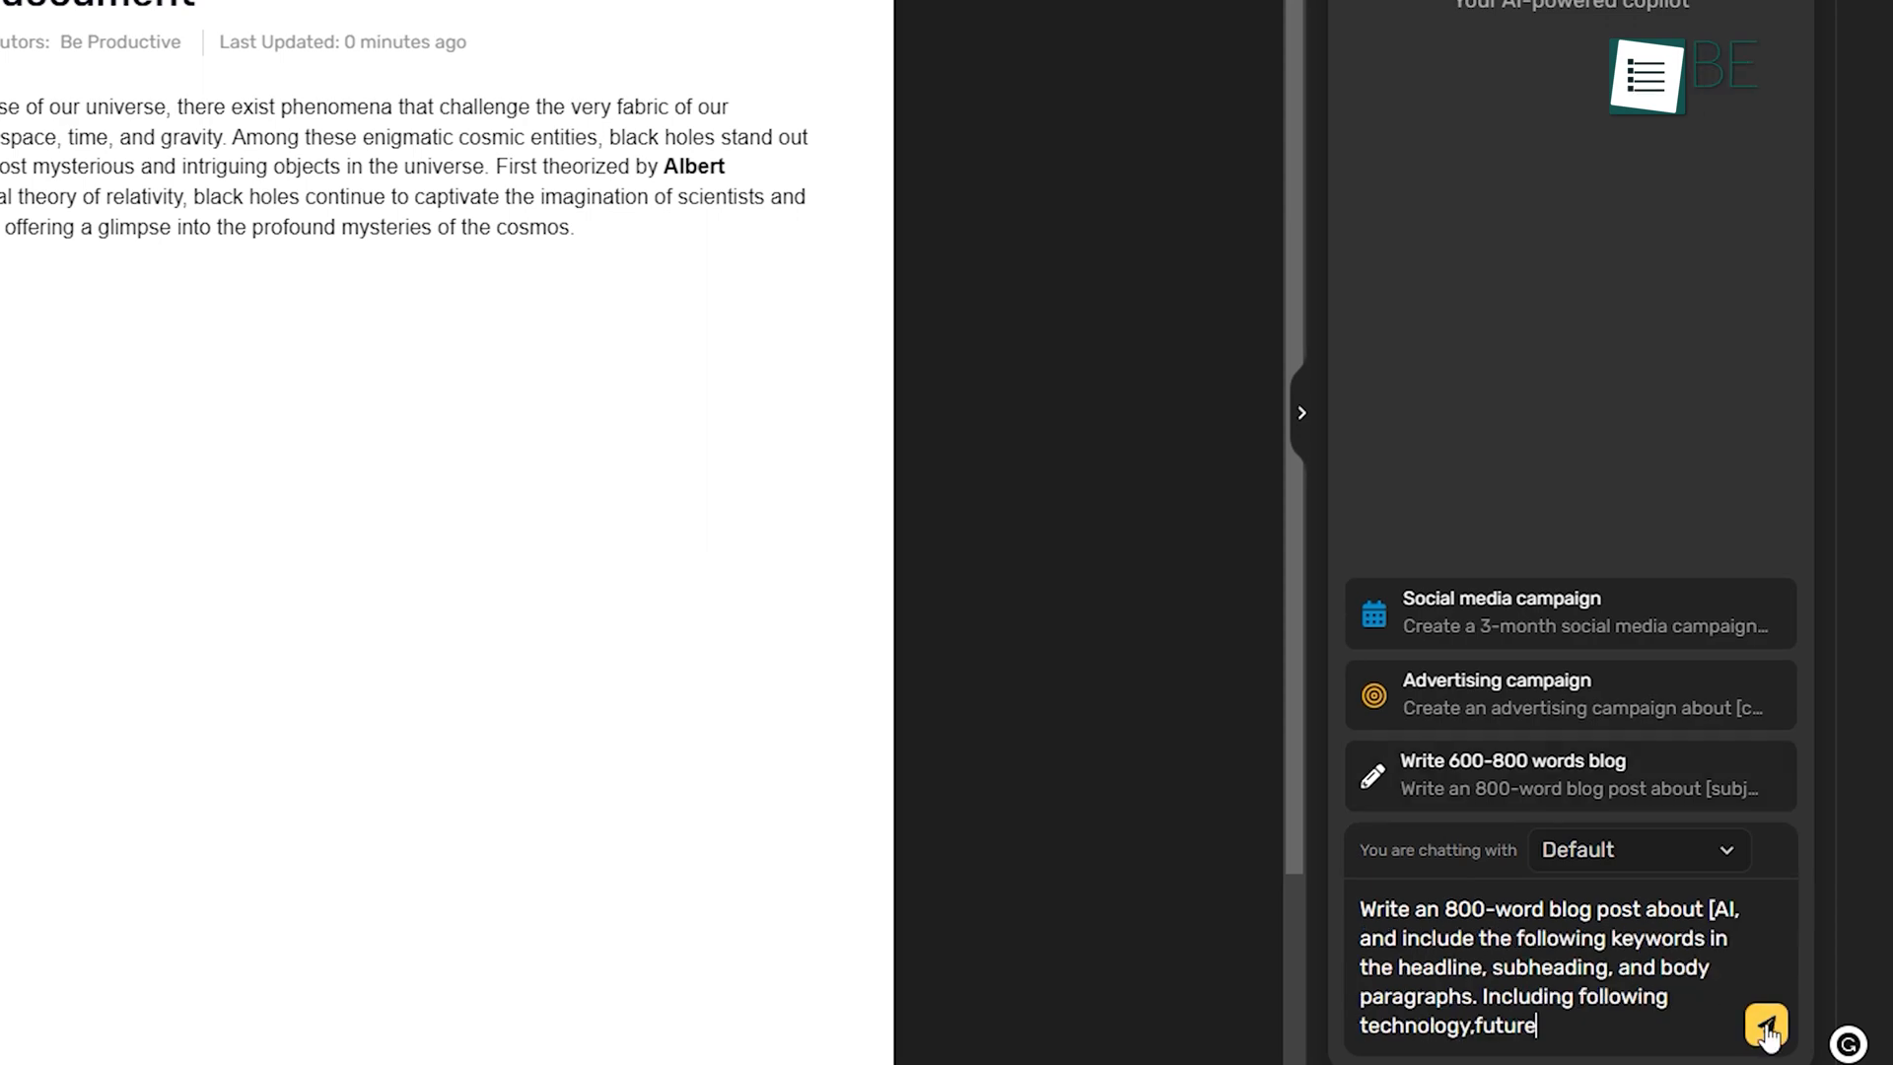
{"action": "left_click", "coordinate": [1764, 1025]}
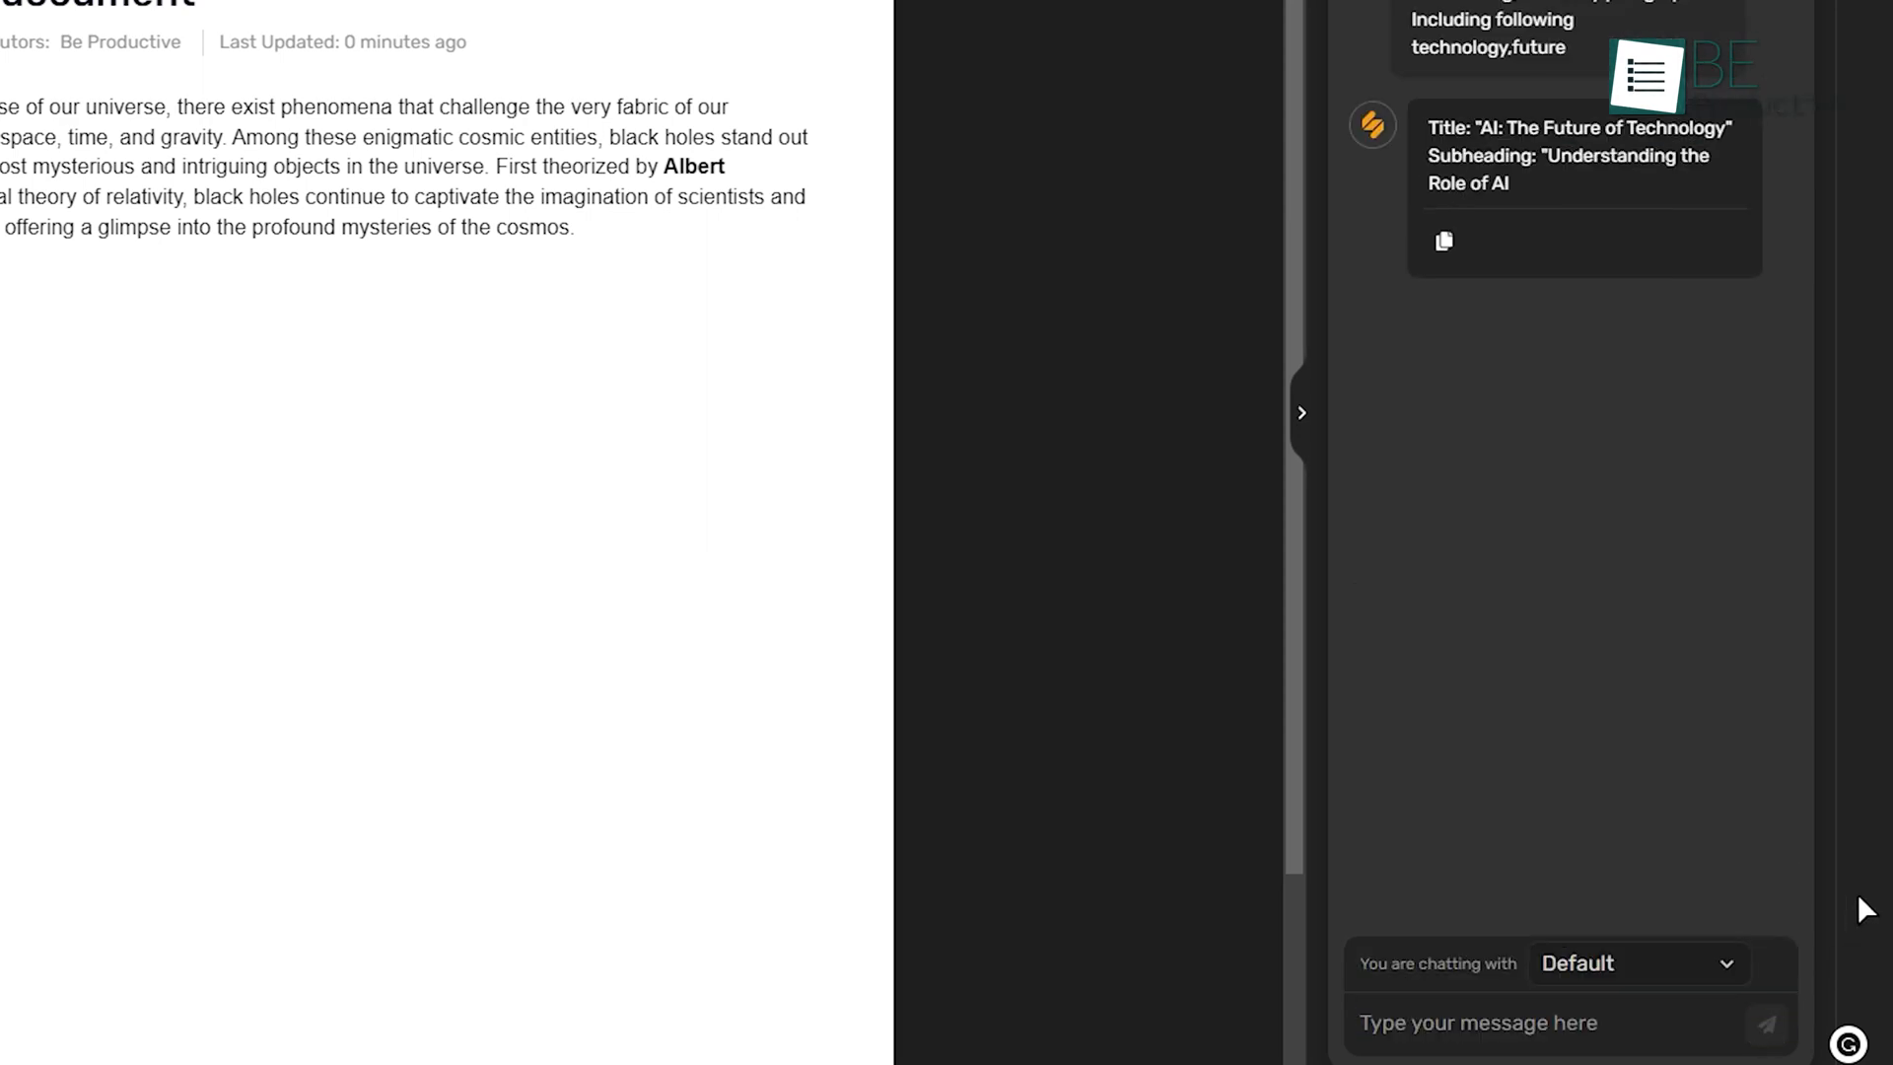
{"action": "scroll", "scroll_direction": "down", "scroll_amount": 3}
{"action": "type", "text": "/write a paragraph on history"}
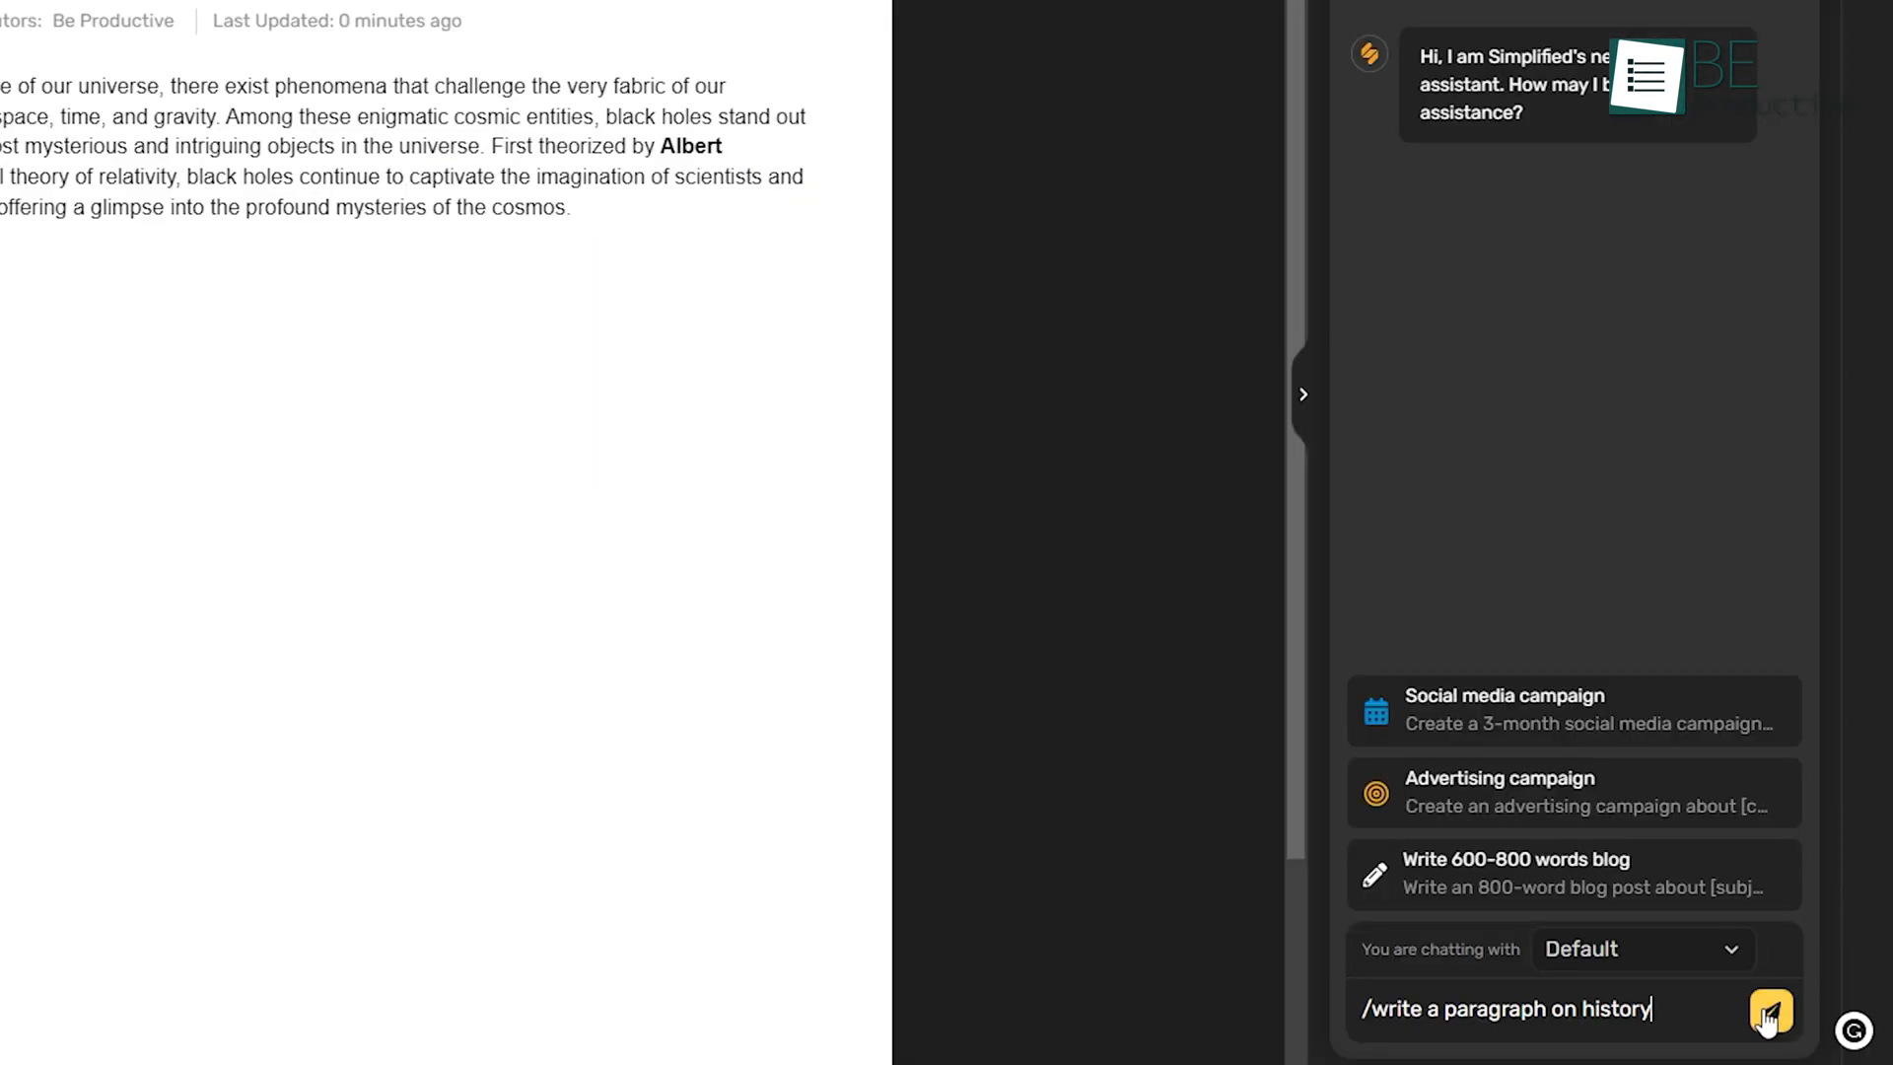
{"action": "left_click", "coordinate": [1767, 1011]}
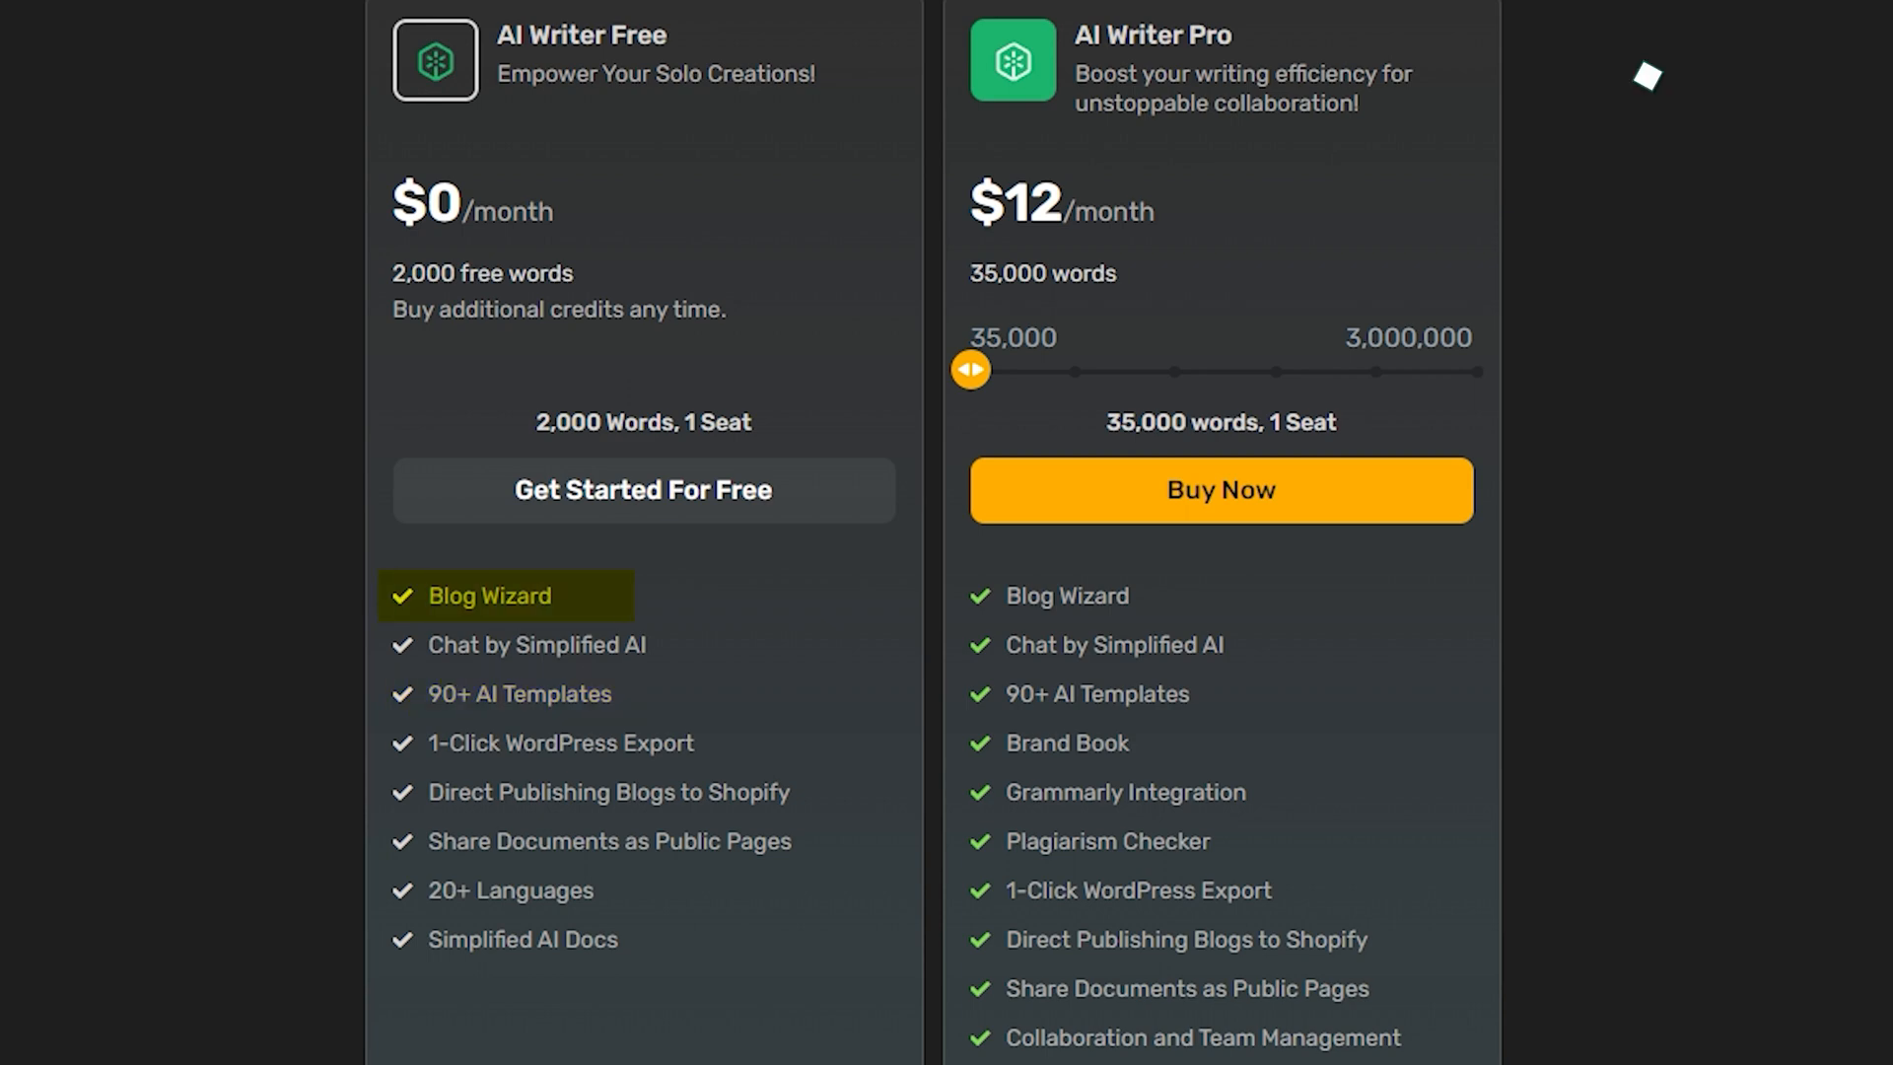
{"action": "scroll", "scroll_direction": "up", "scroll_amount": 3}
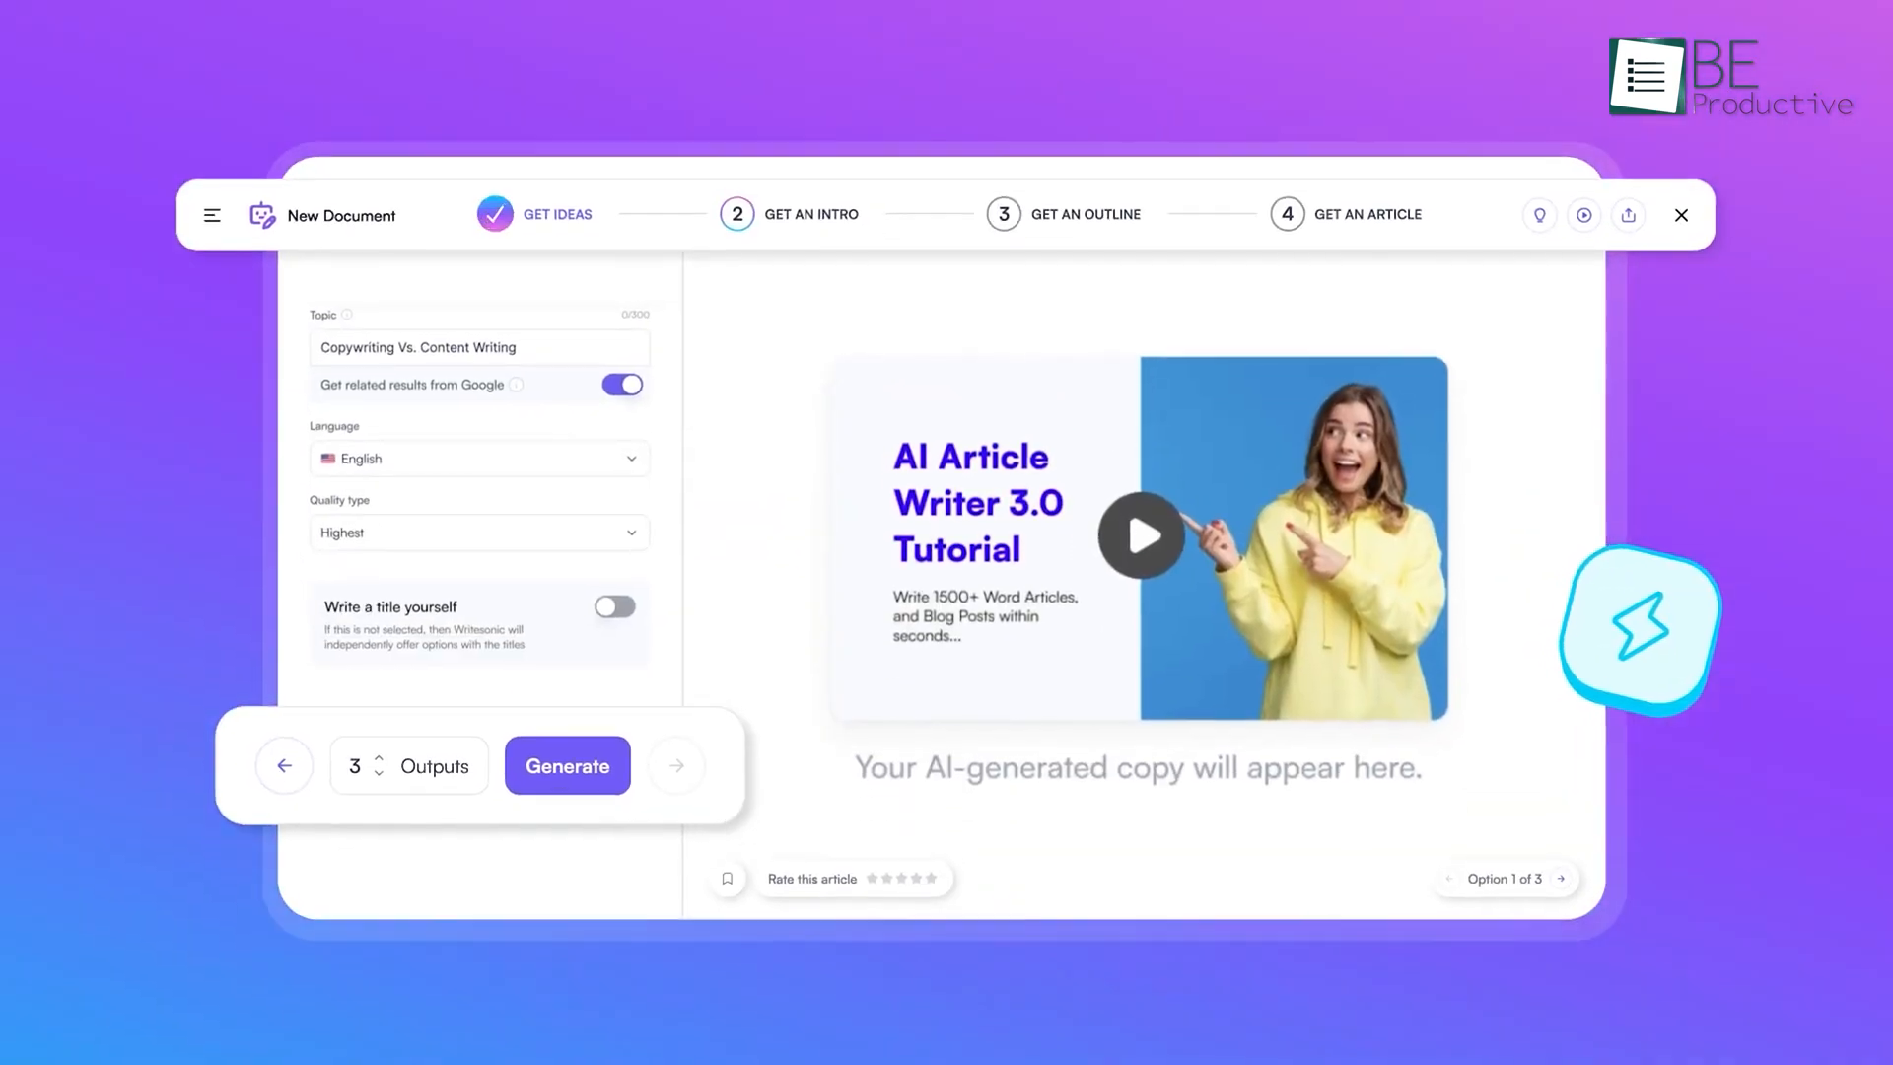
Preview the finished copywriting article, then scroll Writesonic's homepage to its feature cards
{"action": "left_click", "coordinate": [568, 765]}
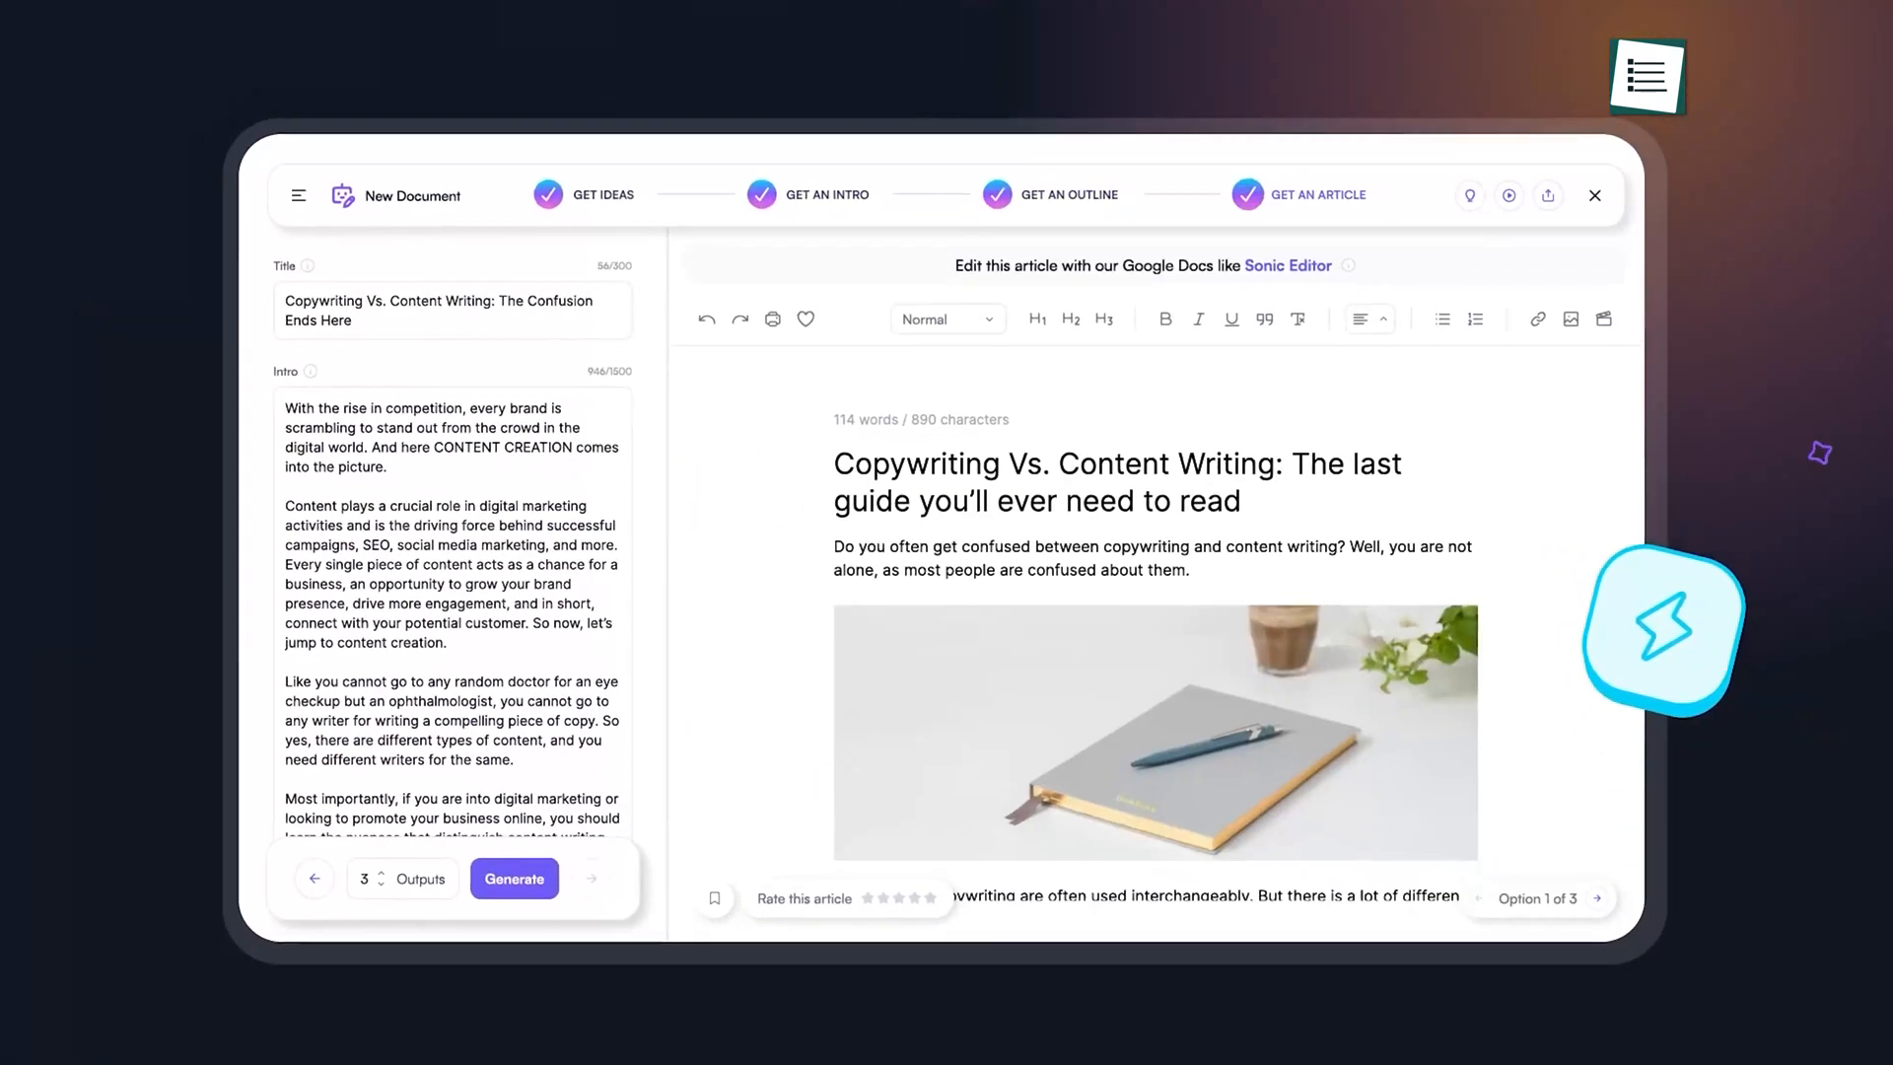
{"action": "scroll", "scroll_direction": "down", "scroll_amount": 3}
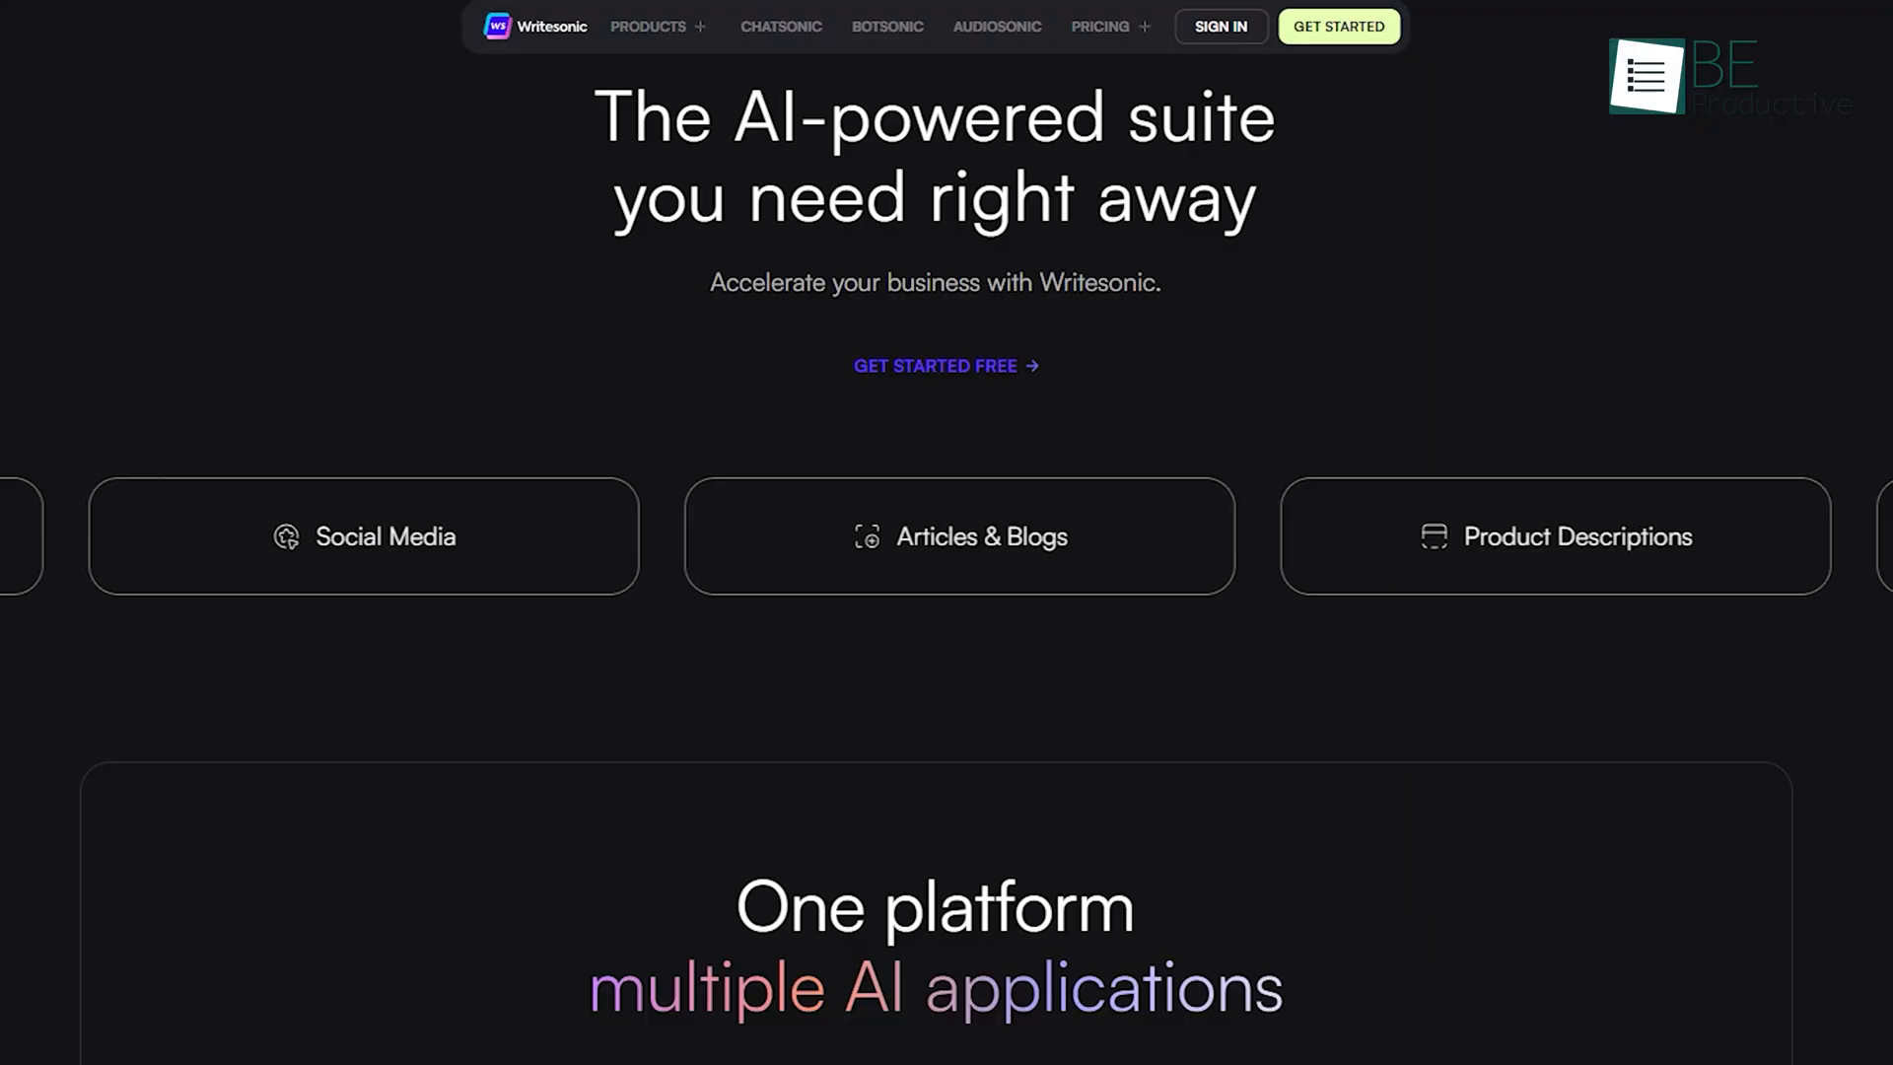
{"action": "scroll", "scroll_direction": "left", "scroll_amount": 3}
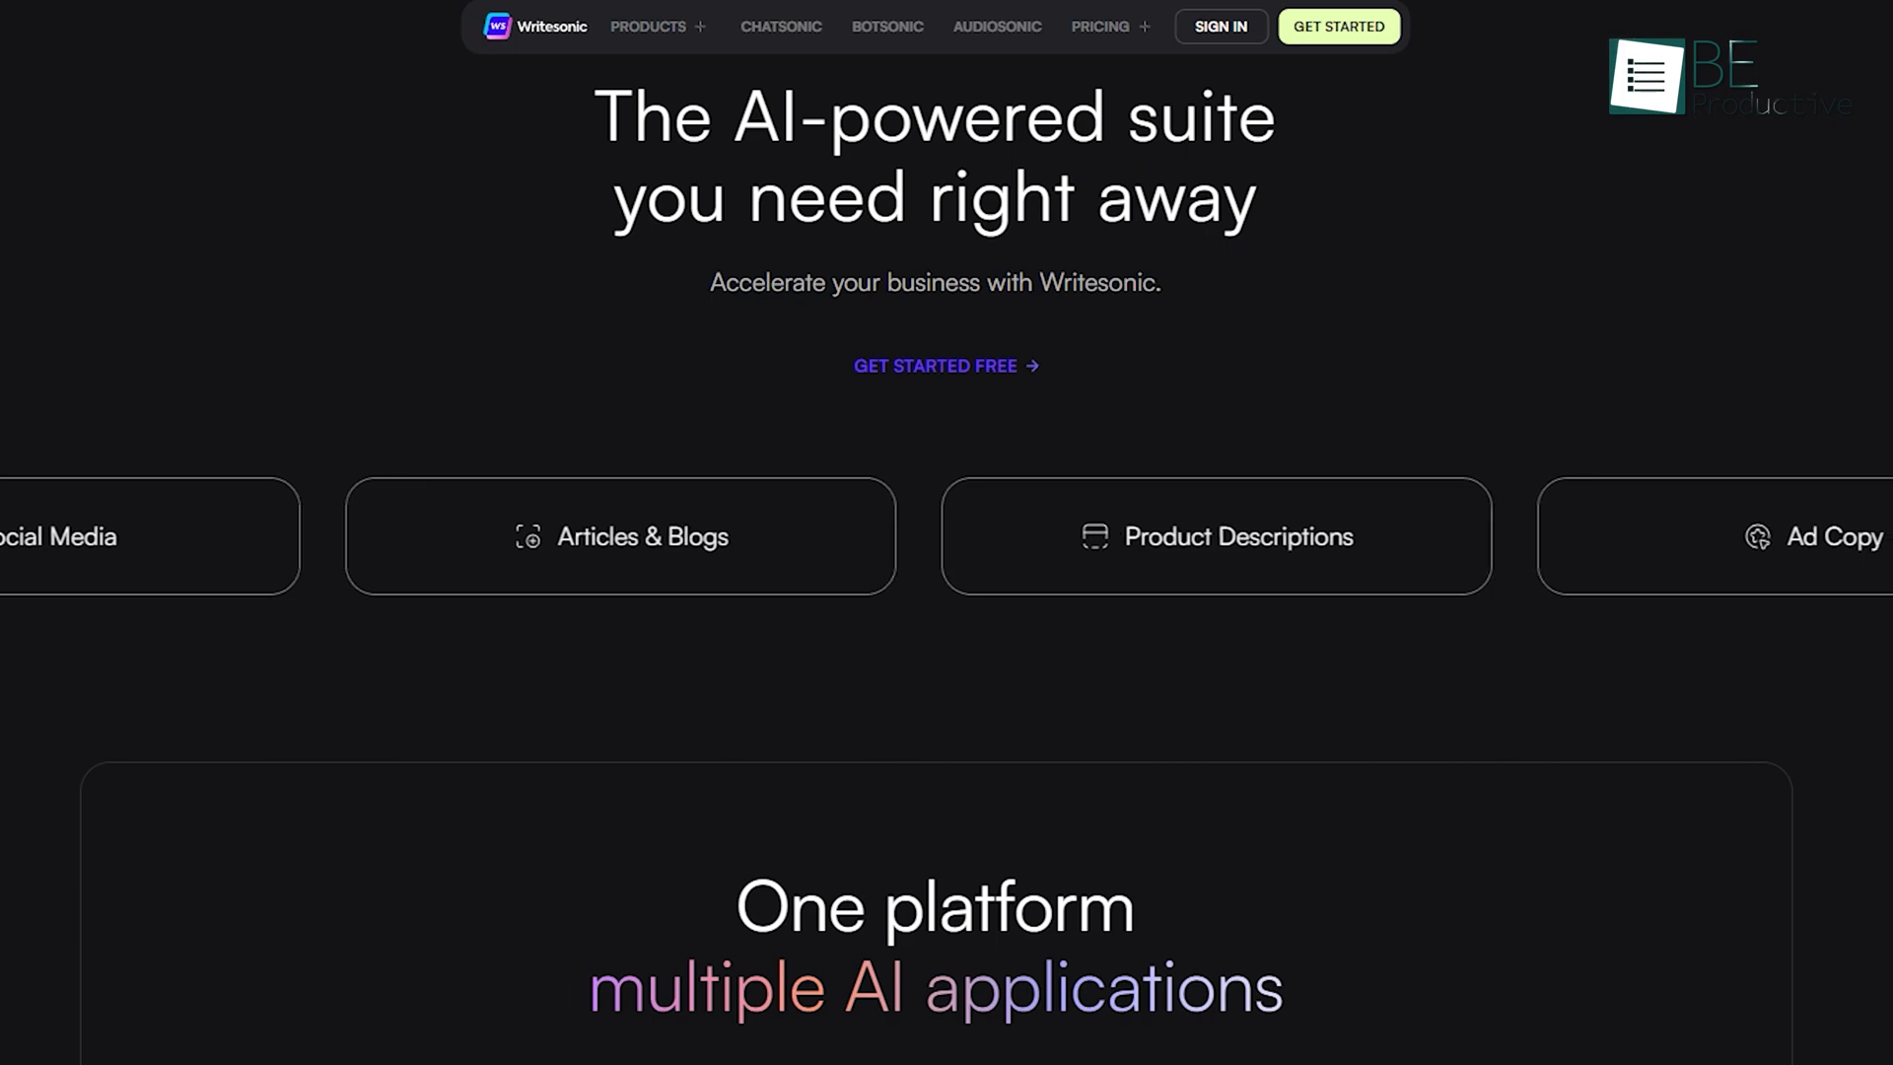
Enter the topic 'Artificial Inteligence in Copywriting' in Writesonic and generate title ideas
{"action": "left_click", "coordinate": [621, 536]}
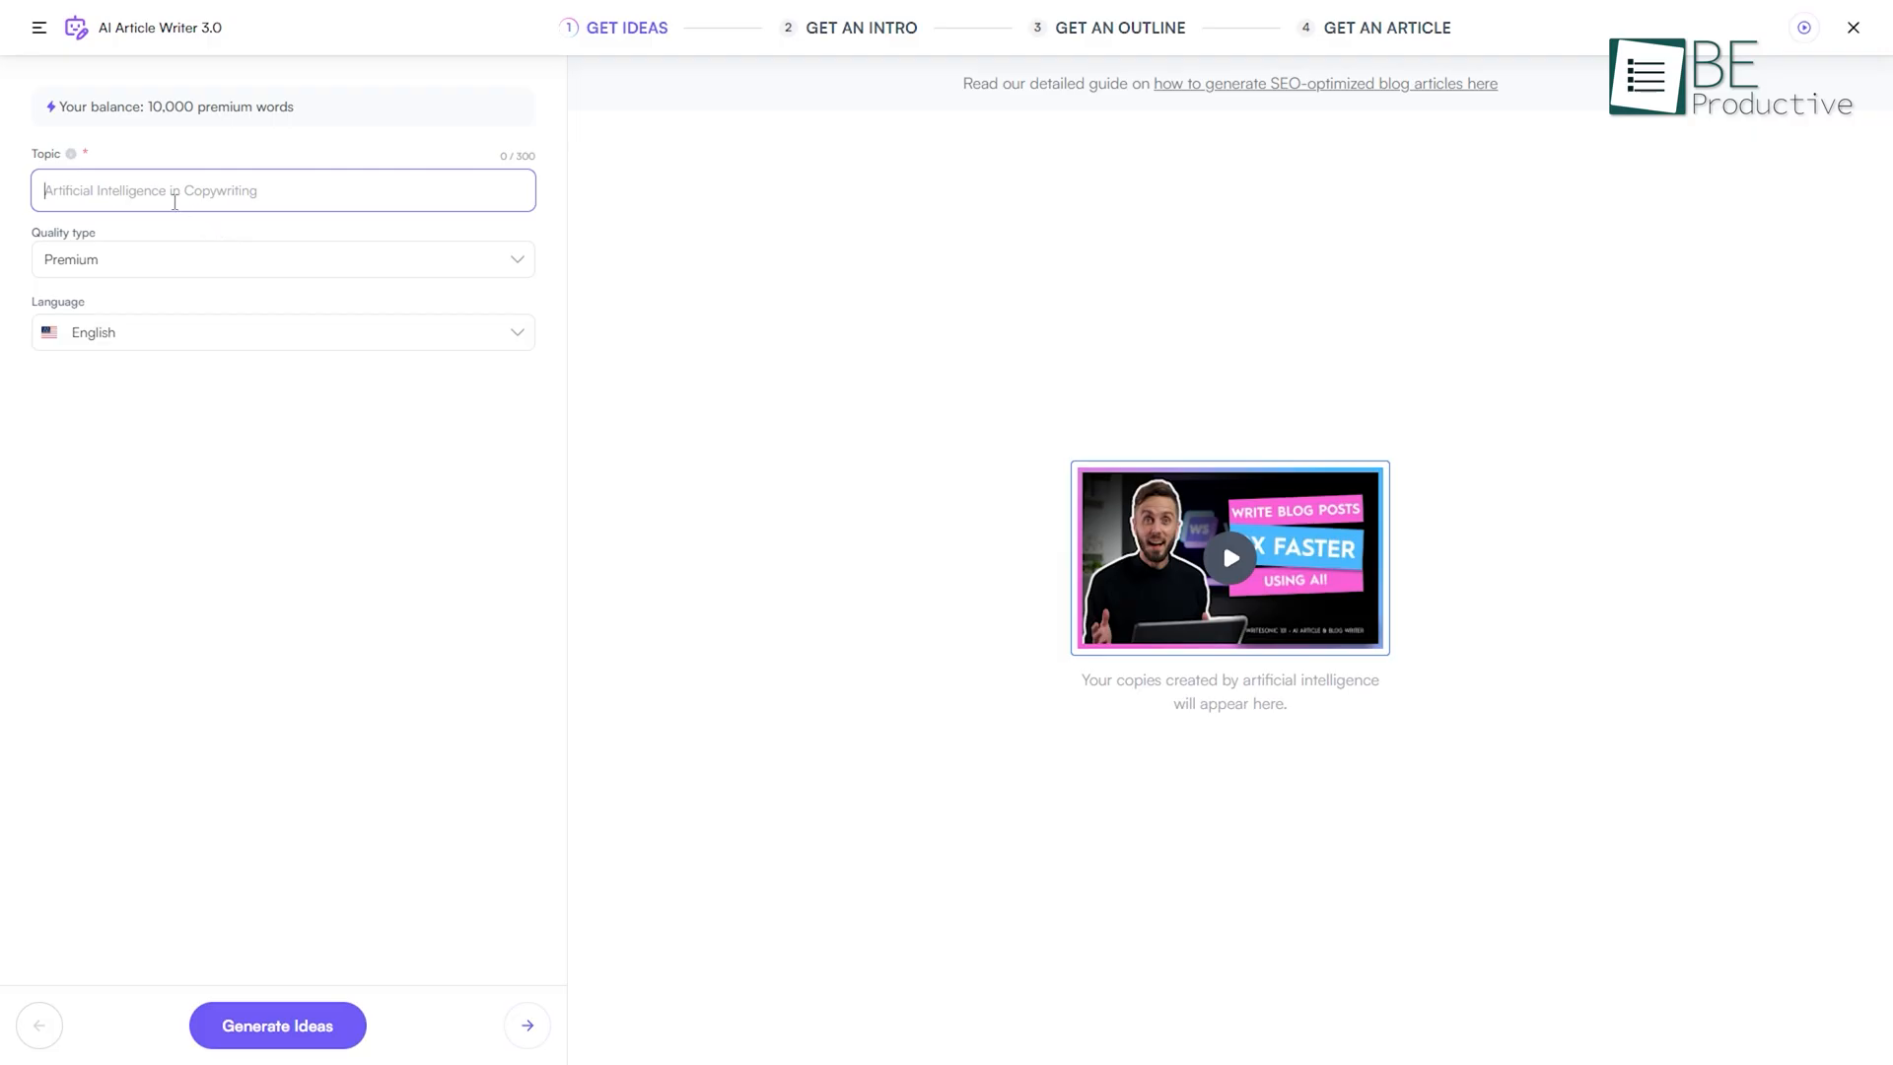
{"action": "type", "text": "Artificial Inteligence in Copywriting"}
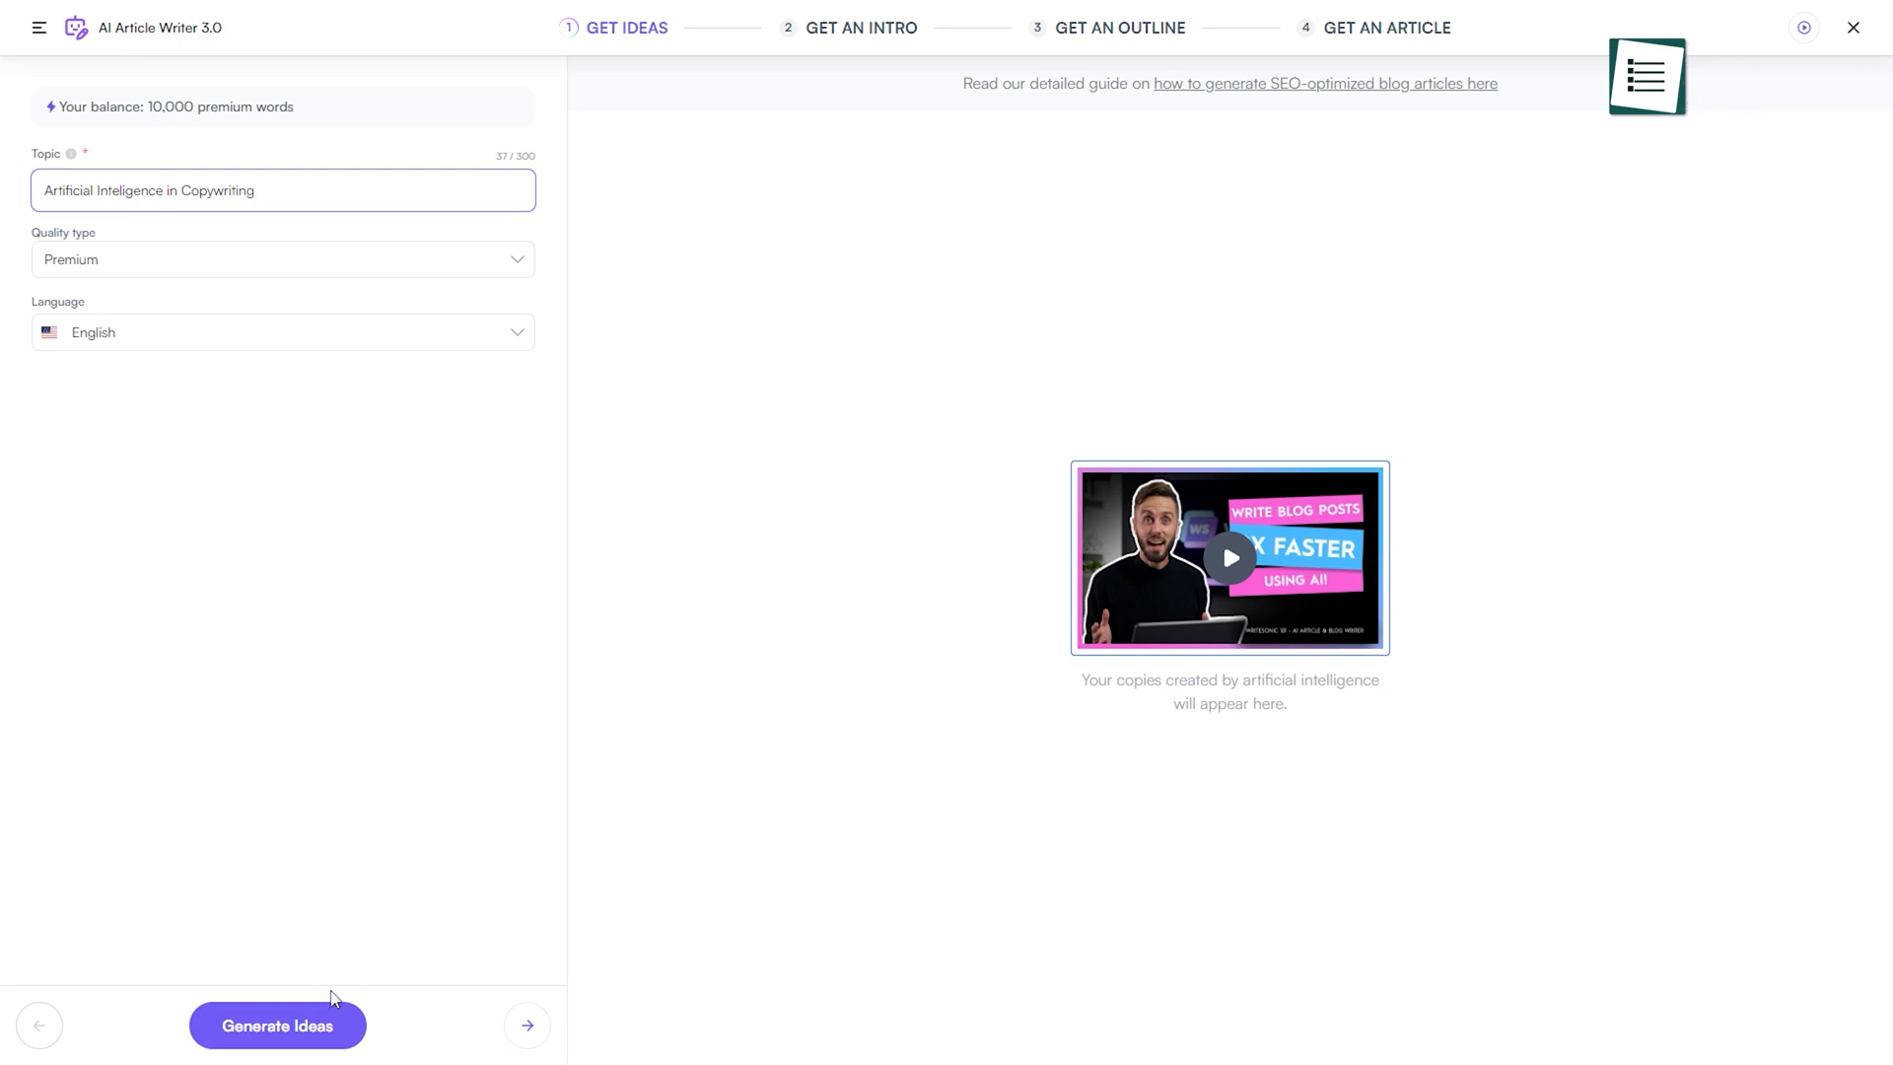
{"action": "left_click", "coordinate": [277, 1026]}
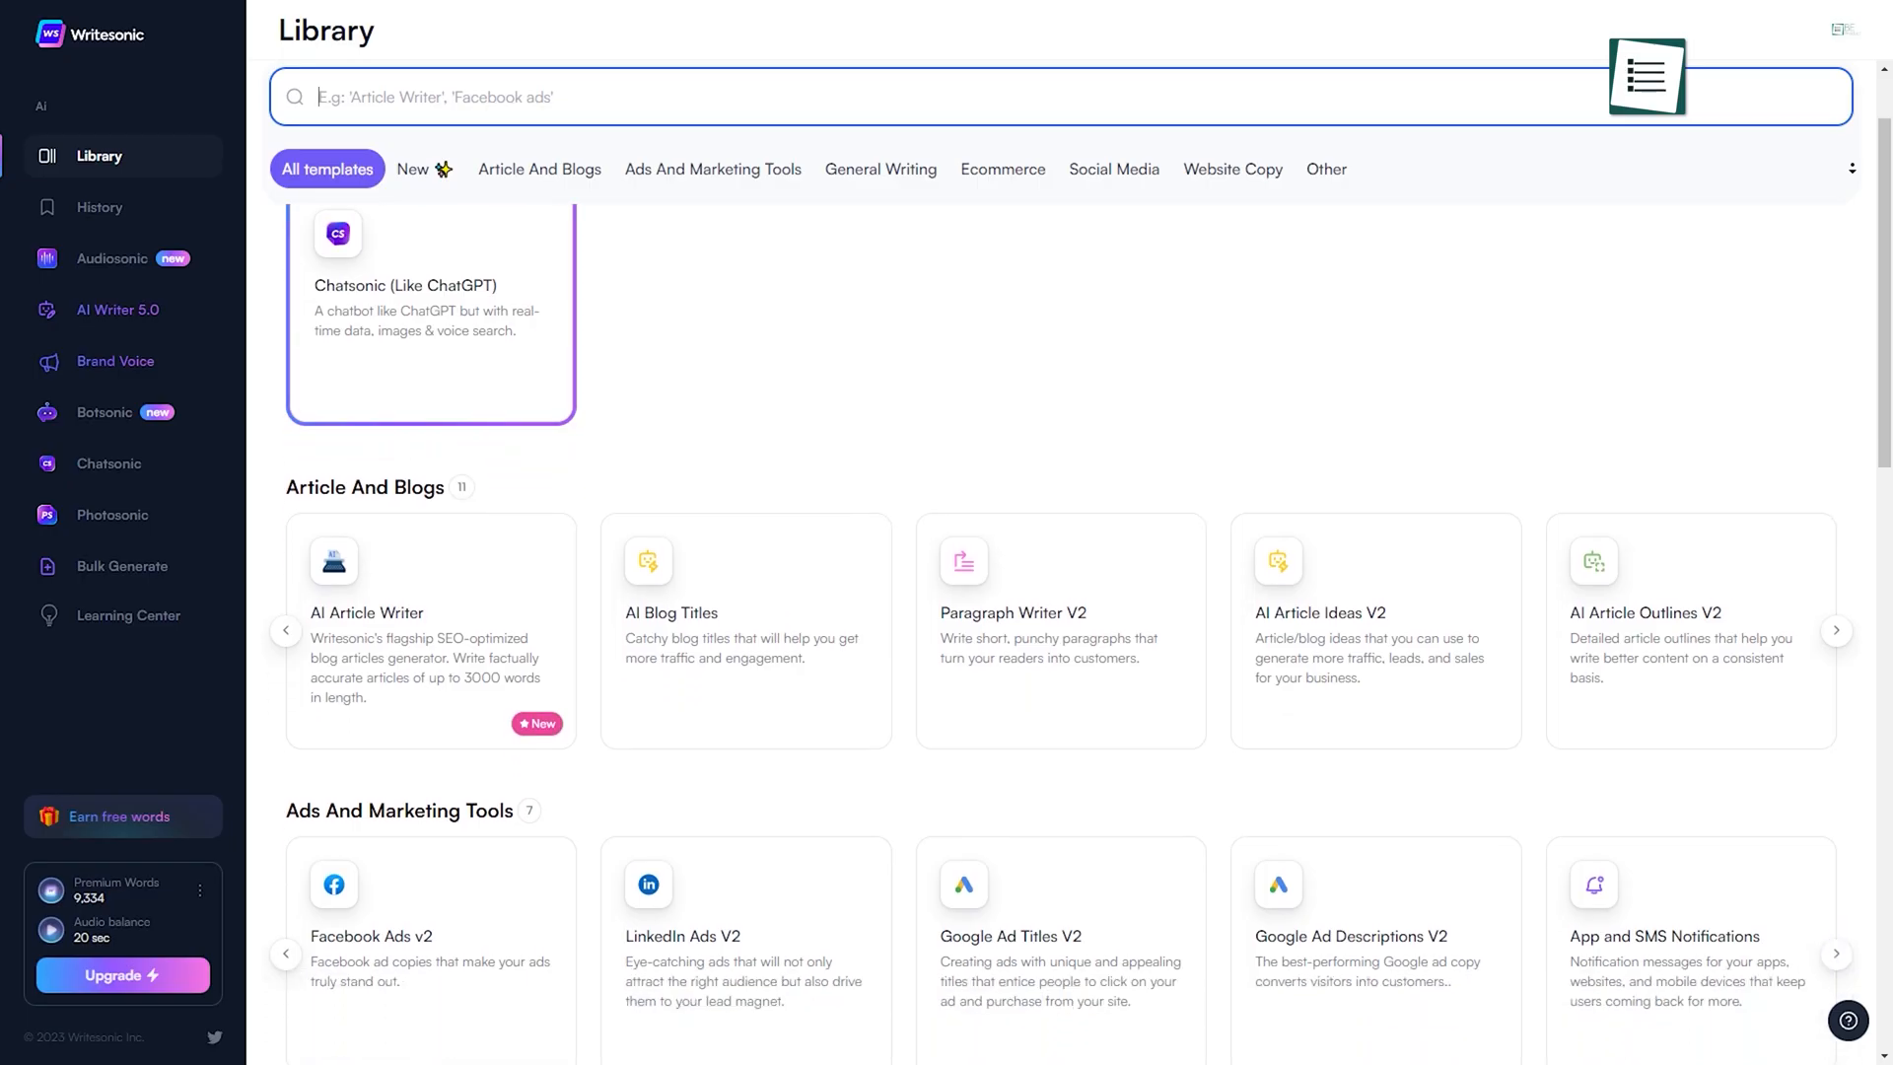
Scroll through Writesonic's pricing plans, from the free 10000-words plan to Enterprise
{"action": "scroll", "scroll_direction": "down", "scroll_amount": 3}
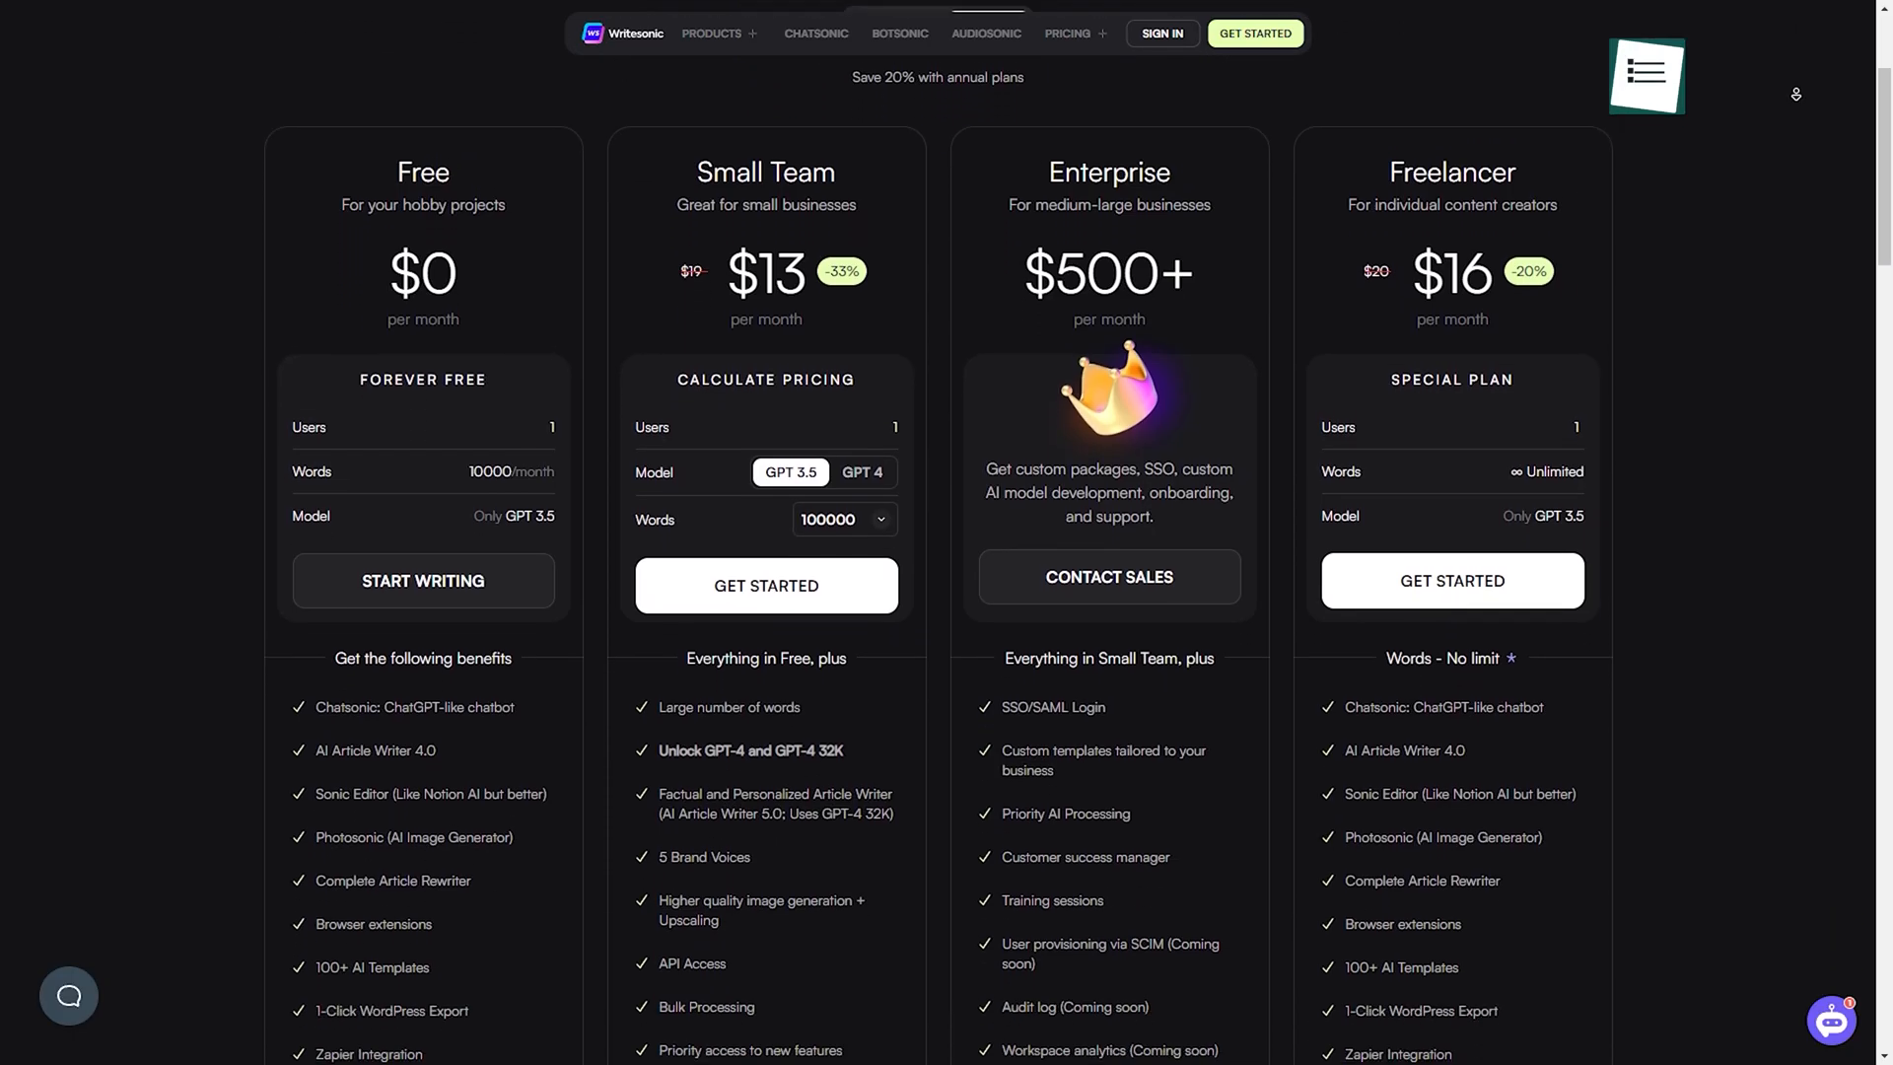
{"action": "scroll", "scroll_direction": "down", "scroll_amount": 3}
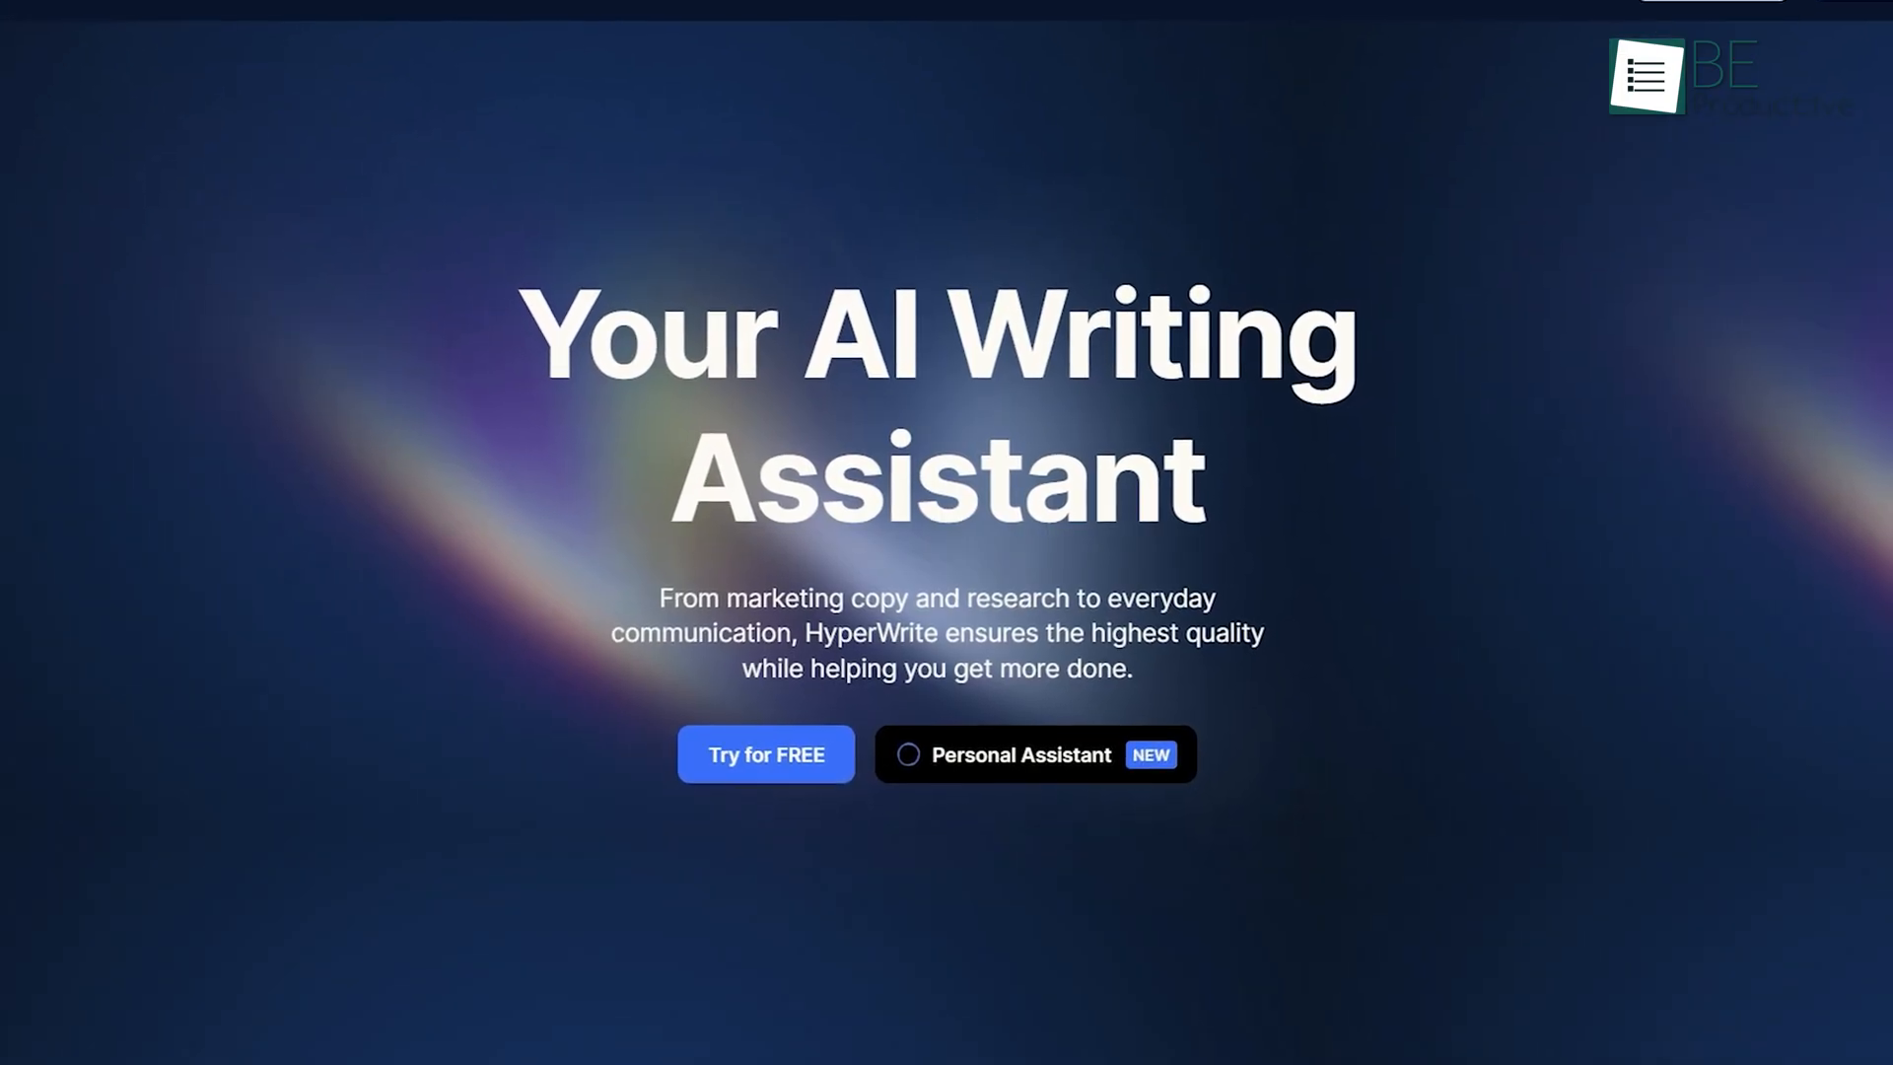
Go to the HyperWrite dashboard with its usage counts, and open Flexible AutoWrite
{"action": "scroll", "scroll_direction": "up", "scroll_amount": 3}
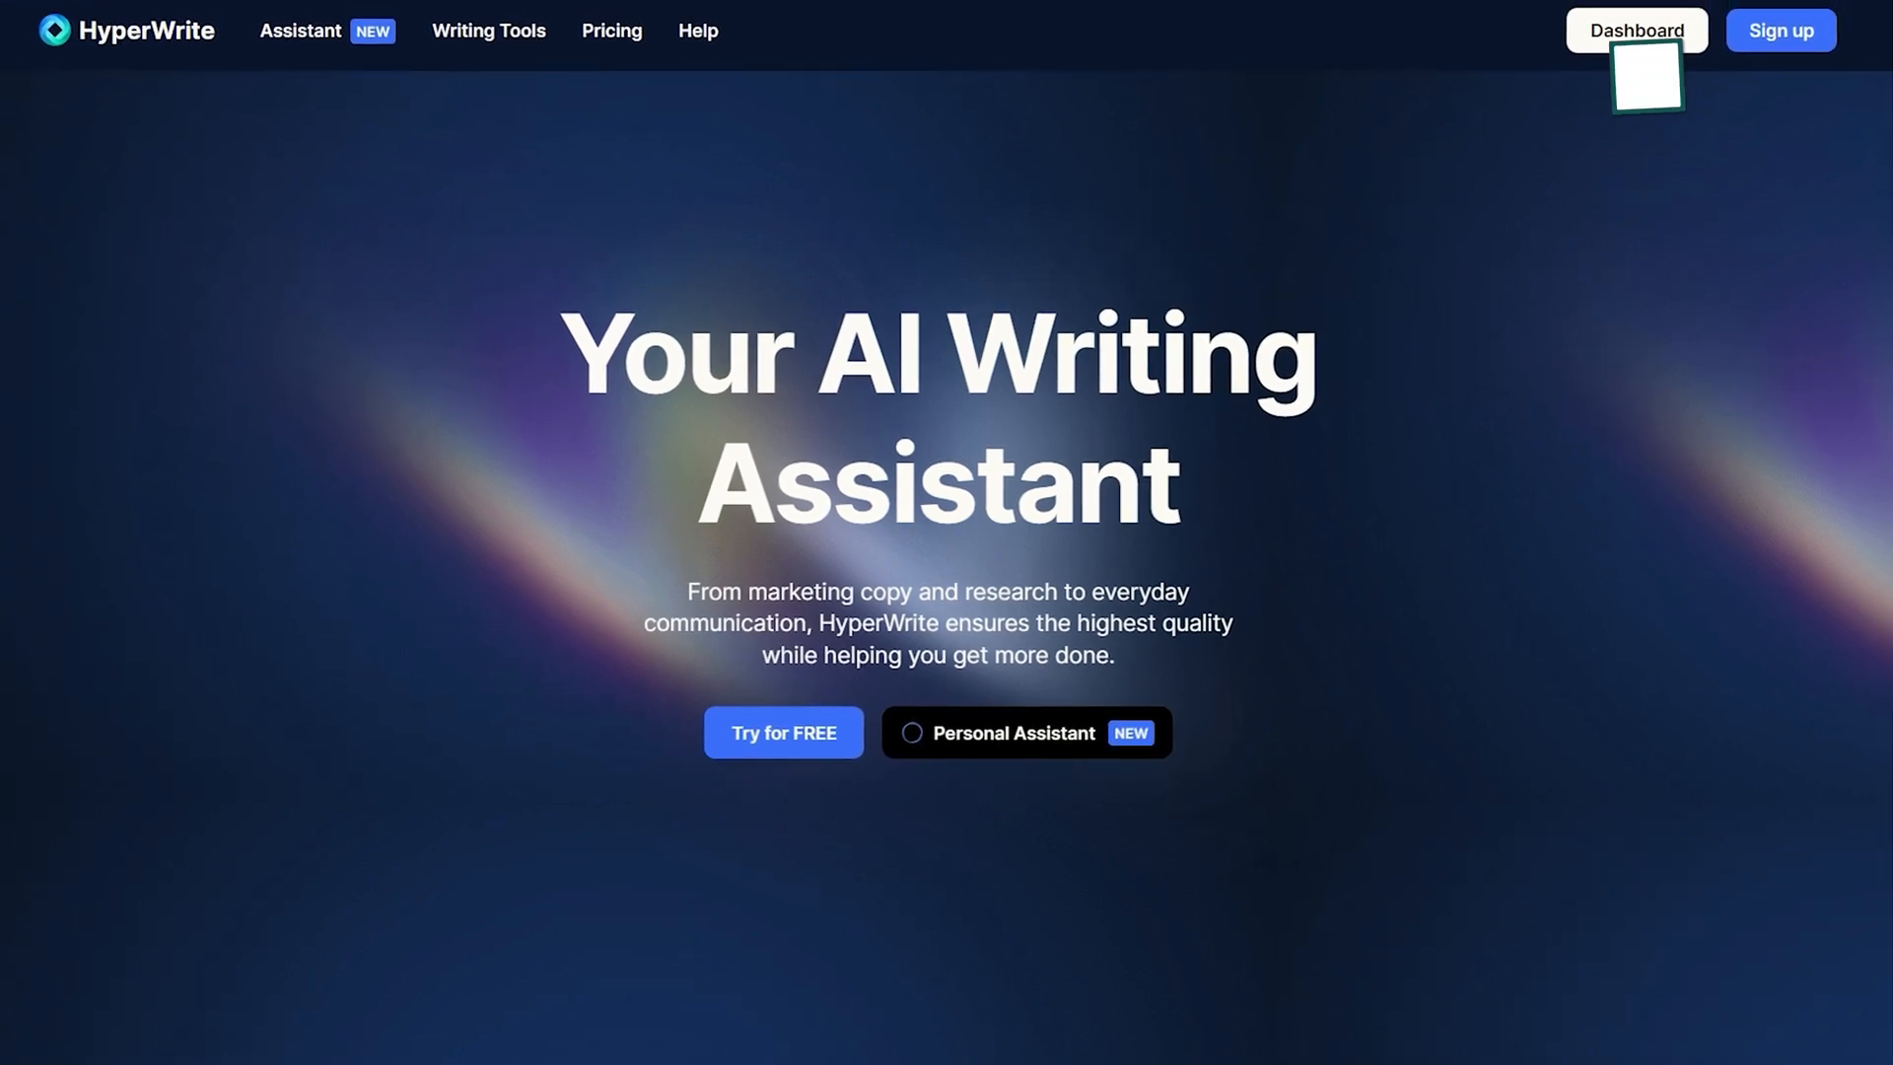
{"action": "left_click", "coordinate": [1635, 30]}
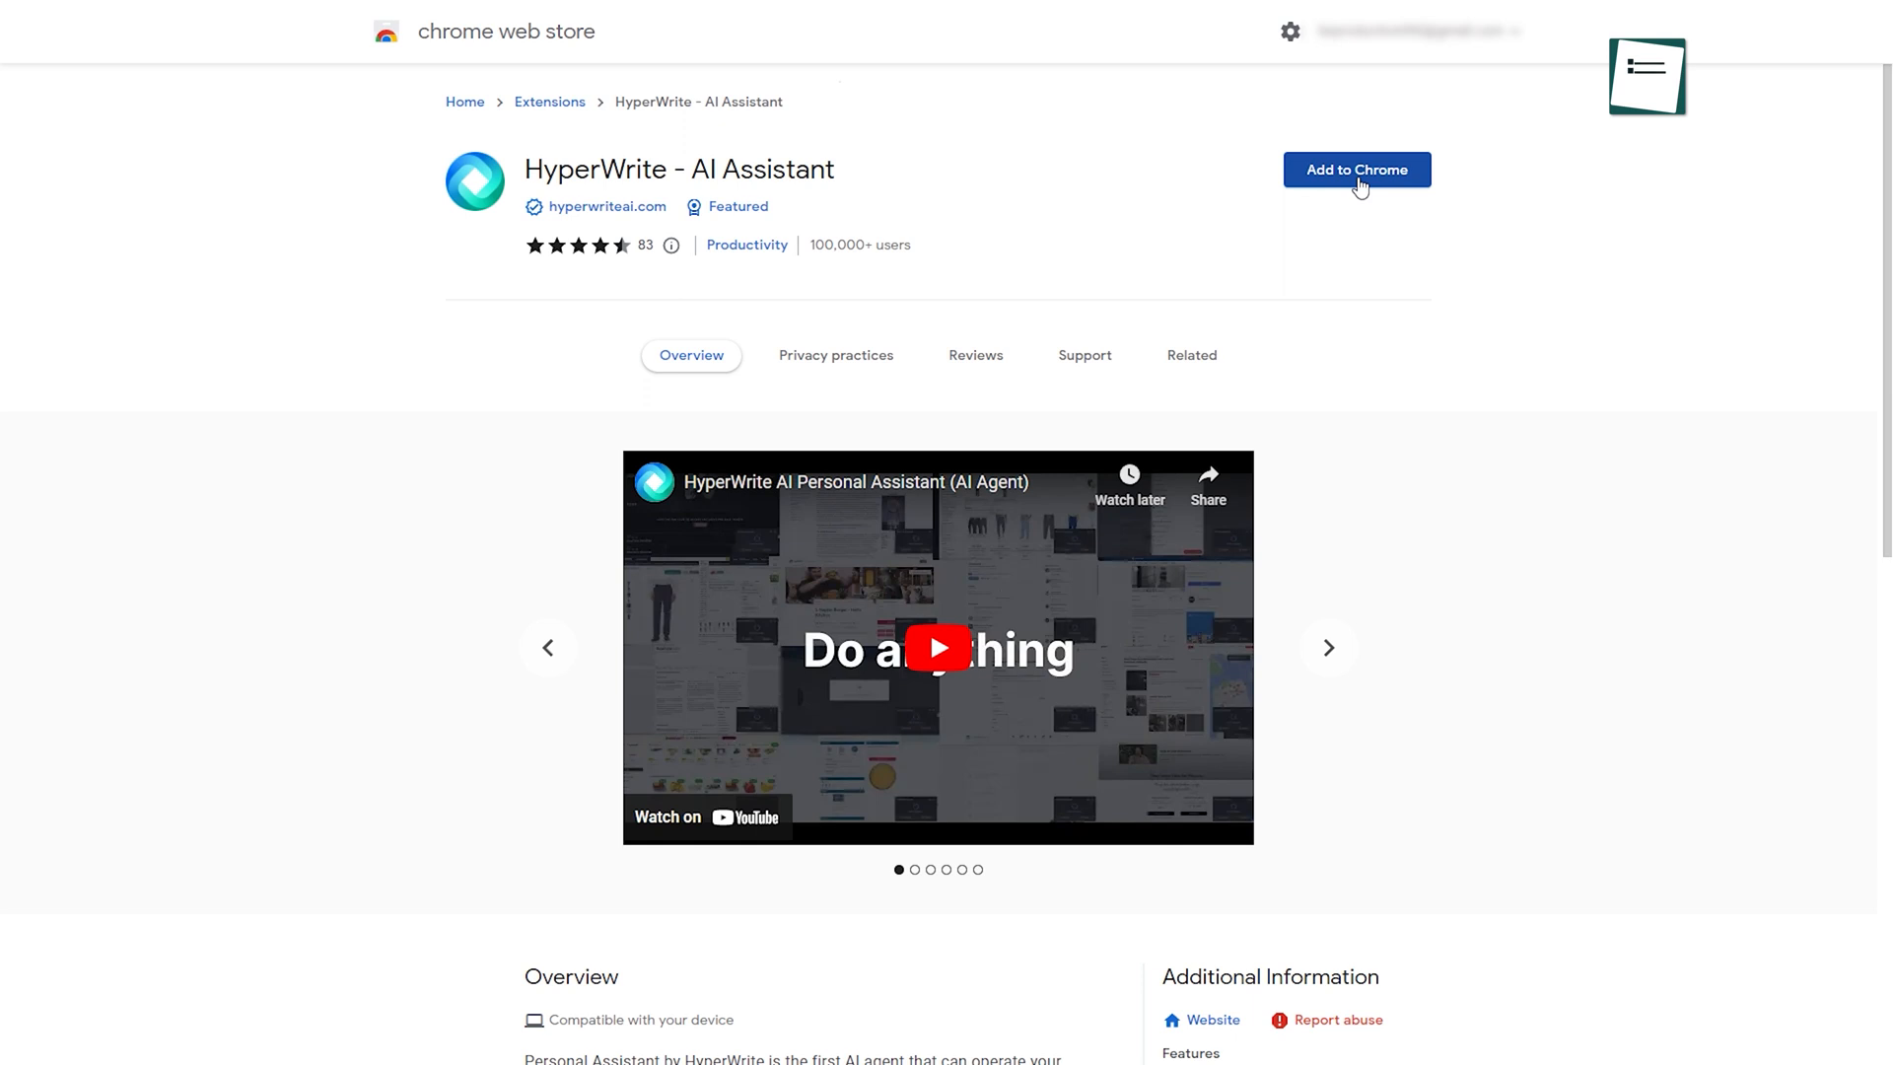
{"action": "left_click", "coordinate": [1355, 168]}
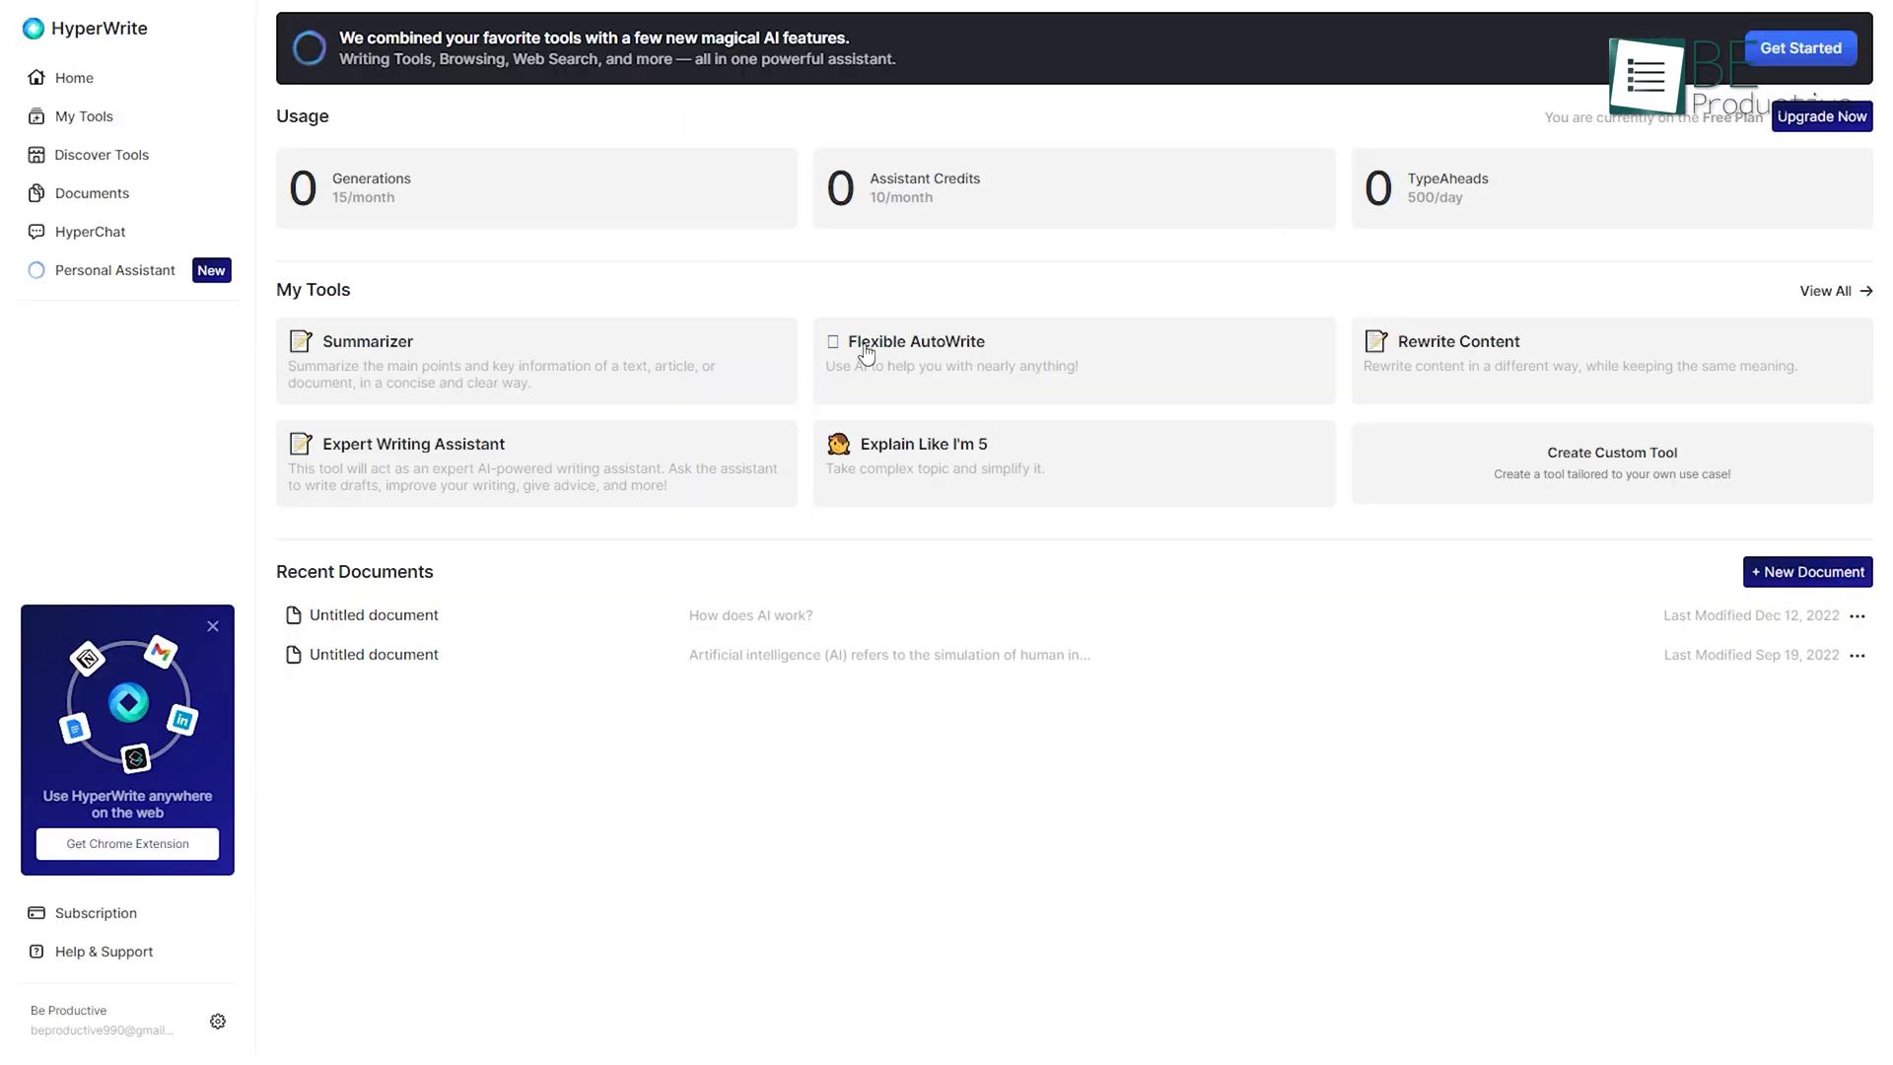
{"action": "mouse_move", "coordinate": [999, 466]}
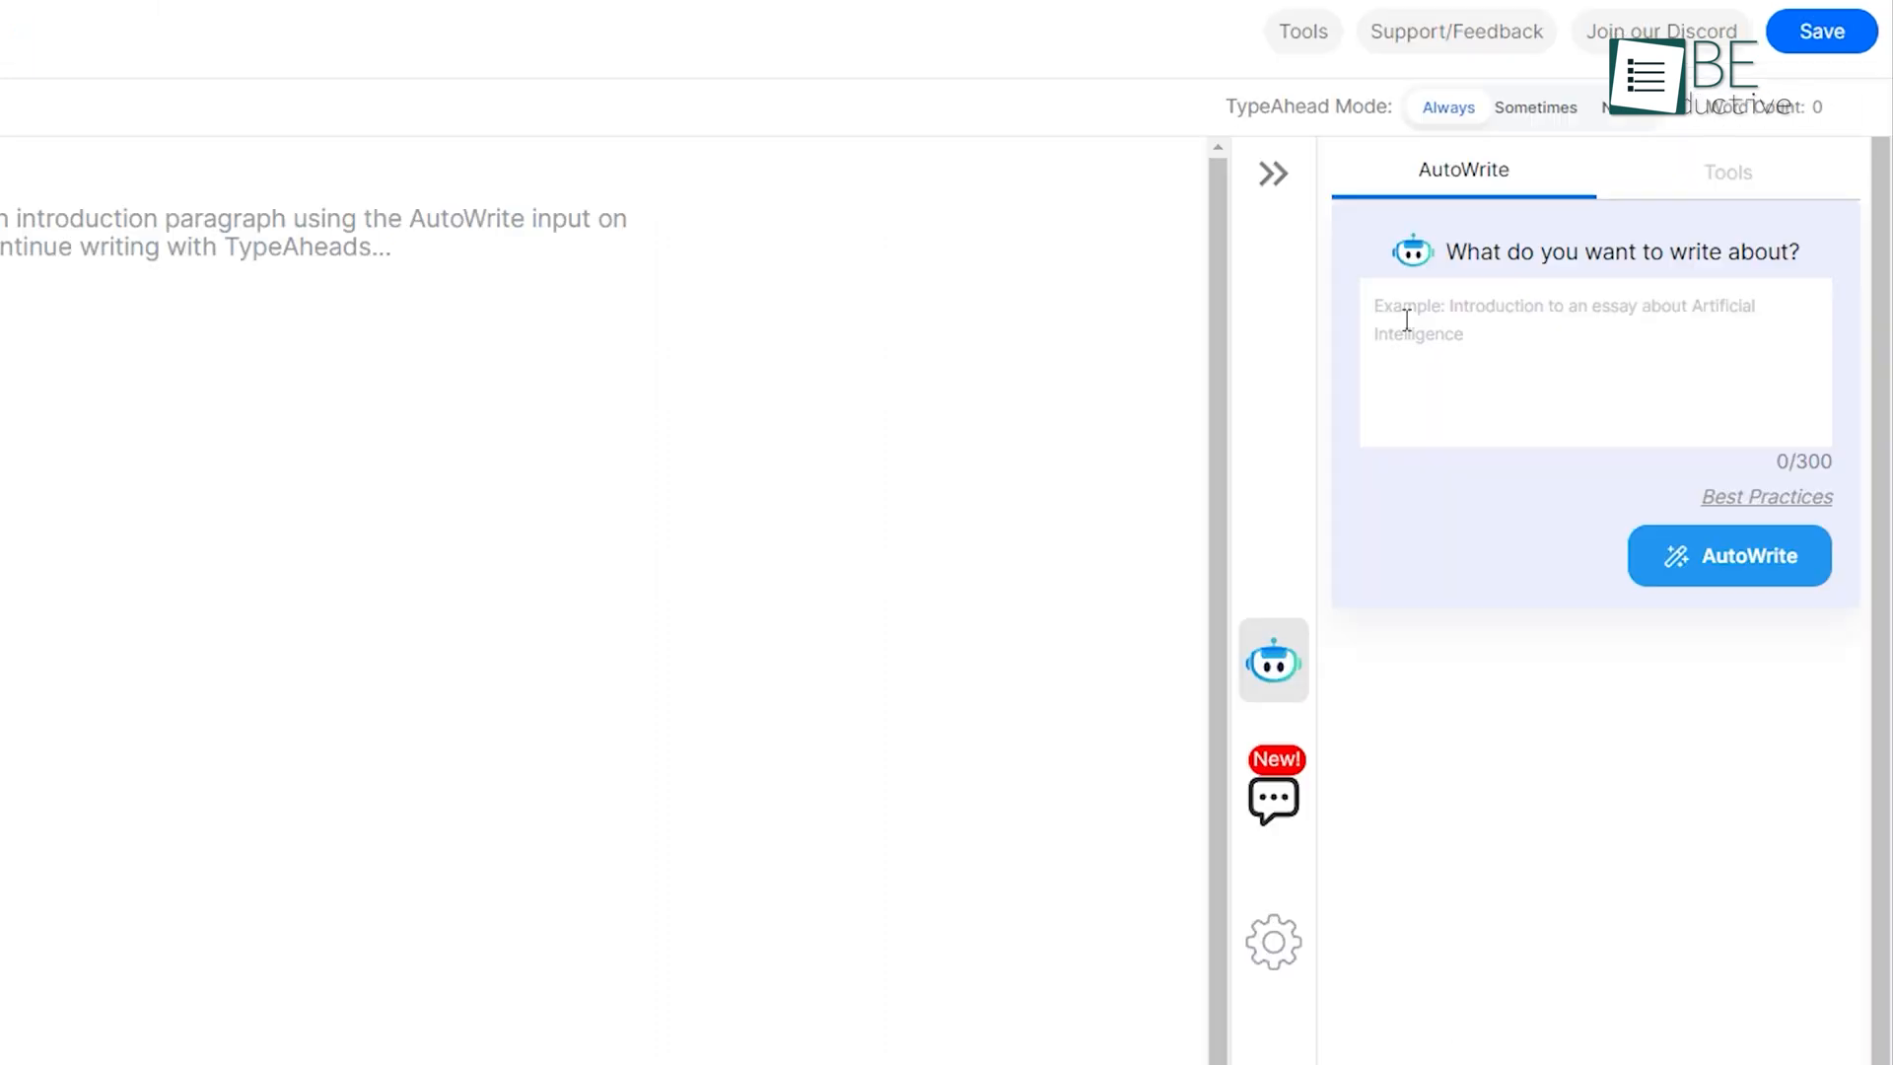
AutoWrite a paragraph on 'AI' and insert the first result into the document
{"action": "type", "text": "AI"}
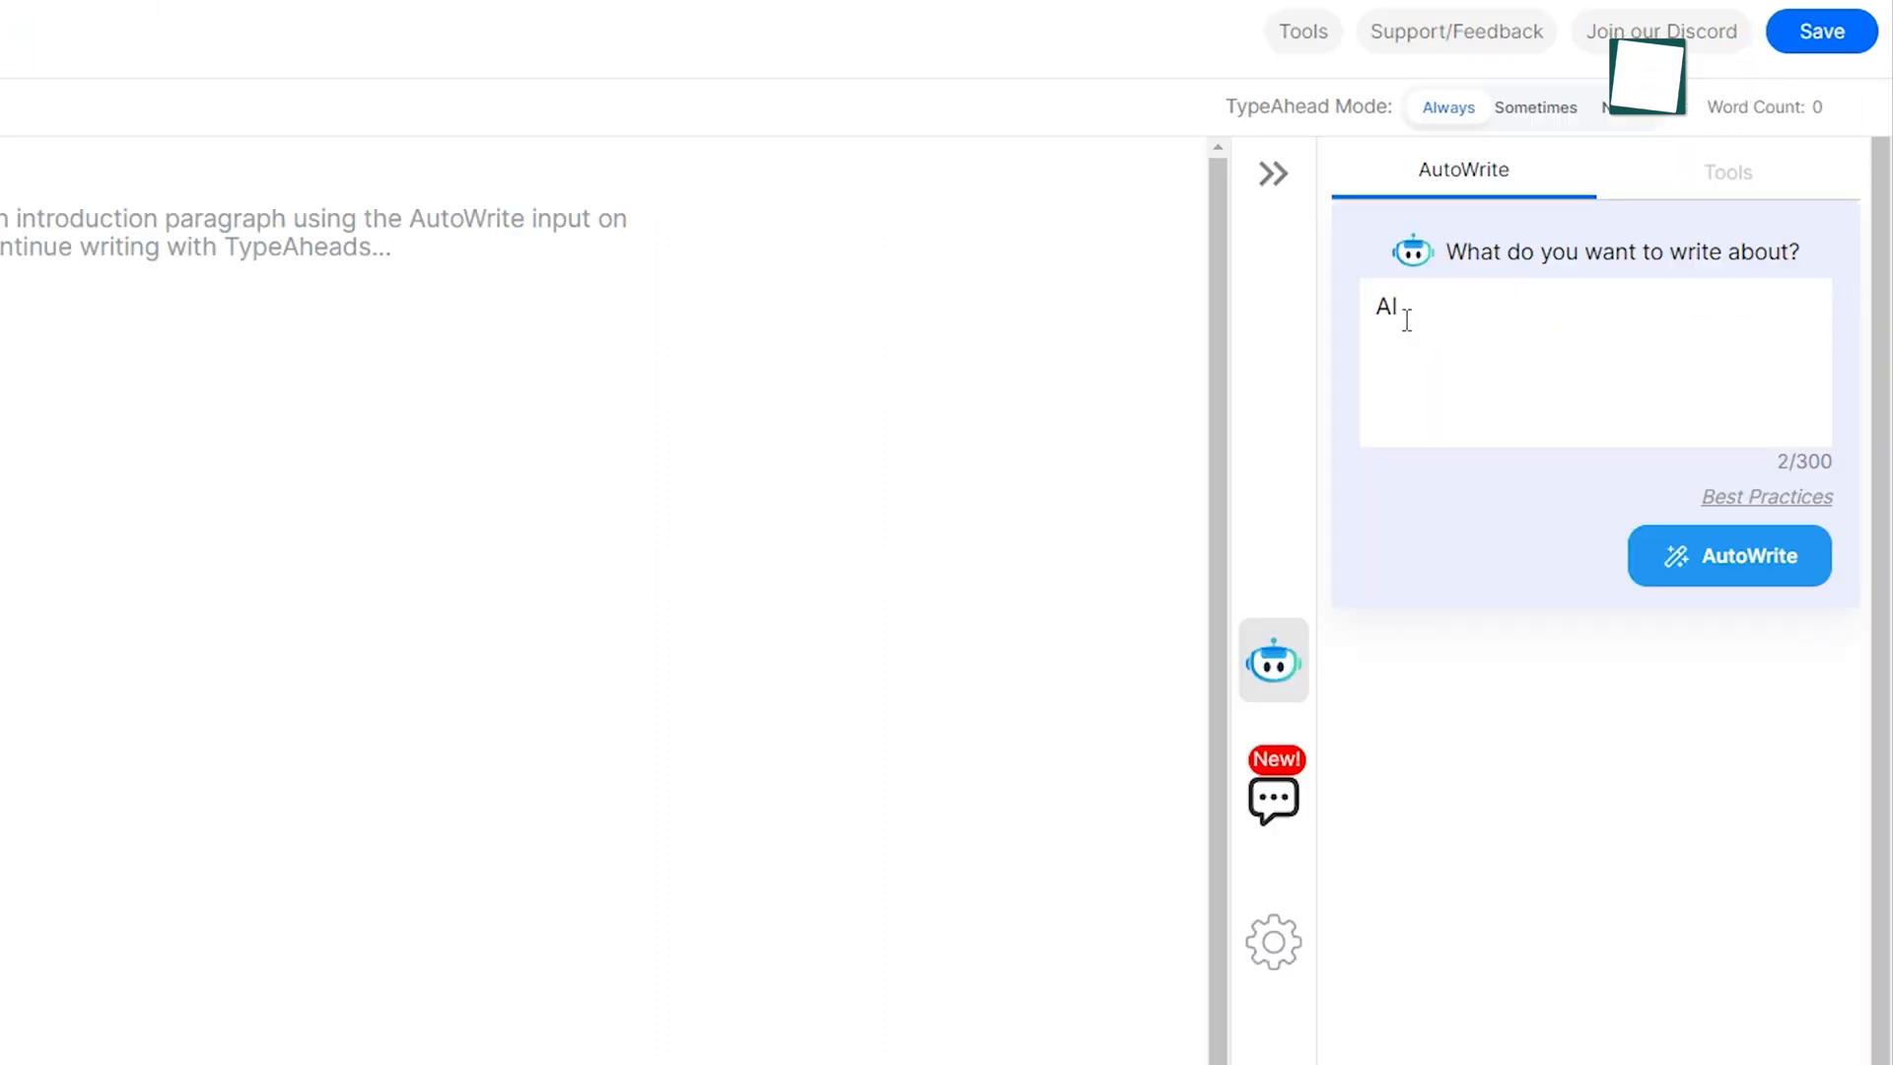
{"action": "left_click", "coordinate": [1729, 556]}
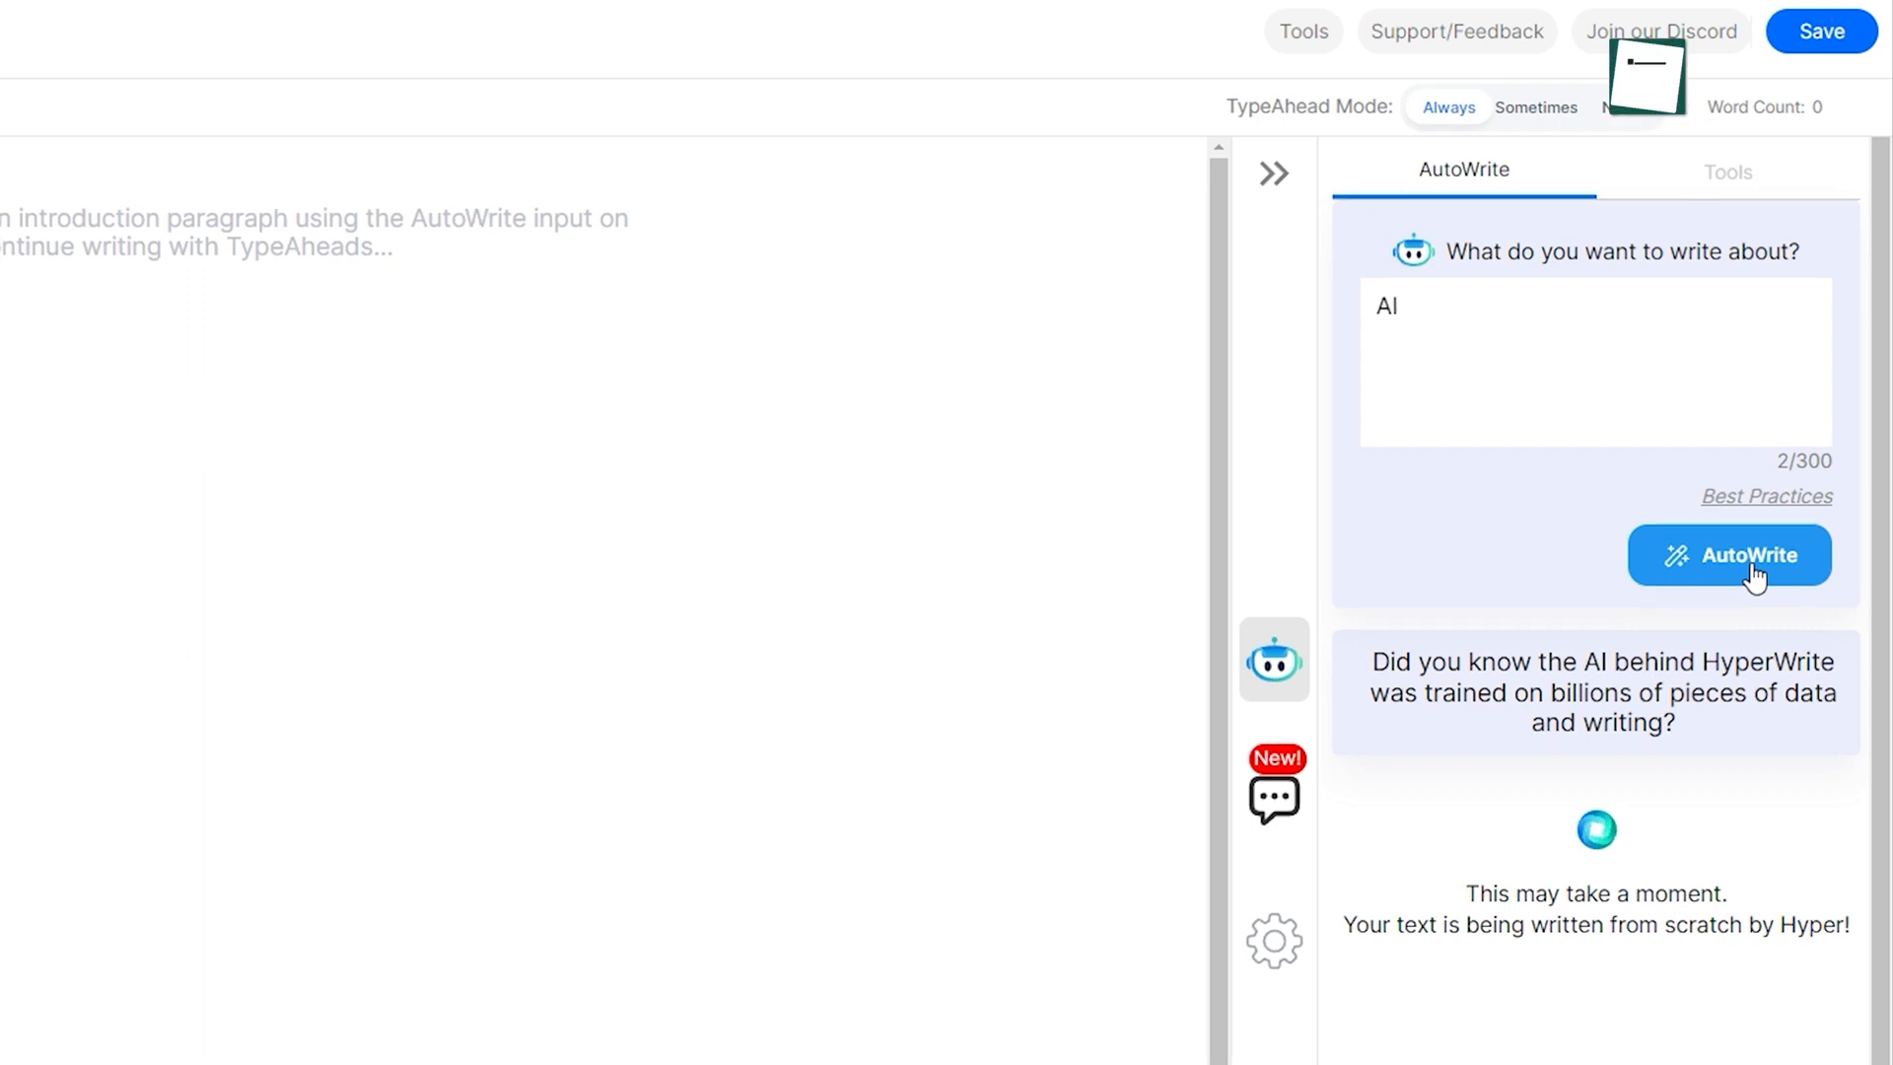
{"action": "left_click", "coordinate": [1729, 555]}
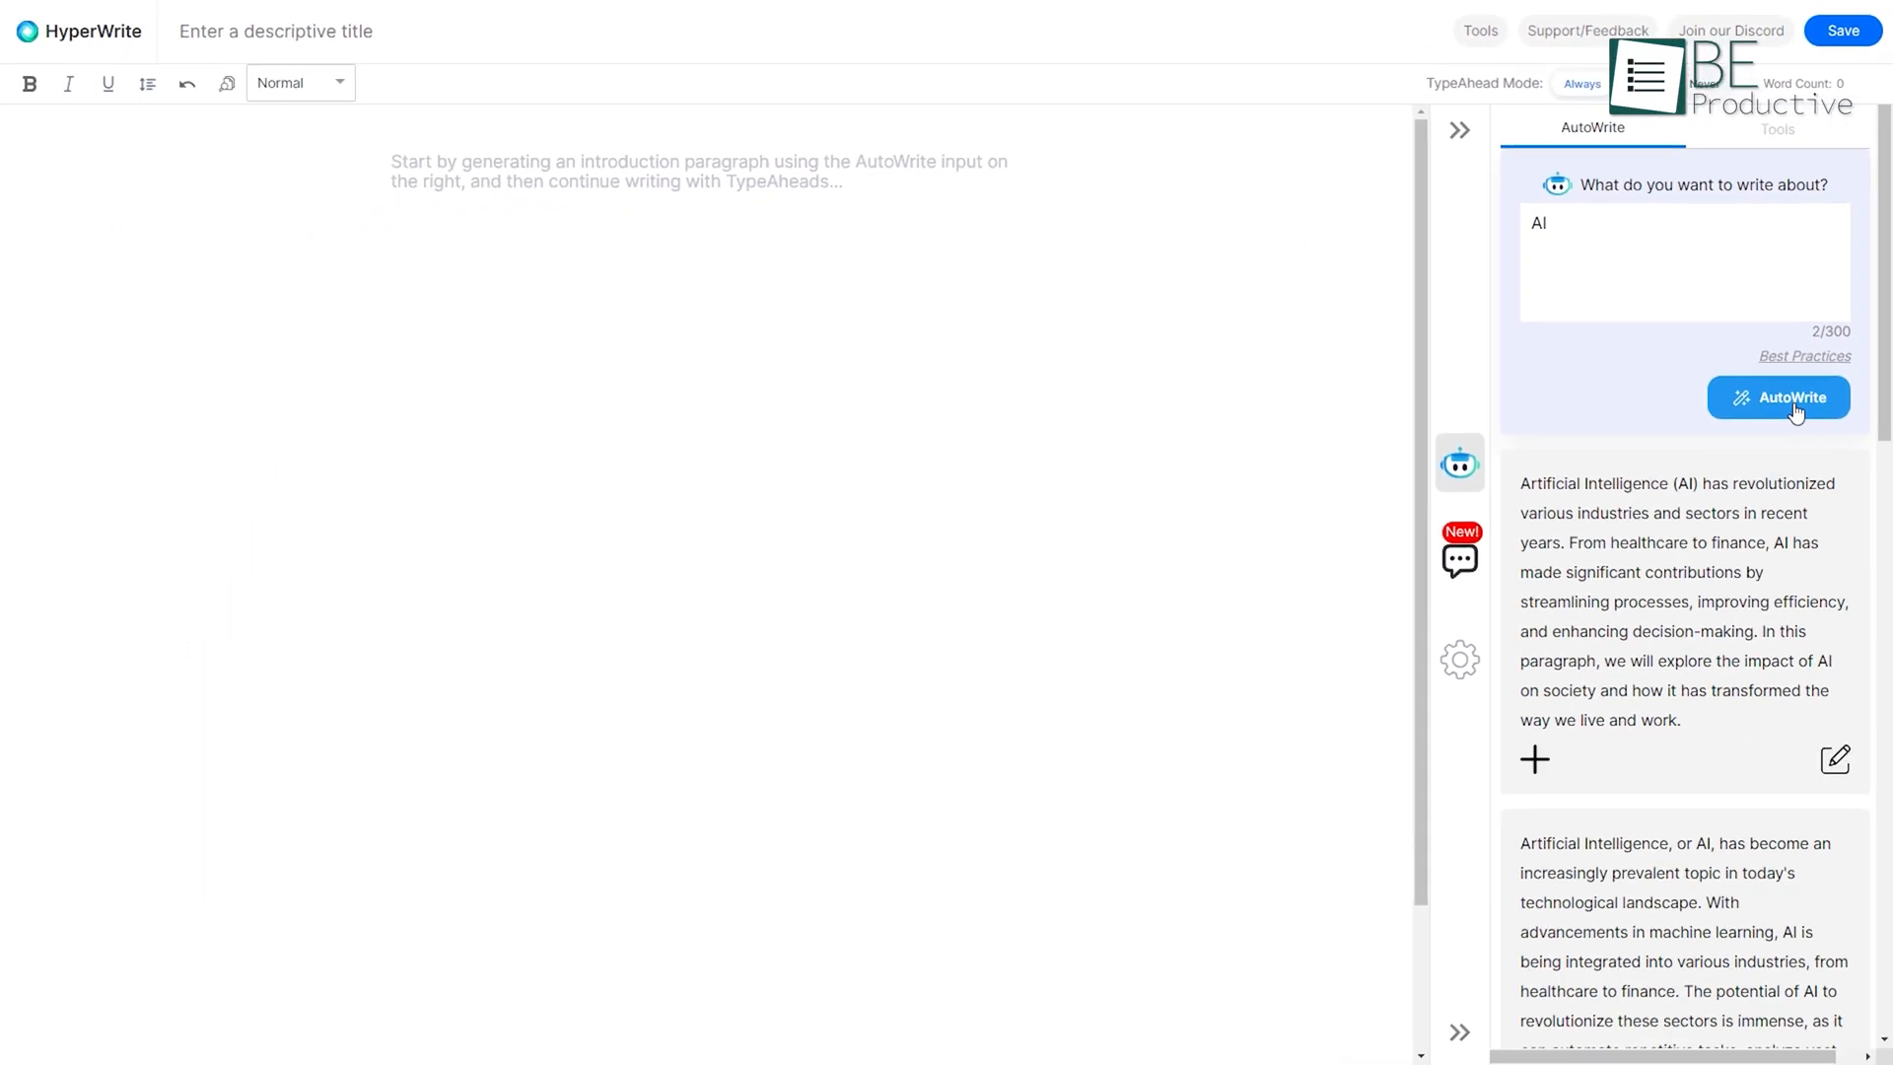
{"action": "left_click", "coordinate": [1535, 759]}
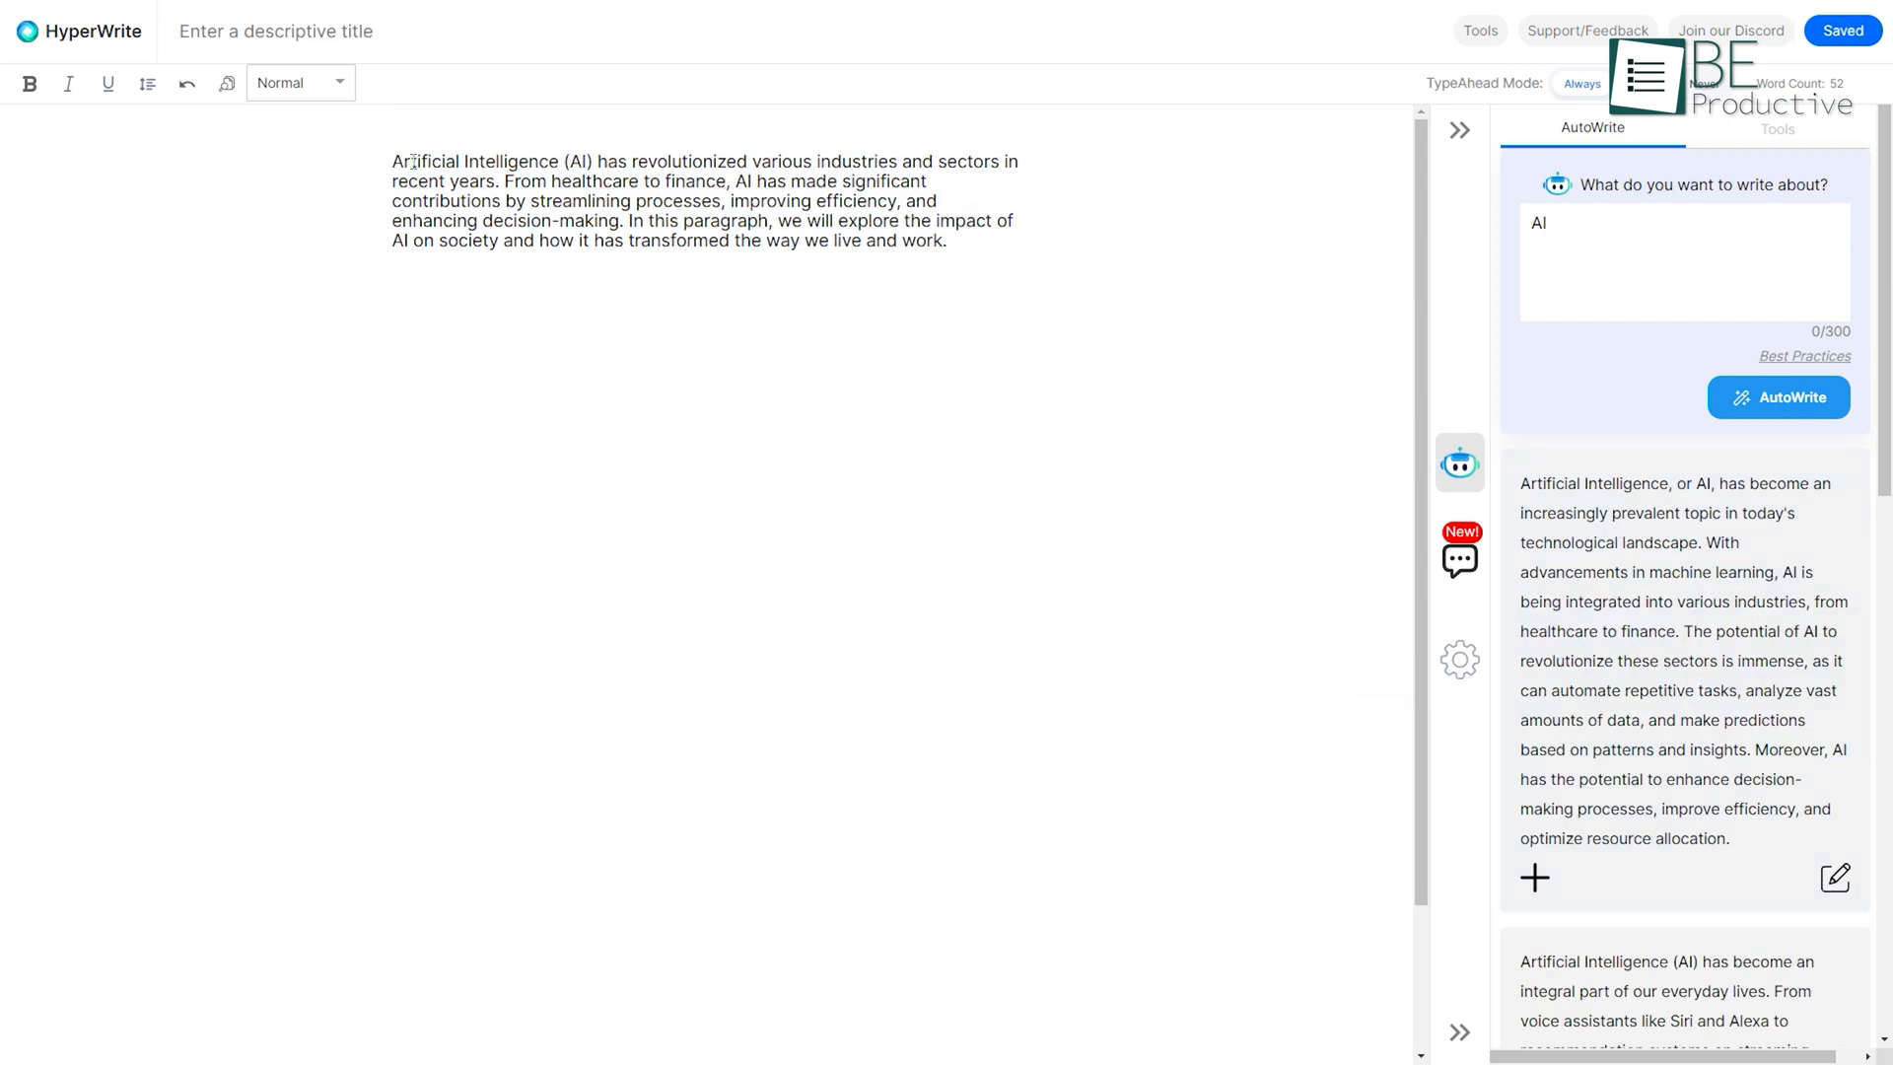
{"action": "left_click", "coordinate": [149, 83]}
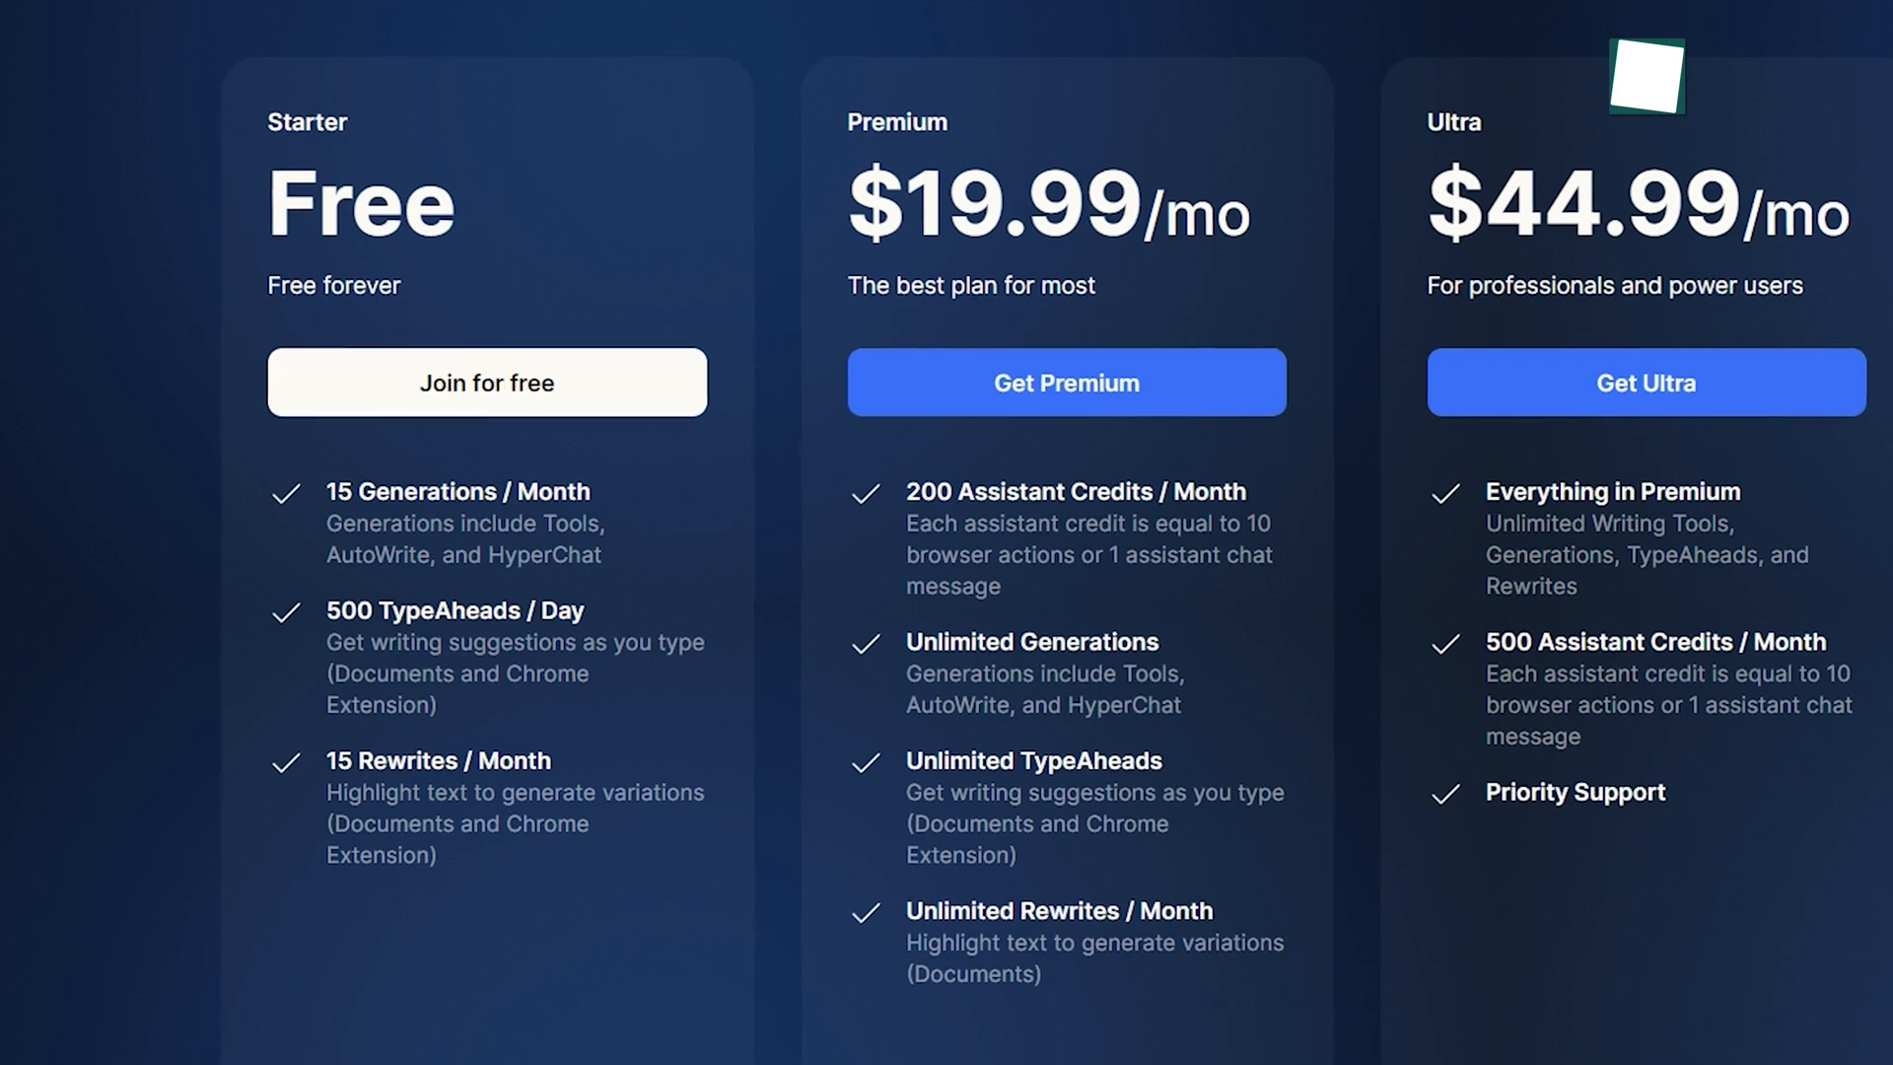
In WPS Office, have AI write a 100-word article about AI
{"action": "scroll", "scroll_direction": "up", "scroll_amount": 3}
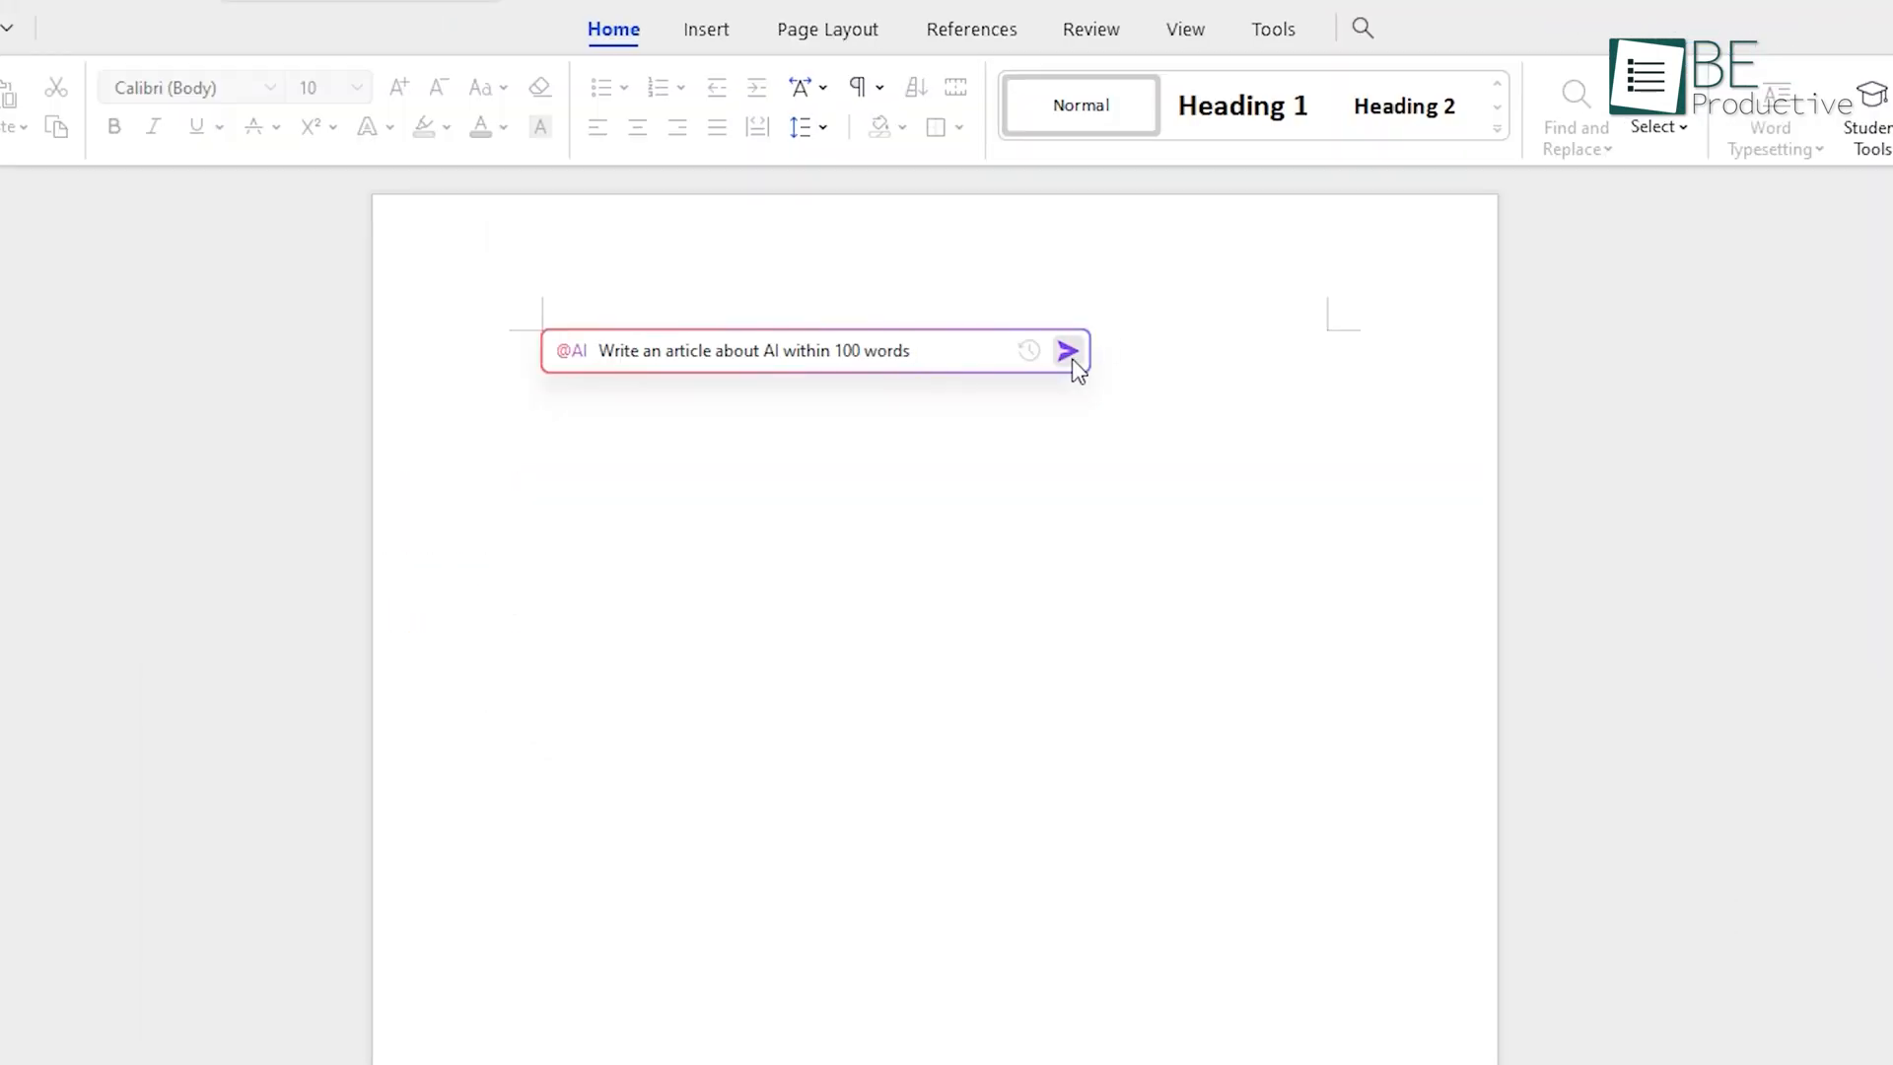
{"action": "left_click", "coordinate": [1067, 350]}
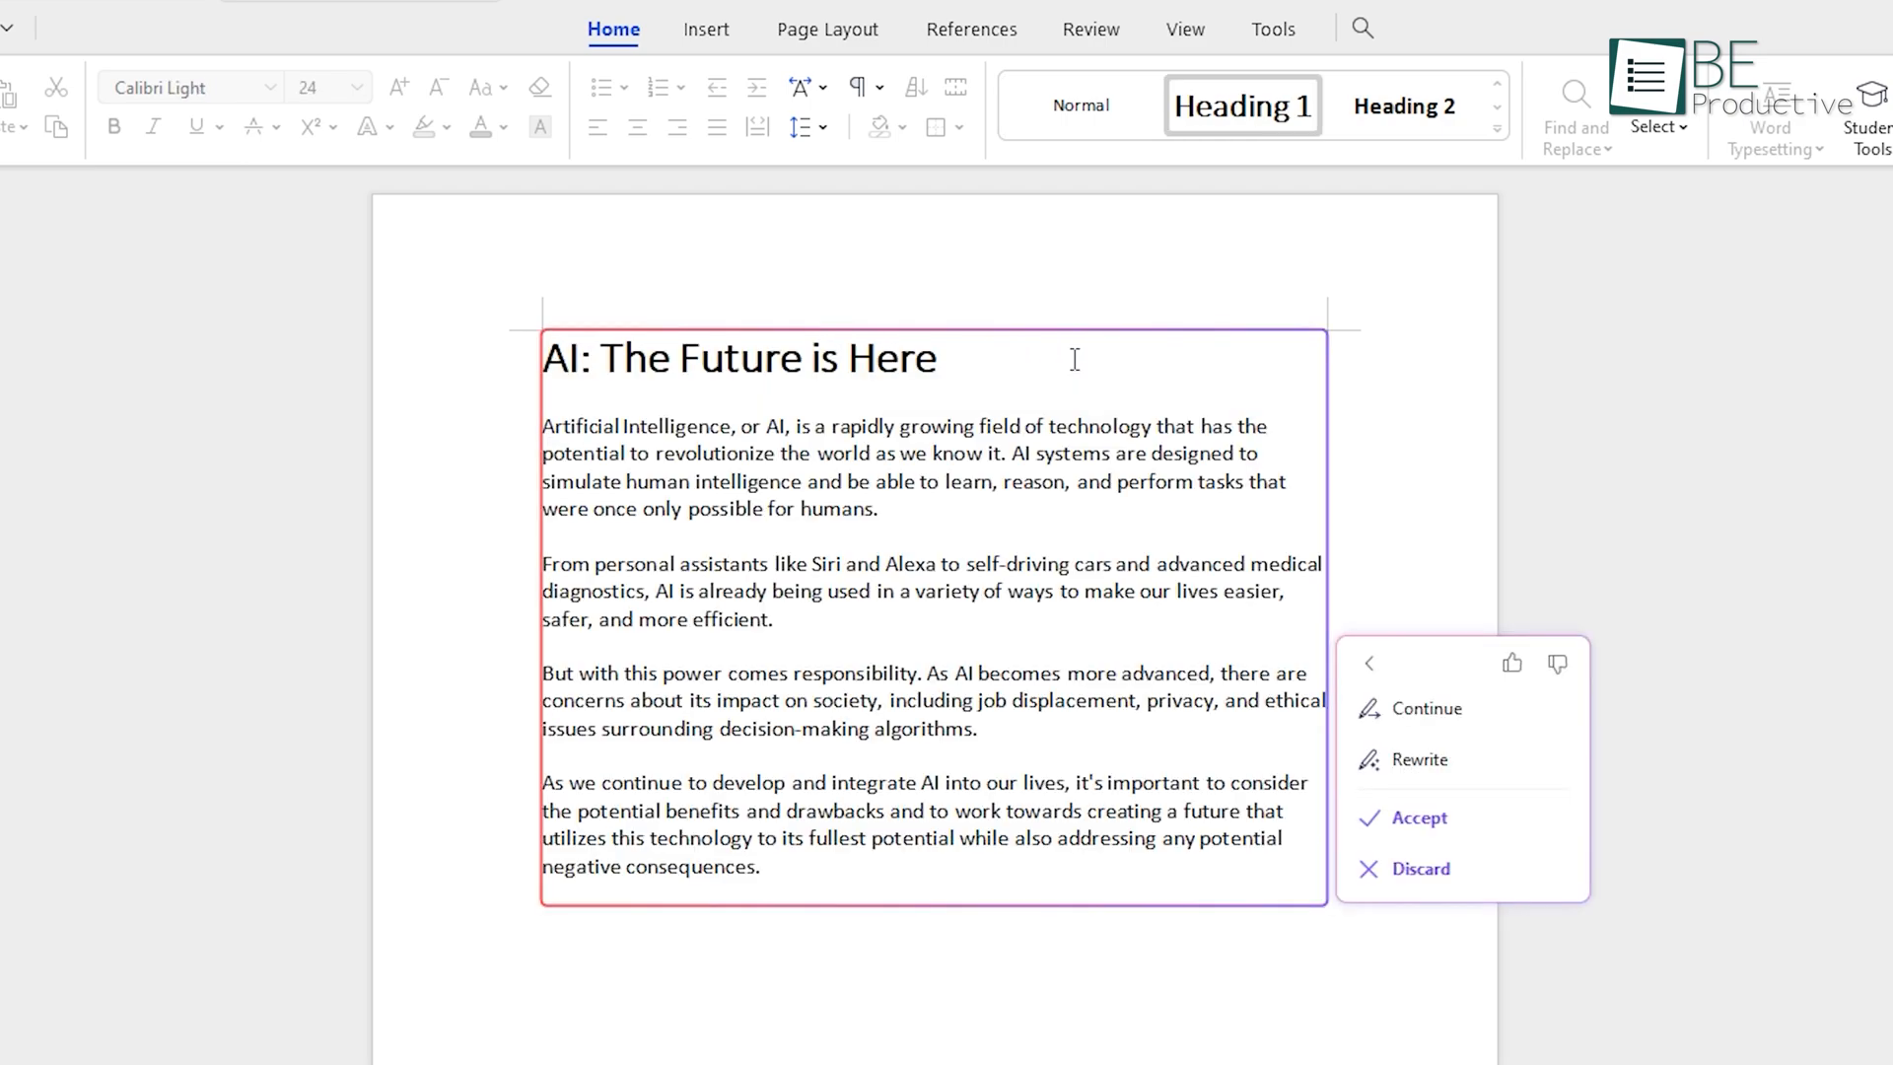